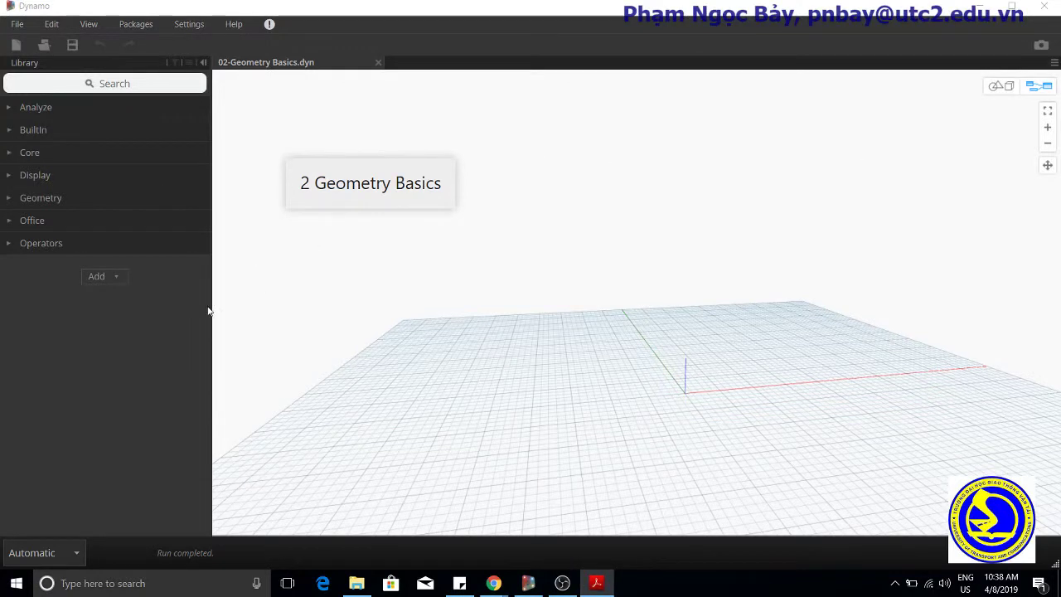
{"action": "mouse_move", "coordinate": [288, 220]}
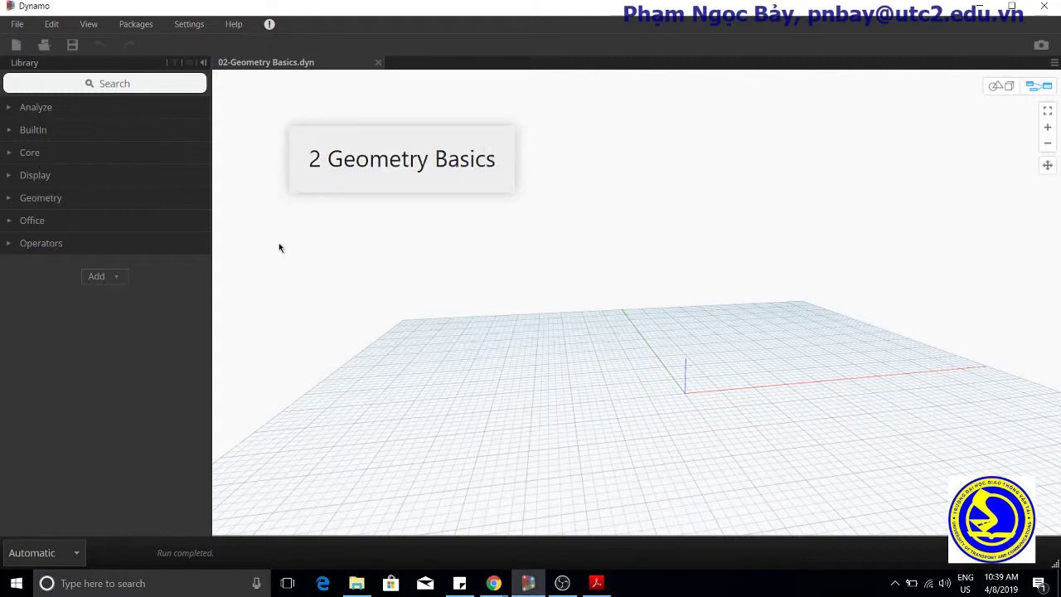
- Start a new Code Block with the comment '//create a point with the following x, y, z coordinates'
{"action": "double_click", "coordinate": [509, 290]}
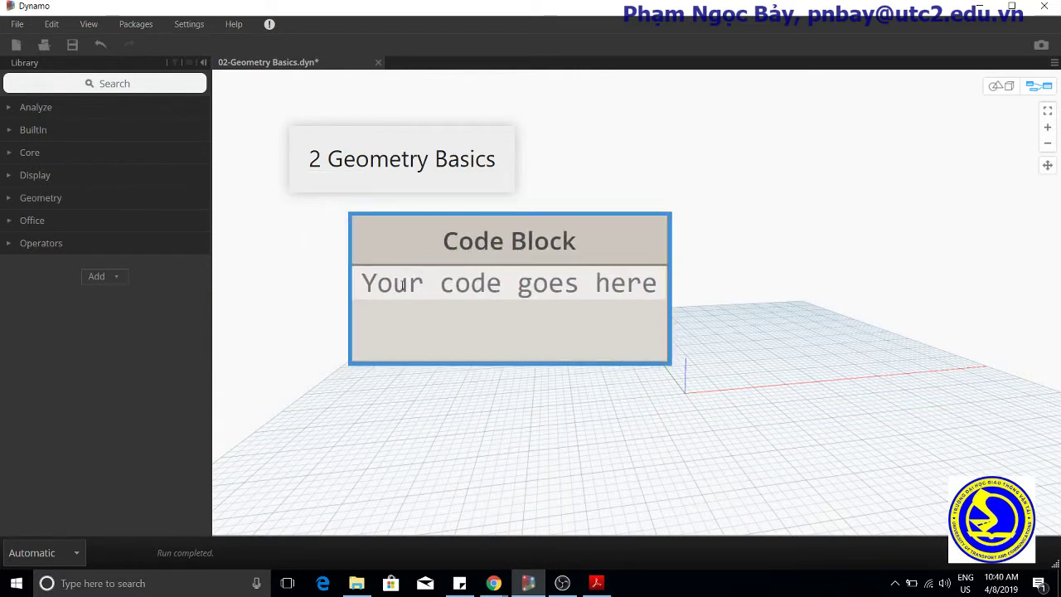
{"action": "type", "text": "//"}
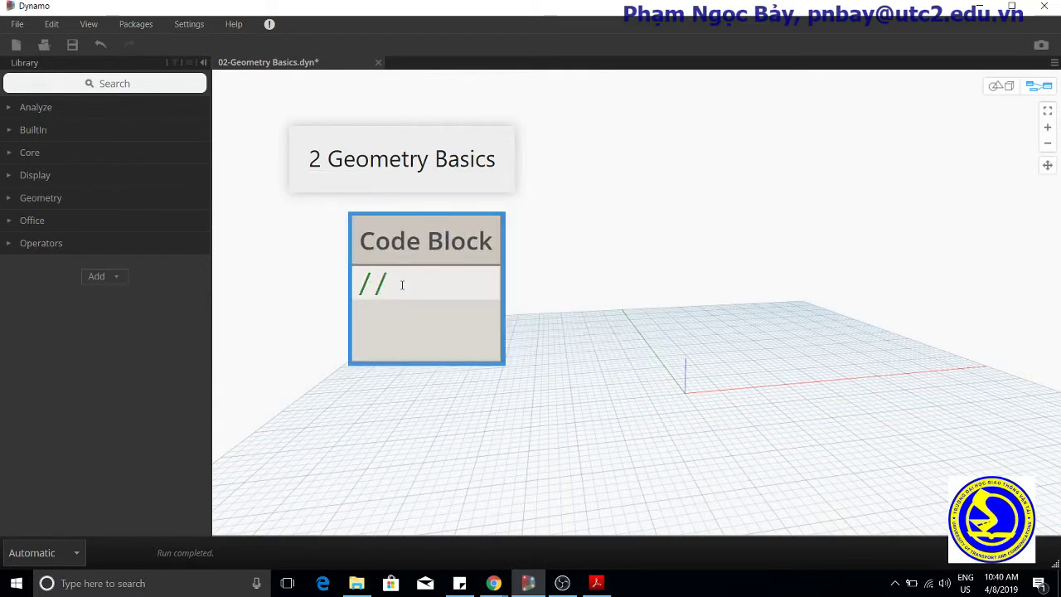
{"action": "type", "text": "crea"}
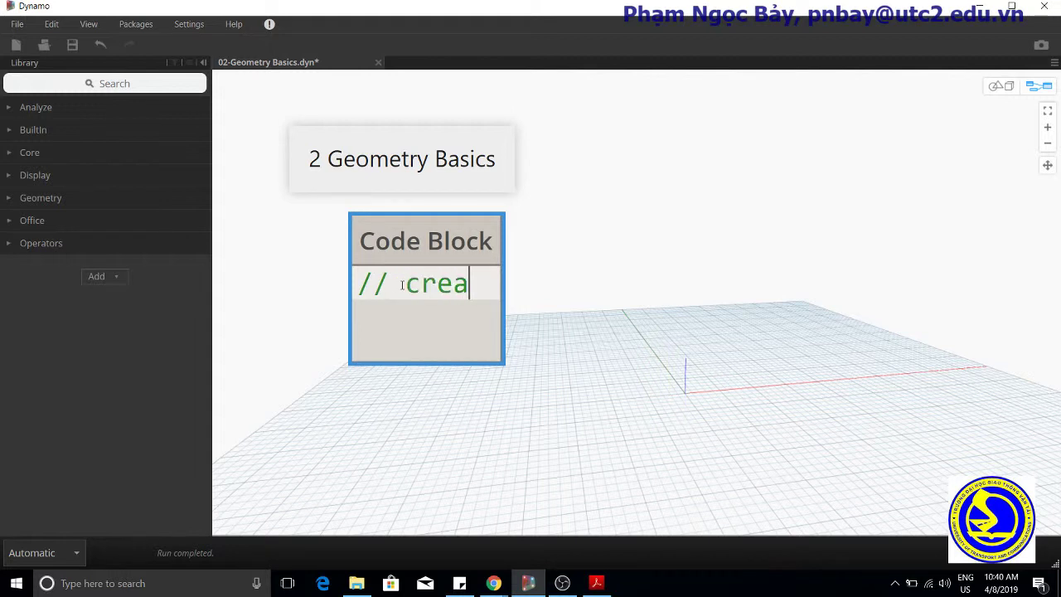
{"action": "type", "text": "te"}
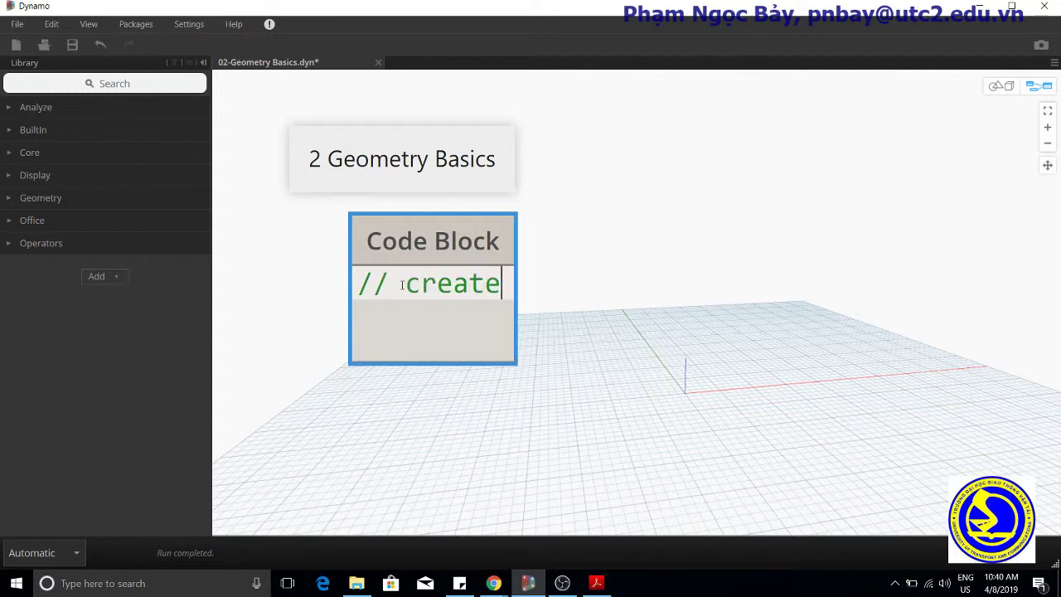
{"action": "type", "text": "a po"}
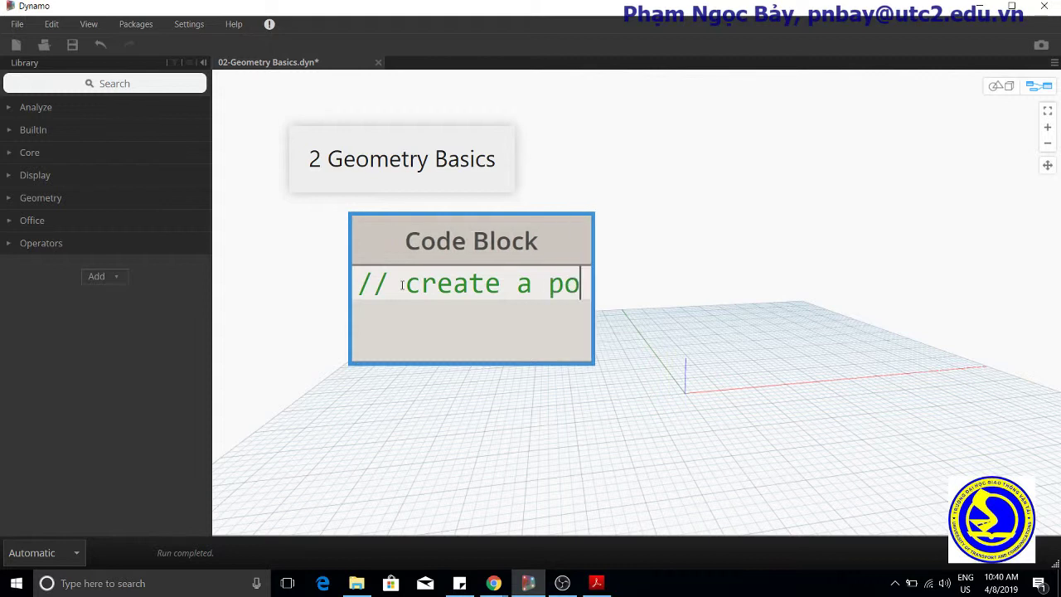
{"action": "type", "text": "int w"}
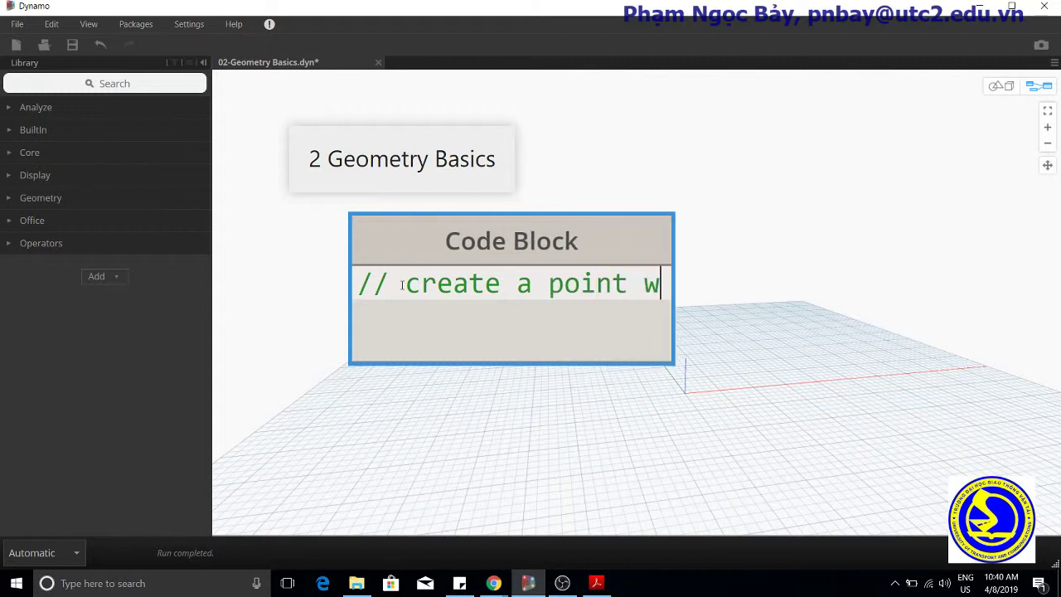
{"action": "type", "text": "ith"}
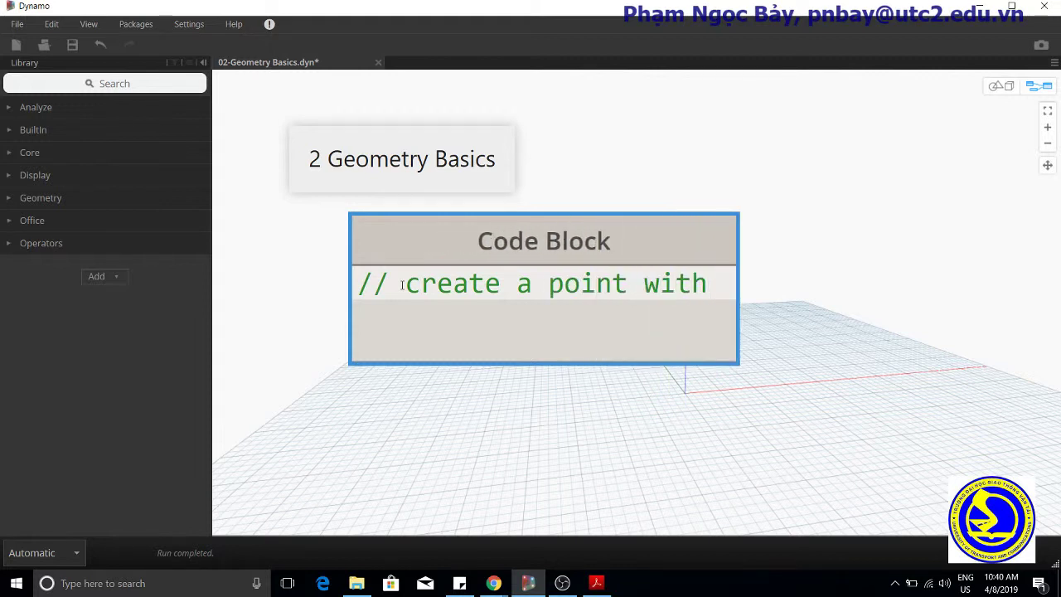
{"action": "type", "text": "the f"}
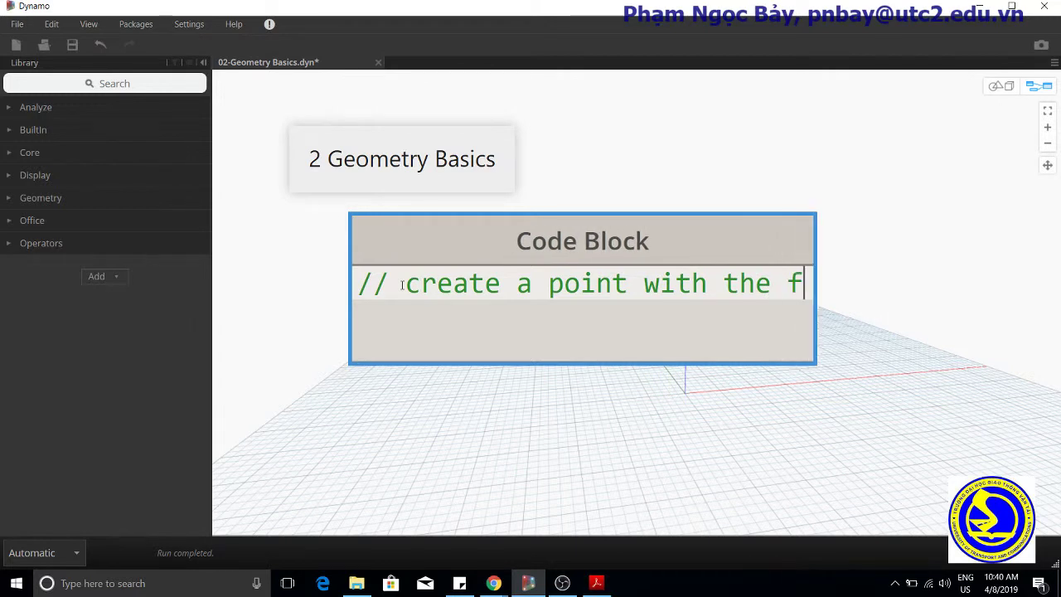
{"action": "type", "text": "llo"}
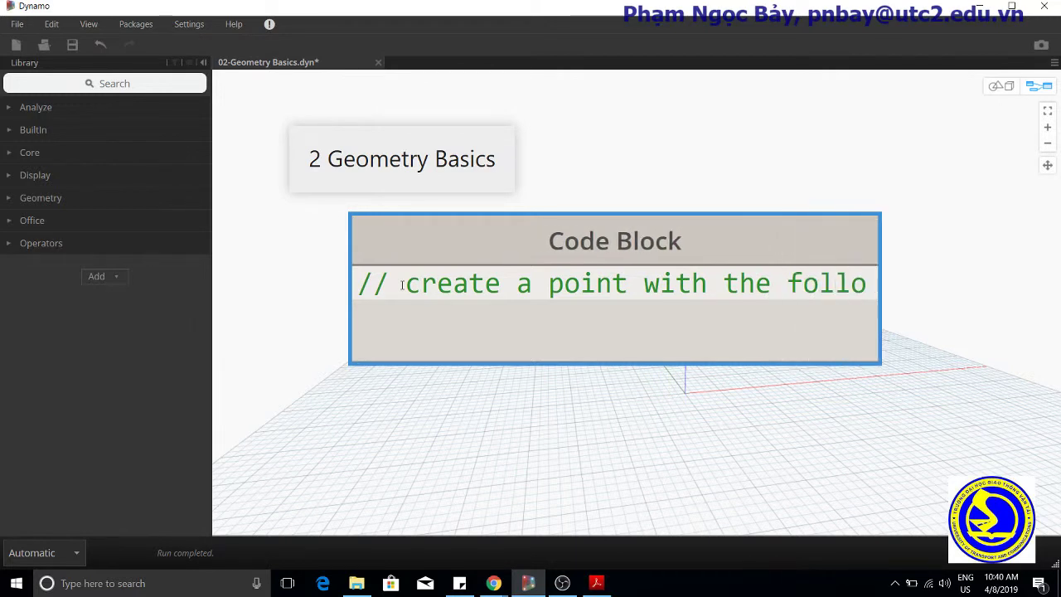
{"action": "type", "text": "wing"}
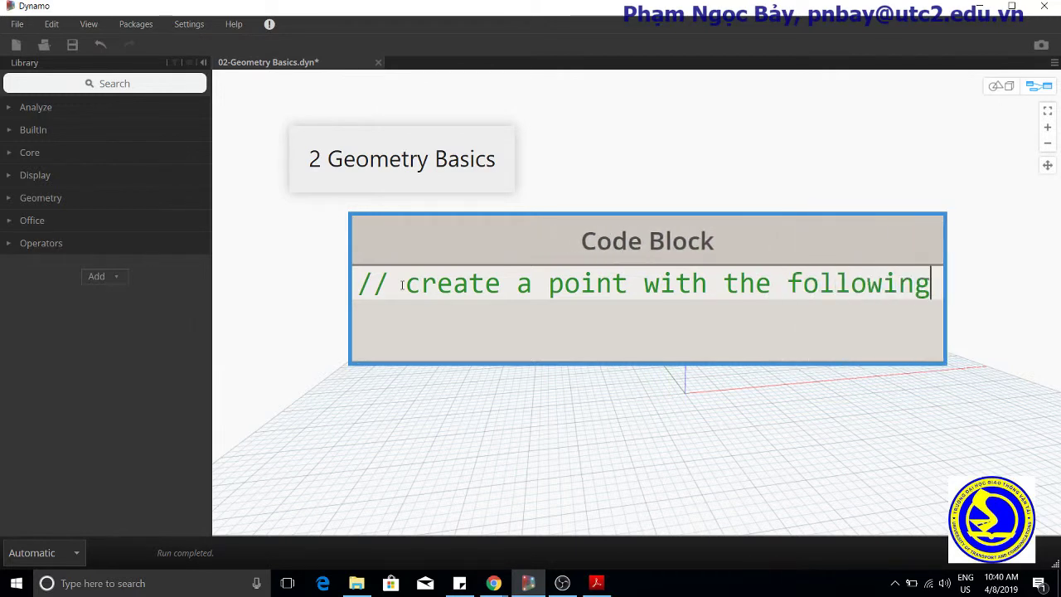
{"action": "type", "text": "x,"}
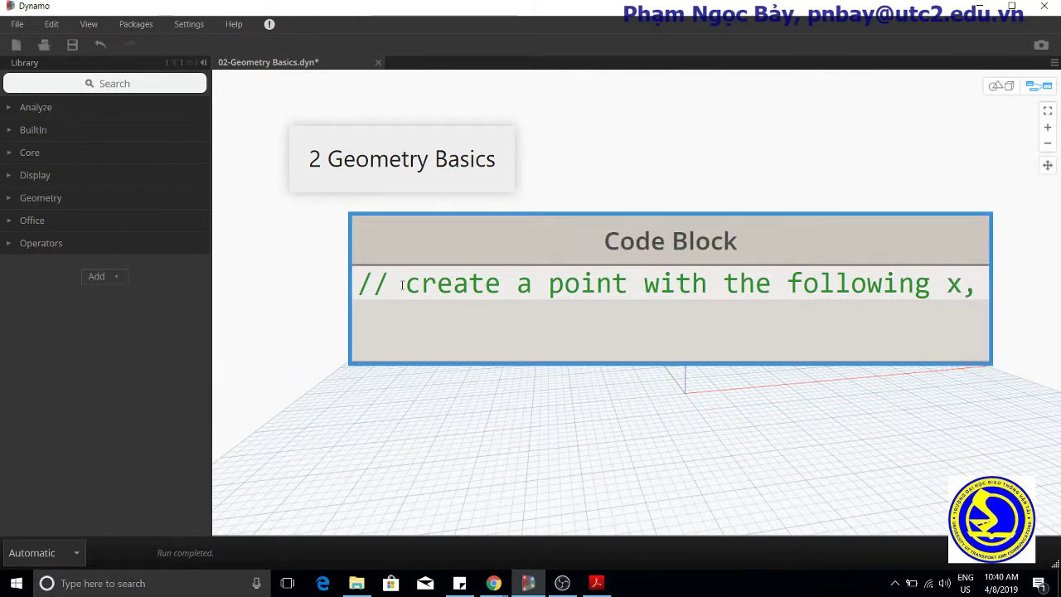
{"action": "type", "text": "y,"}
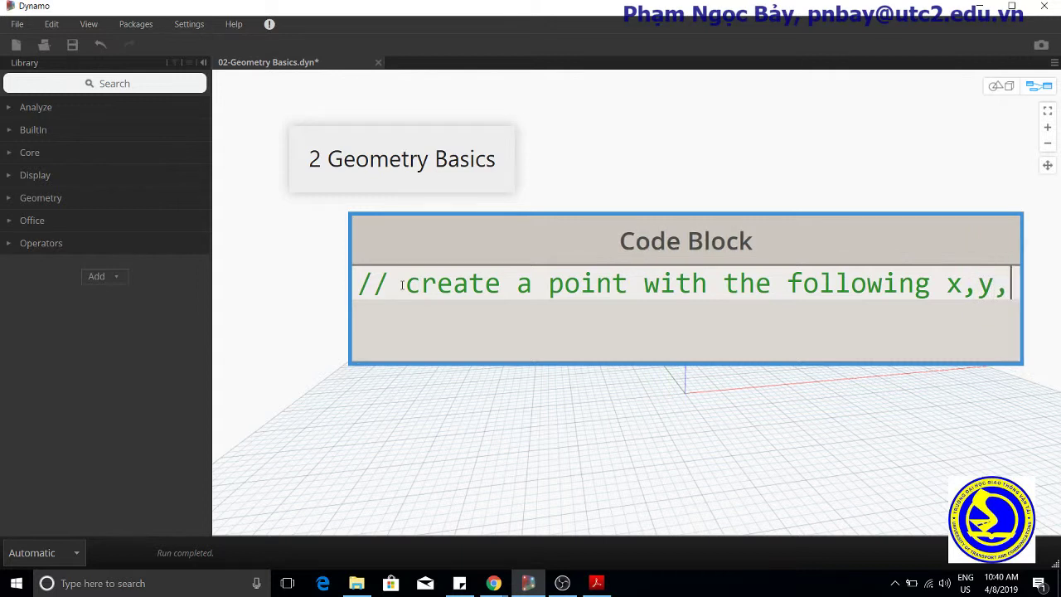
{"action": "type", "text": "z"}
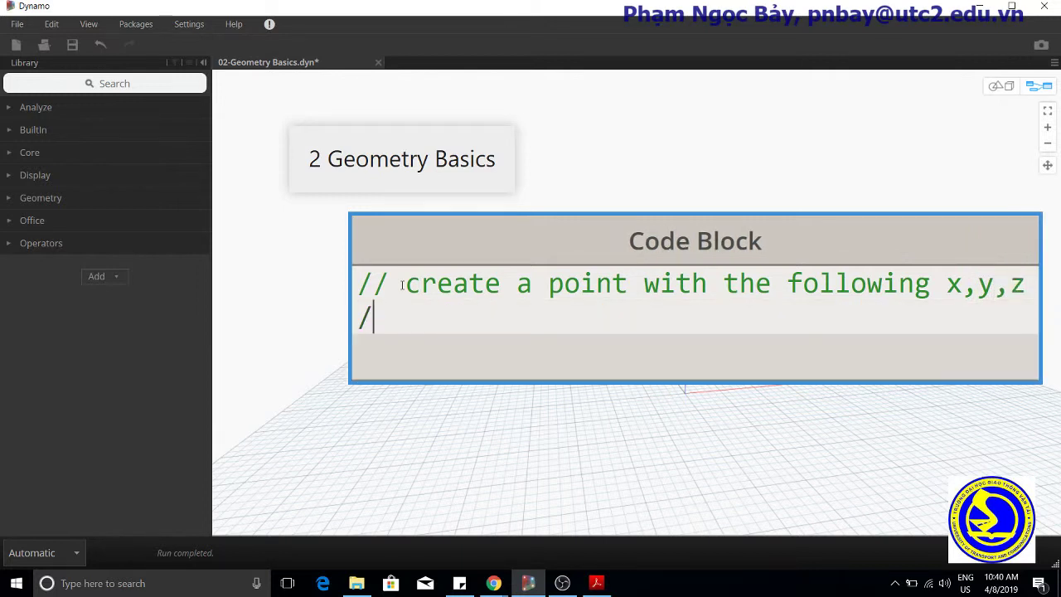
{"action": "type", "text": "/"}
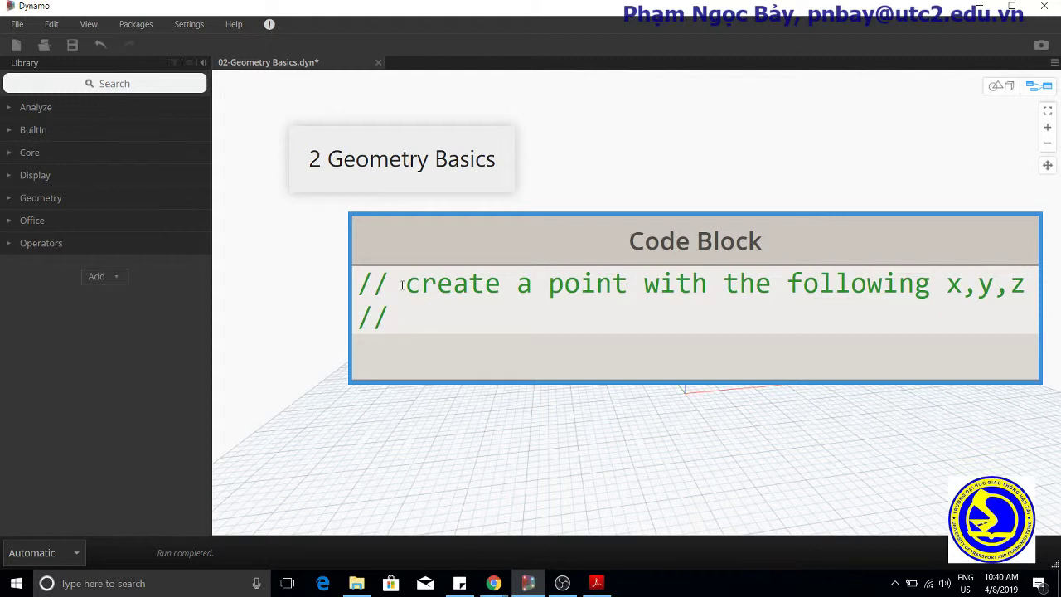
{"action": "type", "text": "coor"}
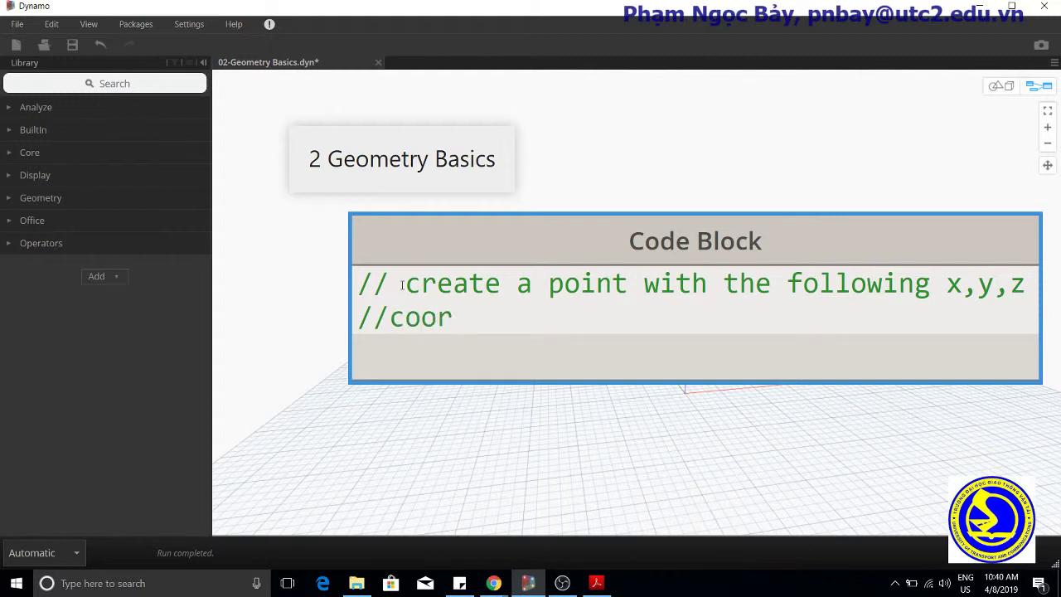
{"action": "type", "text": "dinat"}
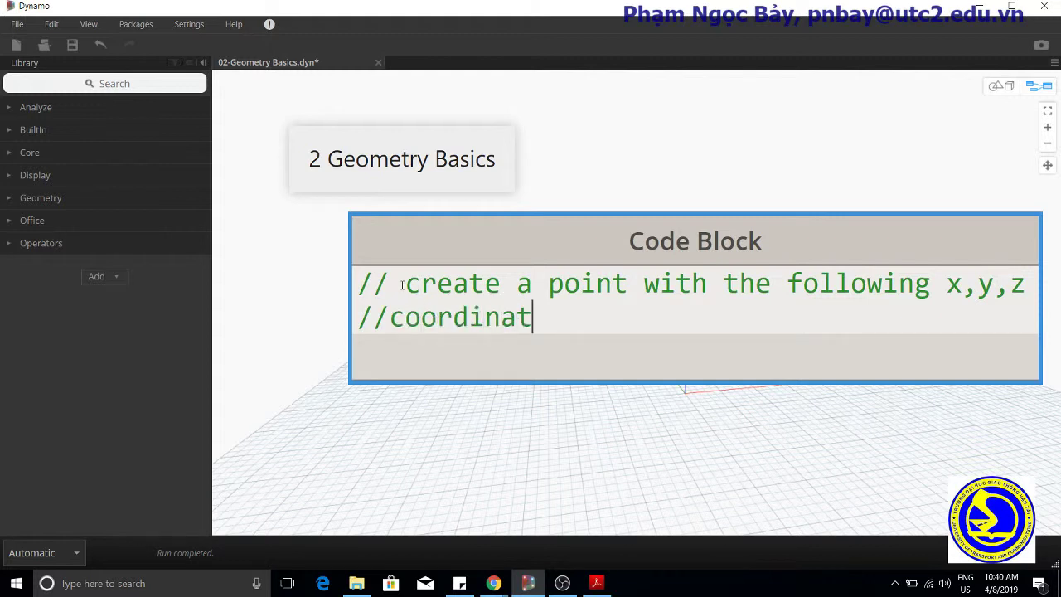
{"action": "type", "text": "es"}
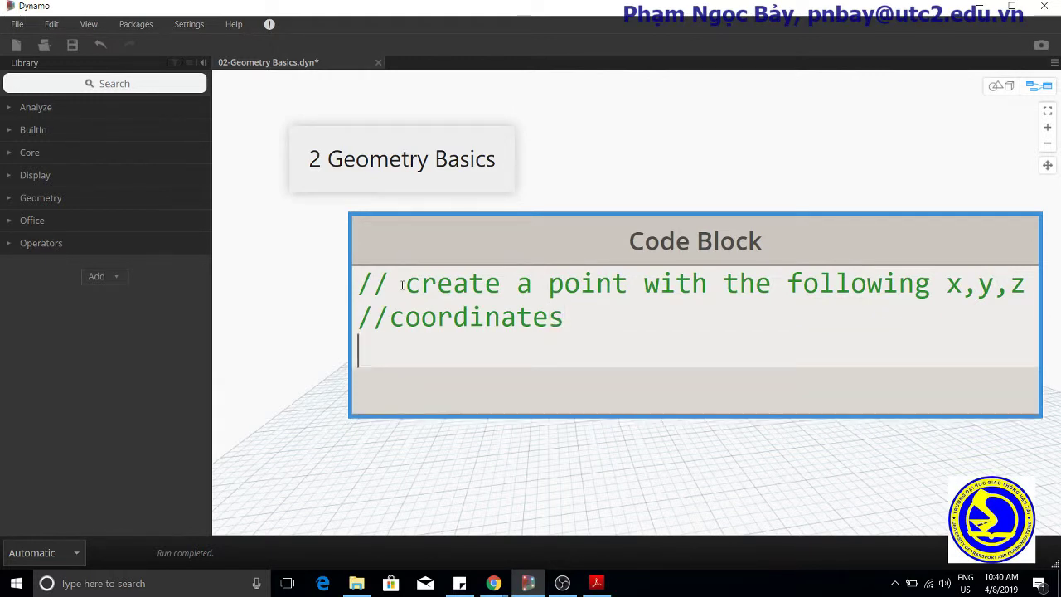
- Define x=10; y=2.5; z=-6; in the Code Block and commit it so it evaluates
{"action": "type", "text": "x"}
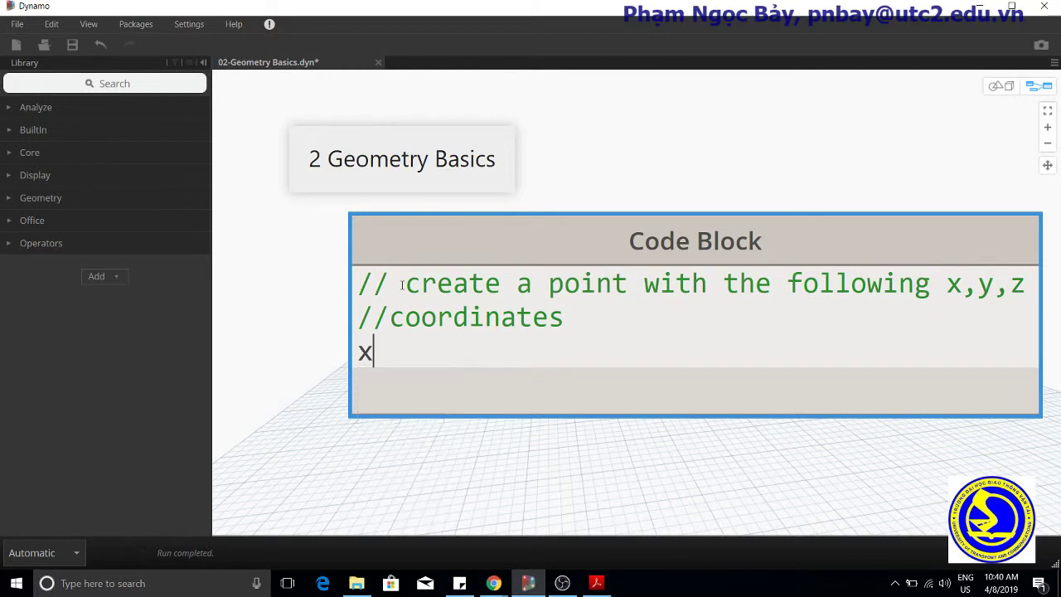
{"action": "type", "text": "=10"}
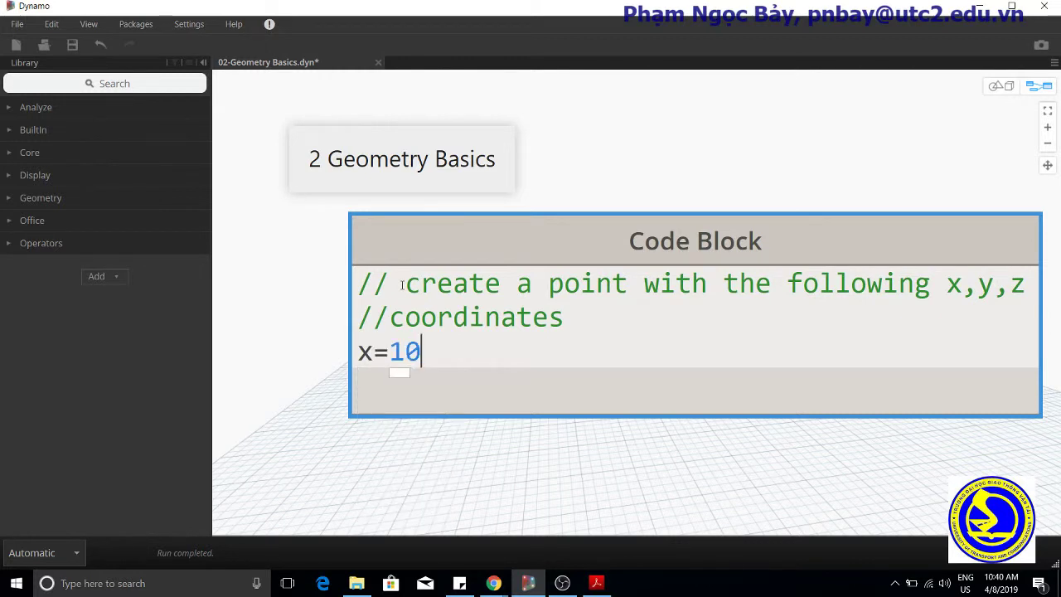
{"action": "type", "text": ";"}
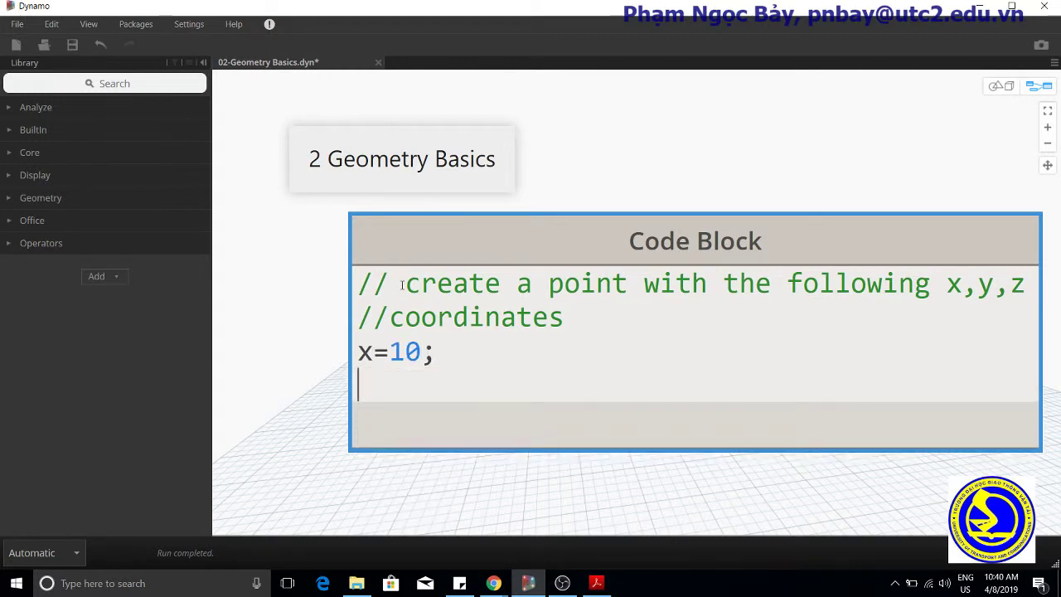
{"action": "type", "text": "y="}
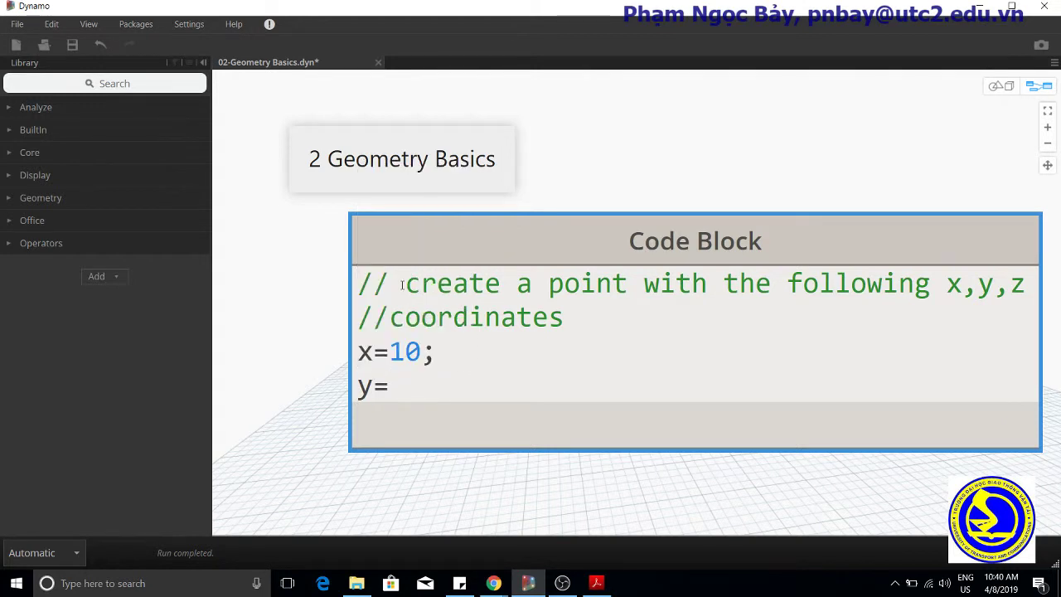
{"action": "type", "text": "2."}
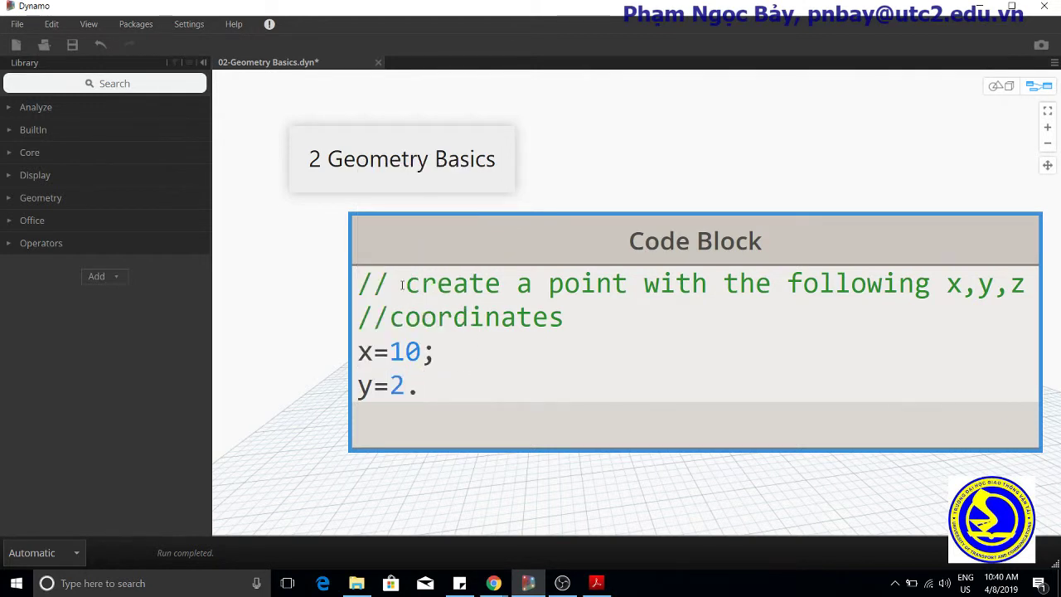
{"action": "type", "text": "5;"}
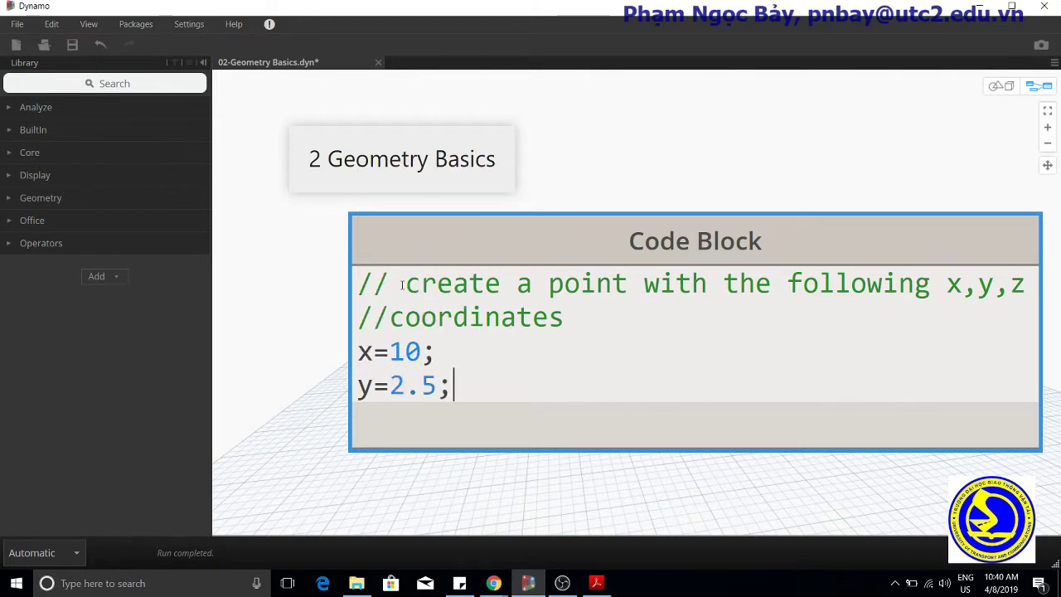
{"action": "type", "text": "z"}
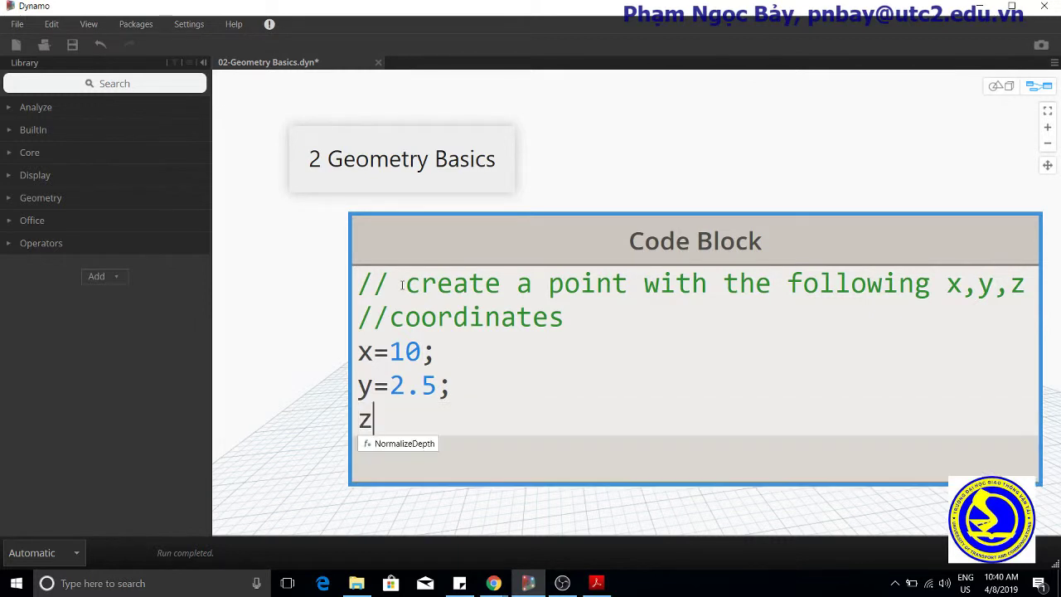
{"action": "type", "text": "="}
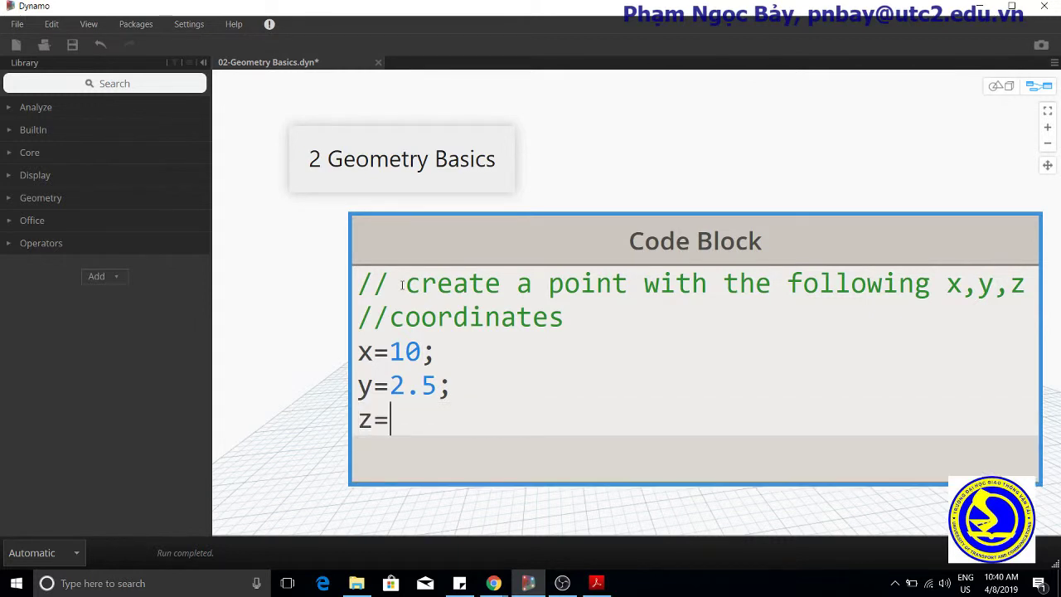
{"action": "type", "text": "-6"}
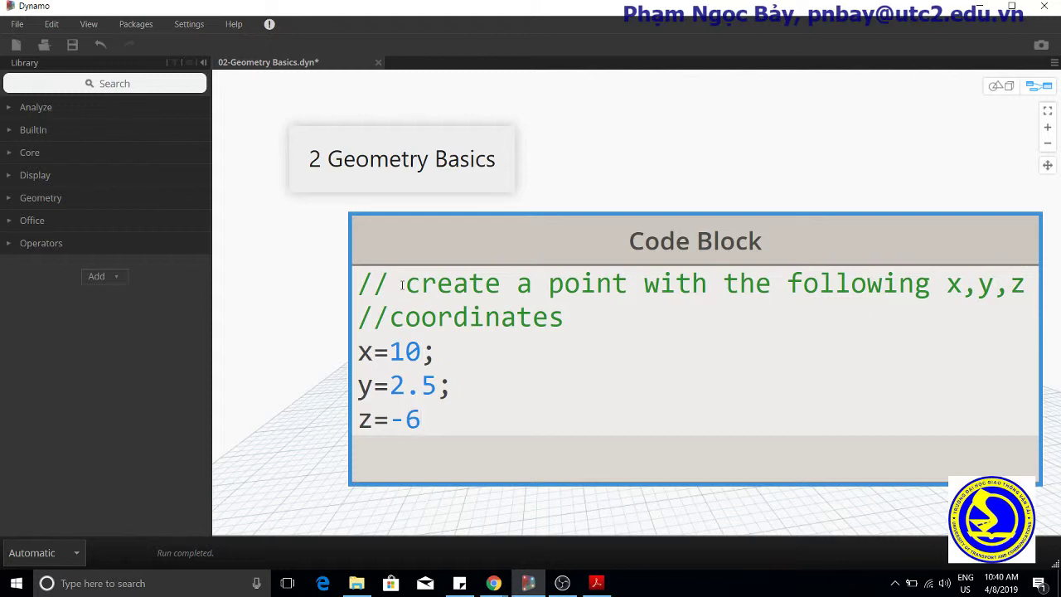
{"action": "type", "text": ";"}
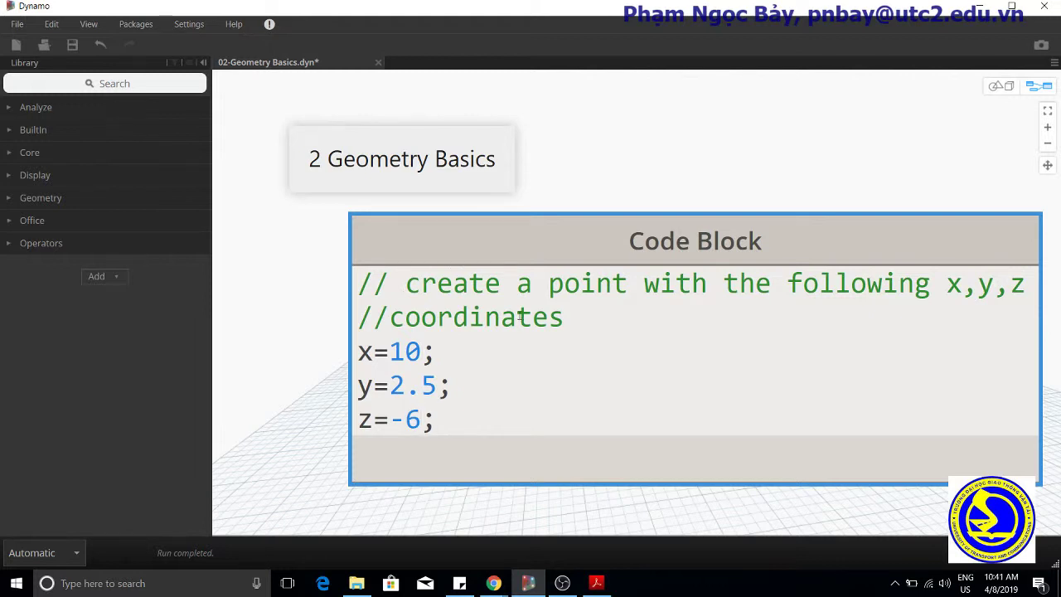
{"action": "left_click", "coordinate": [504, 398]}
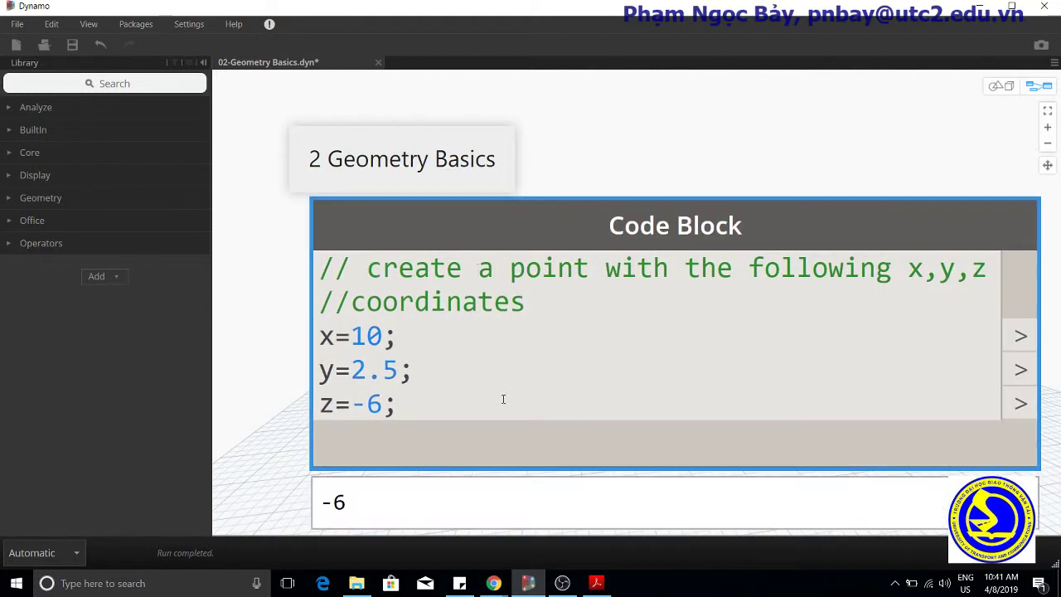
- Add p=Point.ByCoordinates(x,y,z); to the Code Block and commit so the point previews
{"action": "left_click", "coordinate": [660, 158]}
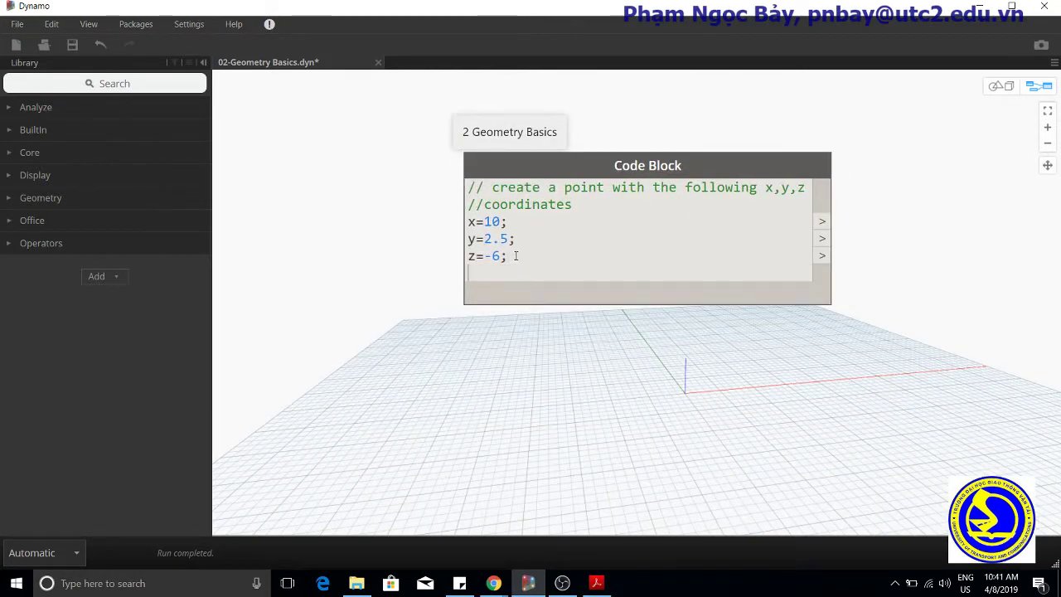
{"action": "type", "text": "p="}
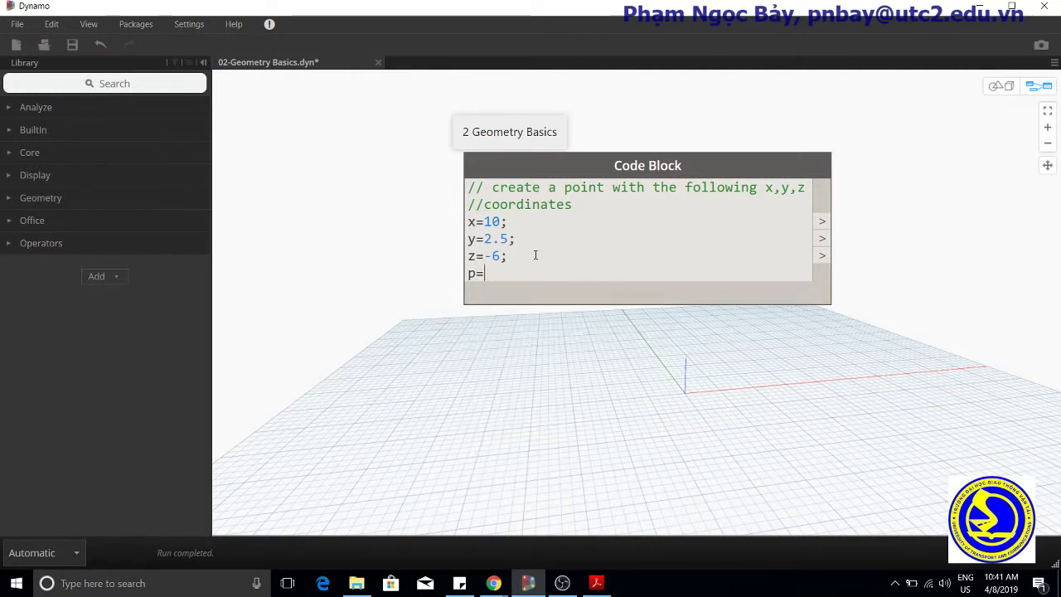
{"action": "type", "text": "Po"}
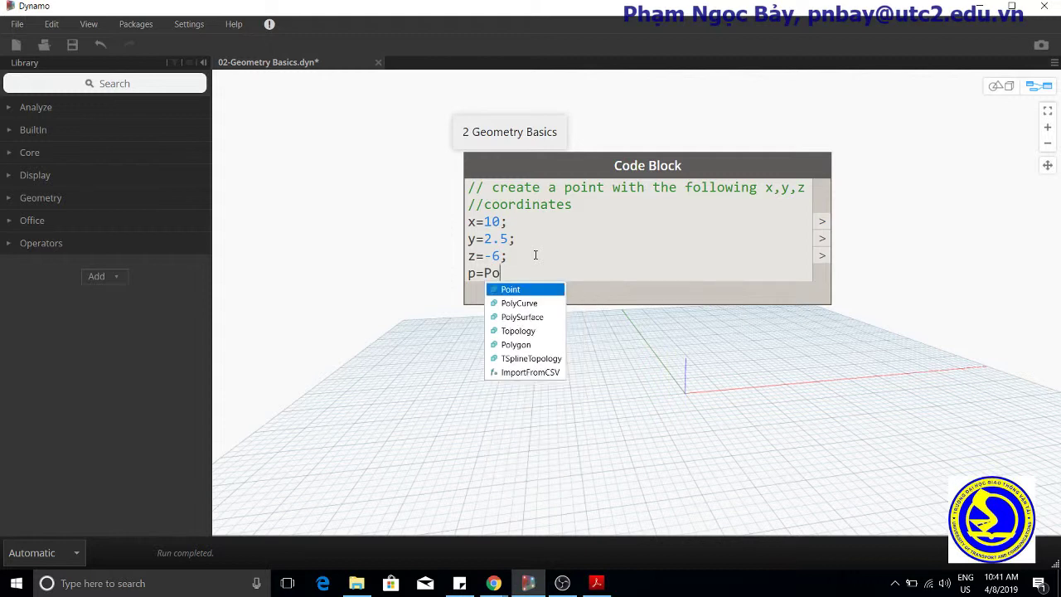
{"action": "type", "text": "int"}
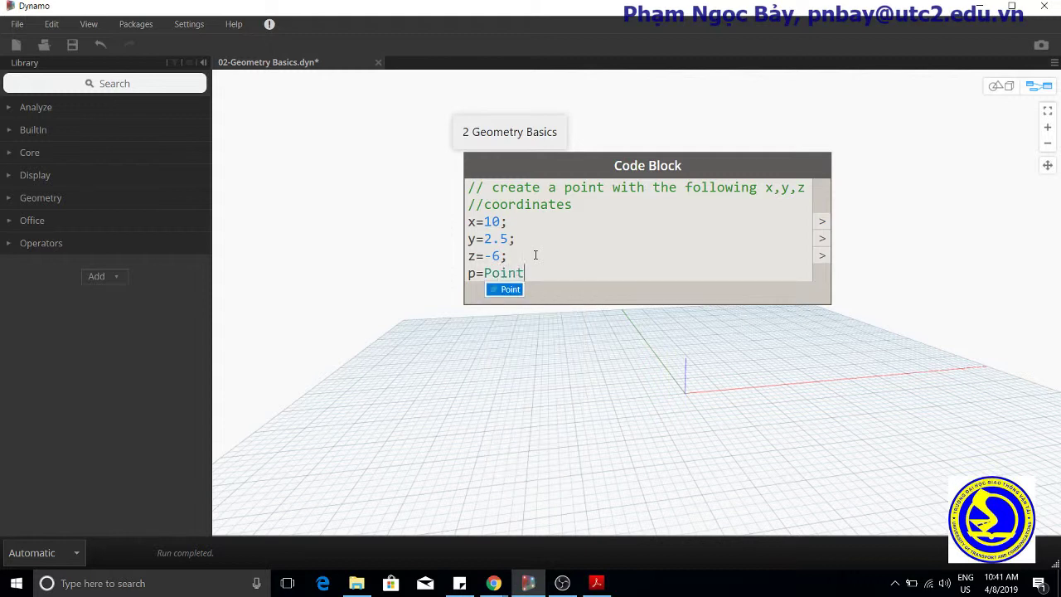
{"action": "type", "text": "."}
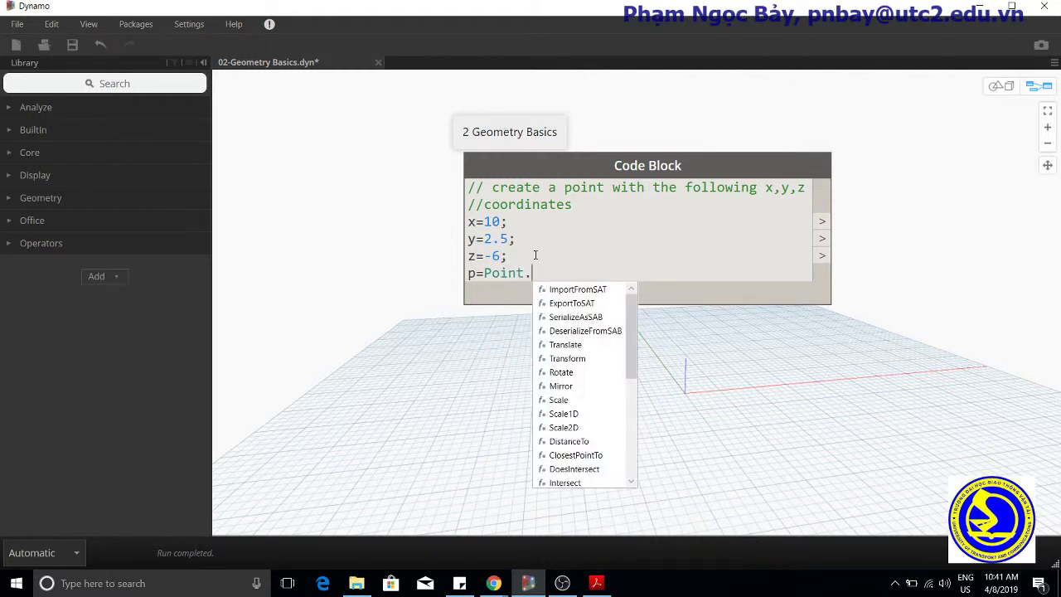
{"action": "type", "text": "B"}
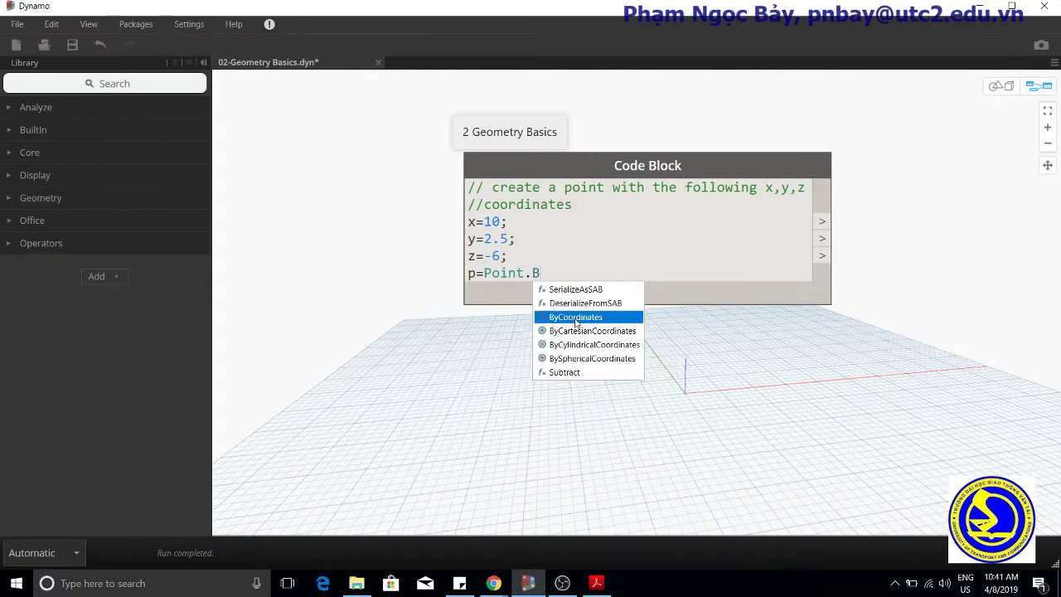
{"action": "left_click", "coordinate": [576, 317]}
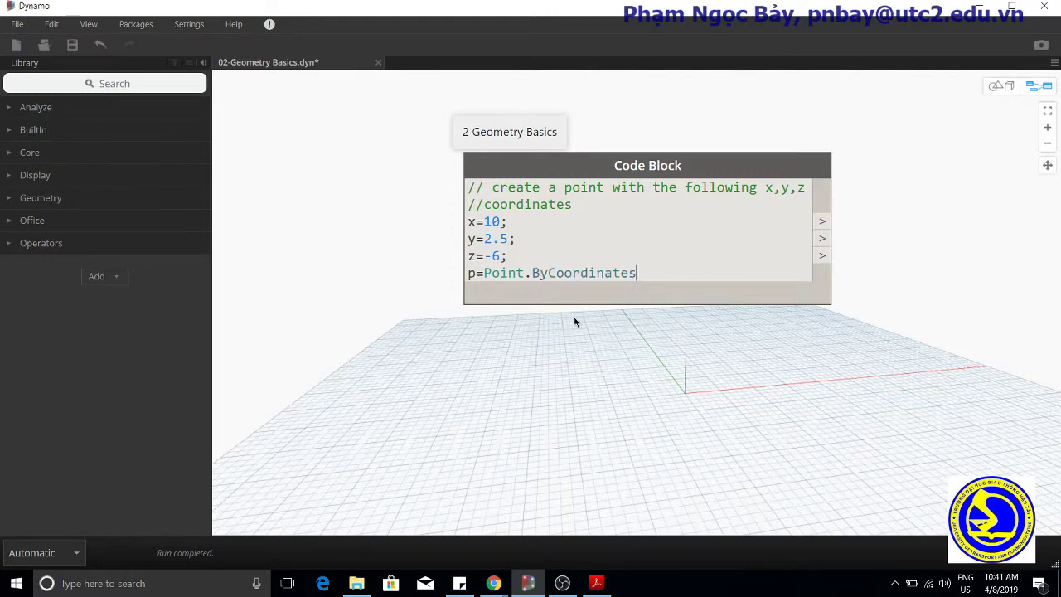
{"action": "type", "text": "("}
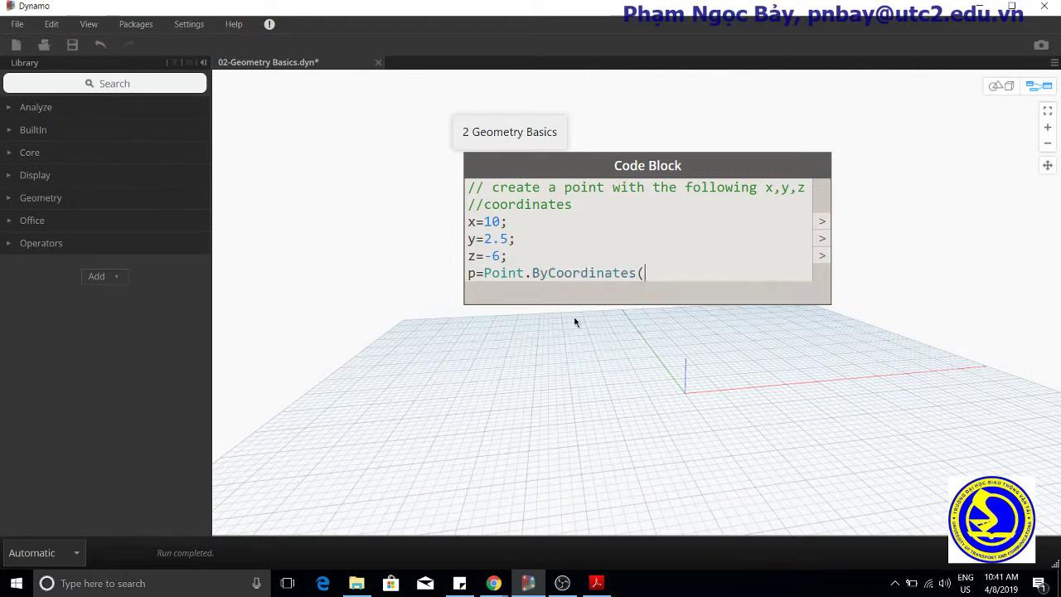
{"action": "type", "text": ")"}
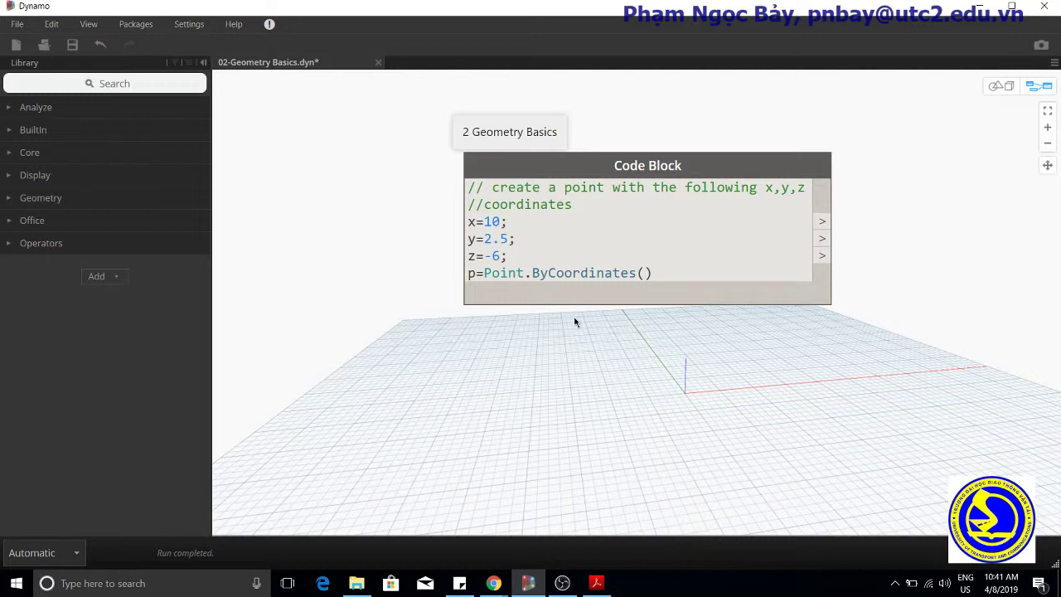
{"action": "type", "text": "x,"}
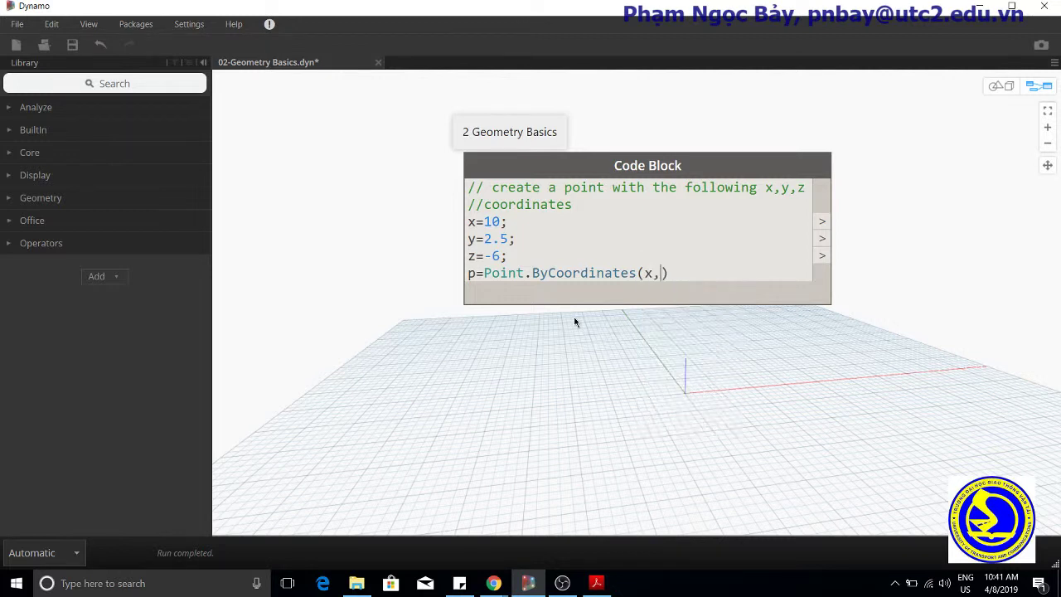
{"action": "type", "text": "y,z)"}
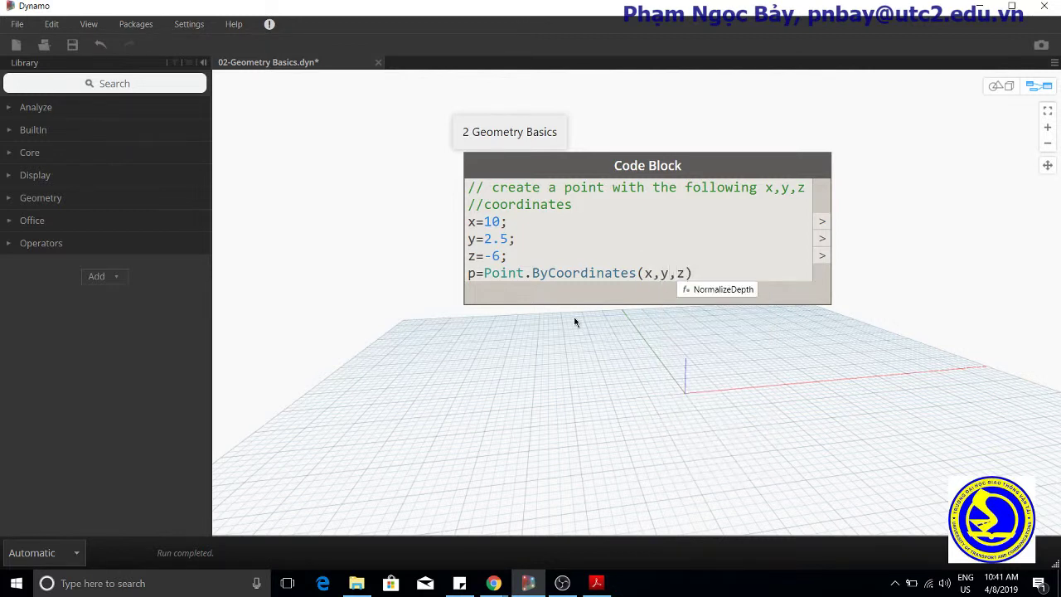
{"action": "left_click", "coordinate": [695, 272]}
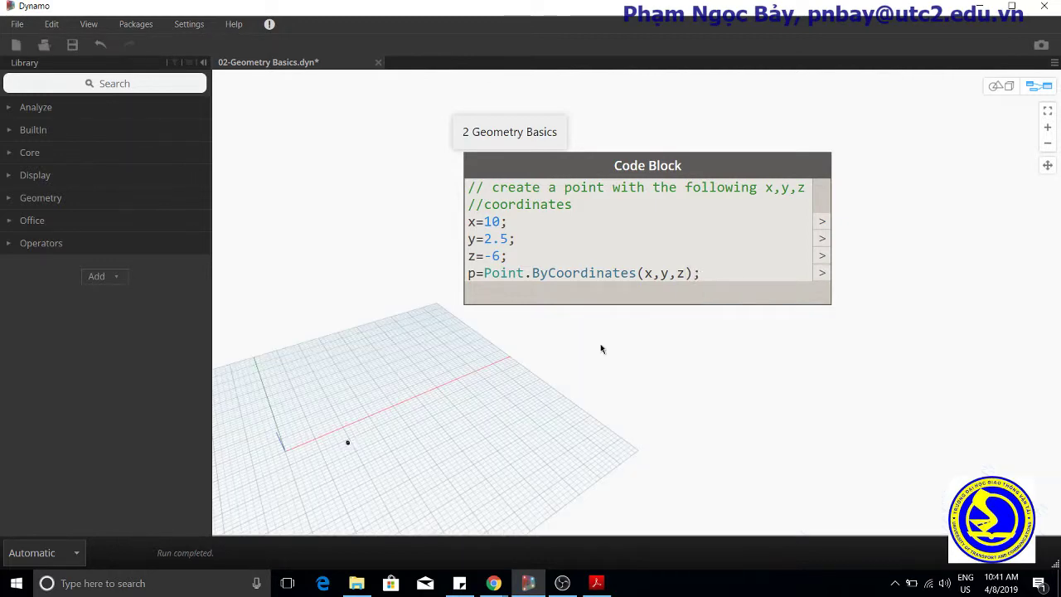
{"action": "mouse_move", "coordinate": [390, 365]}
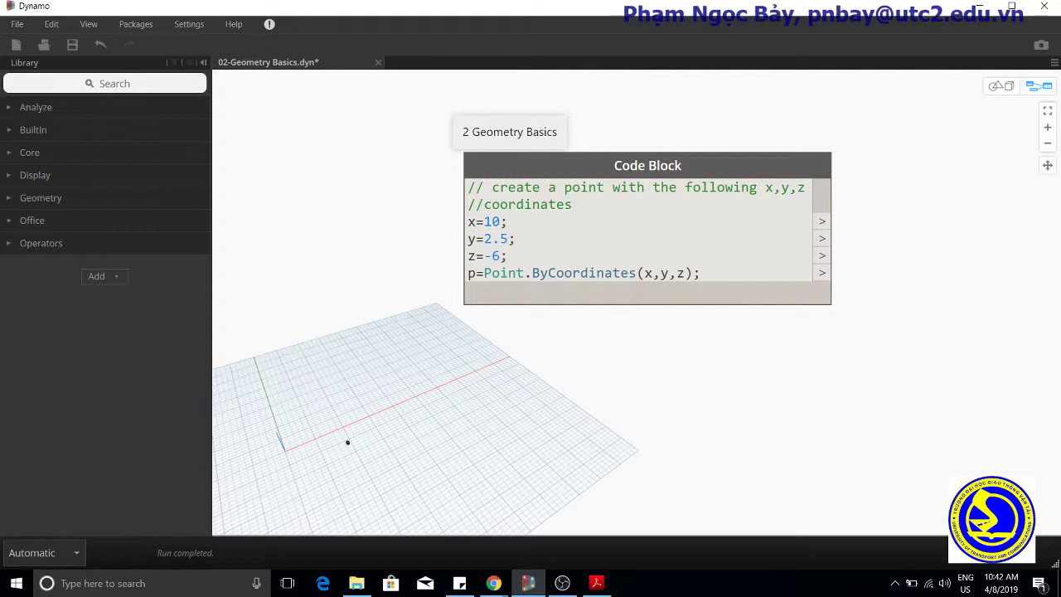
{"action": "mouse_move", "coordinate": [607, 342]}
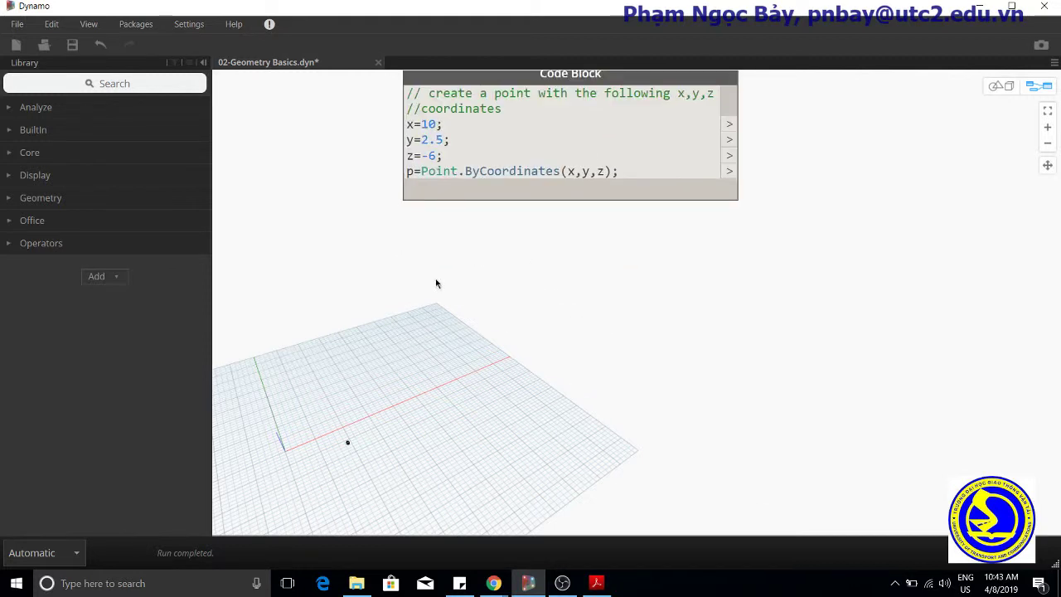
- Start a second Code Block with the comment '//create a point on a sphere with the following radius'
{"action": "double_click", "coordinate": [438, 282]}
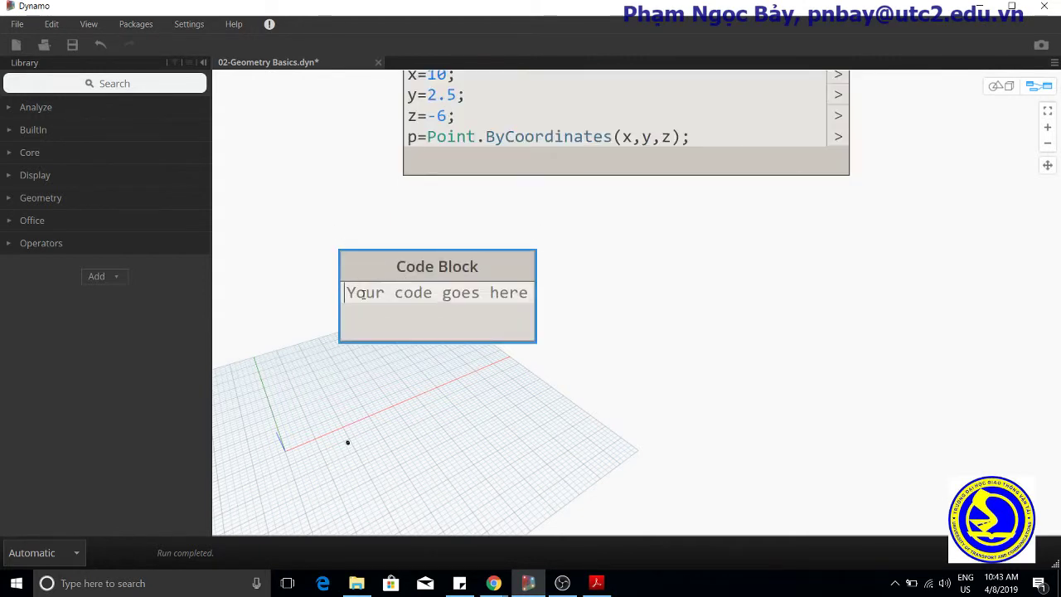
{"action": "type", "text": "//i"}
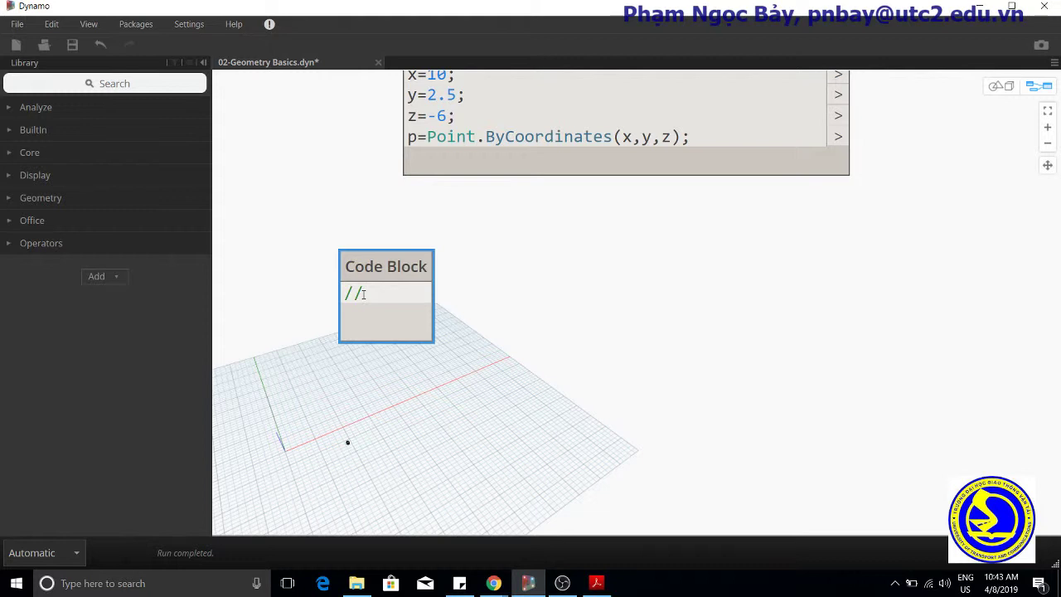
{"action": "type", "text": "create"}
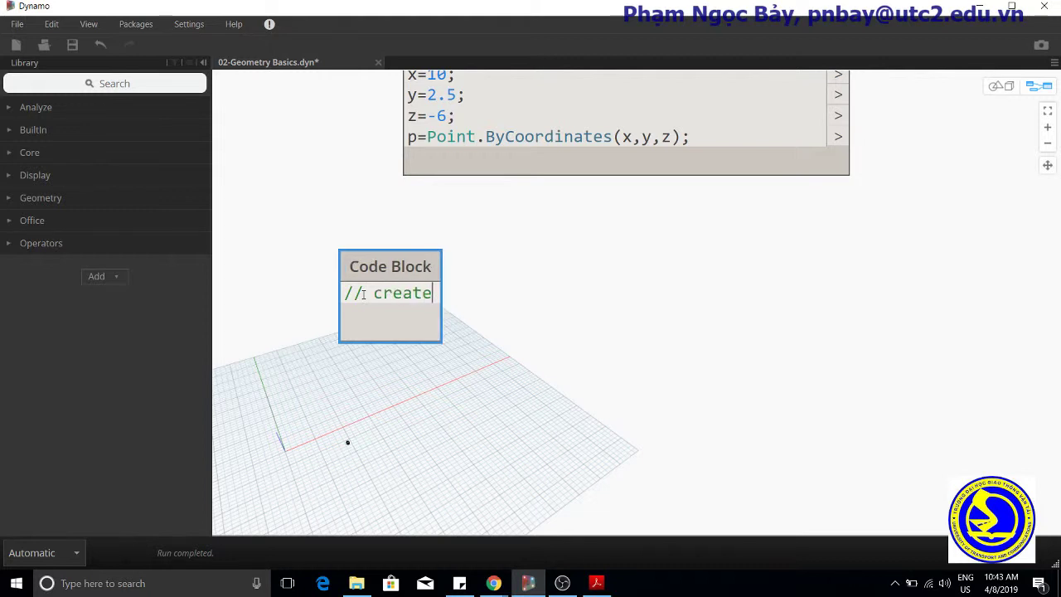
{"action": "type", "text": "a poi"}
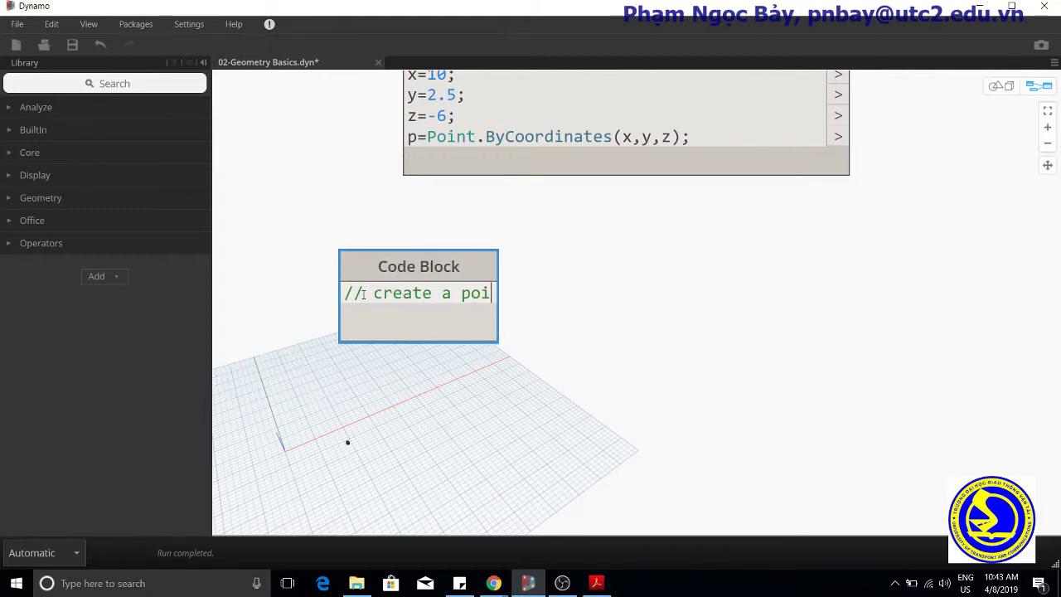
{"action": "type", "text": "nt o"}
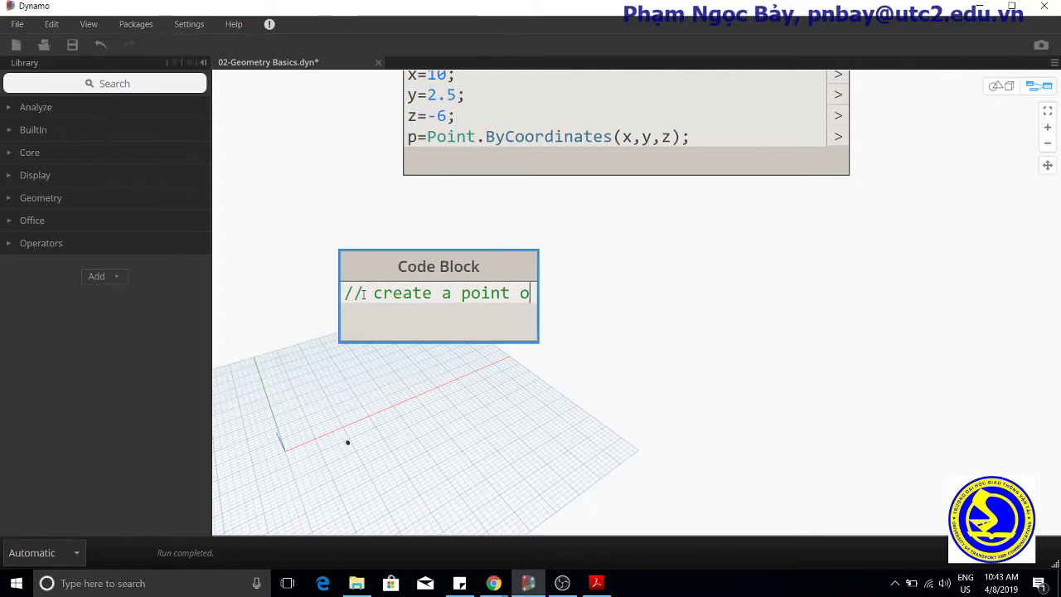
{"action": "type", "text": "n a spher"}
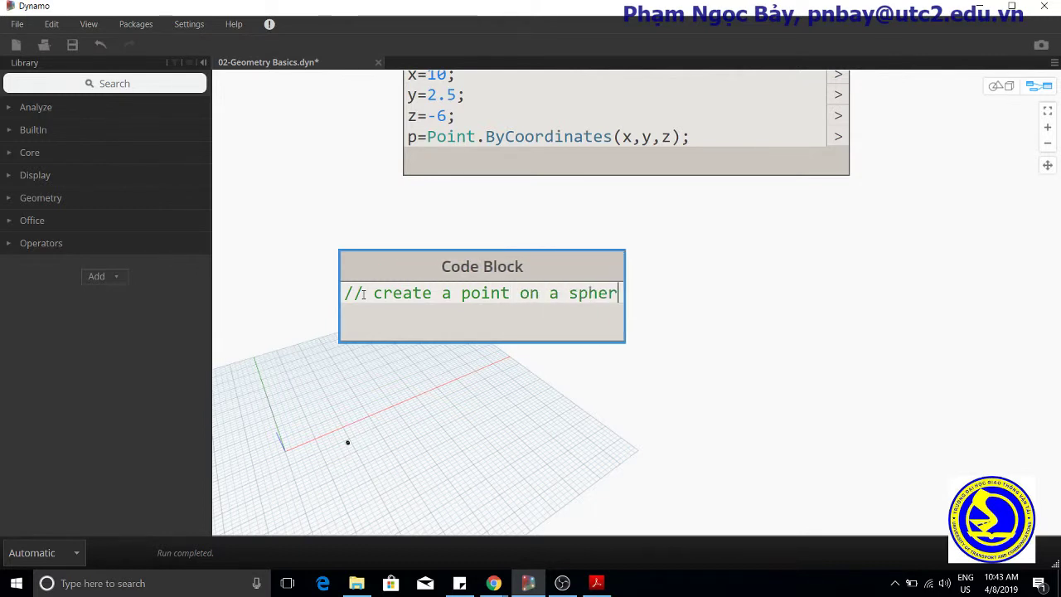
{"action": "type", "text": "wi"}
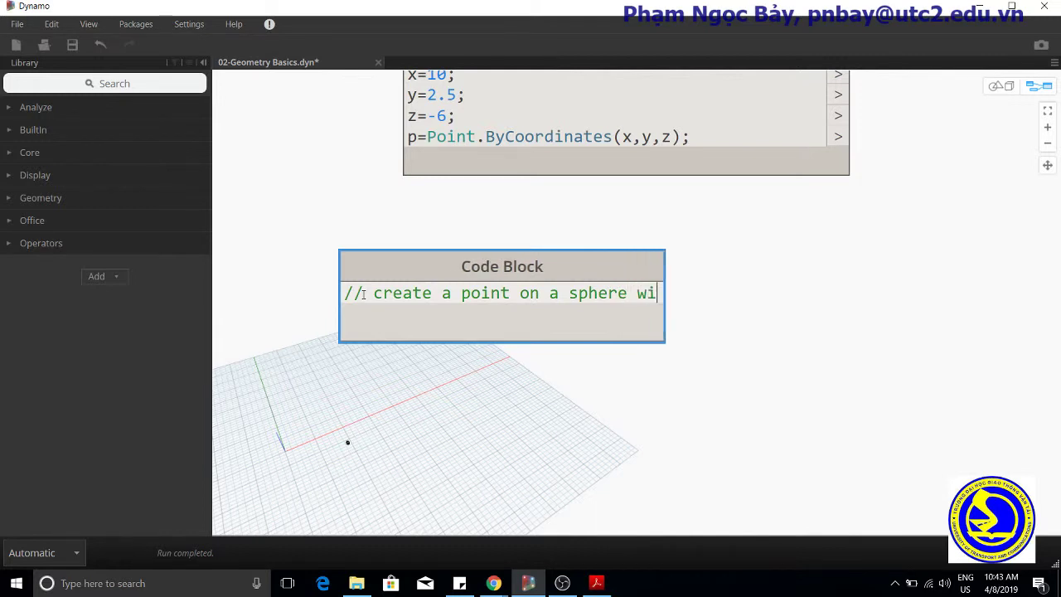
{"action": "type", "text": "th"}
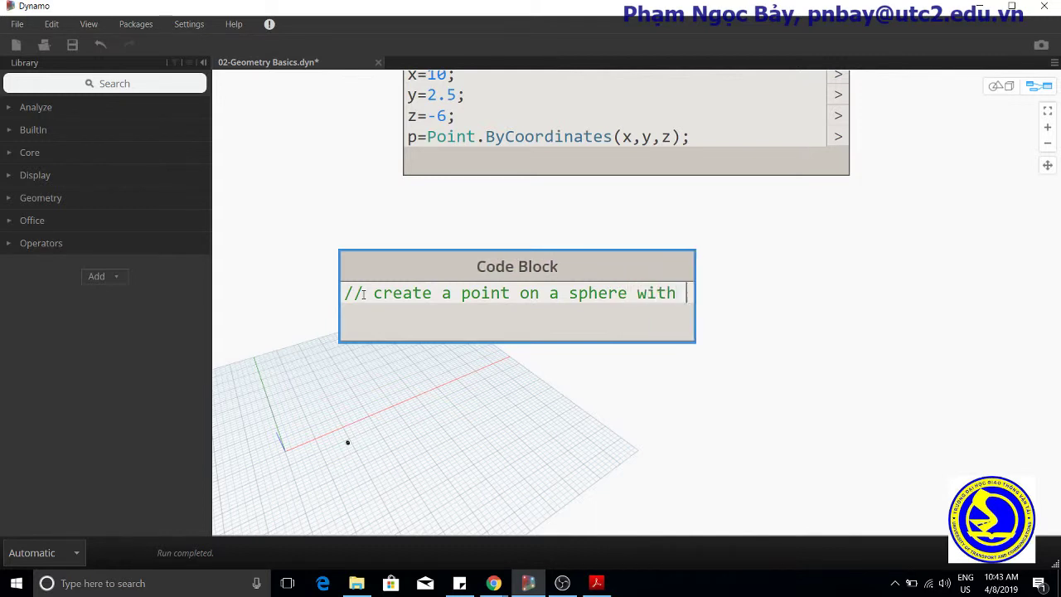
{"action": "type", "text": "the foll"}
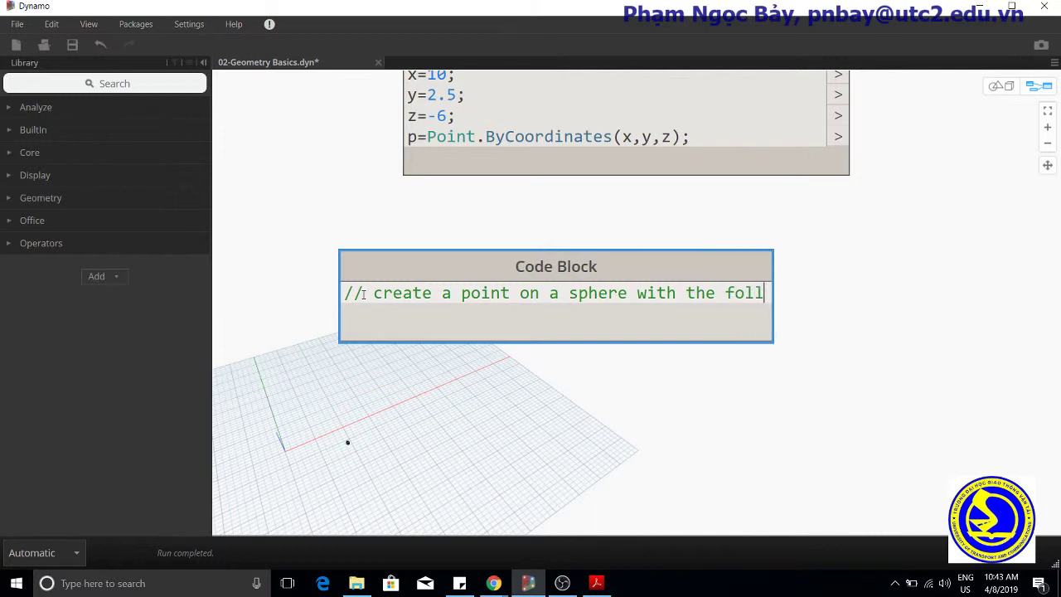
{"action": "type", "text": "owinf"}
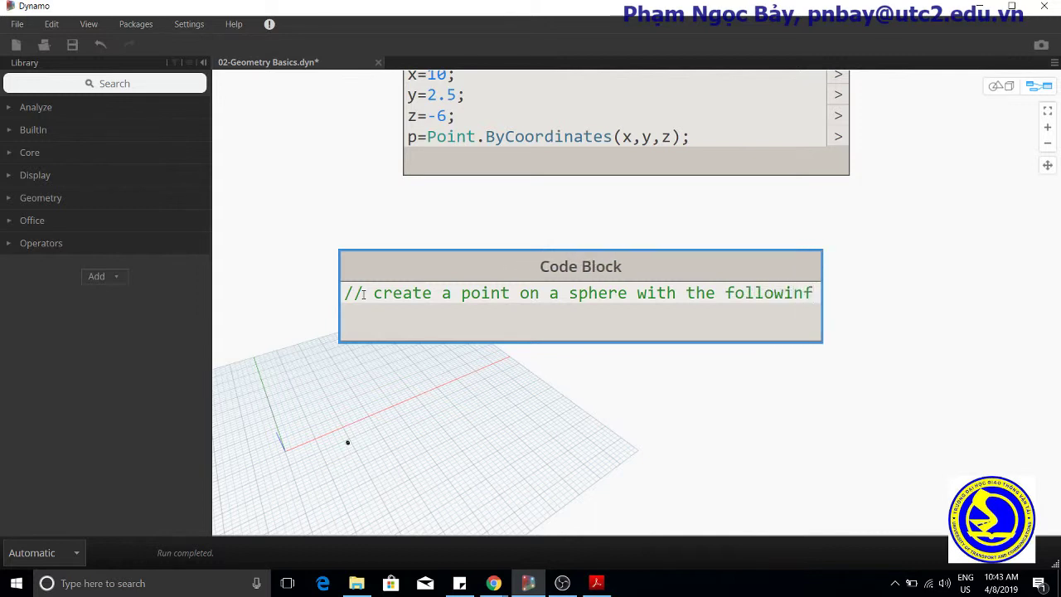
{"action": "type", "text": "g"}
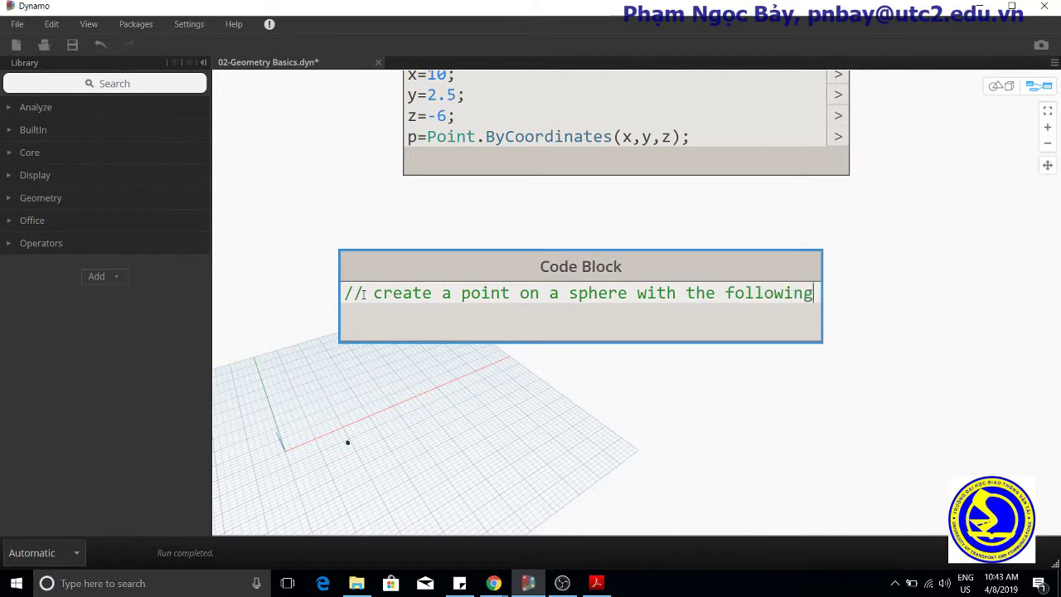
{"action": "type", "text": "radius,"}
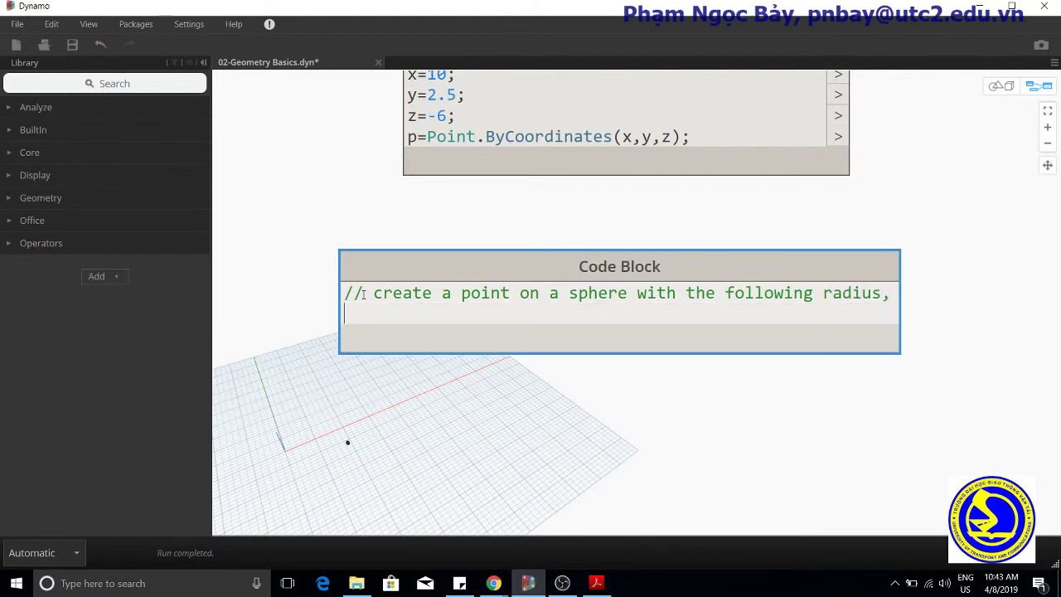
- Continue the comment: '//theta, and phi rotation angles (specified in degrees)'
{"action": "type", "text": "/"}
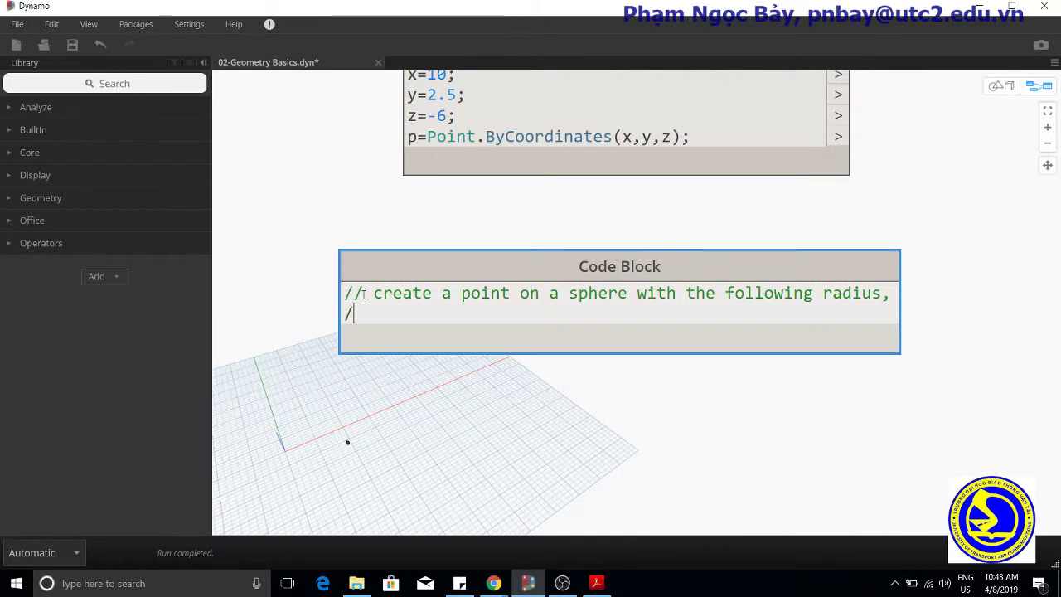
{"action": "type", "text": "/"}
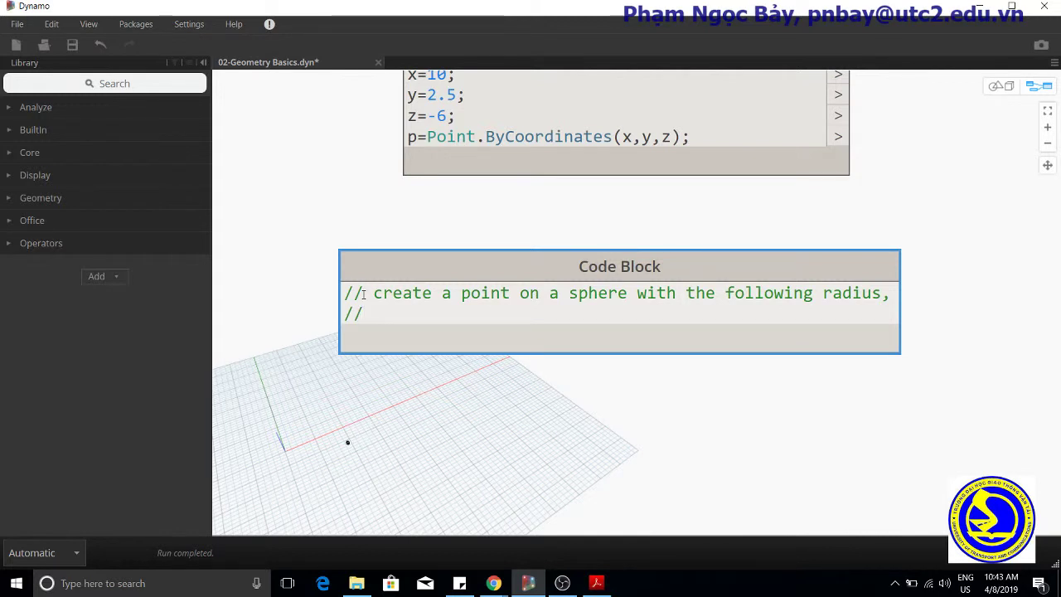
{"action": "type", "text": "thet"}
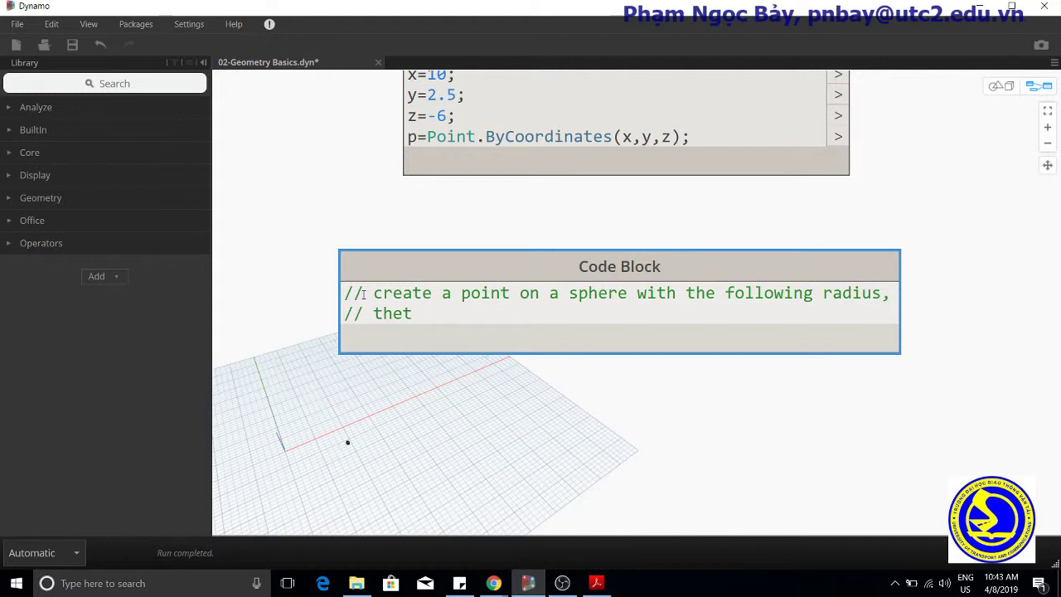
{"action": "type", "text": "a, and"}
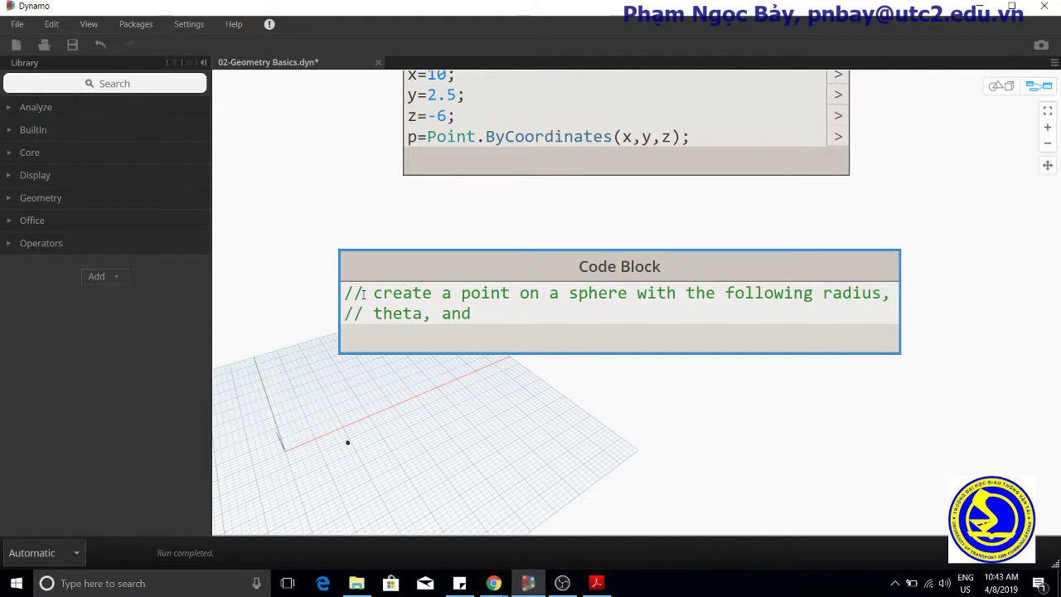
{"action": "type", "text": "phi"}
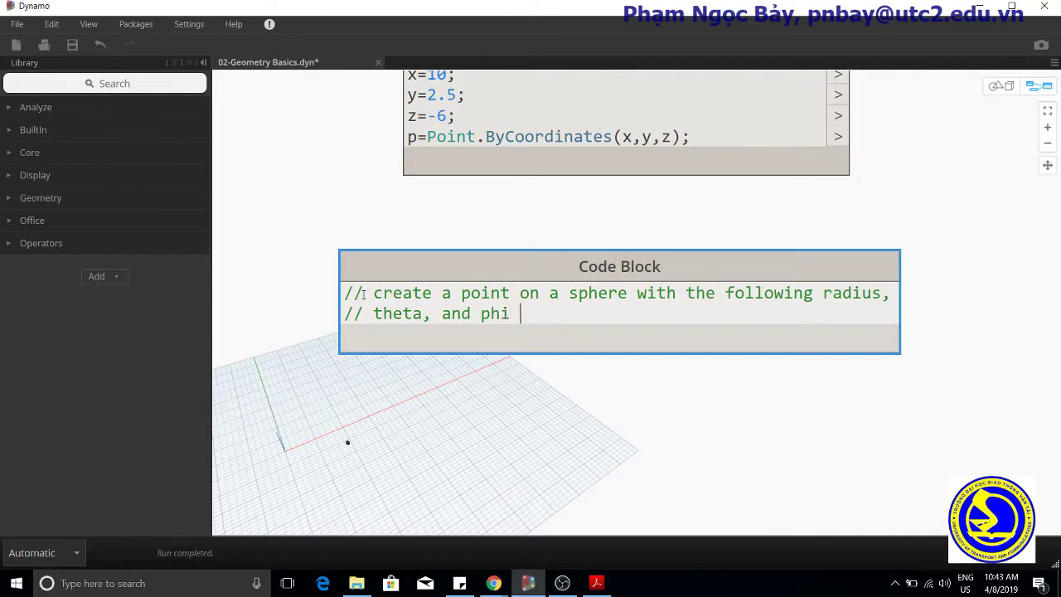
{"action": "type", "text": "rotation"}
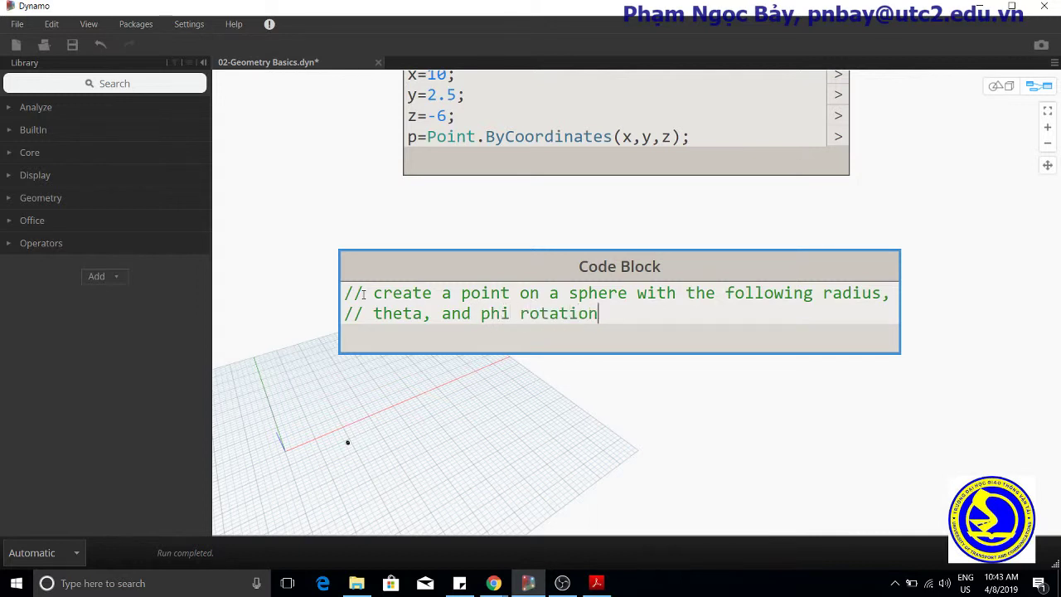
{"action": "type", "text": "angles"}
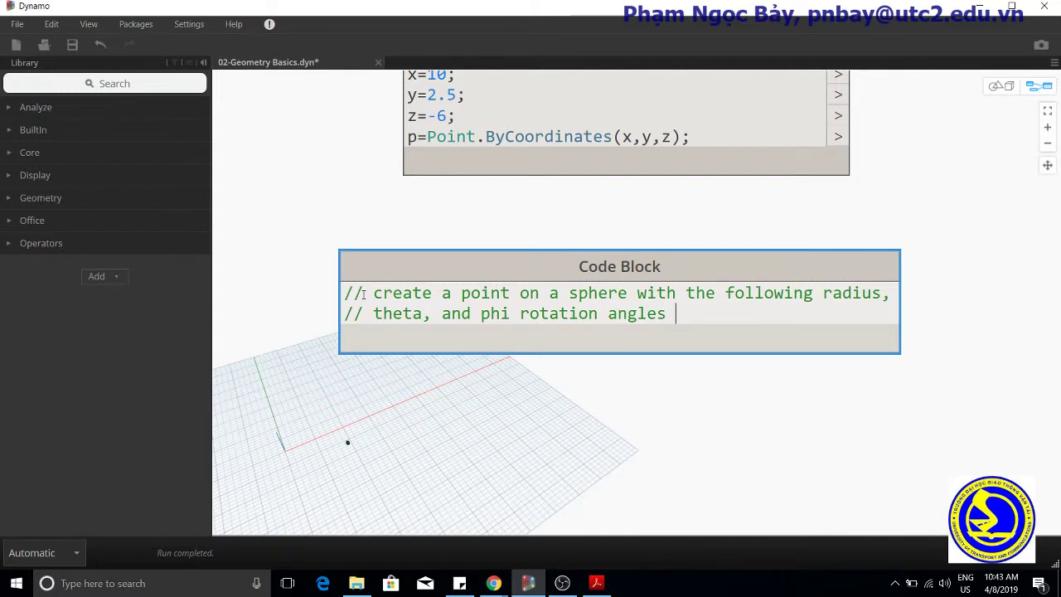
{"action": "type", "text": "("}
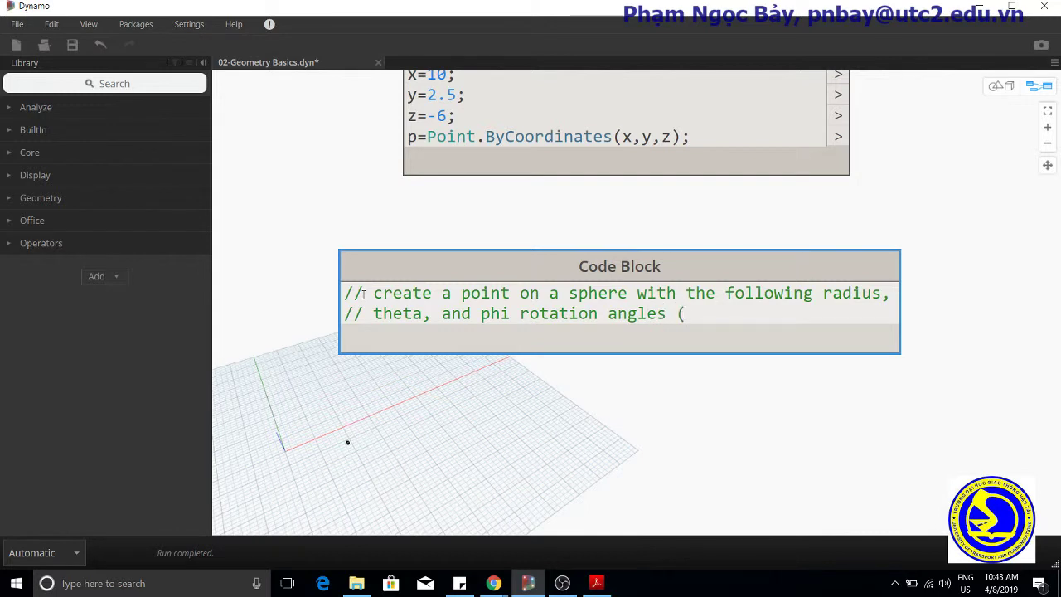
{"action": "type", "text": "dpec"}
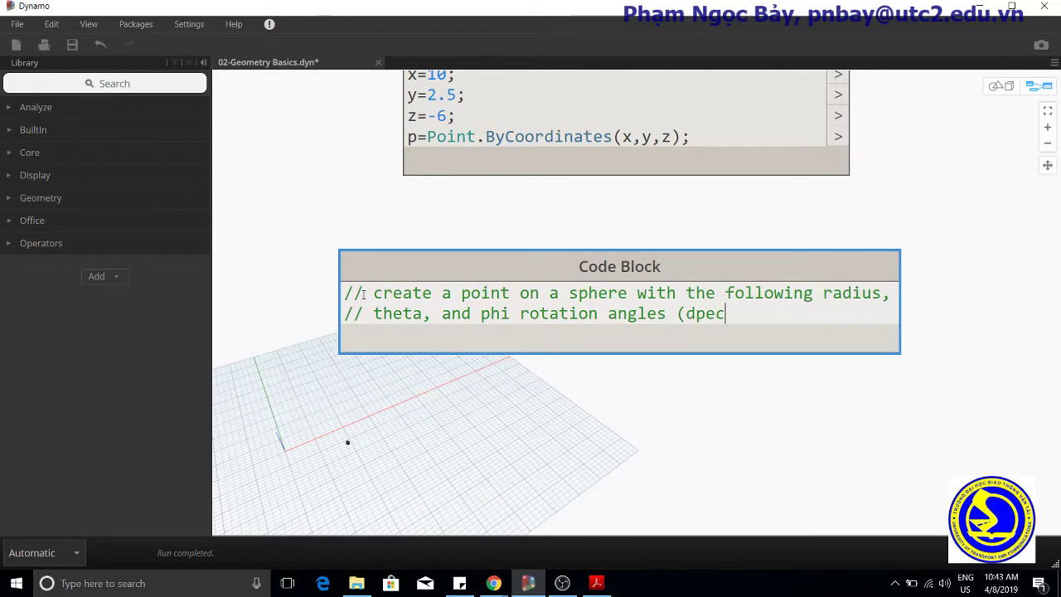
{"action": "type", "text": "spe"}
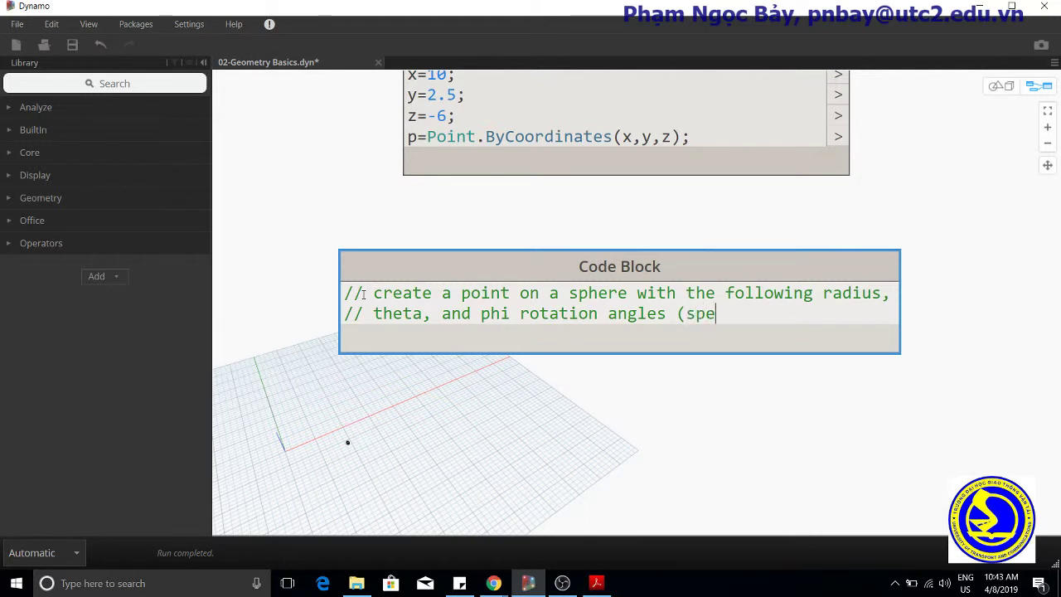
{"action": "type", "text": "c"}
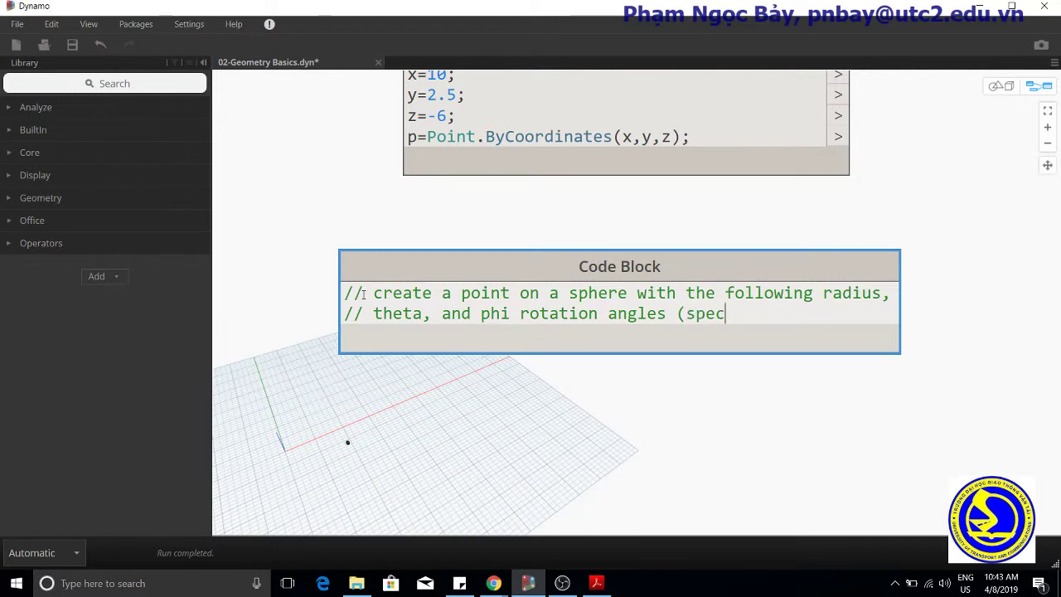
{"action": "type", "text": "ified"}
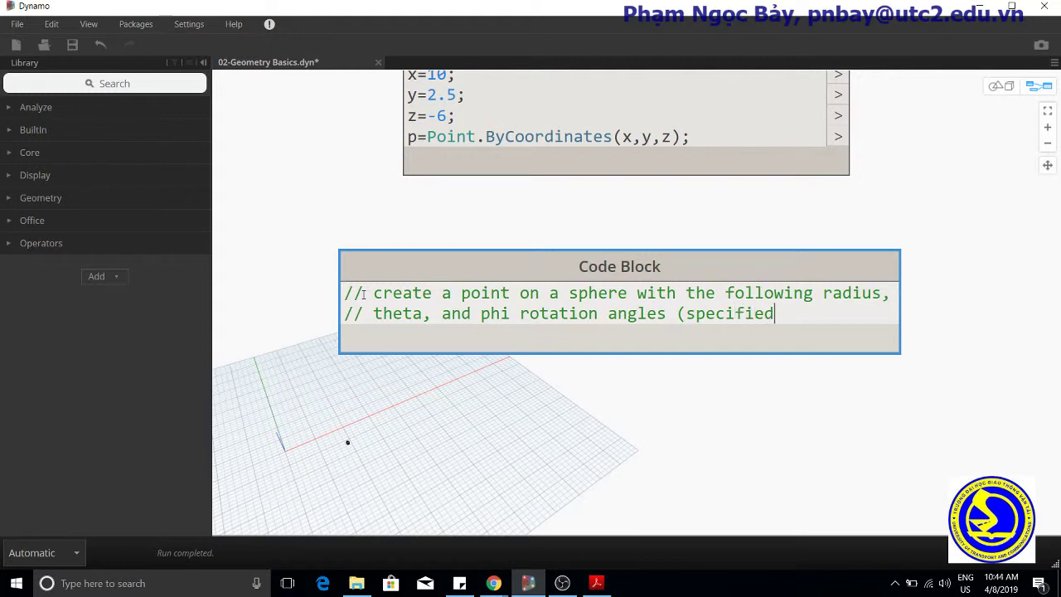
{"action": "type", "text": "in"}
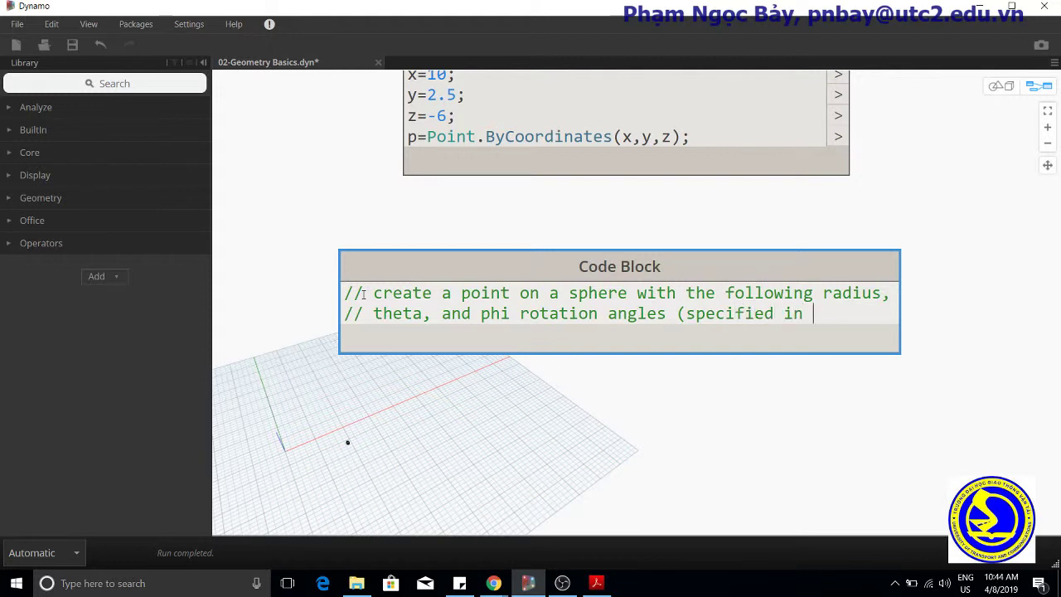
{"action": "type", "text": "degress"}
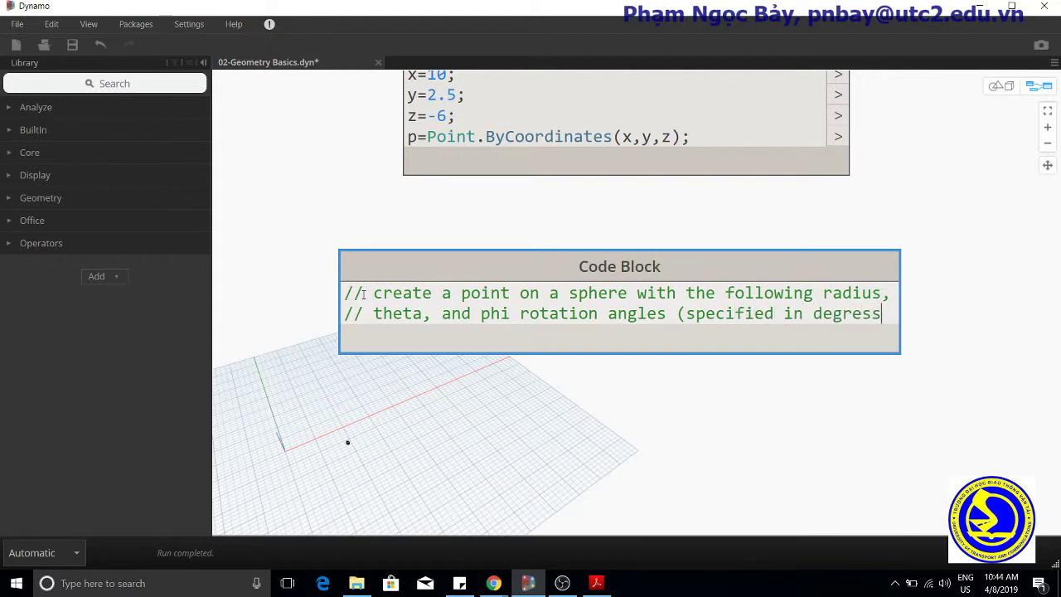
{"action": "key", "text": "backspace"}
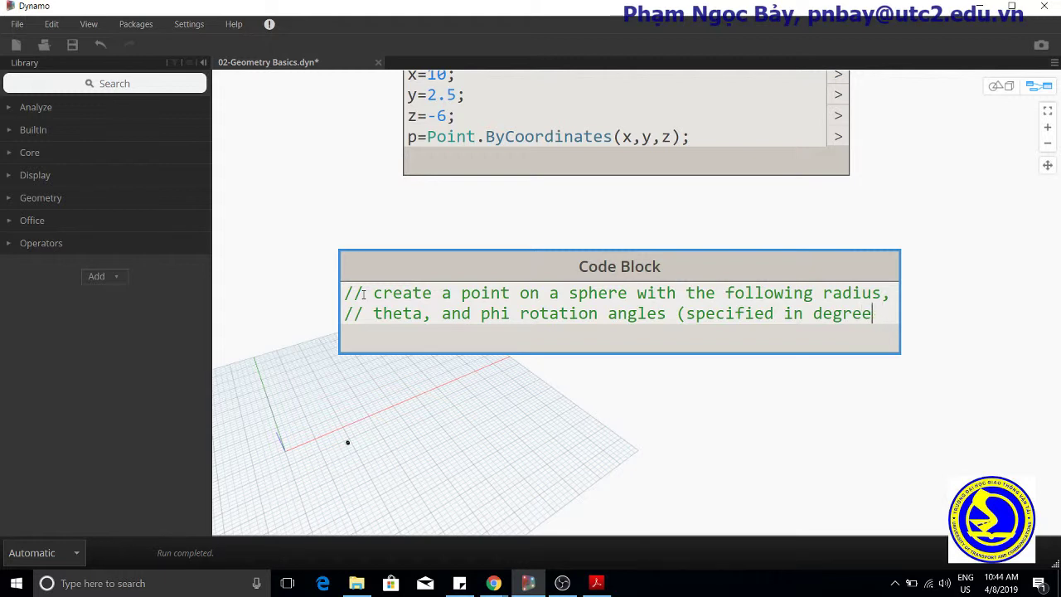
{"action": "type", "text": "s)"}
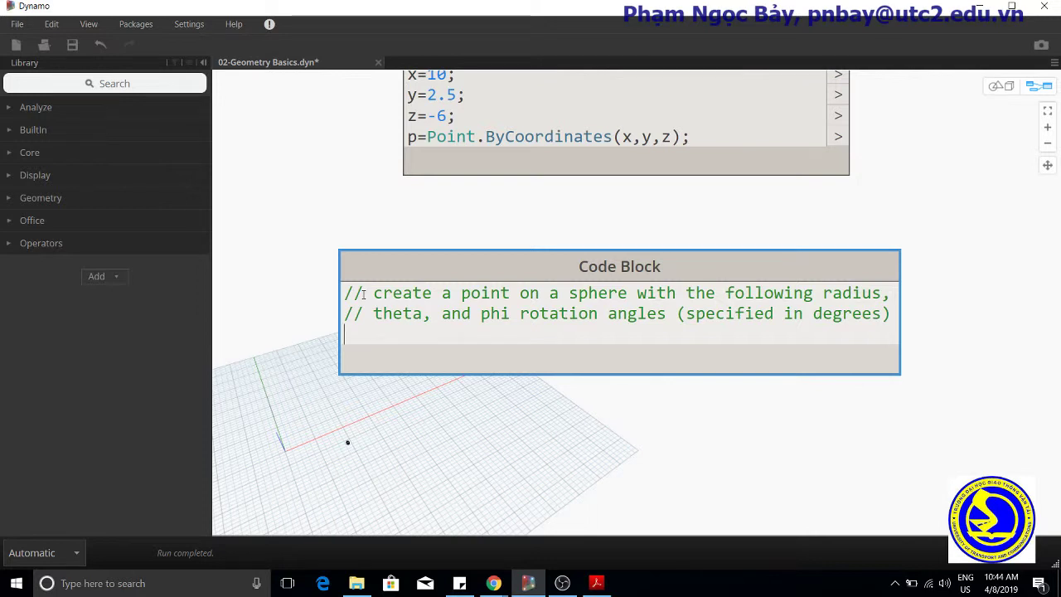
- Define radius=5; theta=75.5; phi=120.3; and begin a cs= line
{"action": "type", "text": "radius"}
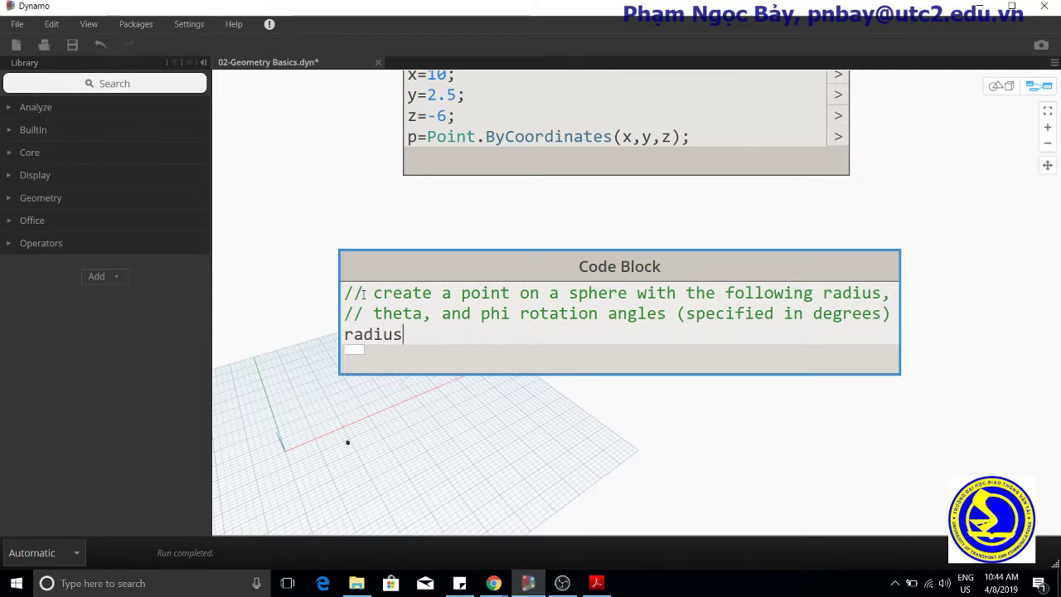
{"action": "type", "text": "="}
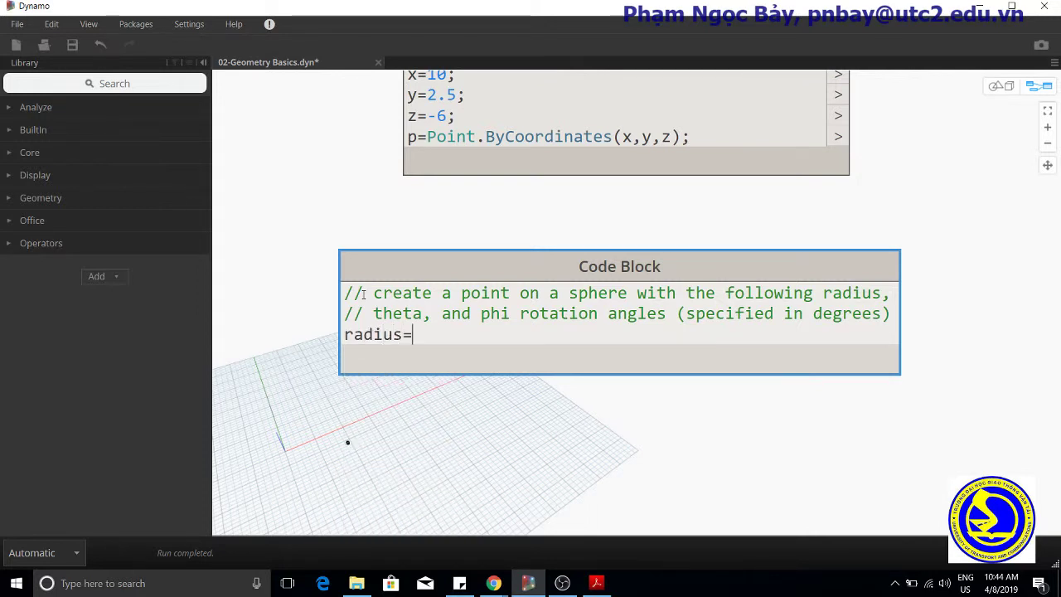
{"action": "type", "text": "5;"}
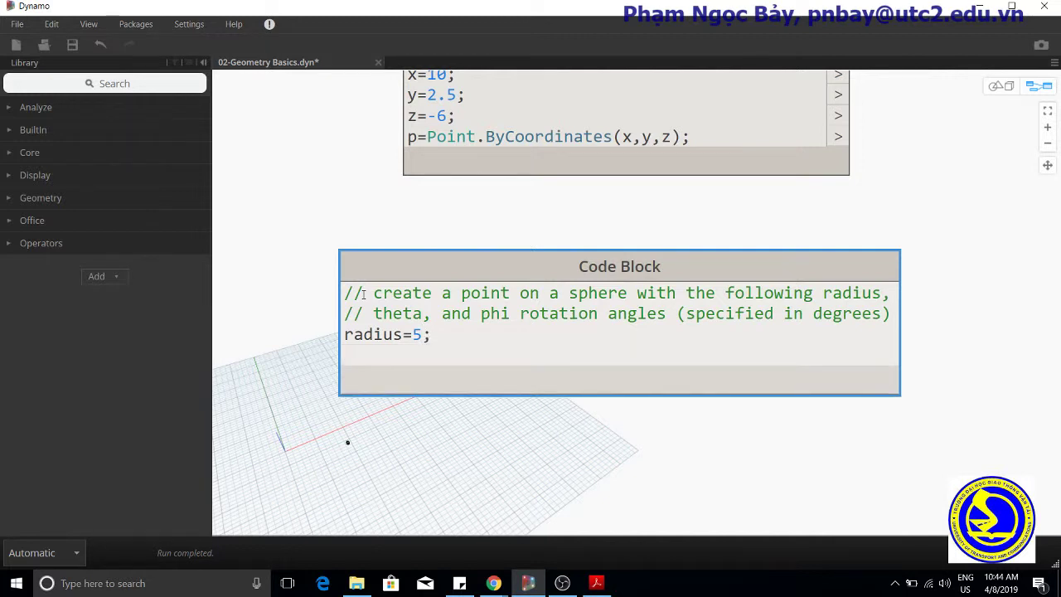
{"action": "type", "text": "the"}
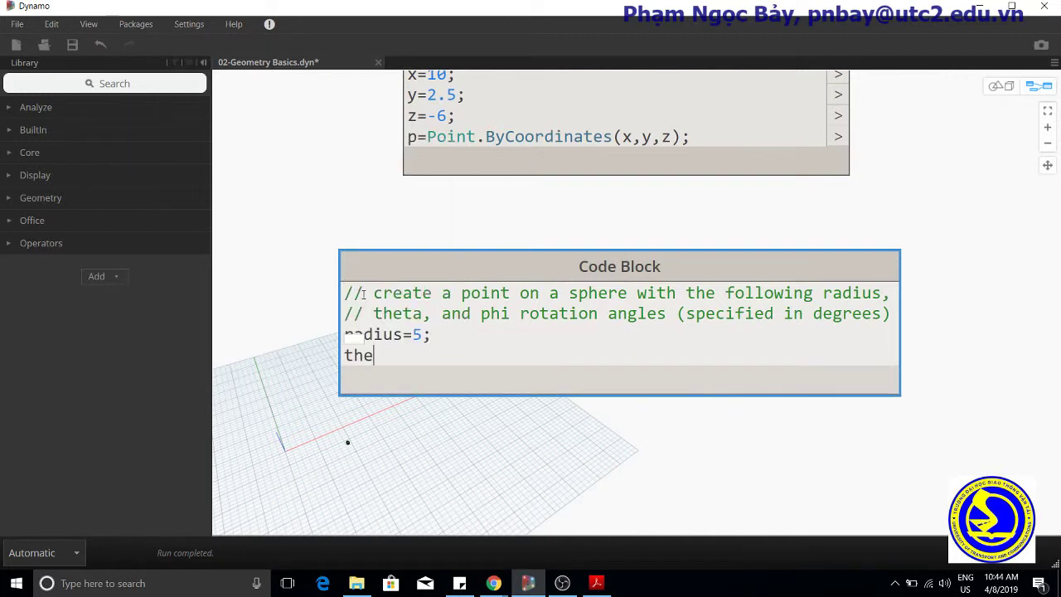
{"action": "type", "text": "ta"}
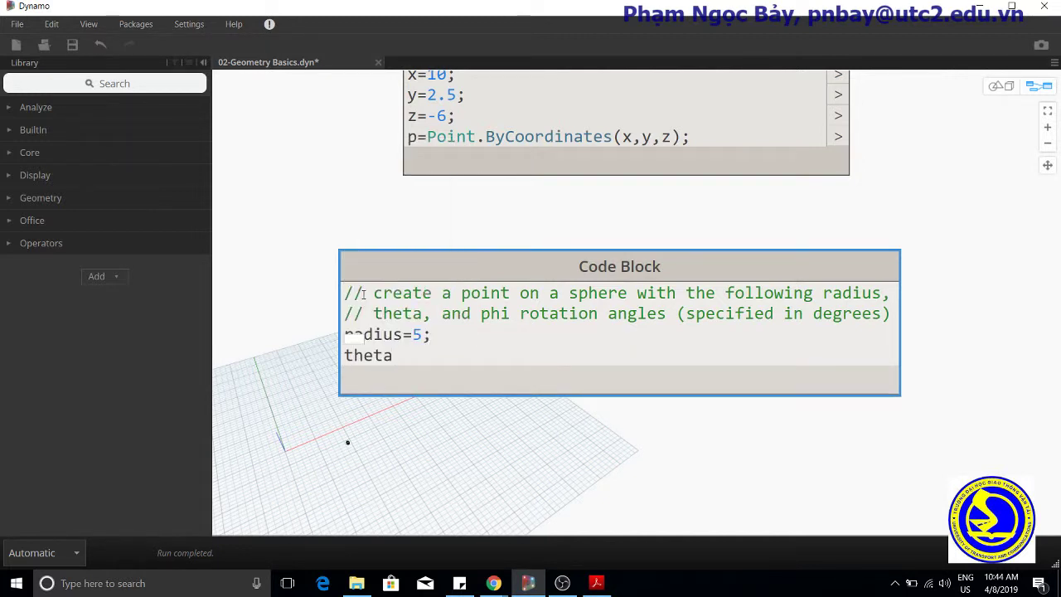
{"action": "type", "text": "="}
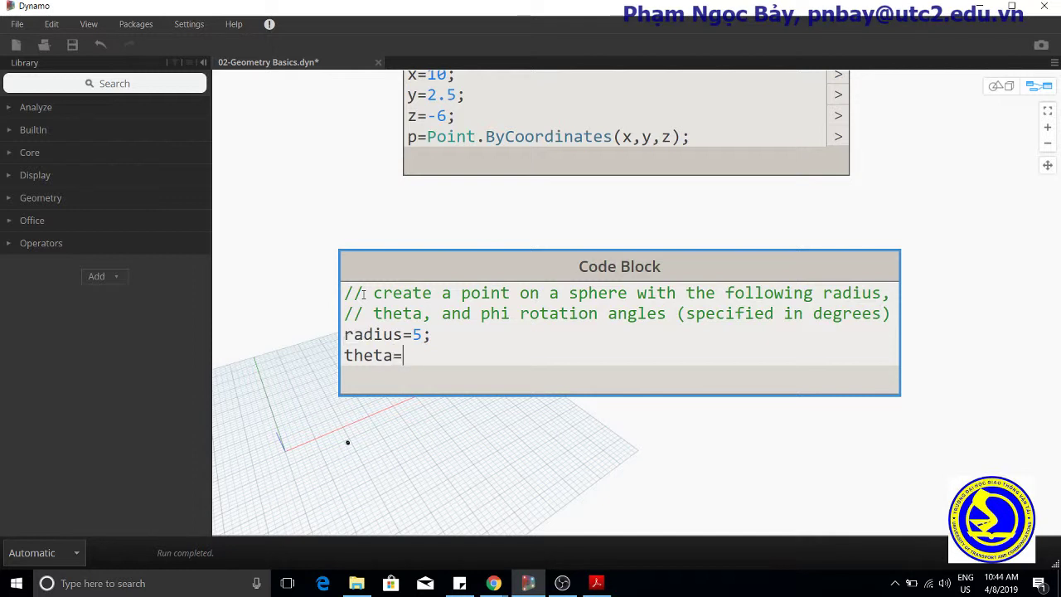
{"action": "type", "text": "75"}
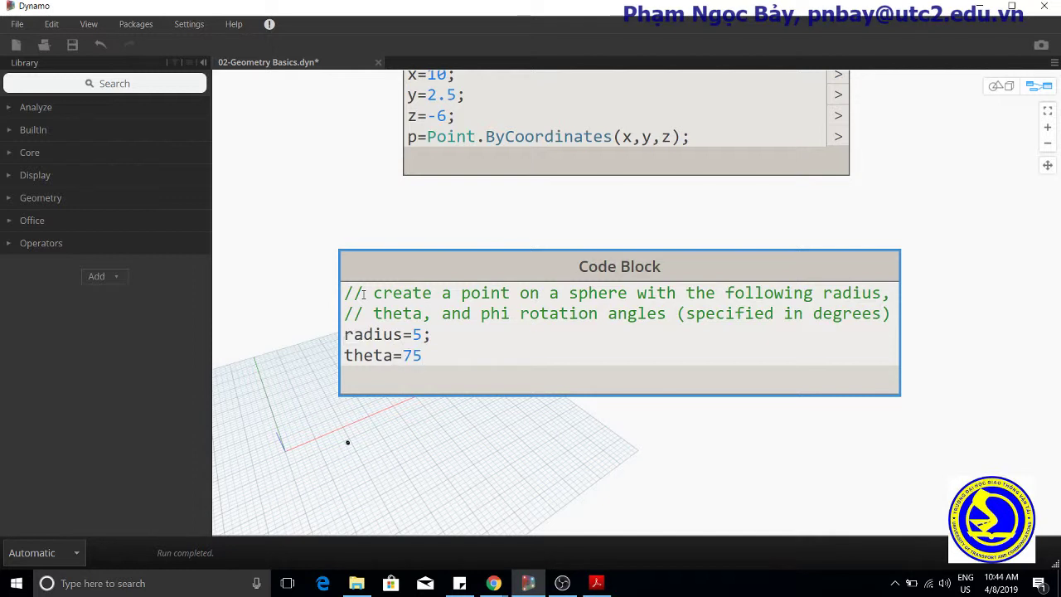
{"action": "type", "text": ".5"}
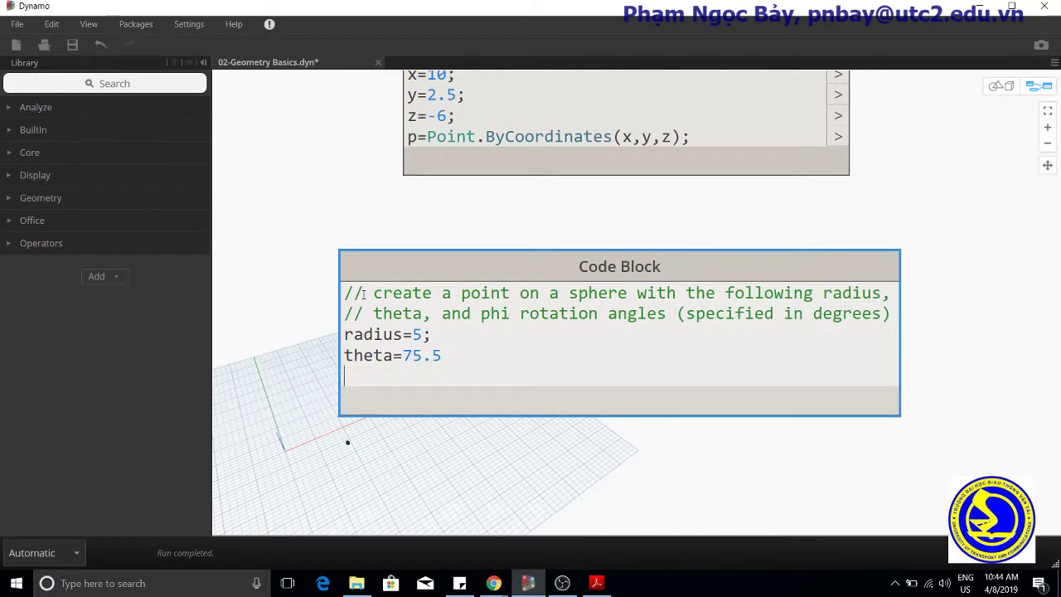
{"action": "left_click", "coordinate": [444, 355]}
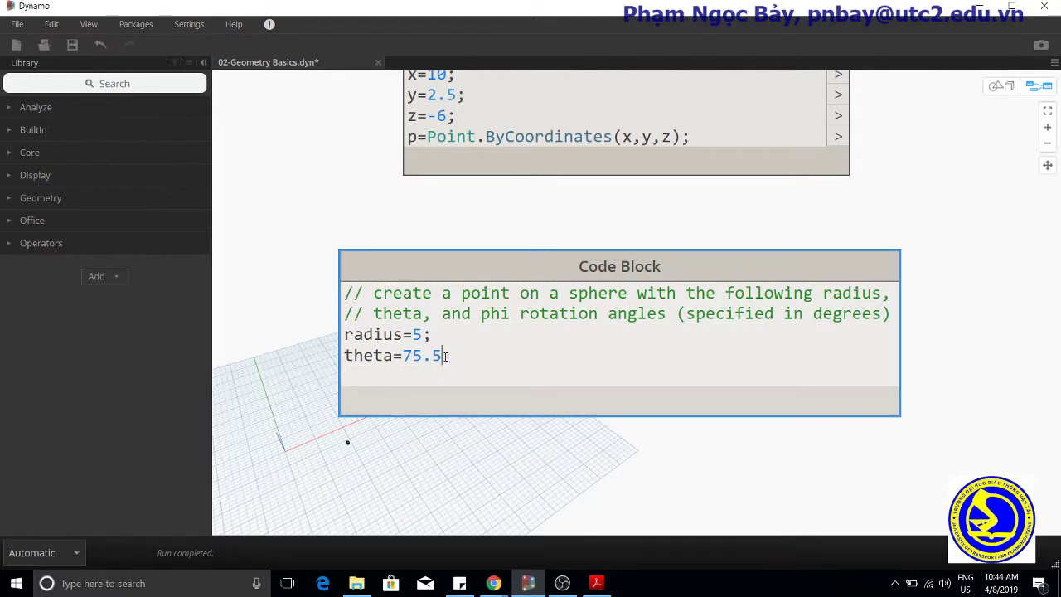
{"action": "type", "text": ";"}
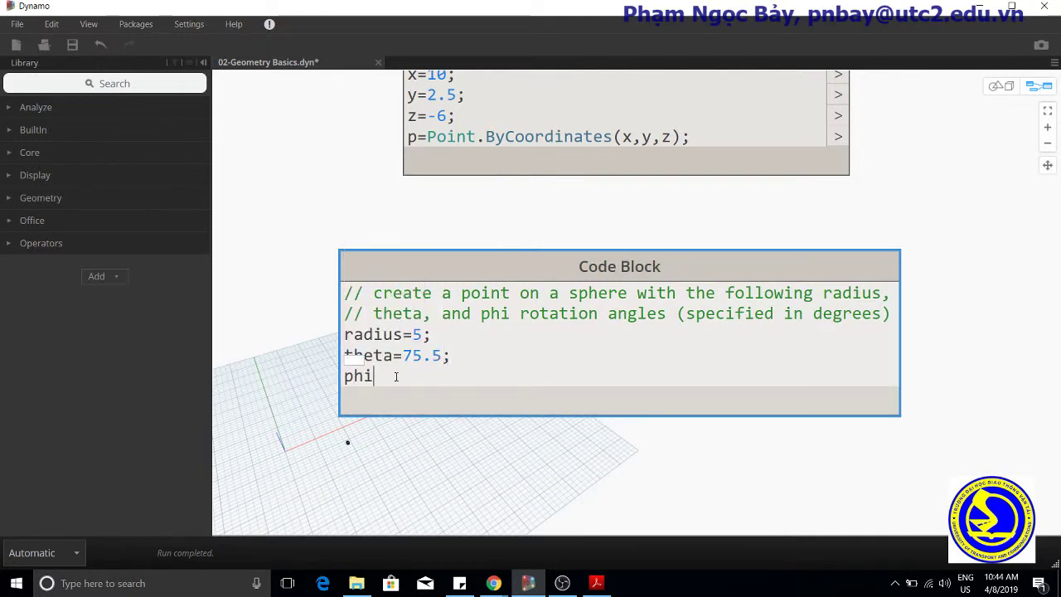
{"action": "type", "text": "="}
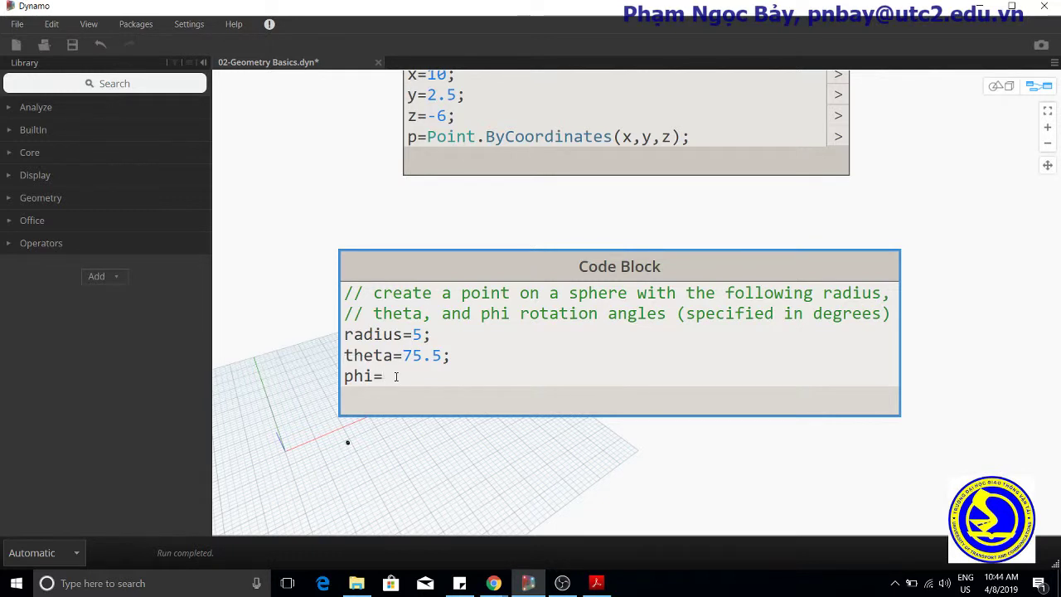
{"action": "type", "text": "1"}
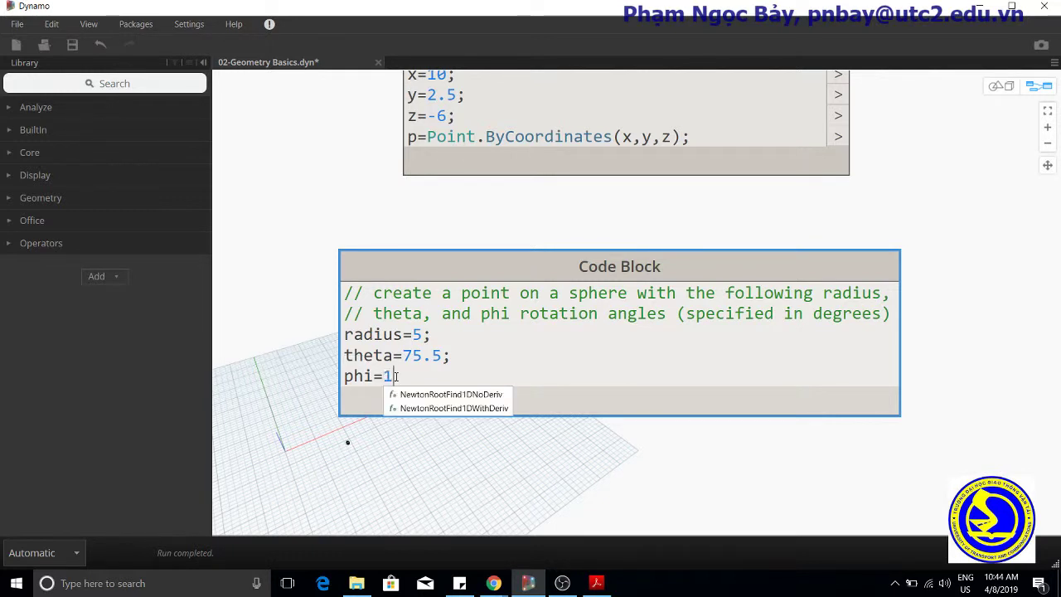
{"action": "type", "text": "20.3;"}
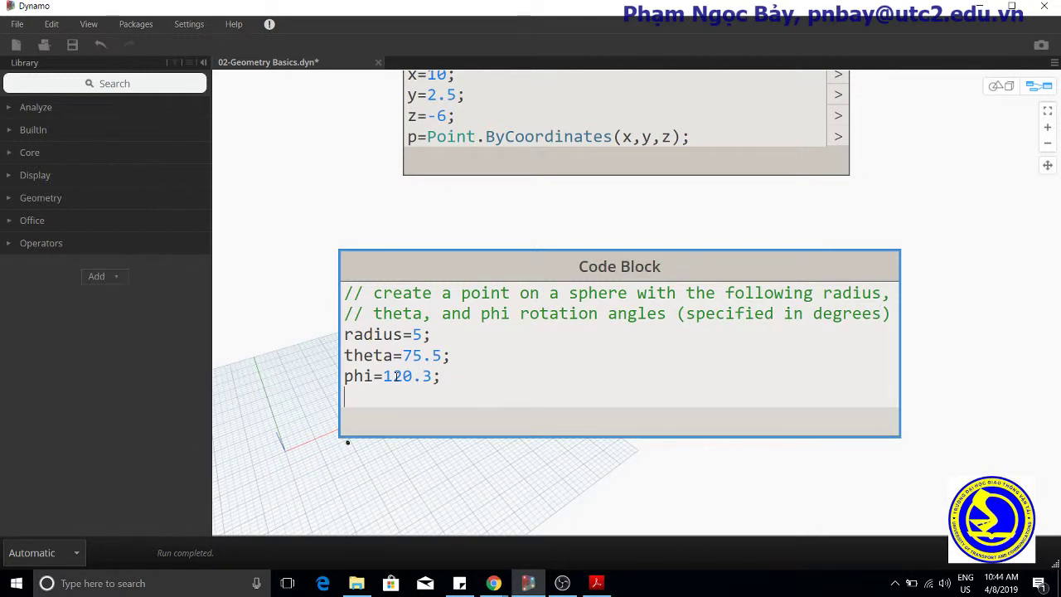
{"action": "type", "text": "cs="}
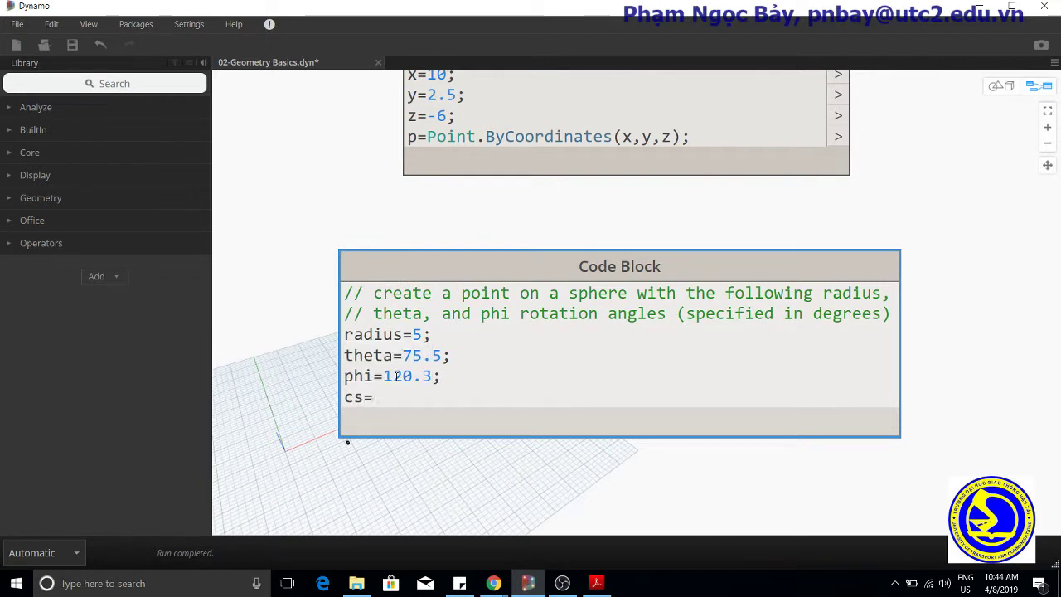
- Set cs=CoordinateSystem.Identity(); using the autocomplete suggestions
{"action": "type", "text": "c"}
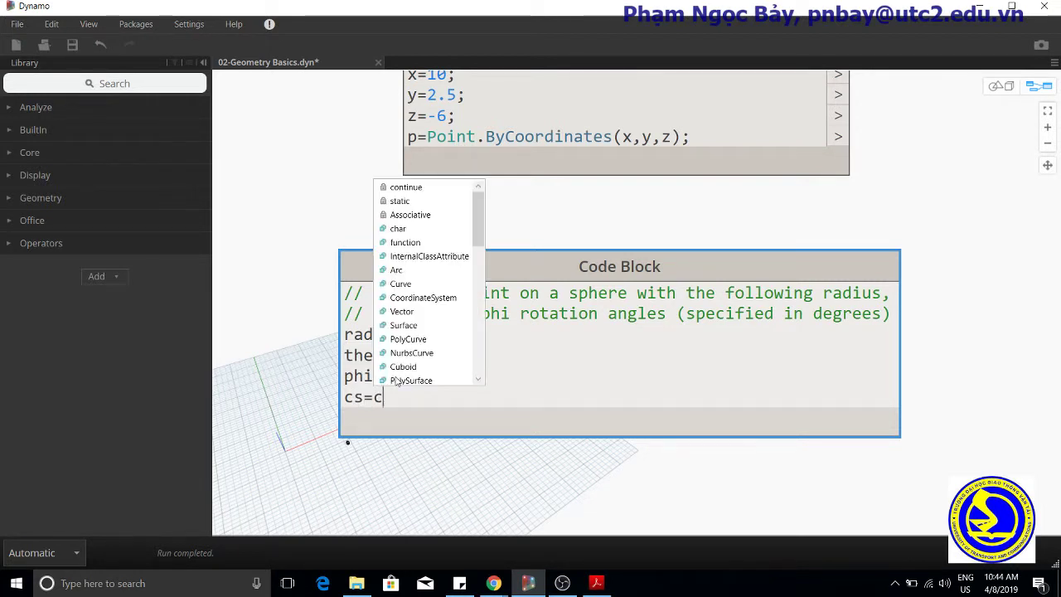
{"action": "mouse_move", "coordinate": [441, 305]}
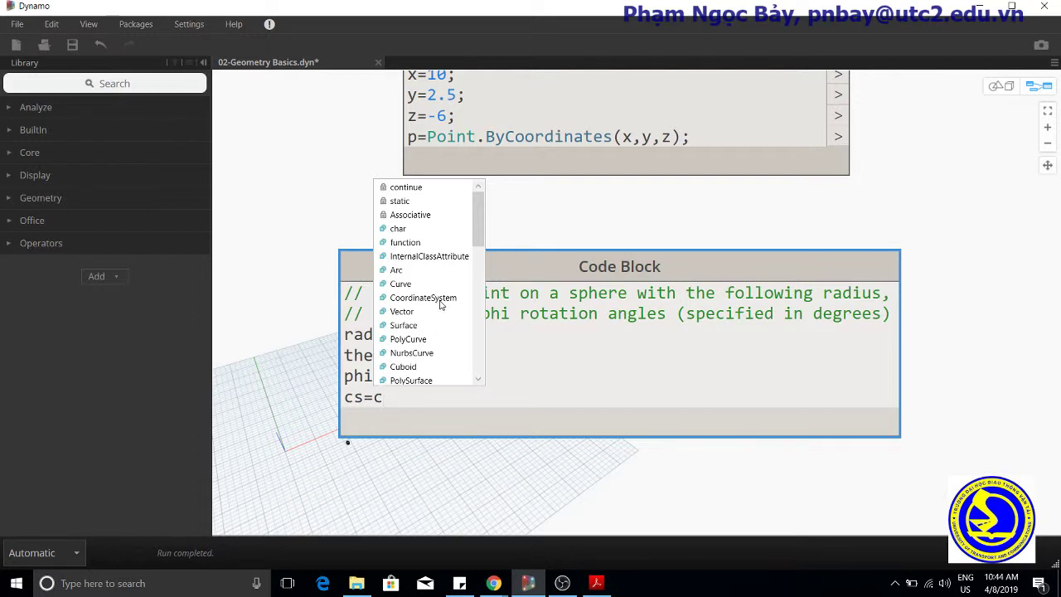
{"action": "left_click", "coordinate": [423, 297]}
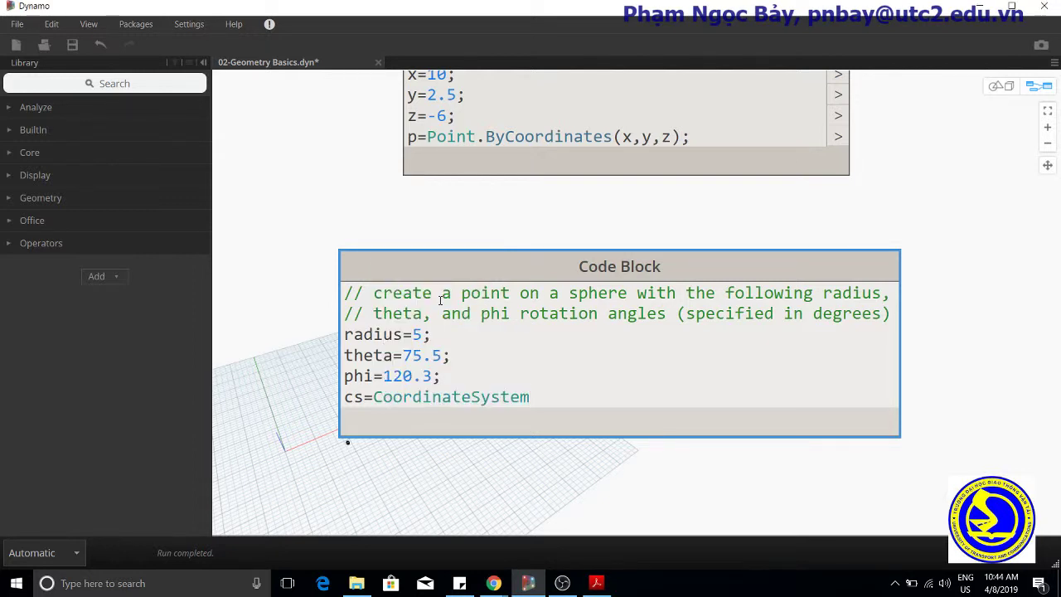
{"action": "type", "text": "."}
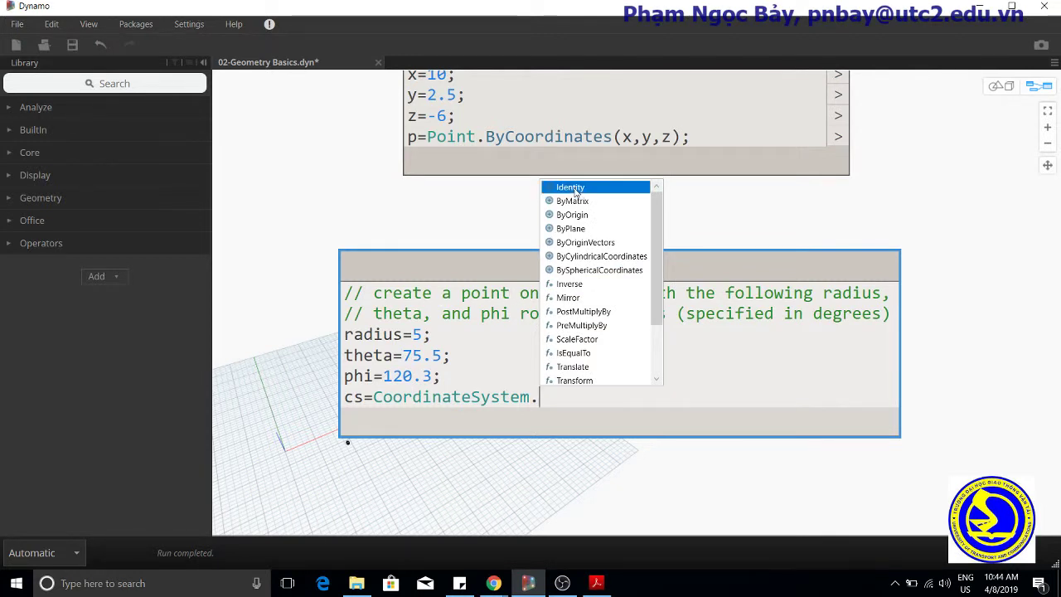
{"action": "left_click", "coordinate": [570, 186]}
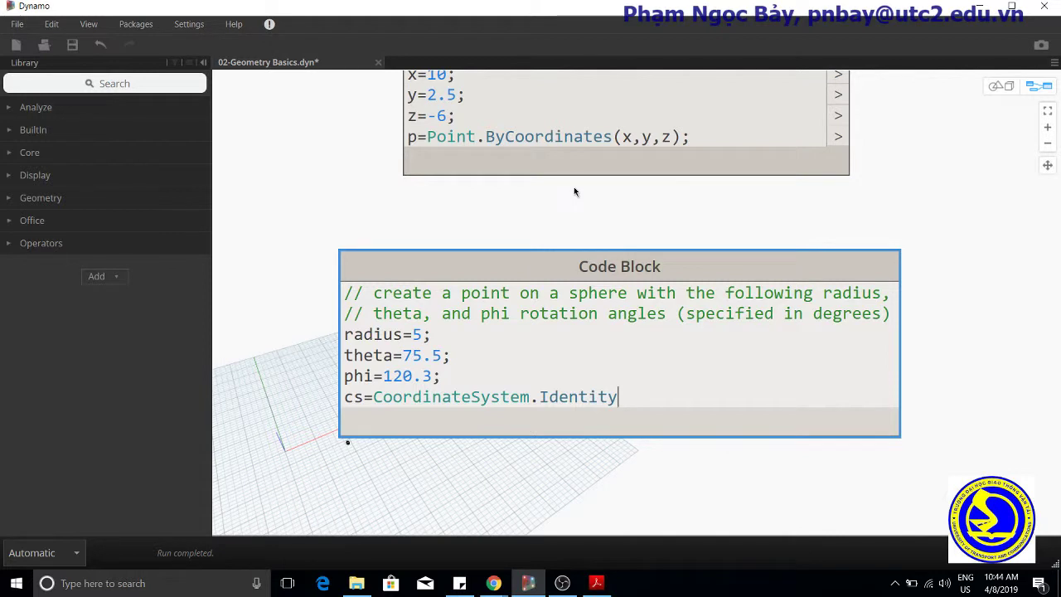
{"action": "type", "text": "()"}
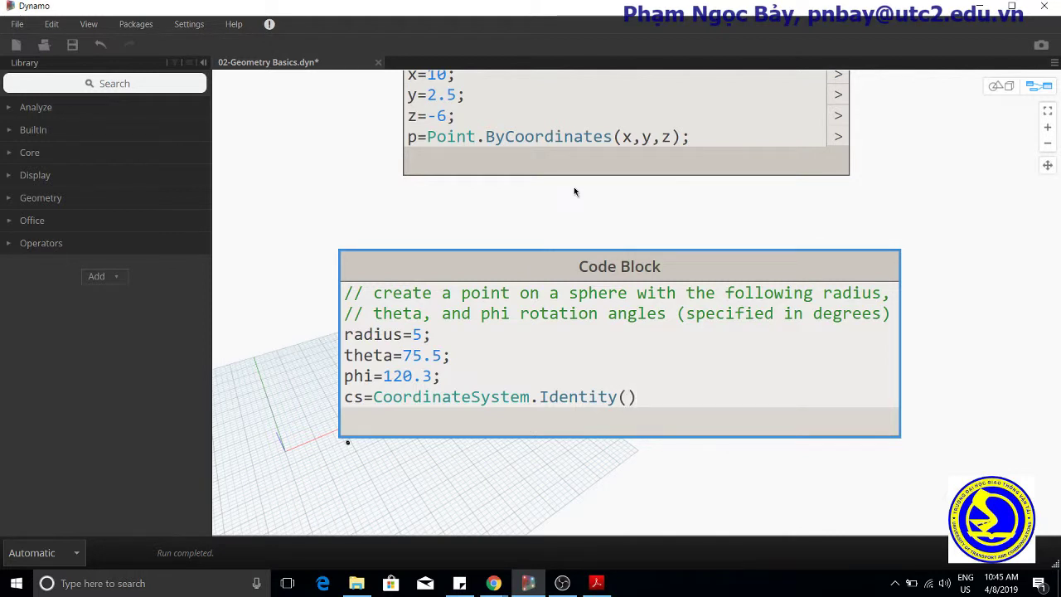
{"action": "type", "text": ";"}
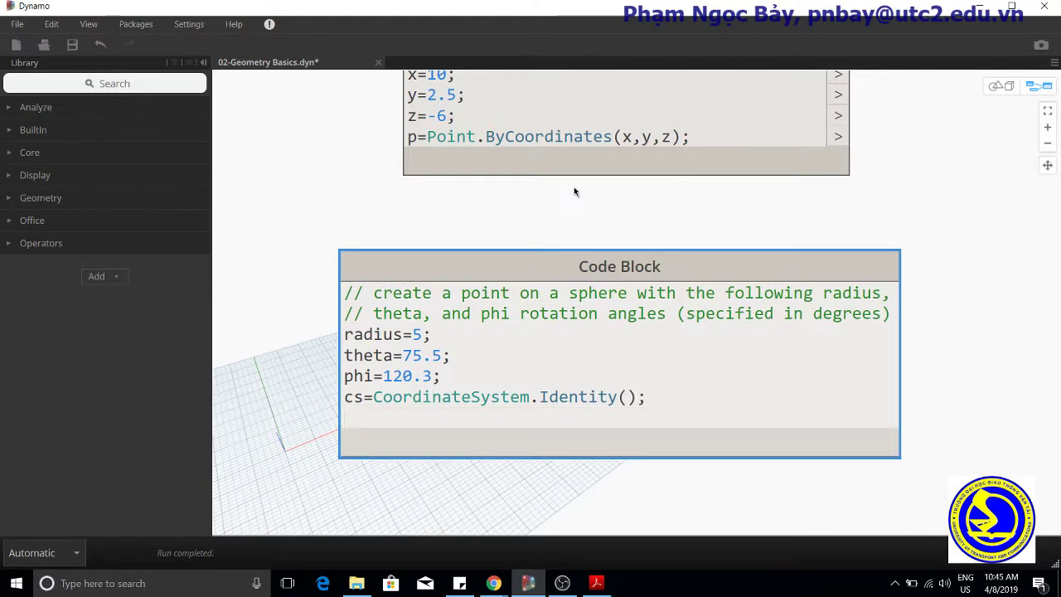
- Add p=Point.BySphericalCoordinates(cs,radius,theta,phi); below the coordinate system line
{"action": "left_click", "coordinate": [356, 418]}
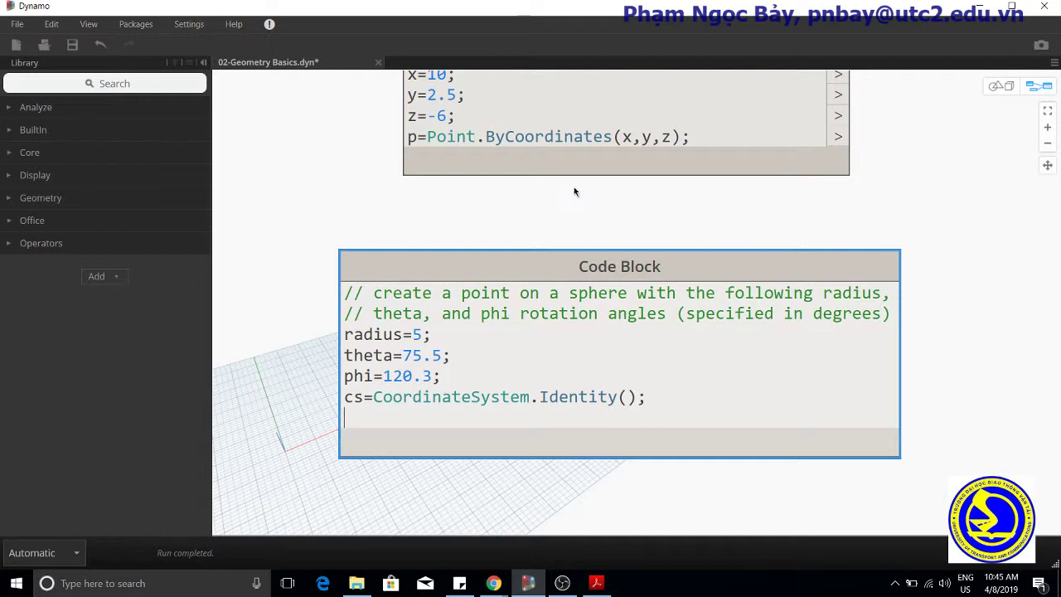
{"action": "type", "text": "p="}
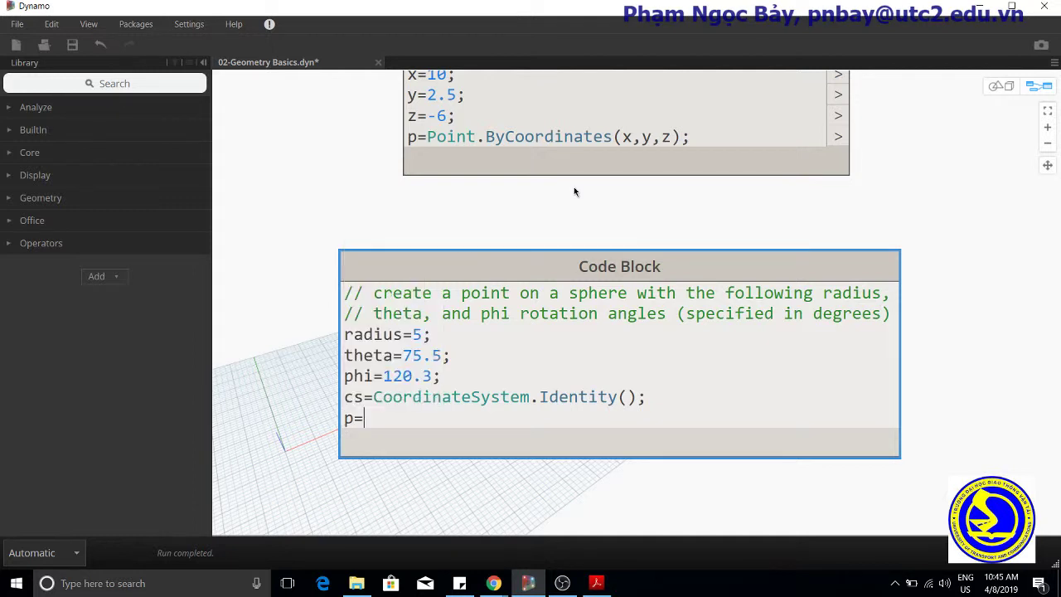
{"action": "type", "text": "point."}
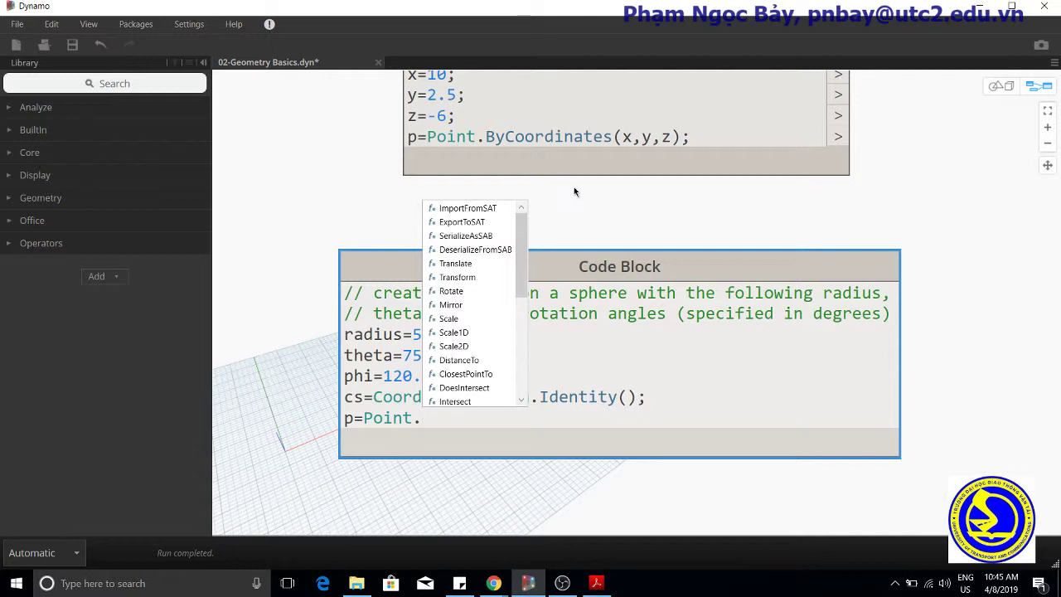
{"action": "type", "text": "by"}
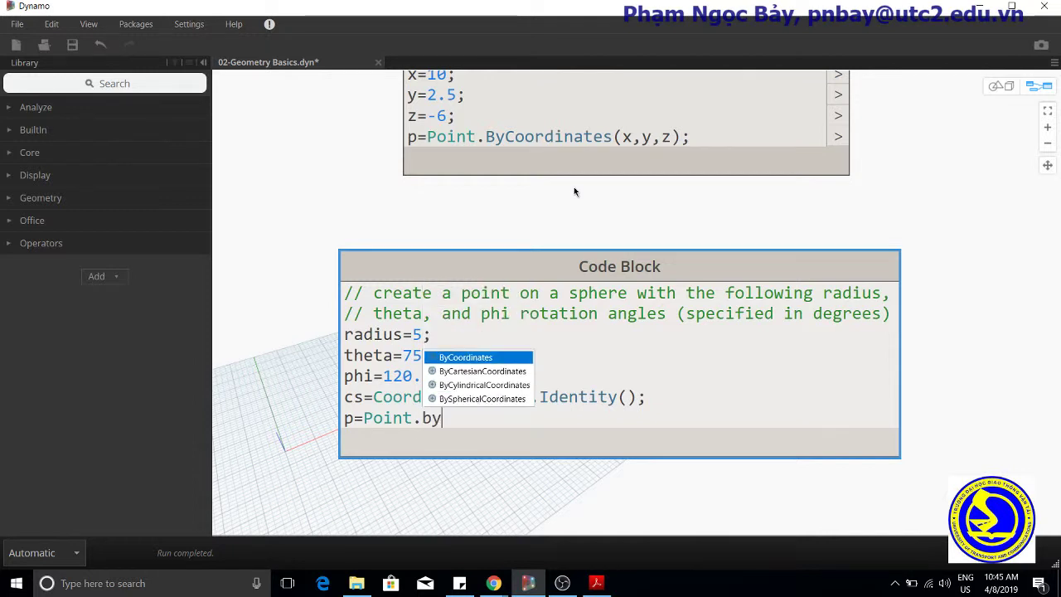
{"action": "mouse_move", "coordinate": [488, 399]}
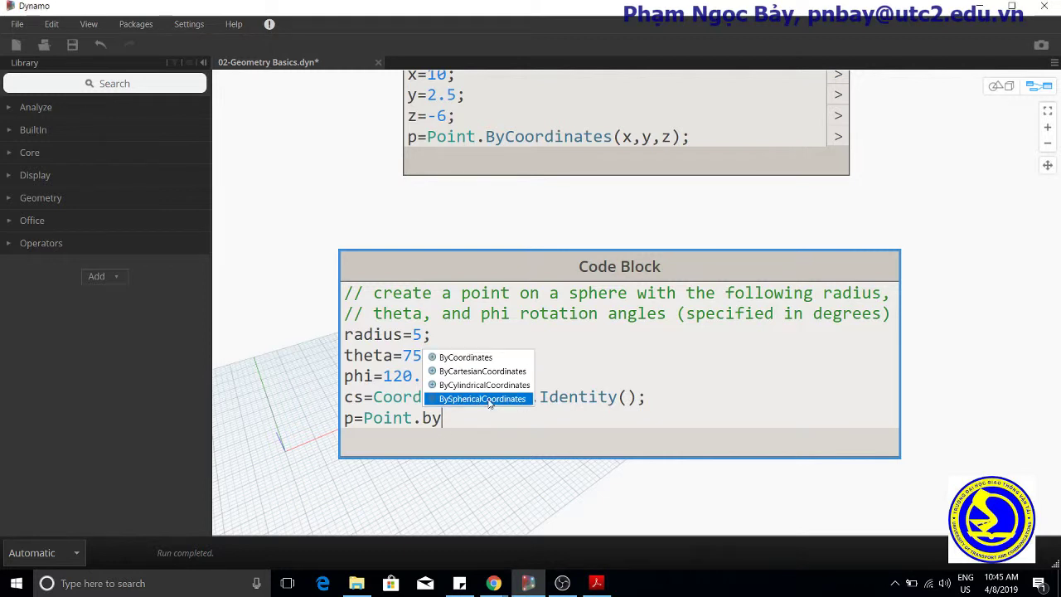
{"action": "left_click", "coordinate": [485, 398]}
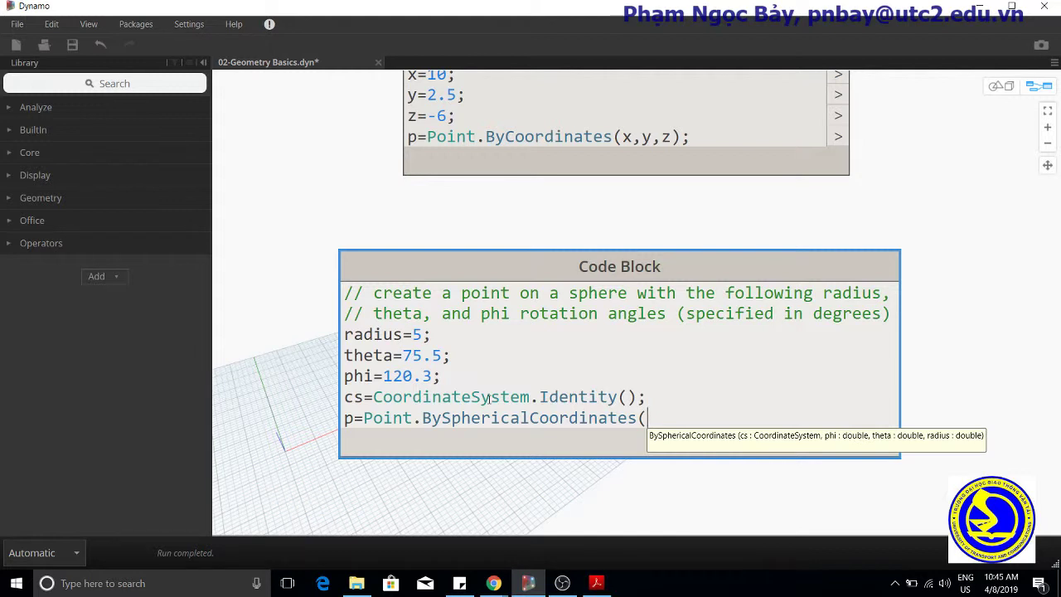
{"action": "type", "text": "cs,"}
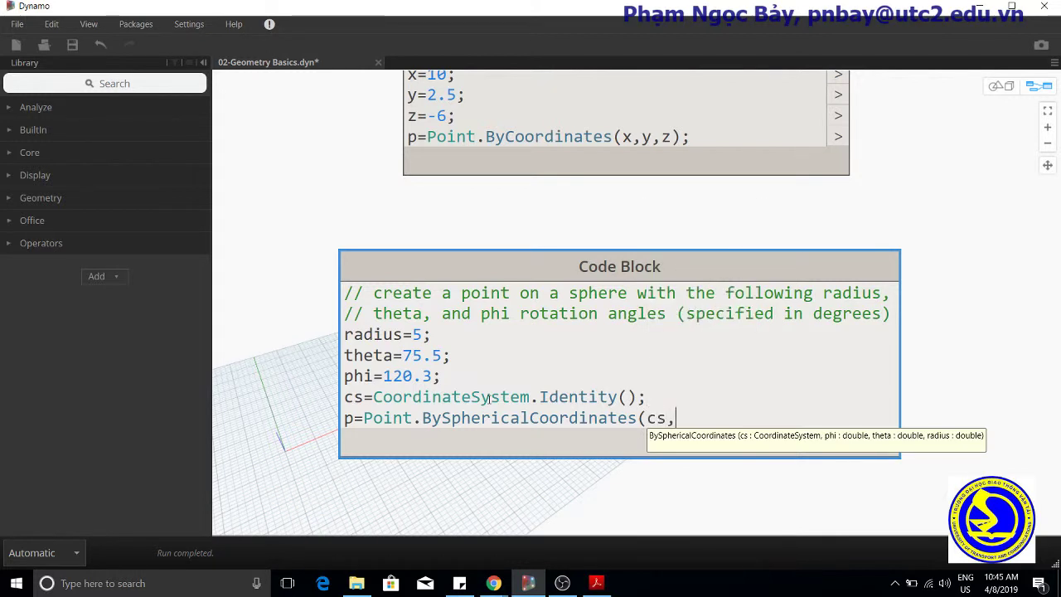
{"action": "type", "text": "rad"}
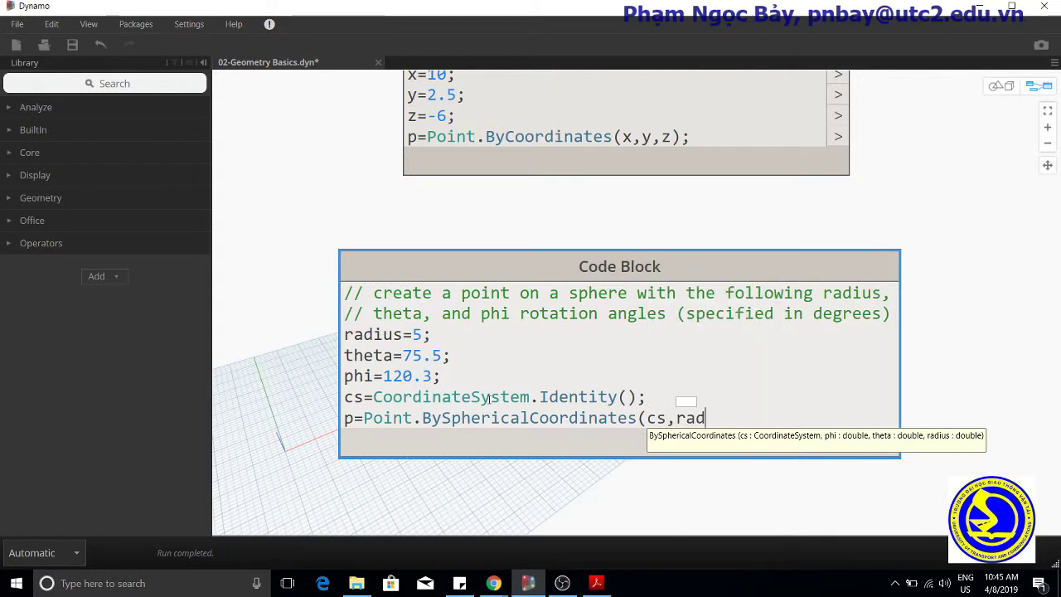
{"action": "type", "text": "ius,"}
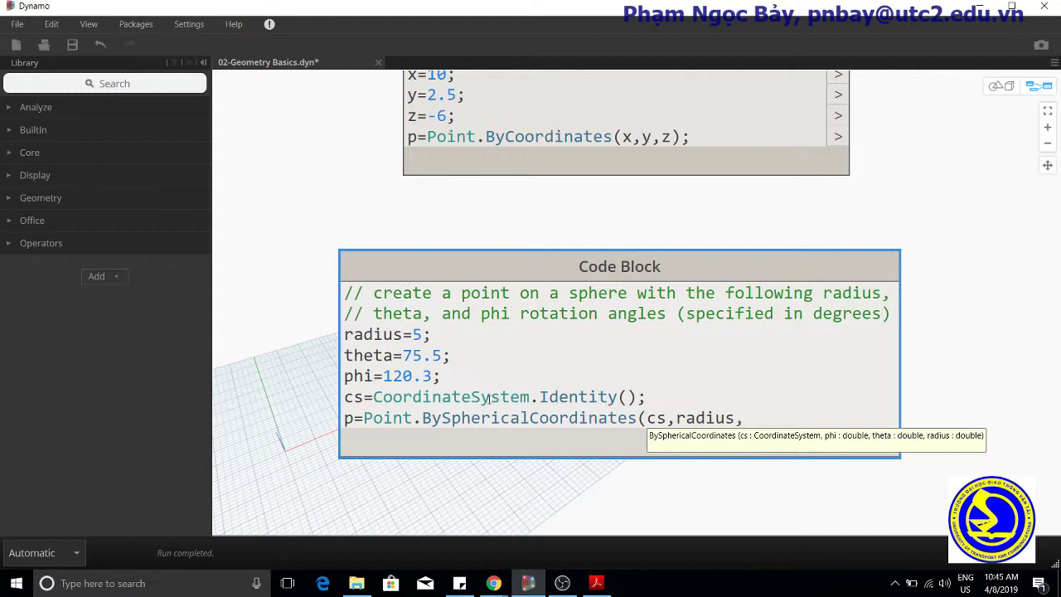
{"action": "type", "text": "t"}
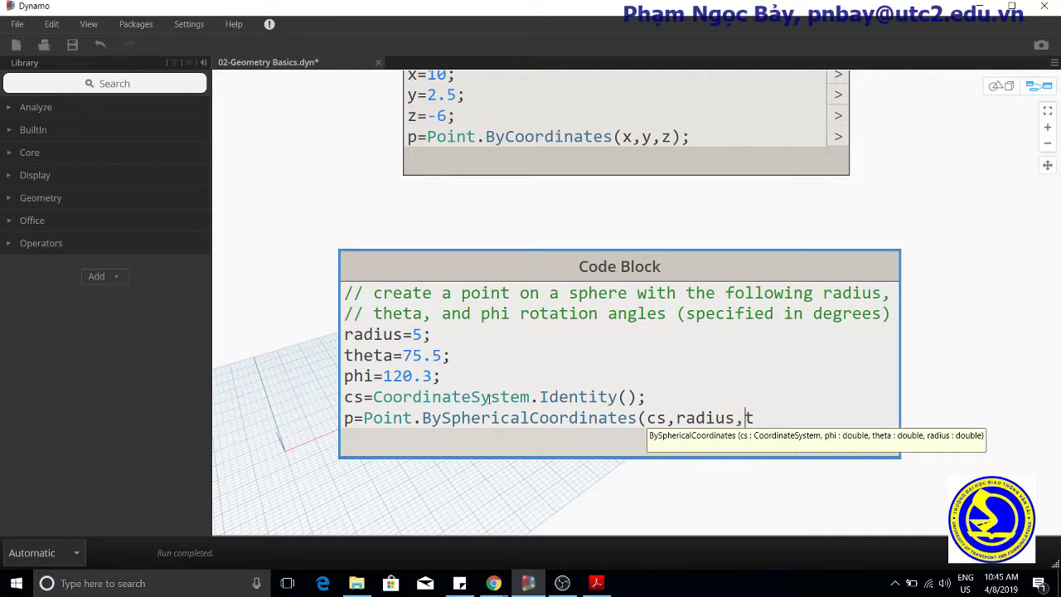
{"action": "type", "text": "theta,"}
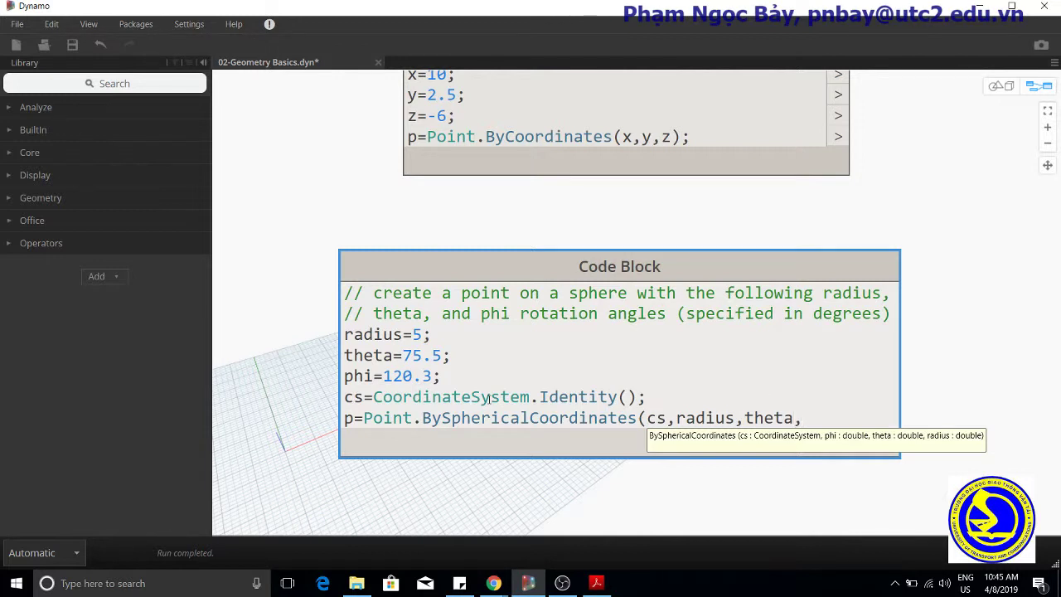
{"action": "type", "text": "phi);"}
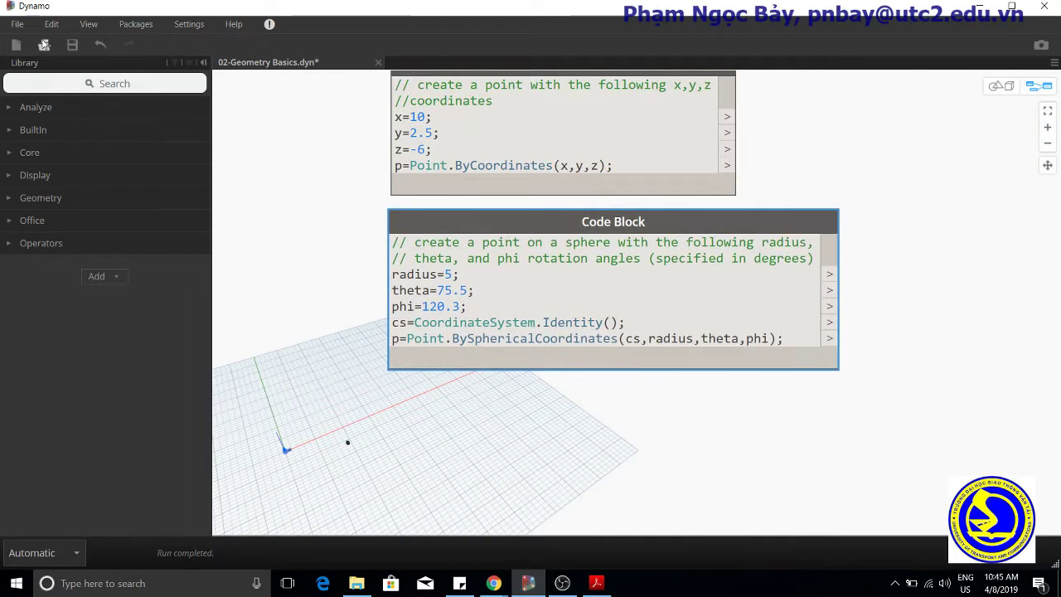
- Commit the sphere-point Code Block and save the 02-Geometry Basics graph
{"action": "left_click", "coordinate": [73, 44]}
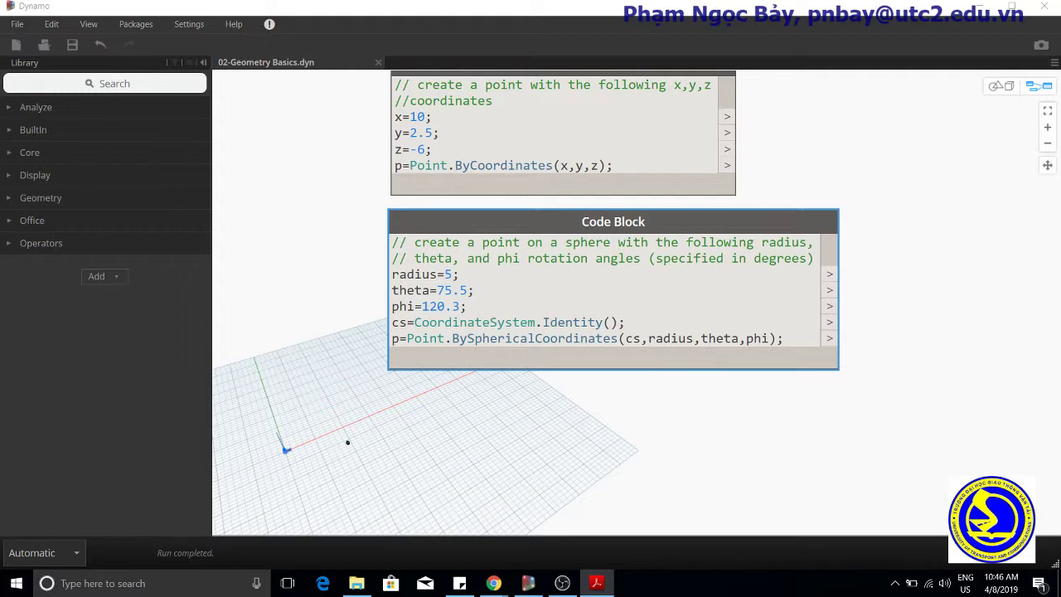
{"action": "mouse_move", "coordinate": [451, 418]}
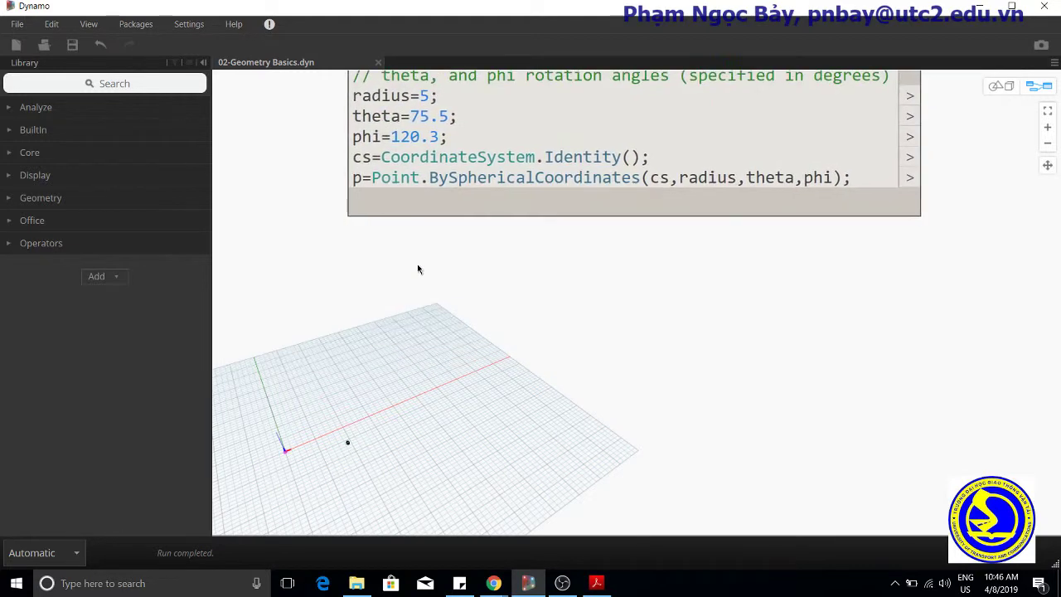
- Start a third Code Block with the comment '//create two points:'
{"action": "double_click", "coordinate": [418, 269]}
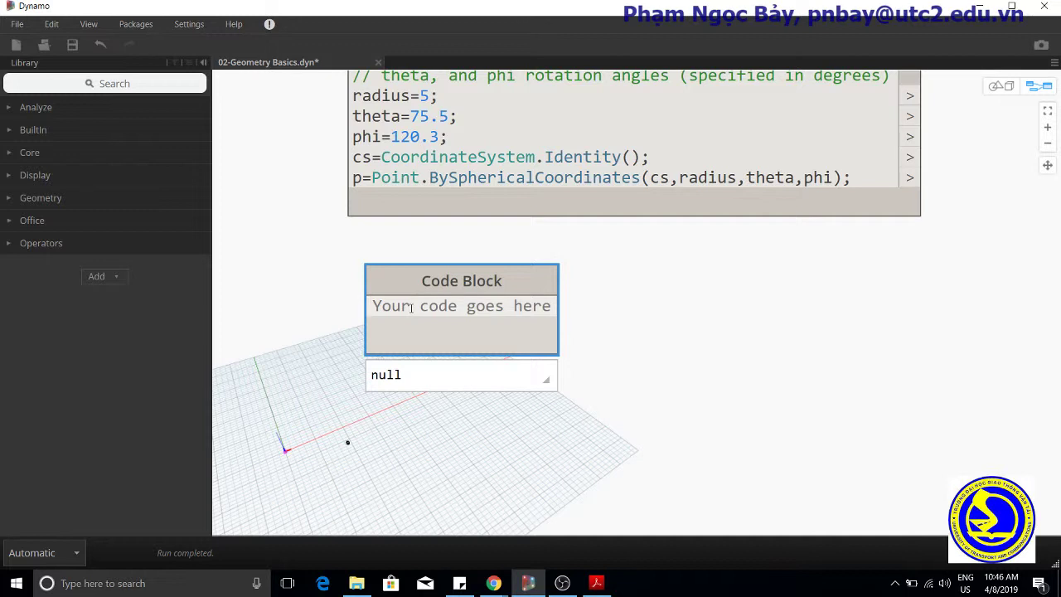
{"action": "type", "text": "//"}
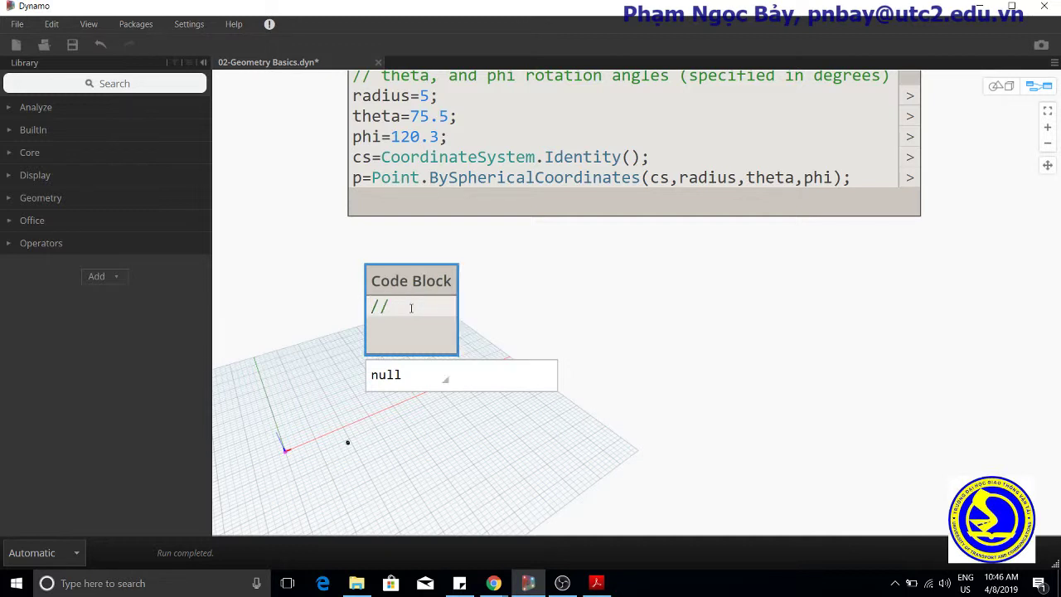
{"action": "type", "text": "crea"}
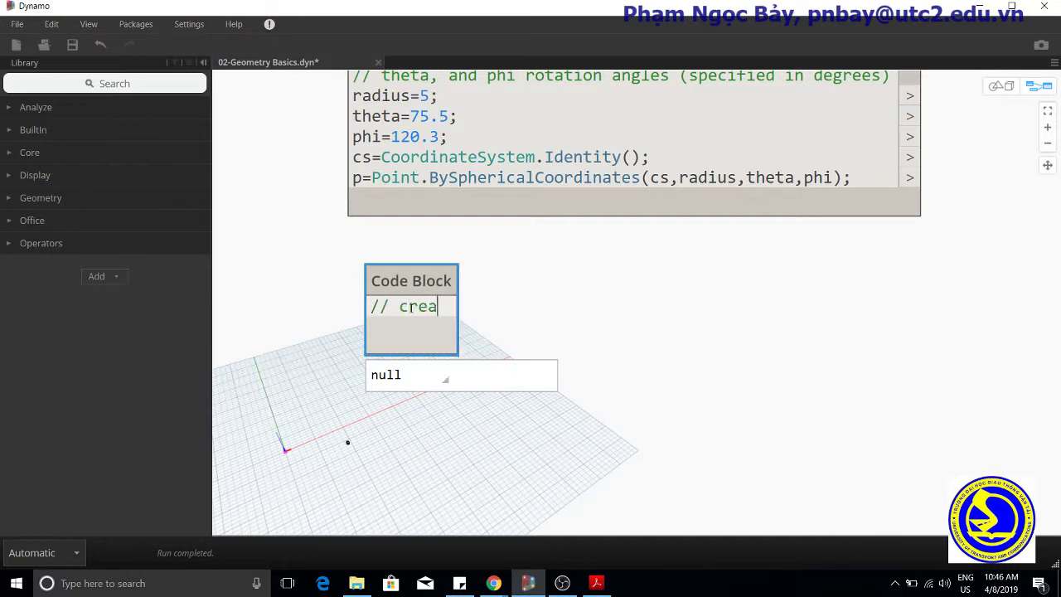
{"action": "type", "text": "te"}
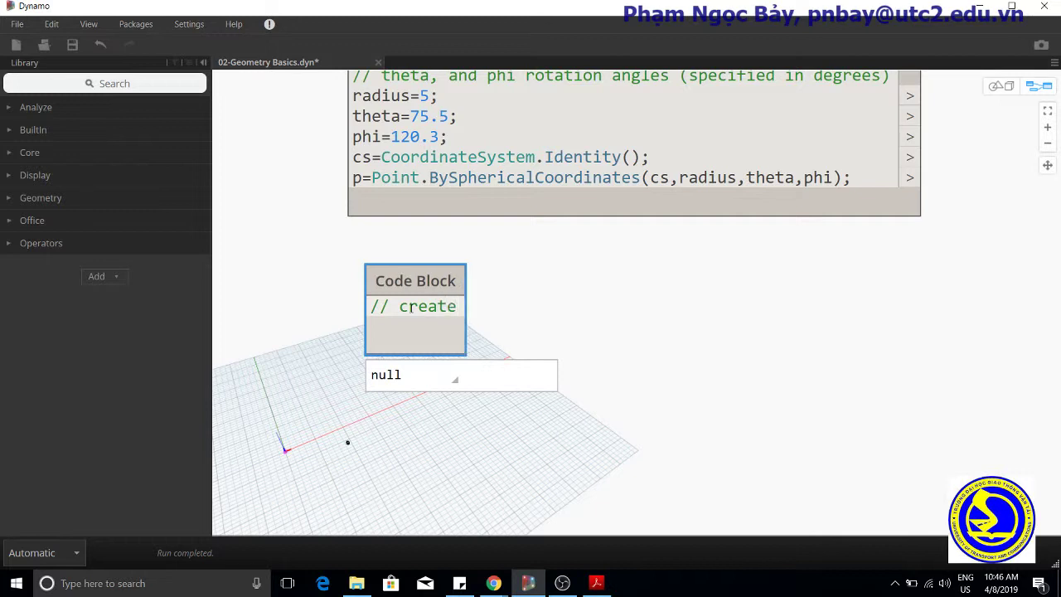
{"action": "type", "text": "two p"}
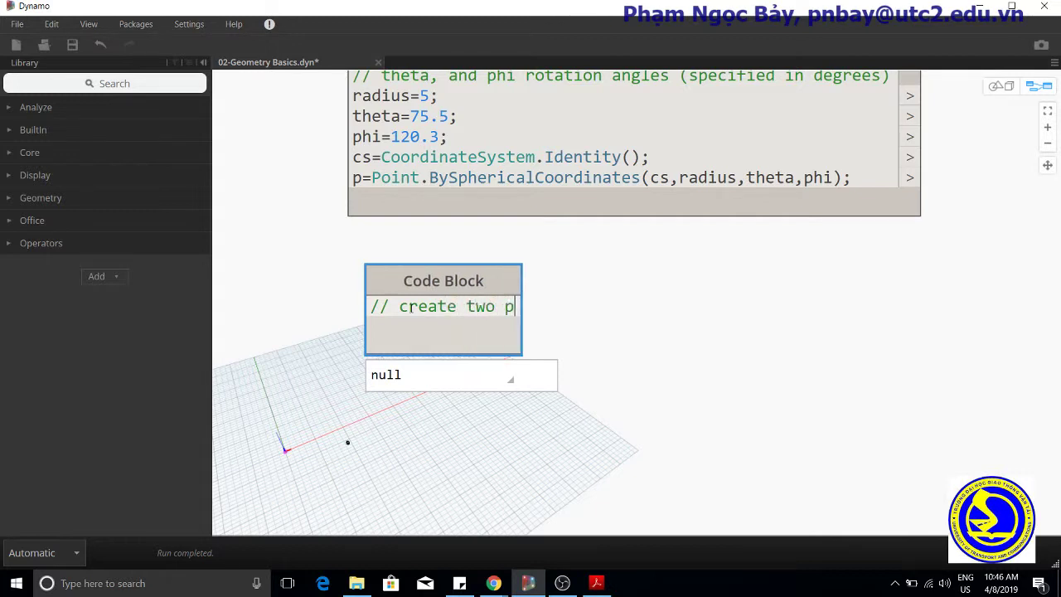
{"action": "type", "text": "oints"}
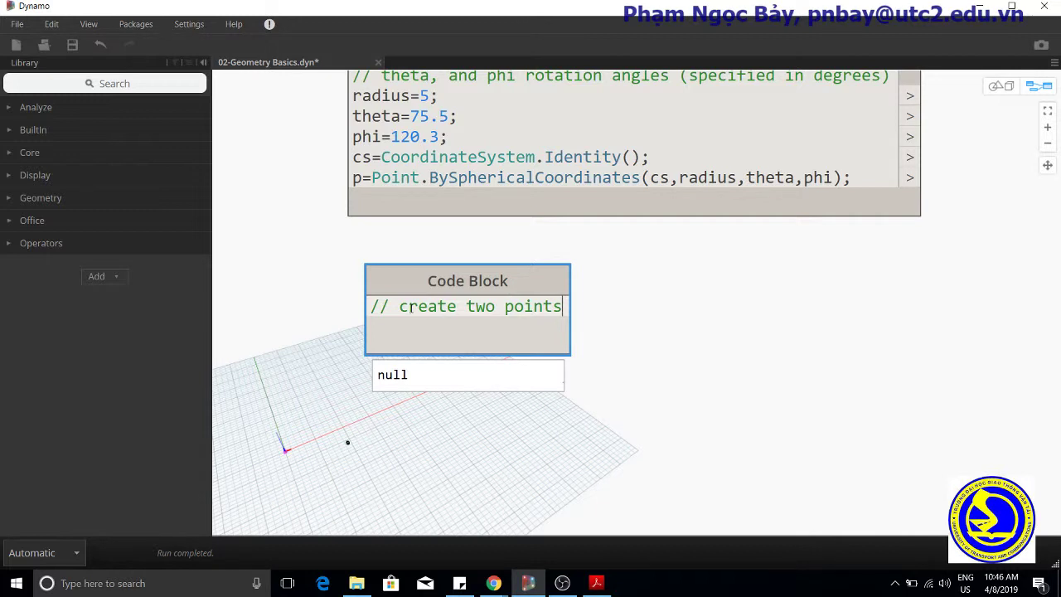
{"action": "type", "text": ":"}
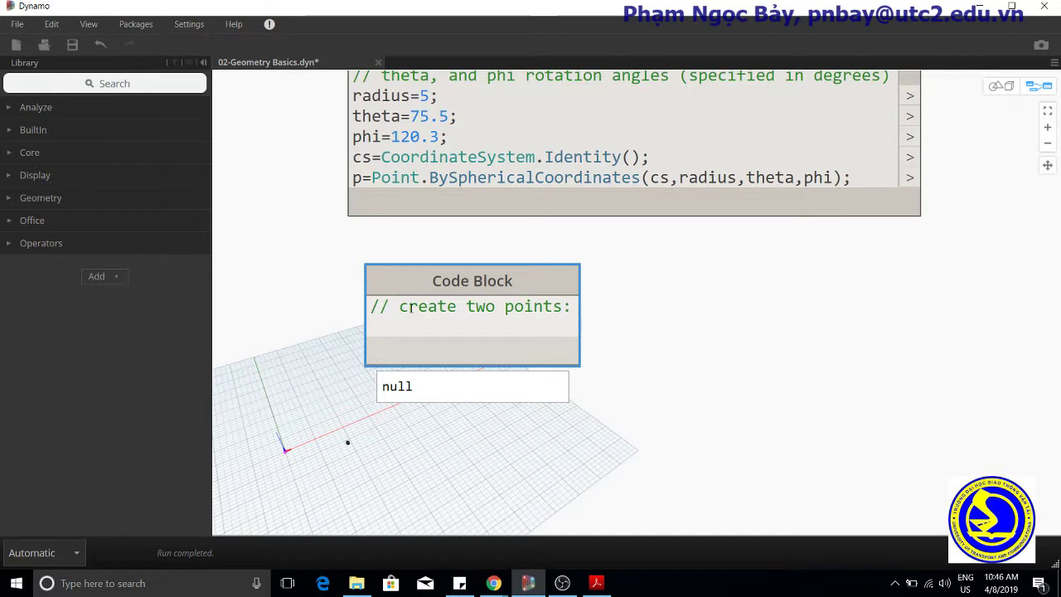
- Define p1=Point.ByCoordinates(3,10,2); via the ByCoordinates autocomplete
{"action": "type", "text": "p1="}
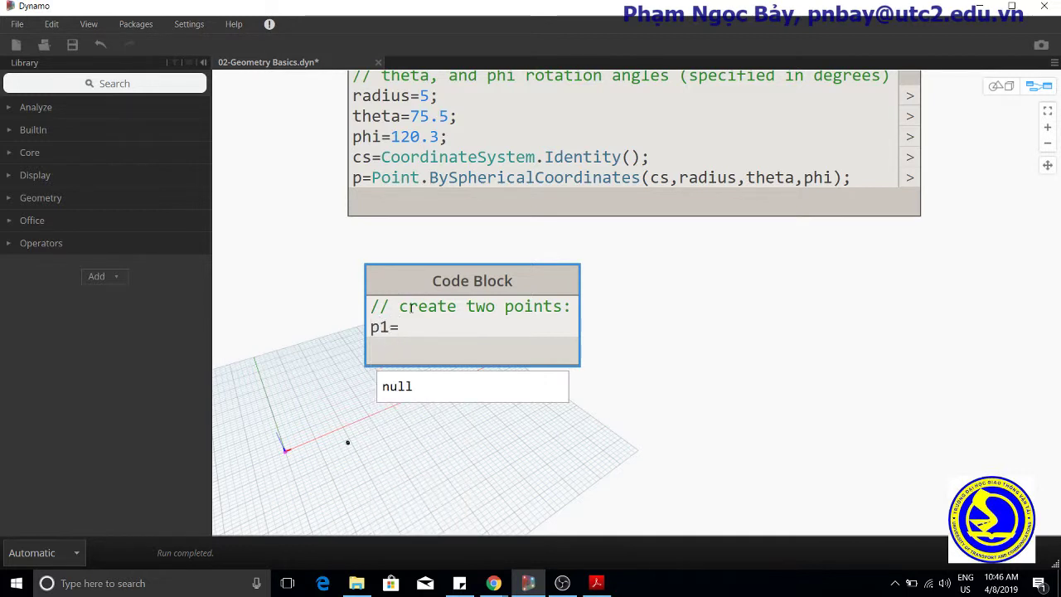
{"action": "type", "text": "Point."}
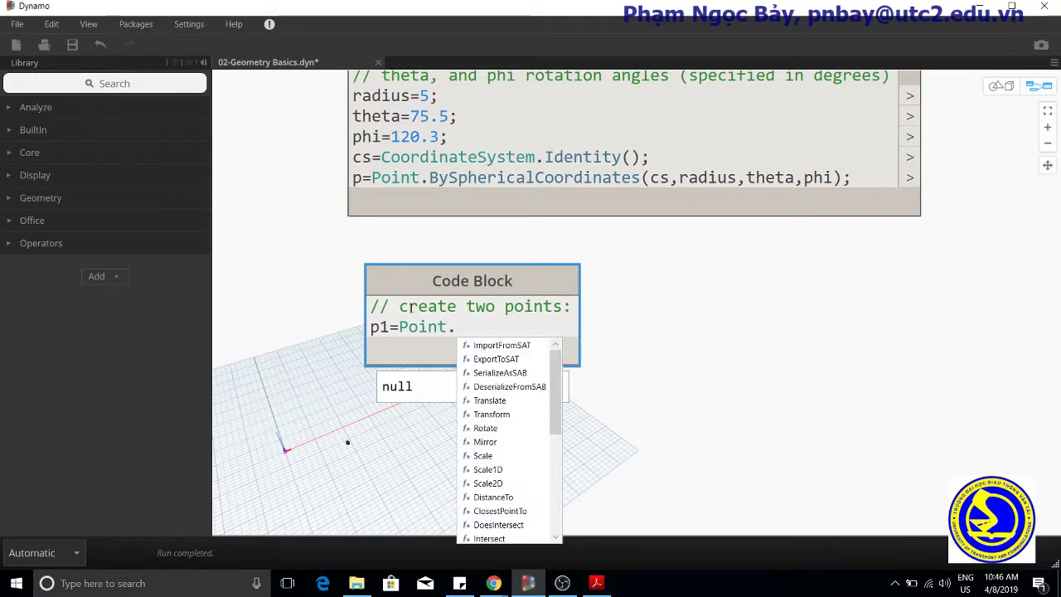
{"action": "type", "text": "by"}
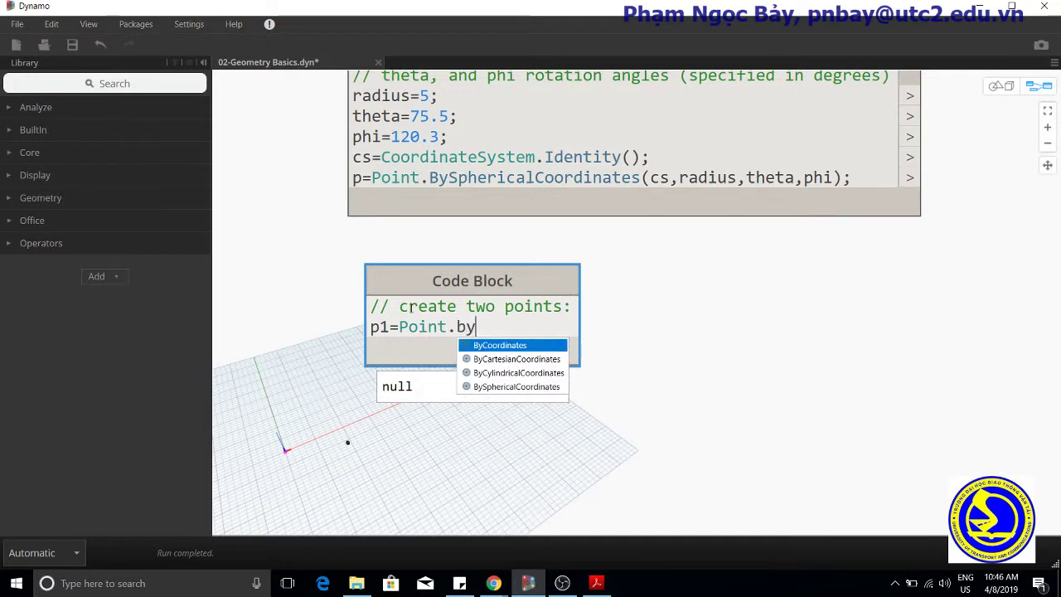
{"action": "left_click", "coordinate": [500, 345]}
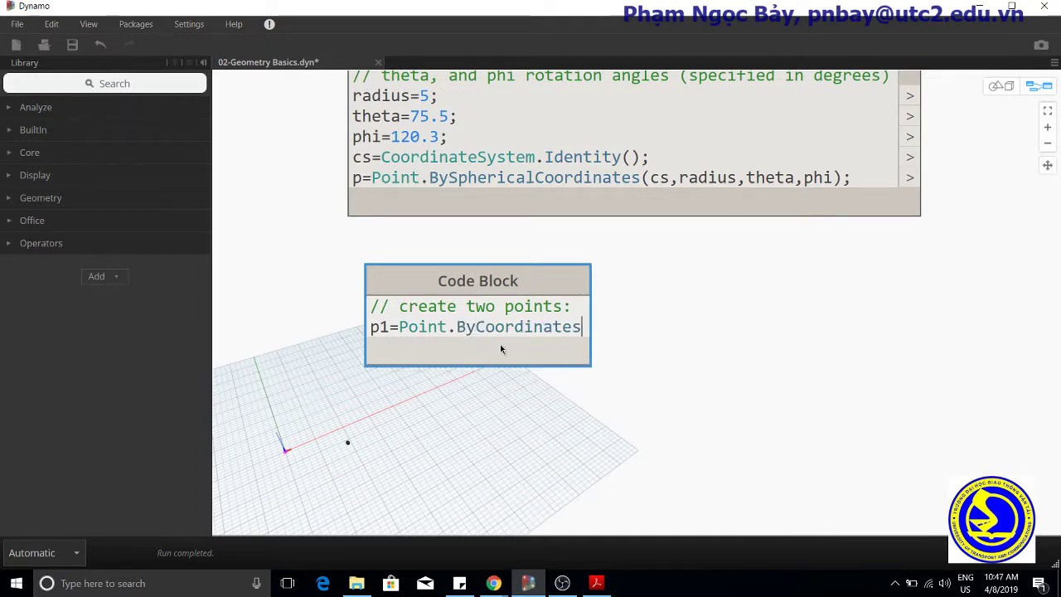
{"action": "type", "text": "("}
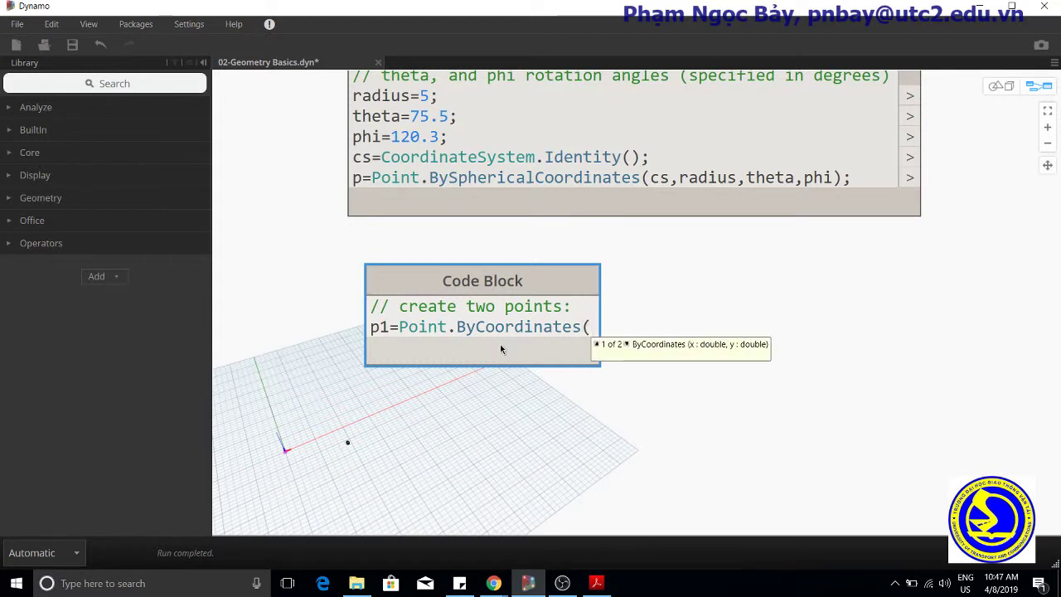
{"action": "type", "text": "3"}
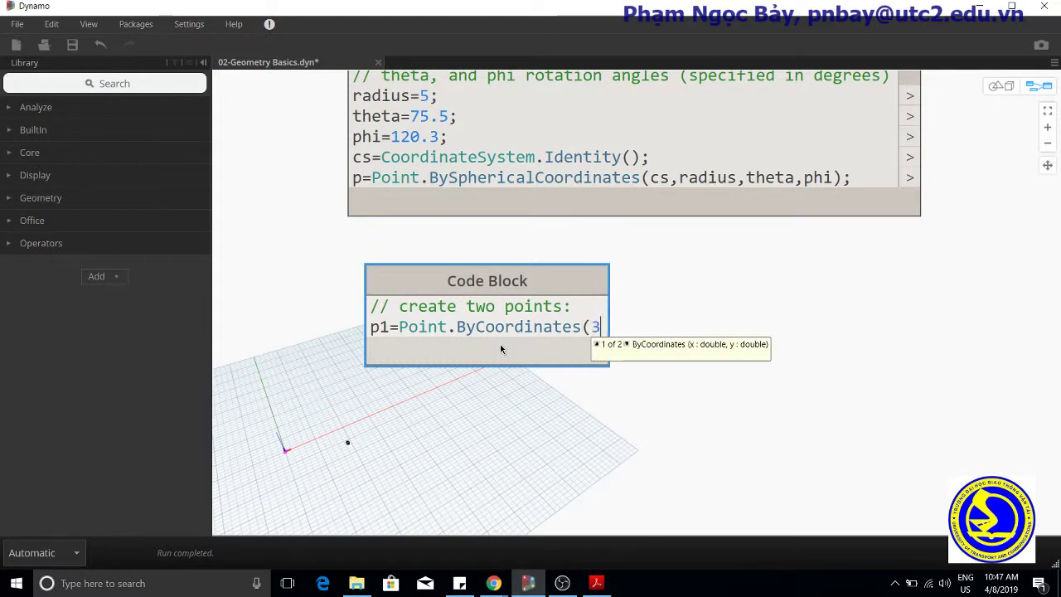
{"action": "type", "text": ",10"}
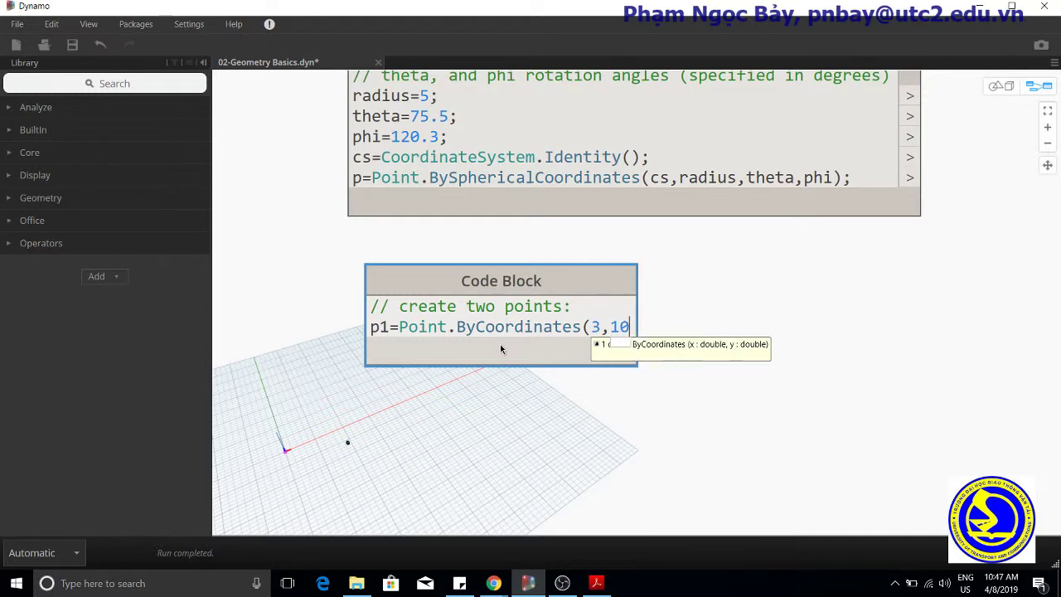
{"action": "type", "text": "2);"}
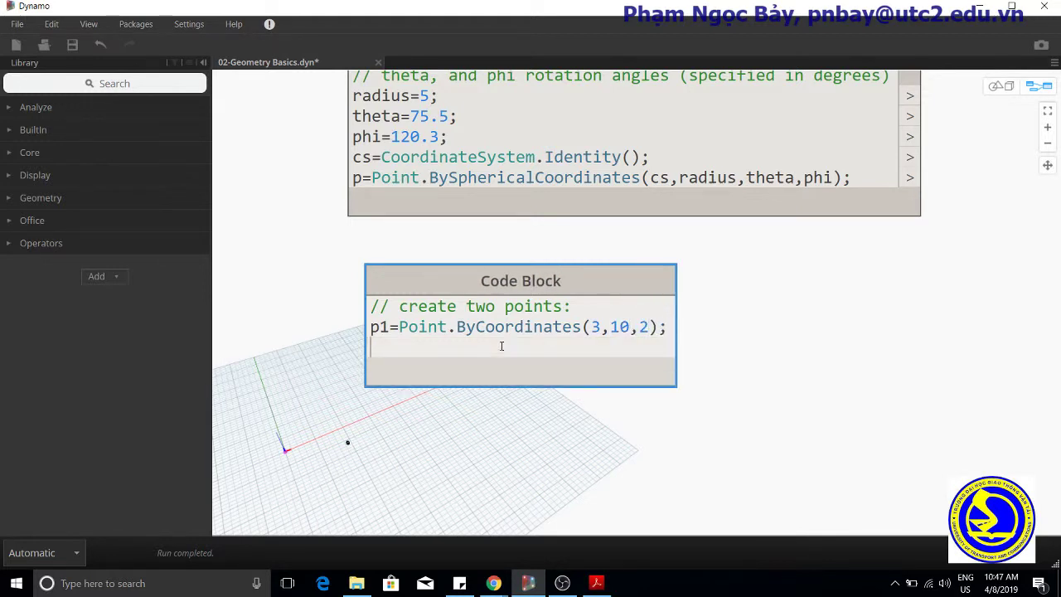
- Define p2=Point.ByCoordinates(-15,7,0.5); and begin a new comment line
{"action": "type", "text": "p2"}
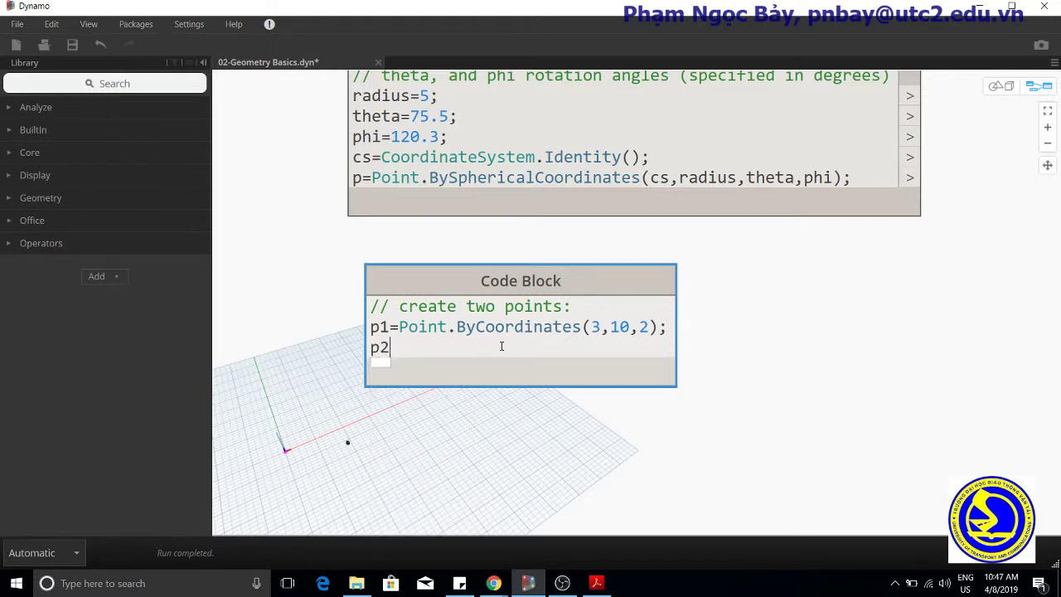
{"action": "type", "text": "="}
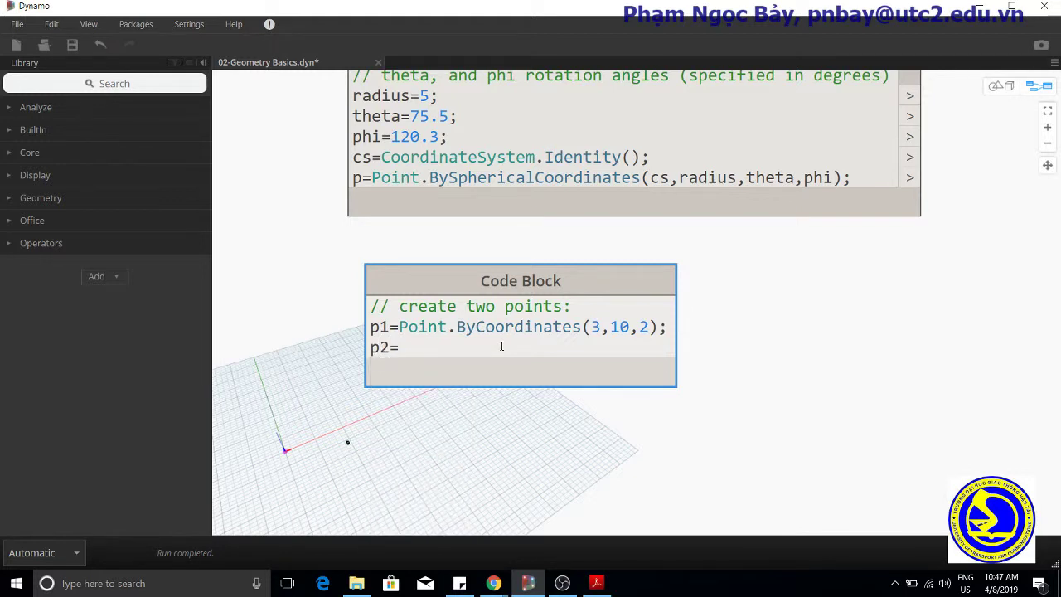
{"action": "type", "text": "Point"}
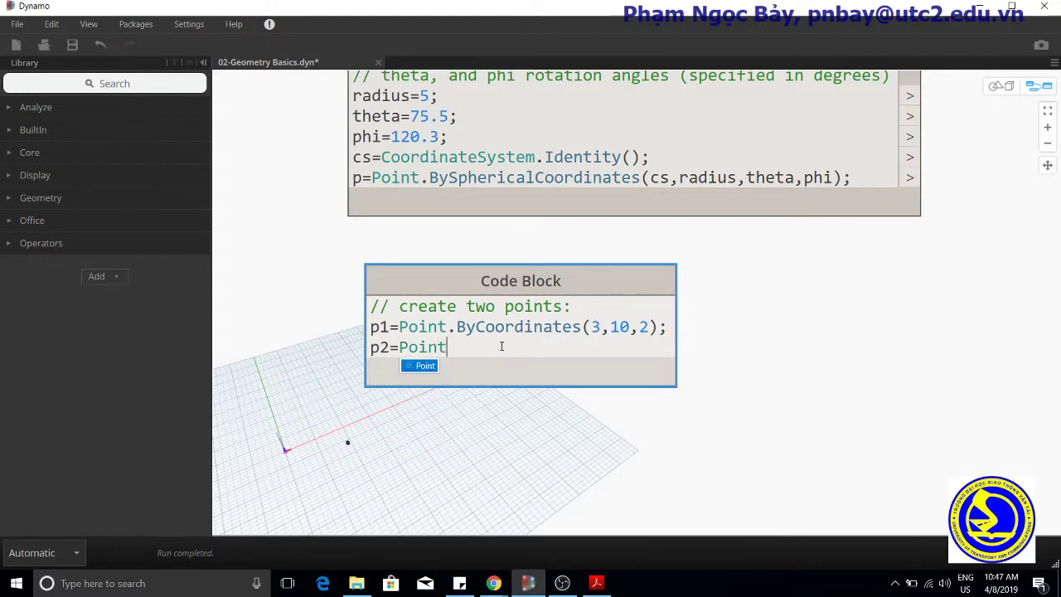
{"action": "type", "text": "."}
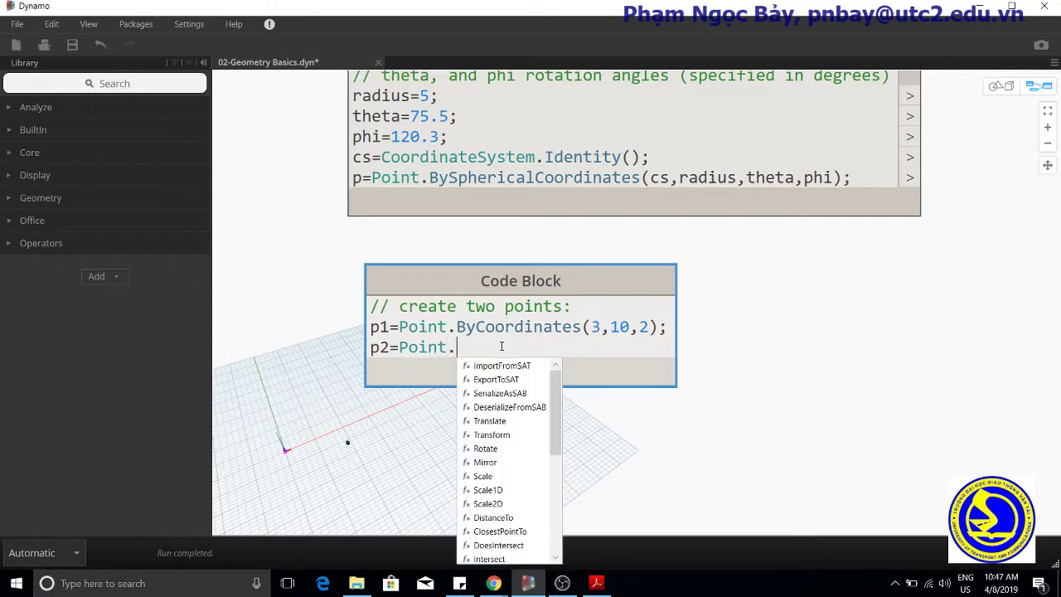
{"action": "type", "text": "By"}
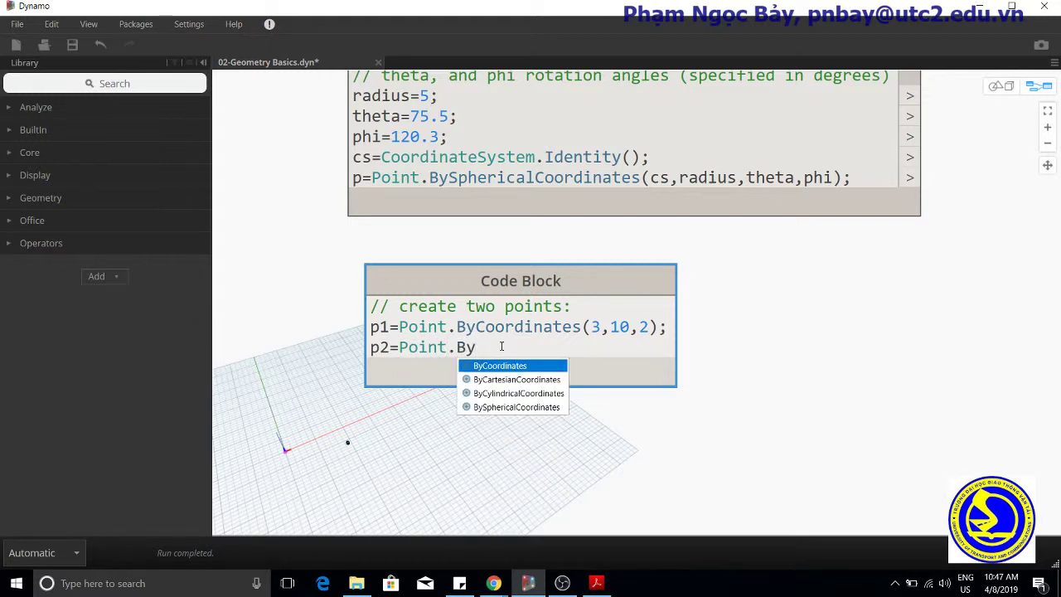
{"action": "left_click", "coordinate": [501, 367]}
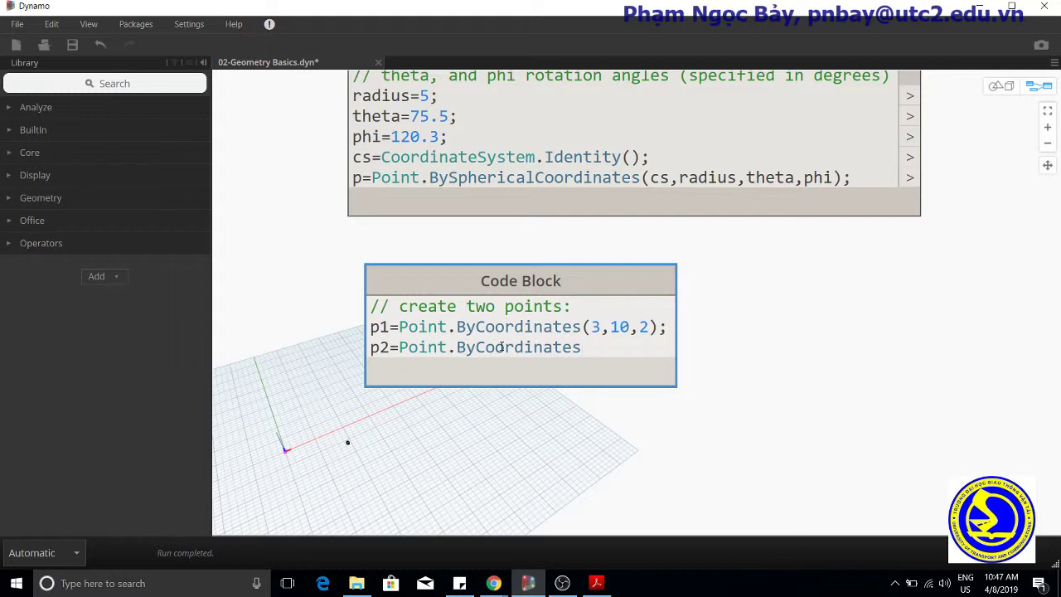
{"action": "type", "text": "("}
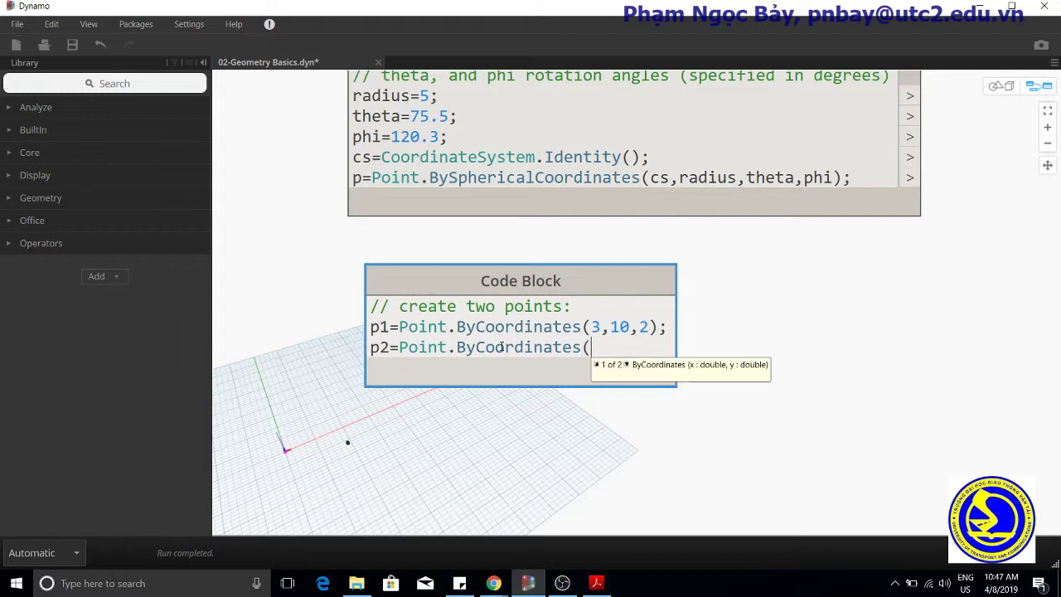
{"action": "type", "text": "-15"}
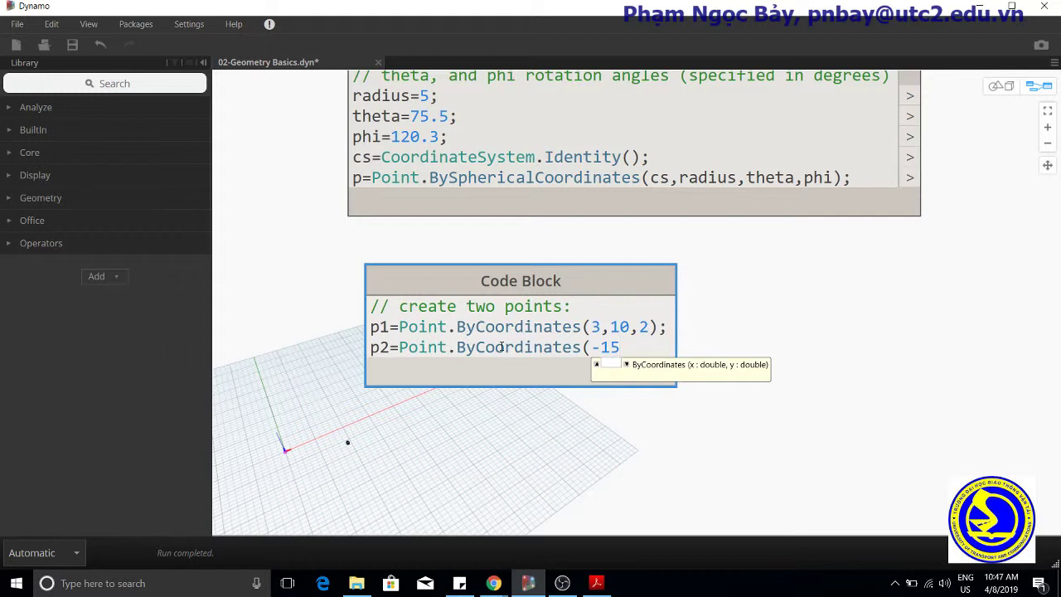
{"action": "type", "text": ",7"}
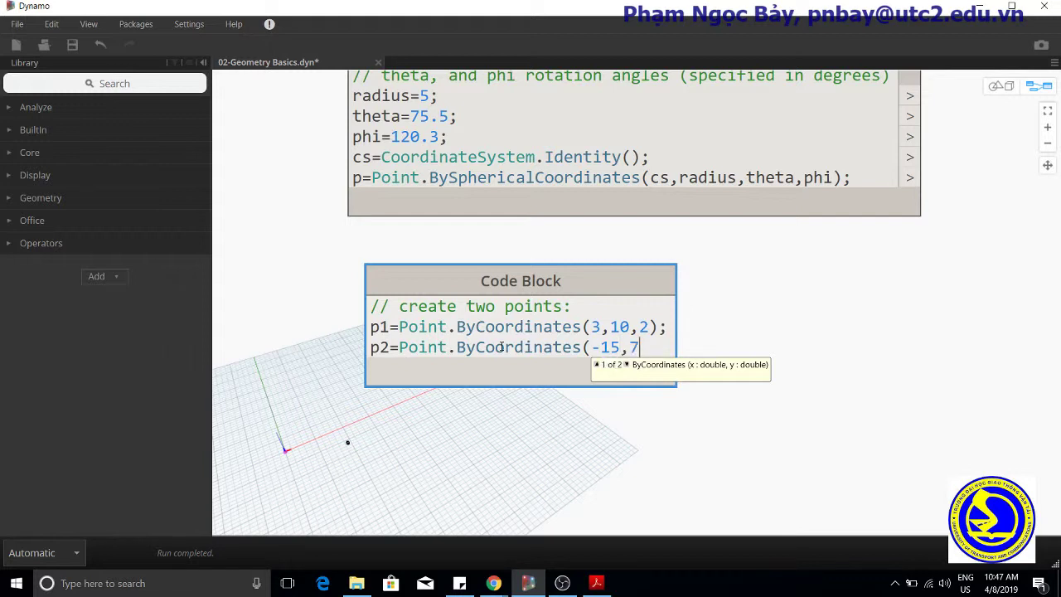
{"action": "type", "text": ","}
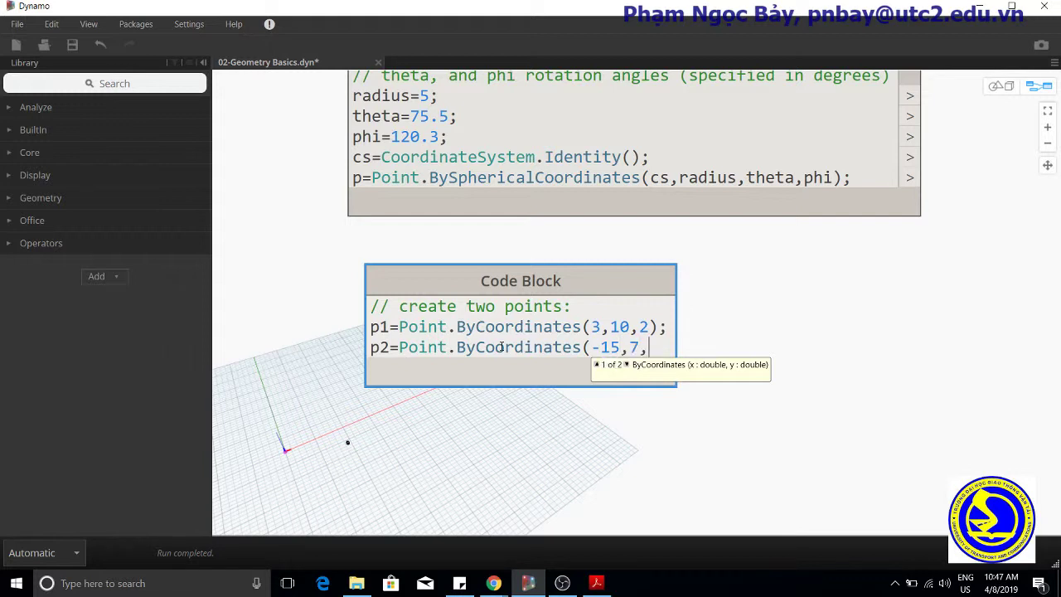
{"action": "type", "text": "0.5"}
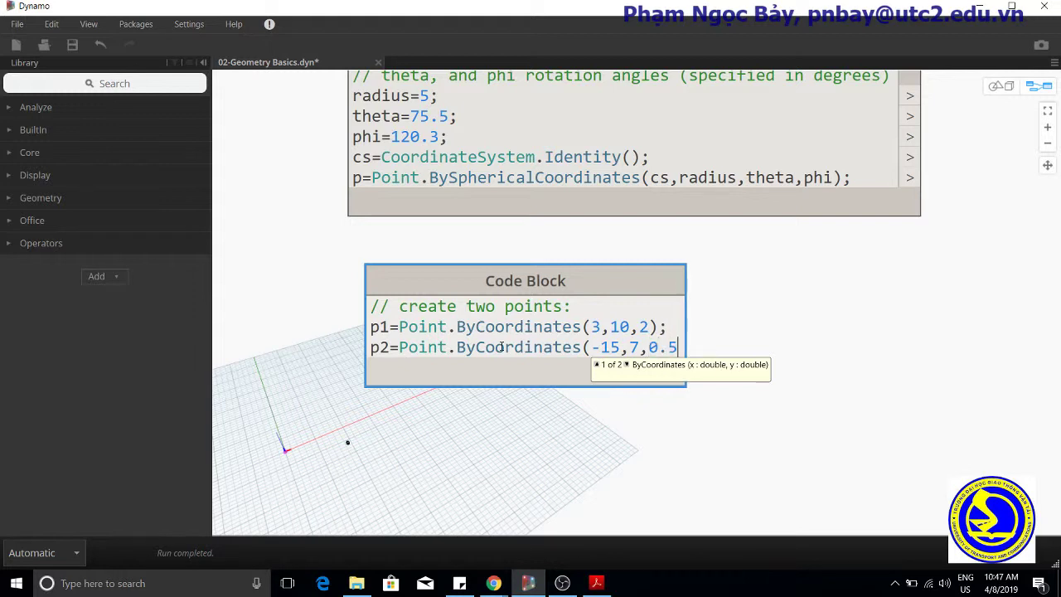
{"action": "type", "text": ");"}
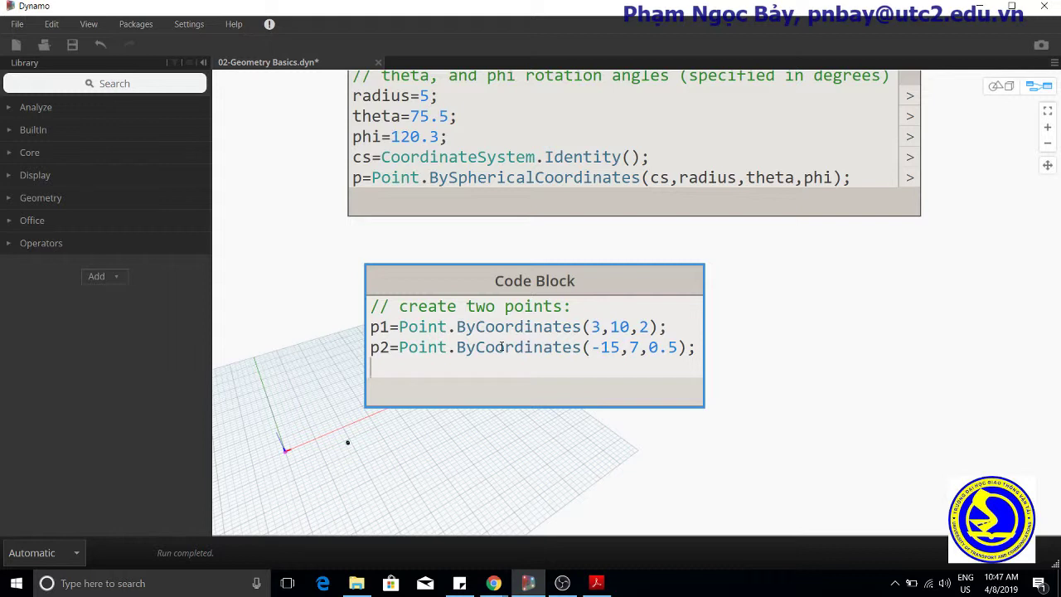
{"action": "type", "text": "//"}
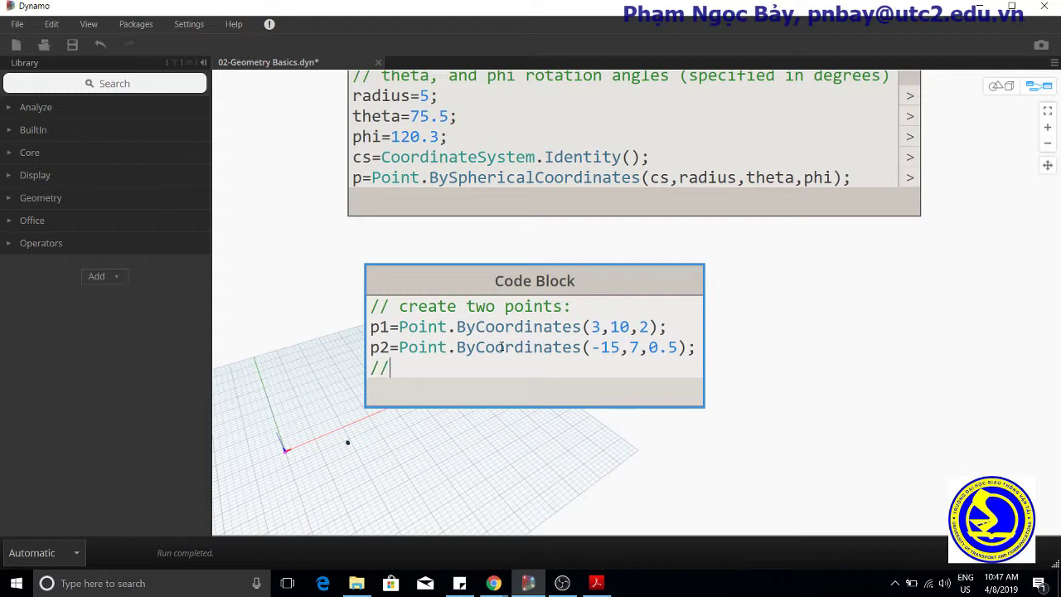
- Write the comment 'construct a line between p1 and p2' and commit the Code Block
{"action": "type", "text": "c"}
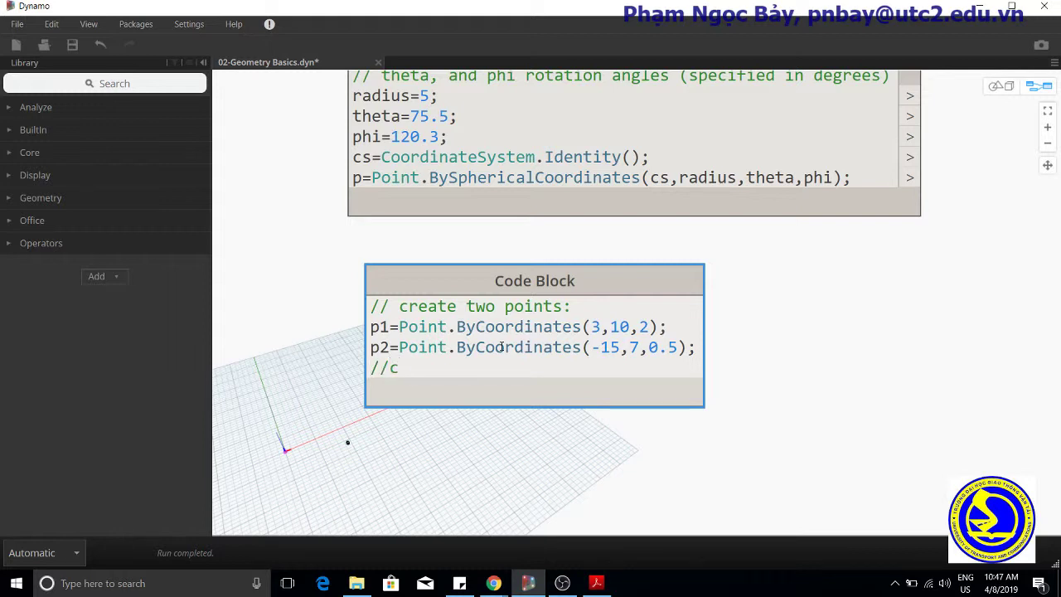
{"action": "type", "text": "ons"}
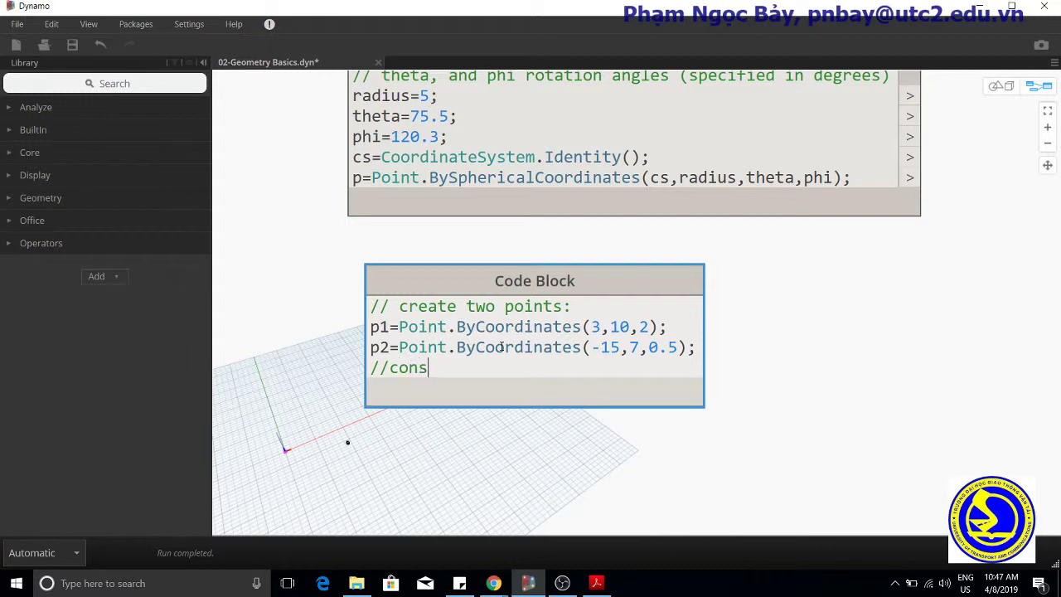
{"action": "type", "text": "tr"}
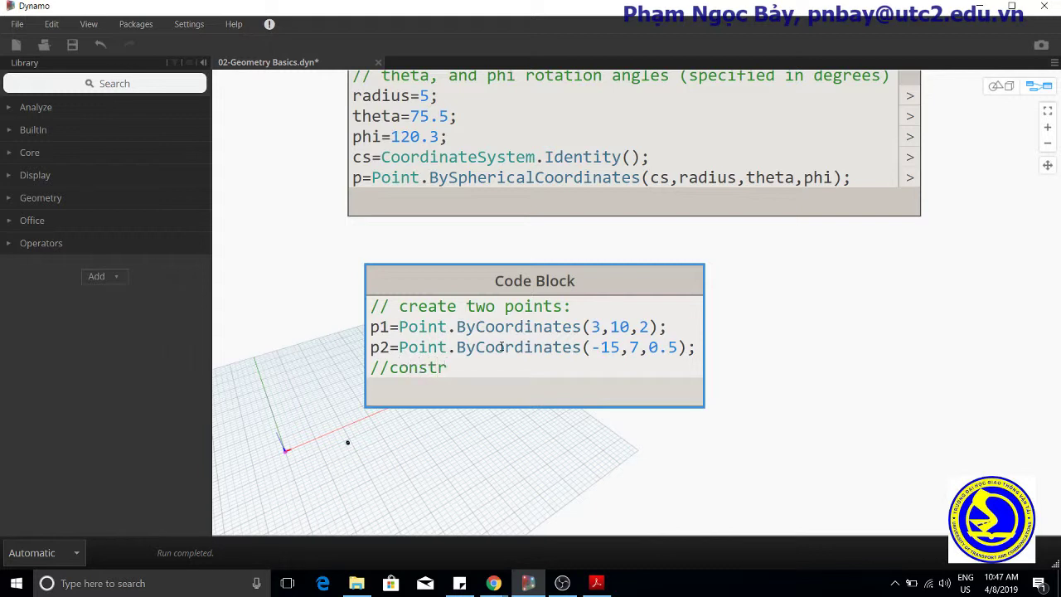
{"action": "type", "text": "uct"}
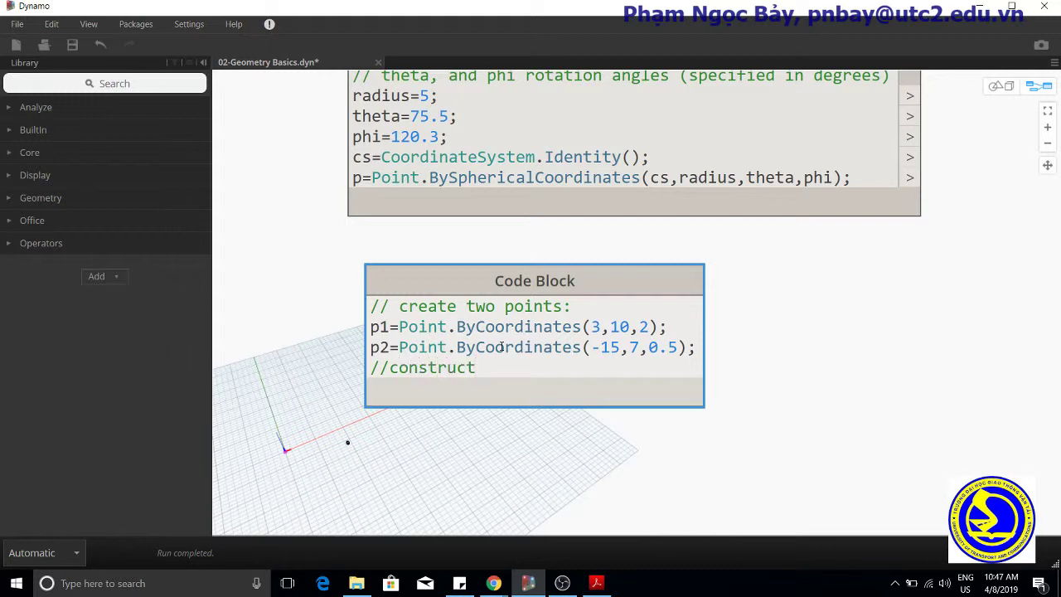
{"action": "type", "text": "a line"}
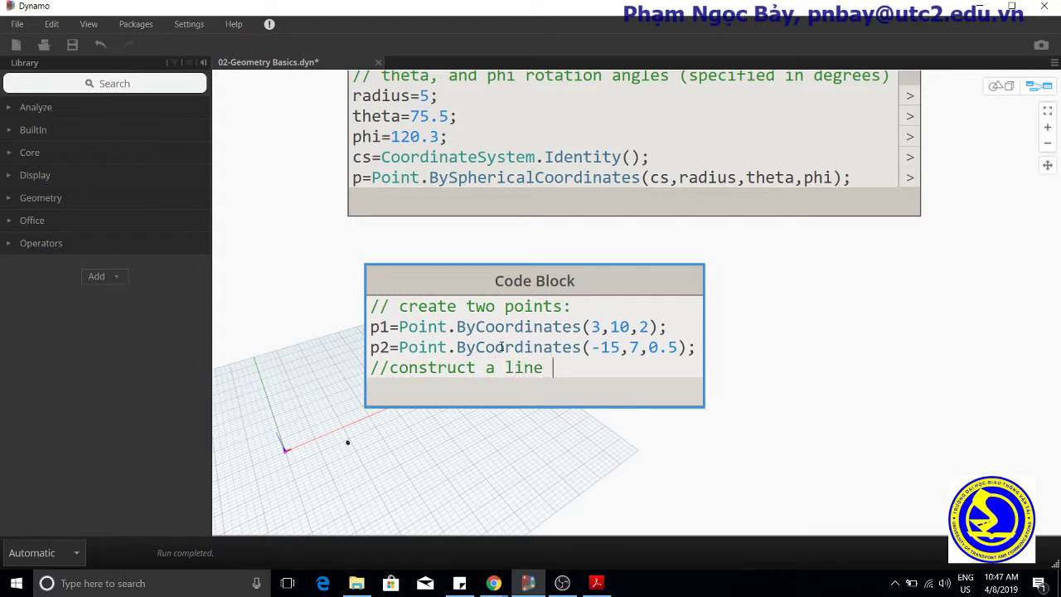
{"action": "type", "text": "bet"}
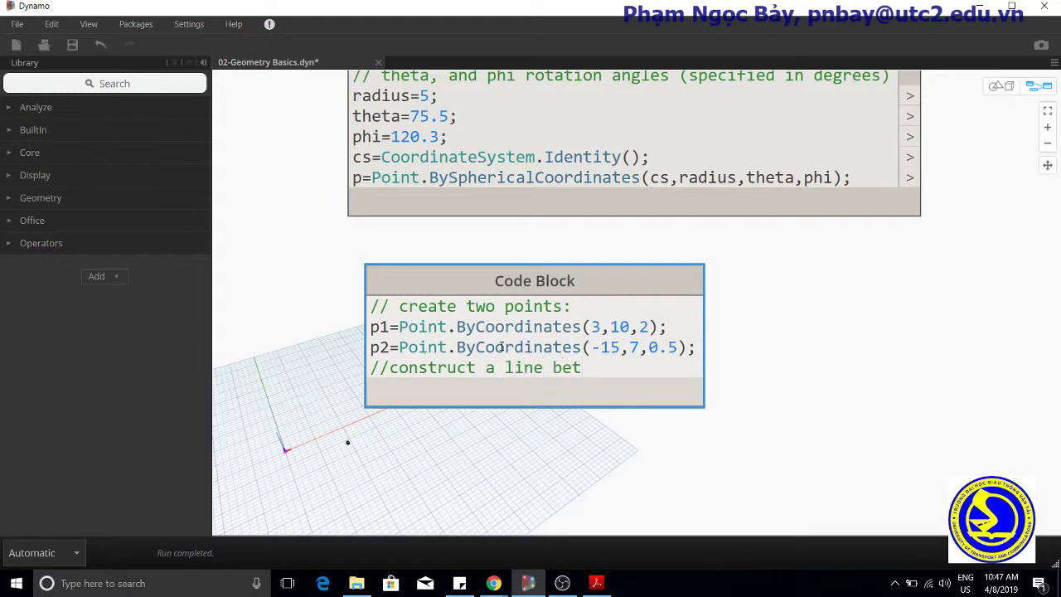
{"action": "type", "text": "ween"}
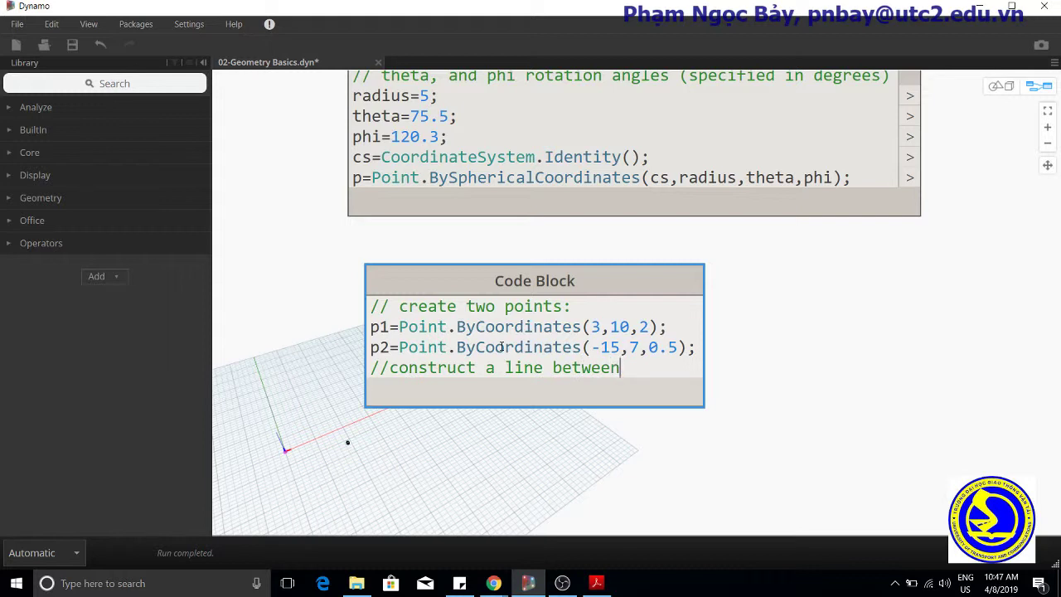
{"action": "type", "text": "p"}
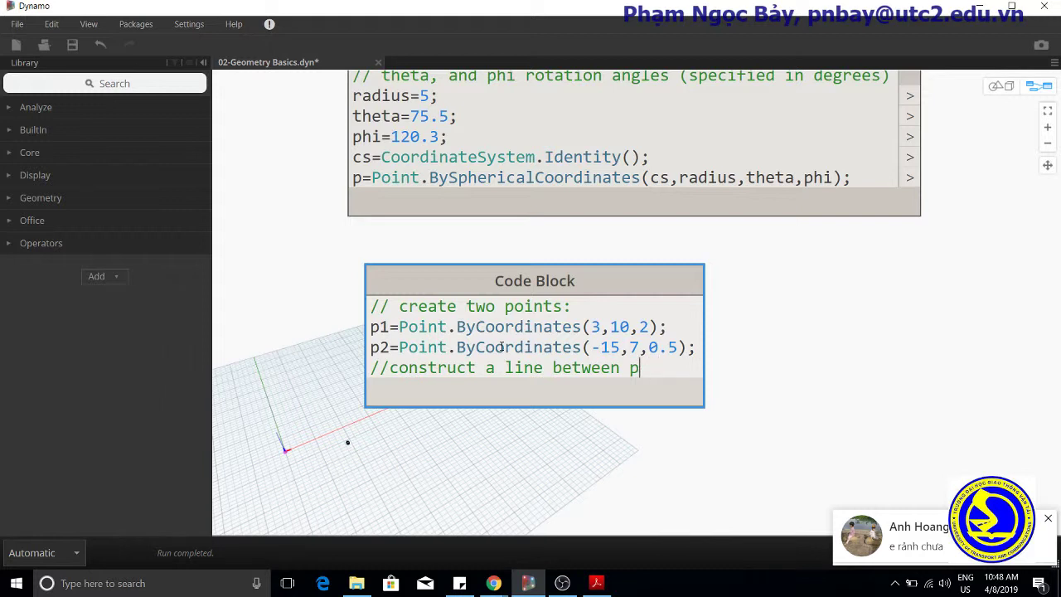
{"action": "type", "text": "1 and"}
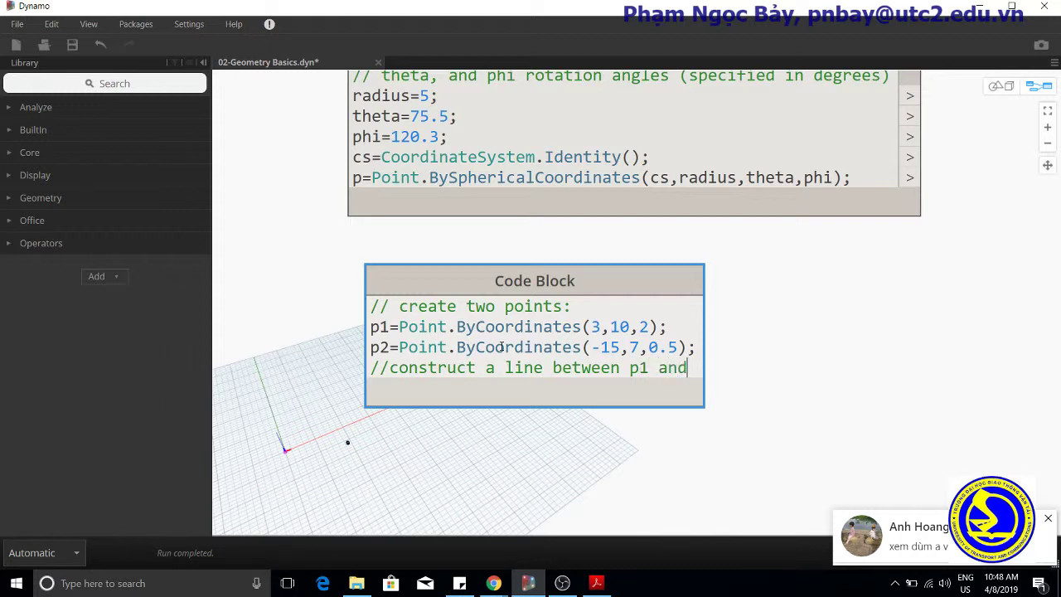
{"action": "type", "text": "p2"}
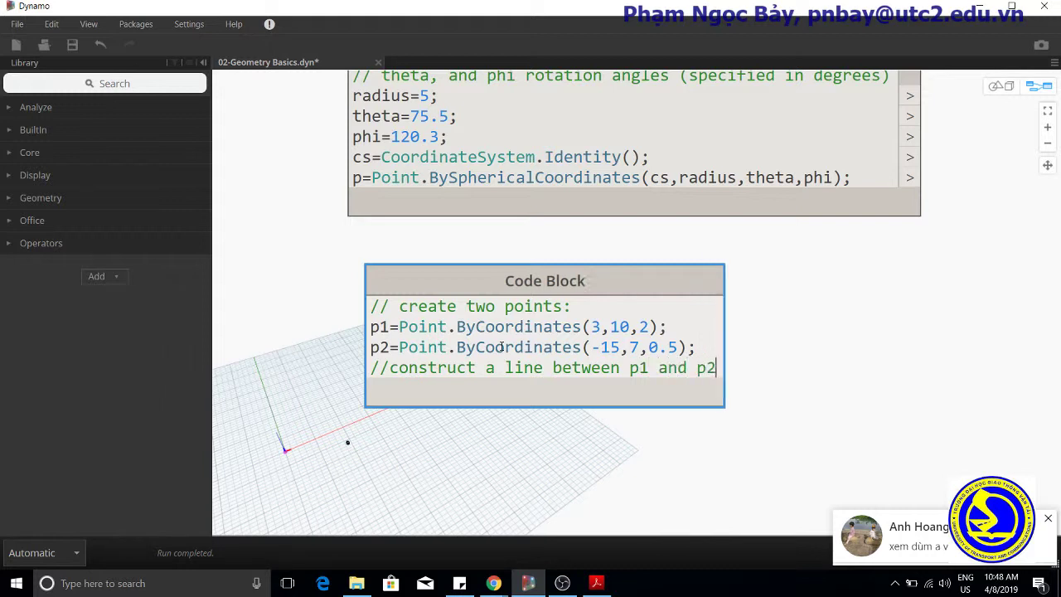
{"action": "left_click", "coordinate": [1048, 517]}
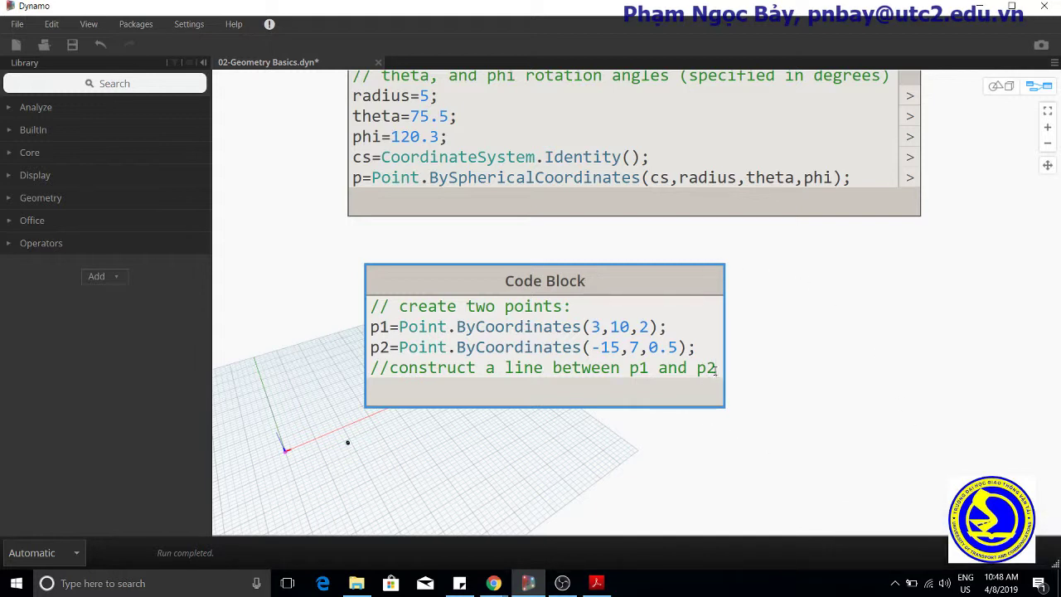
- Write line=Line.ByStartPointEndPoint(p1,p2) in the third Code Block
{"action": "type", "text": "lin"}
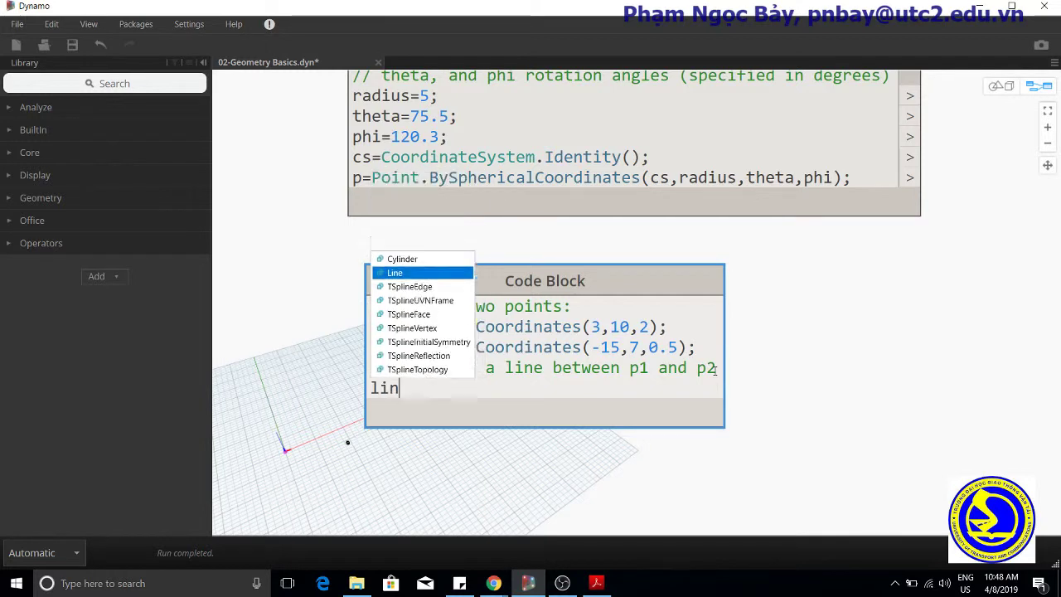
{"action": "type", "text": "e="}
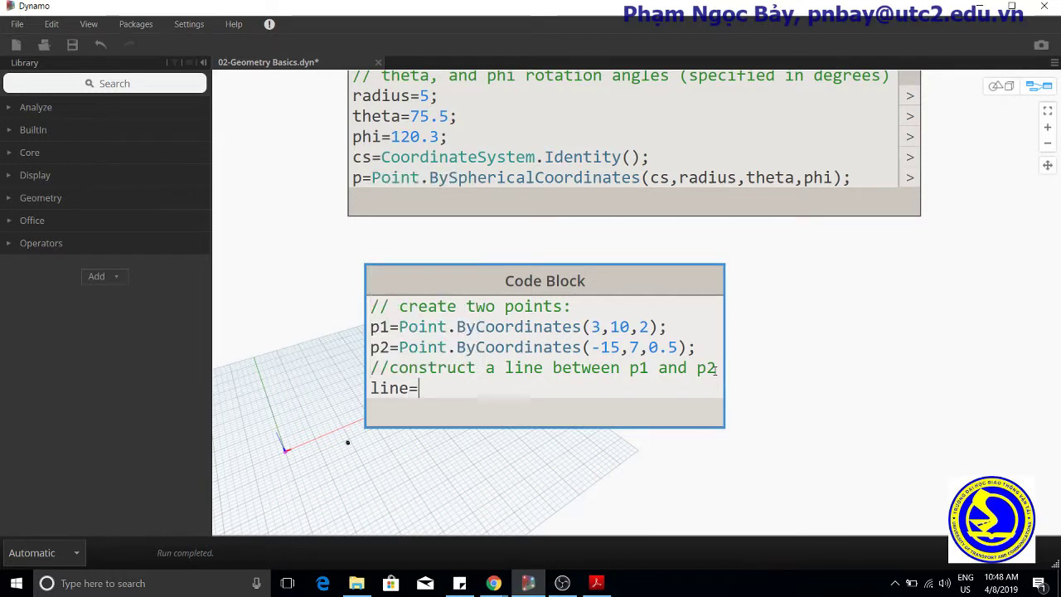
{"action": "type", "text": "Line."}
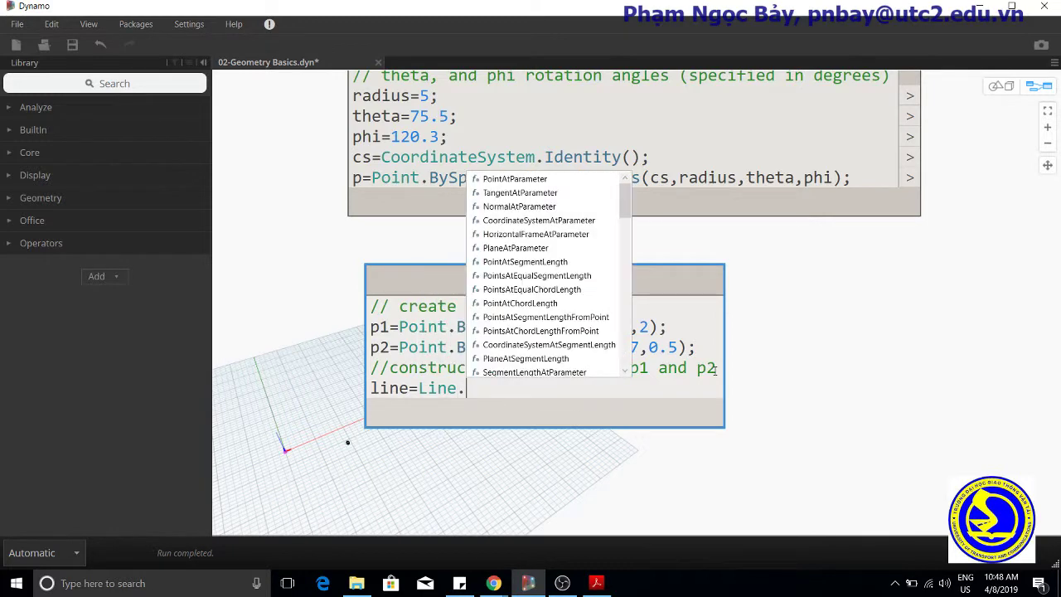
{"action": "type", "text": "by"}
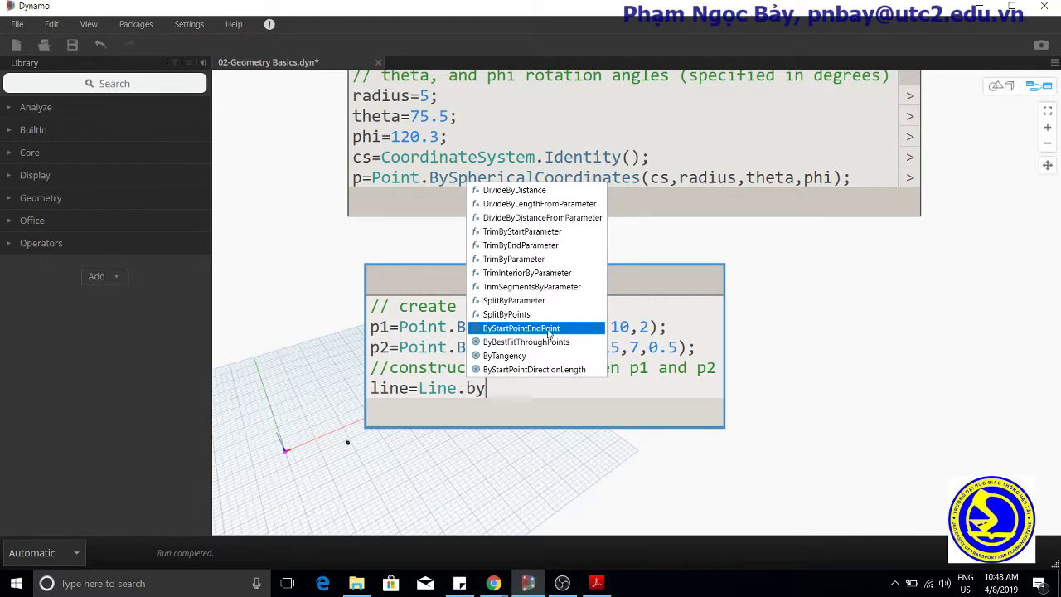
{"action": "left_click", "coordinate": [521, 329]}
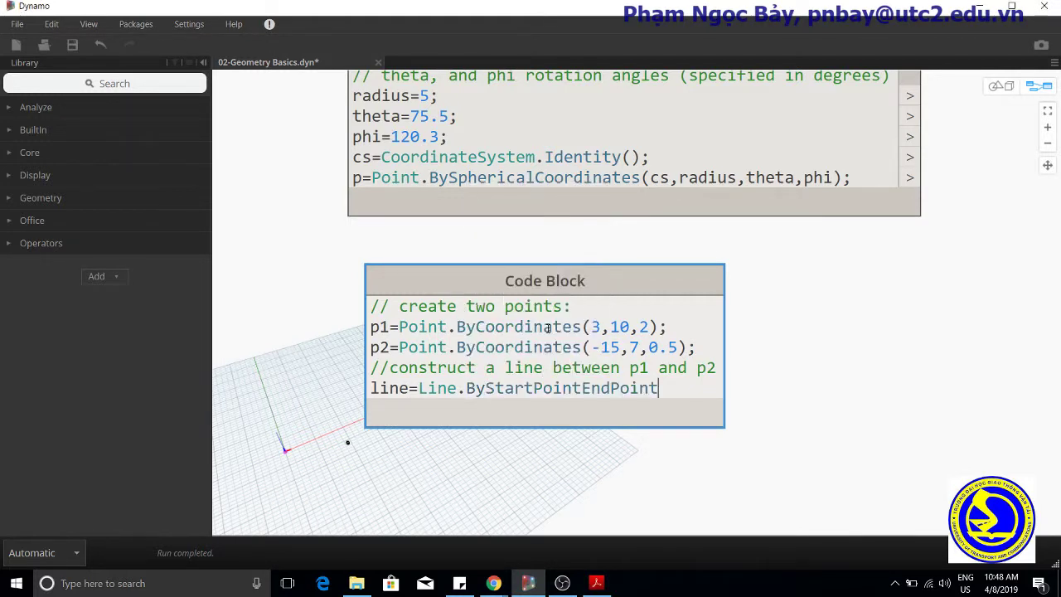
{"action": "type", "text": "("}
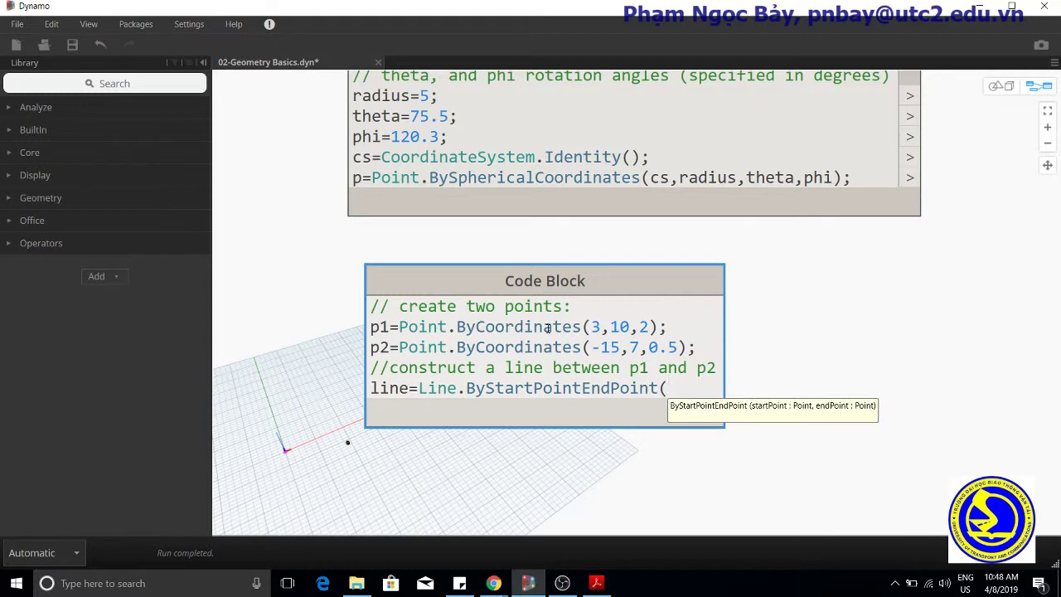
{"action": "type", "text": "p1"}
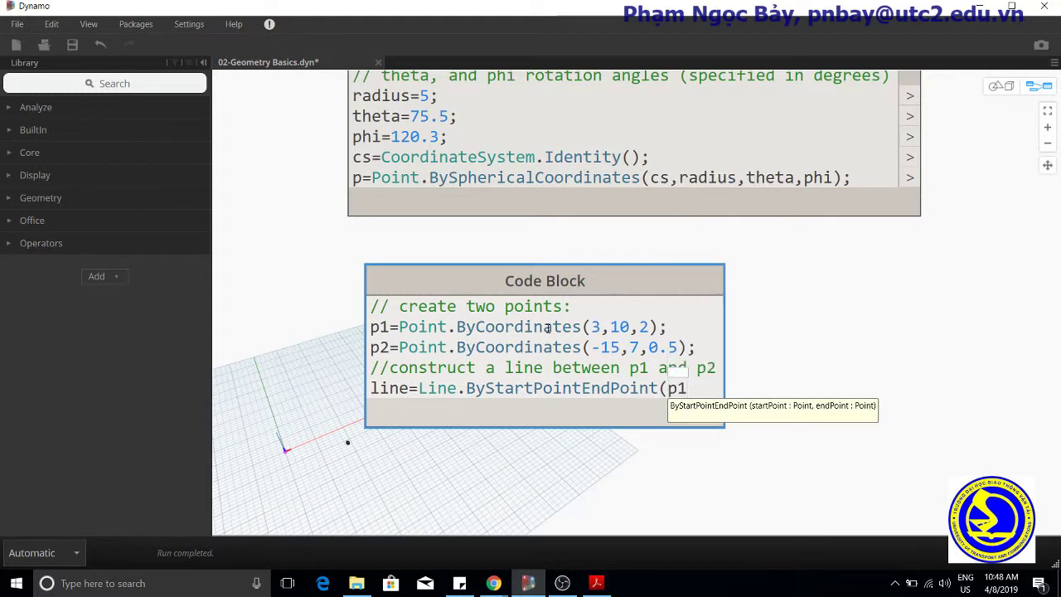
{"action": "type", "text": ",p2);"}
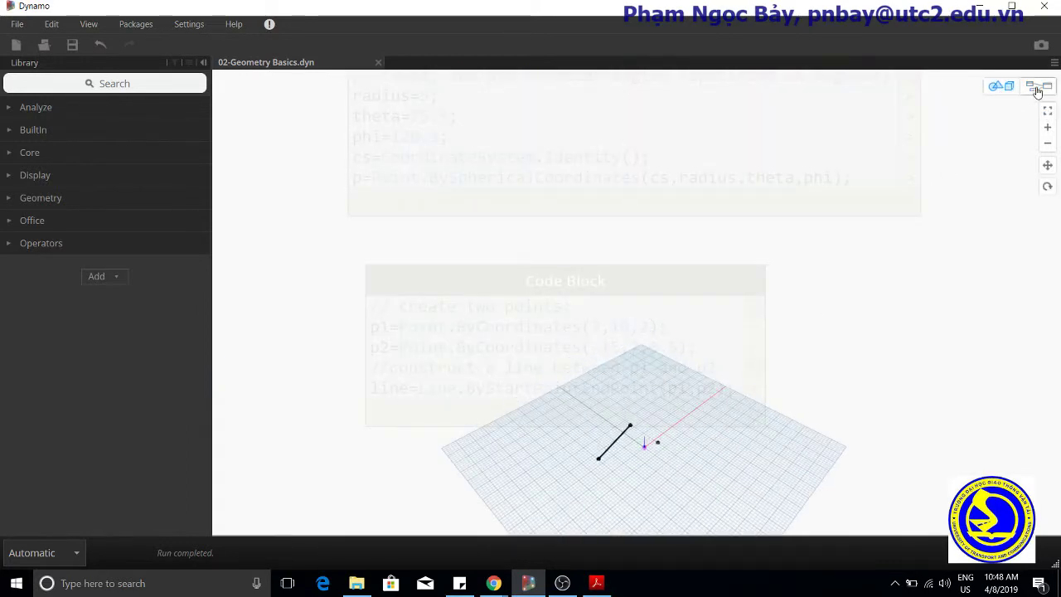
- Switch back from the 3D preview to the graph canvas
{"action": "left_click", "coordinate": [1037, 90]}
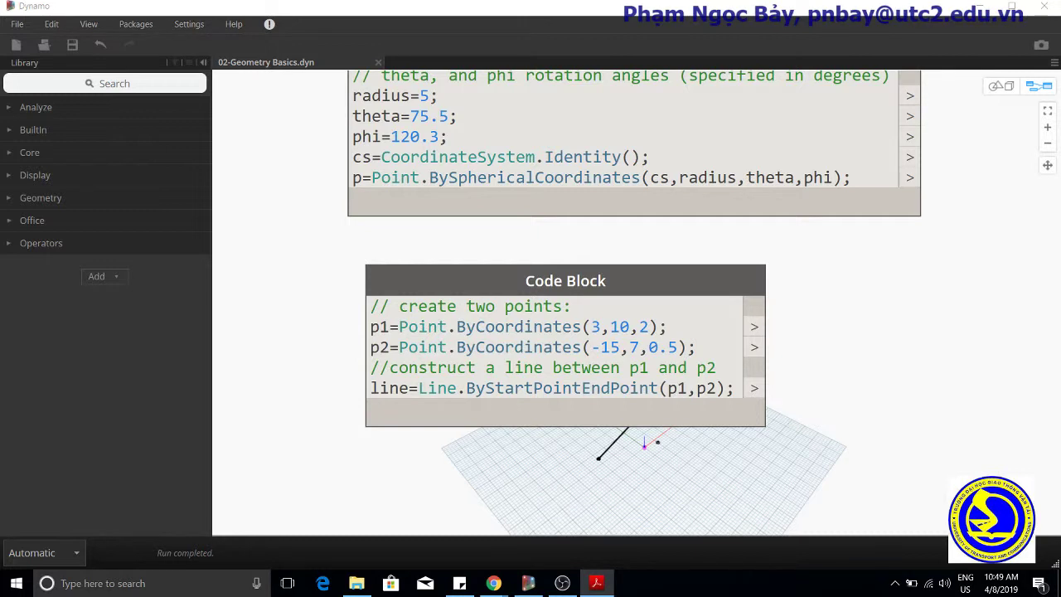
{"action": "mouse_move", "coordinate": [837, 329]}
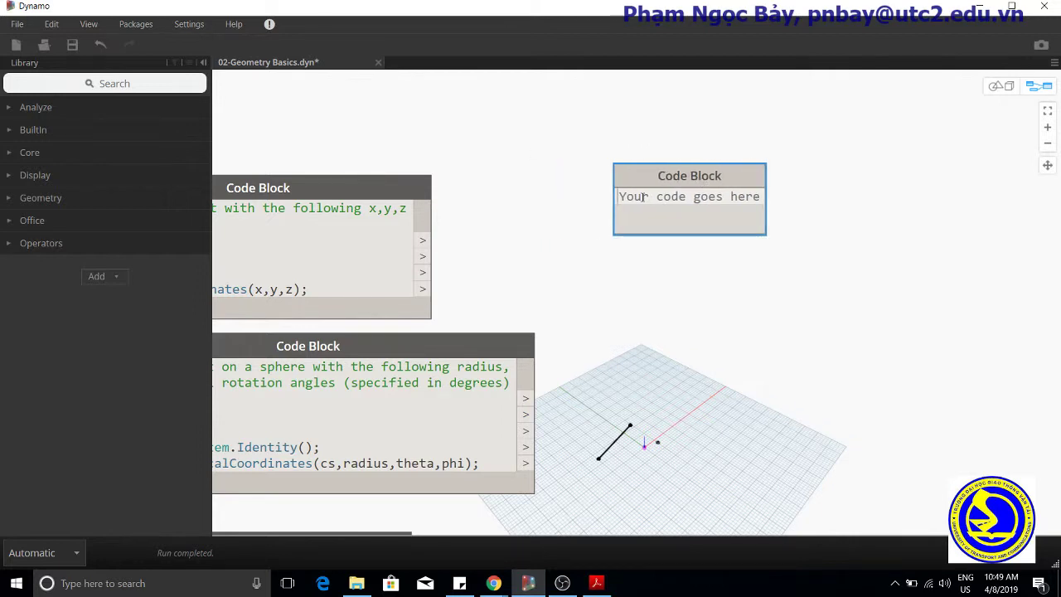
- Begin the new Code Block with a '// create points;' comment
{"action": "type", "text": "//"}
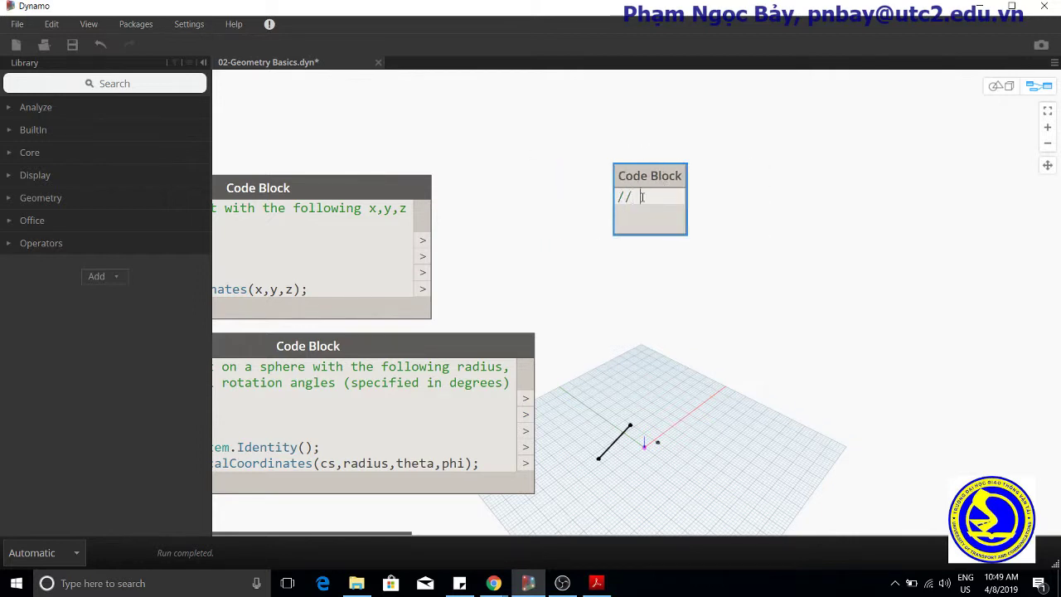
{"action": "type", "text": "cre"}
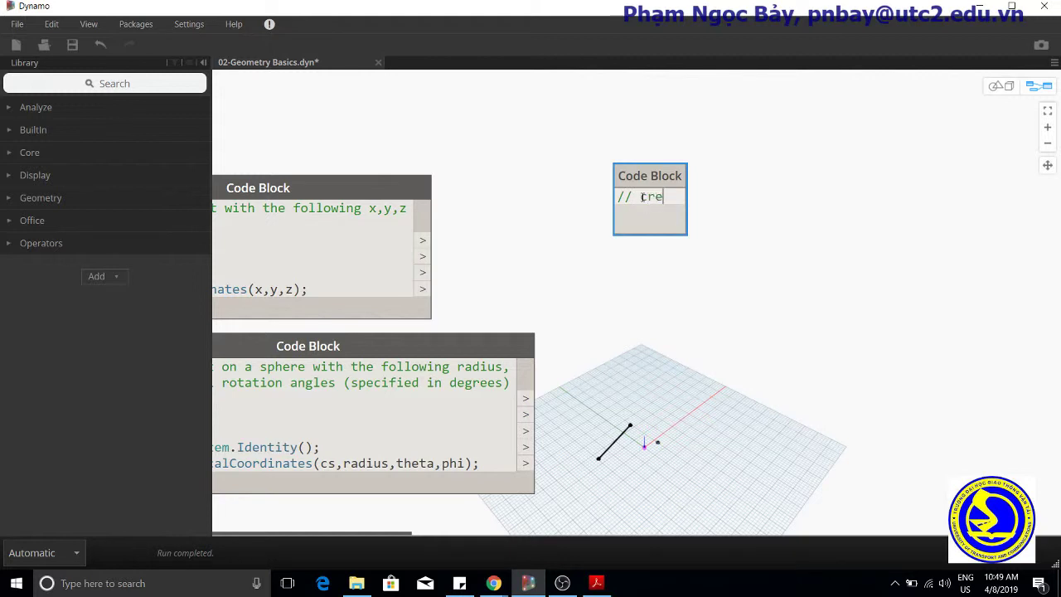
{"action": "type", "text": "ate"}
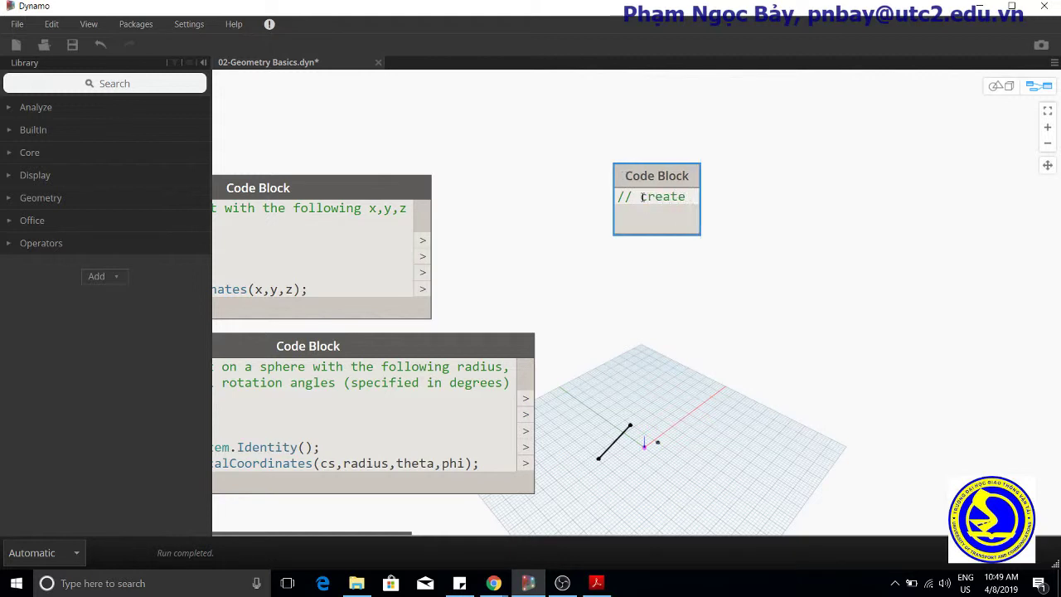
{"action": "type", "text": "points"}
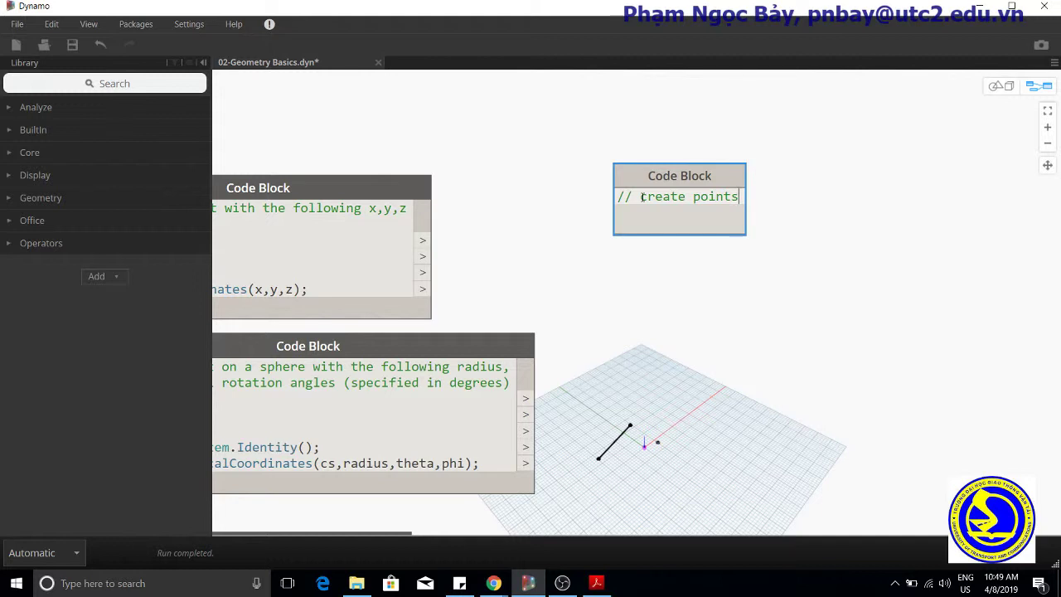
{"action": "type", "text": ";"}
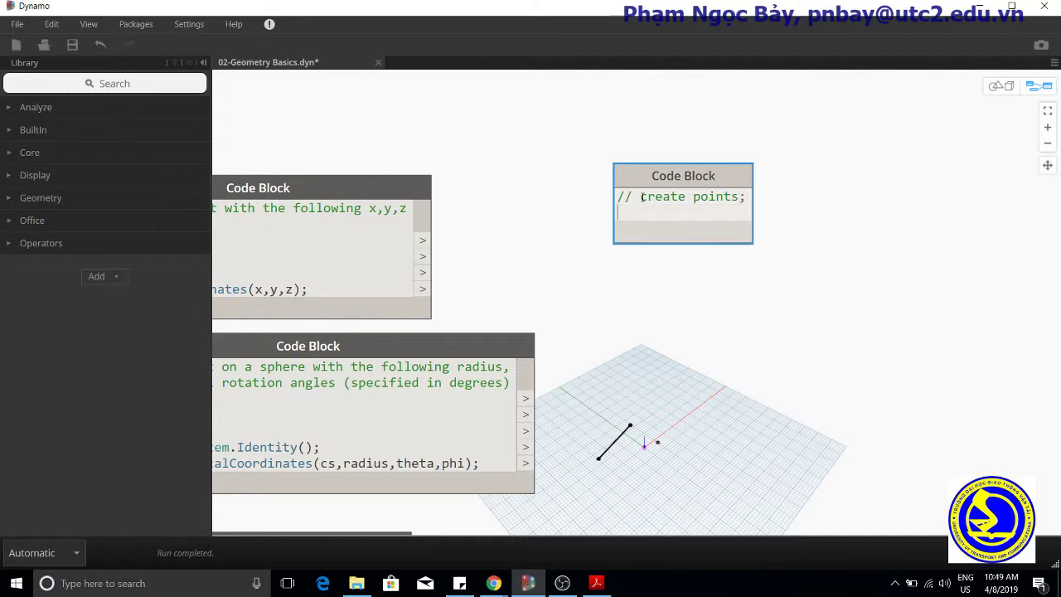
- Define p1=Point.ByCoordinates(3,10,2)
{"action": "type", "text": "p1"}
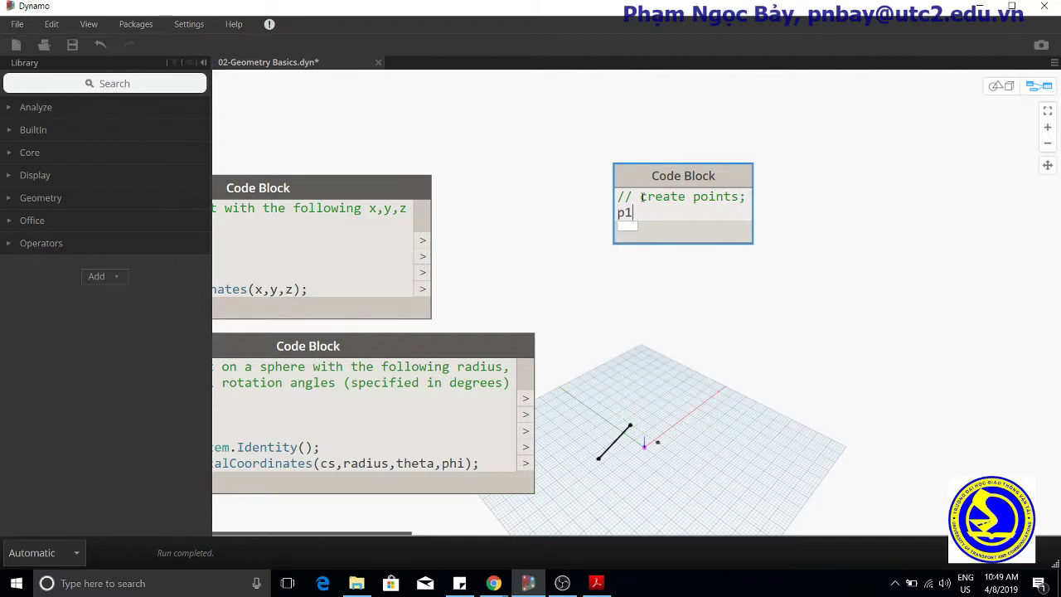
{"action": "type", "text": "=Point"}
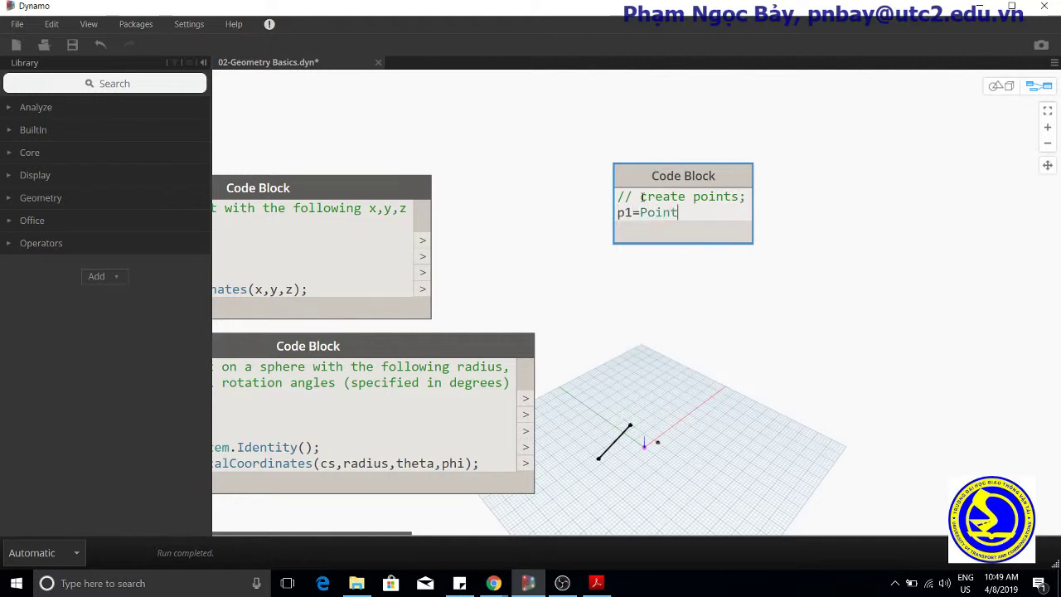
{"action": "type", "text": ".b"}
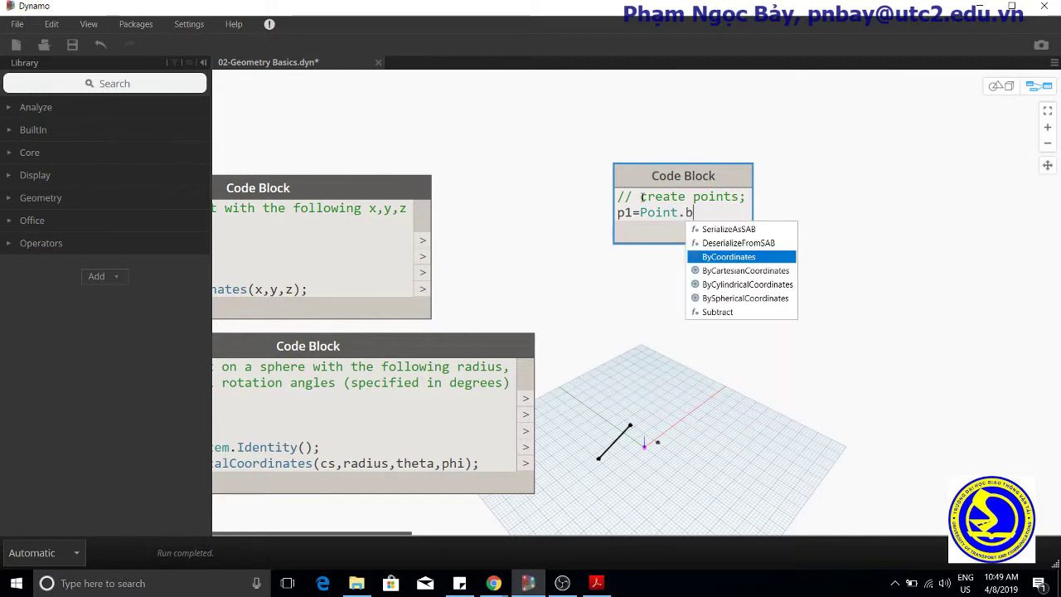
{"action": "left_click", "coordinate": [730, 256]}
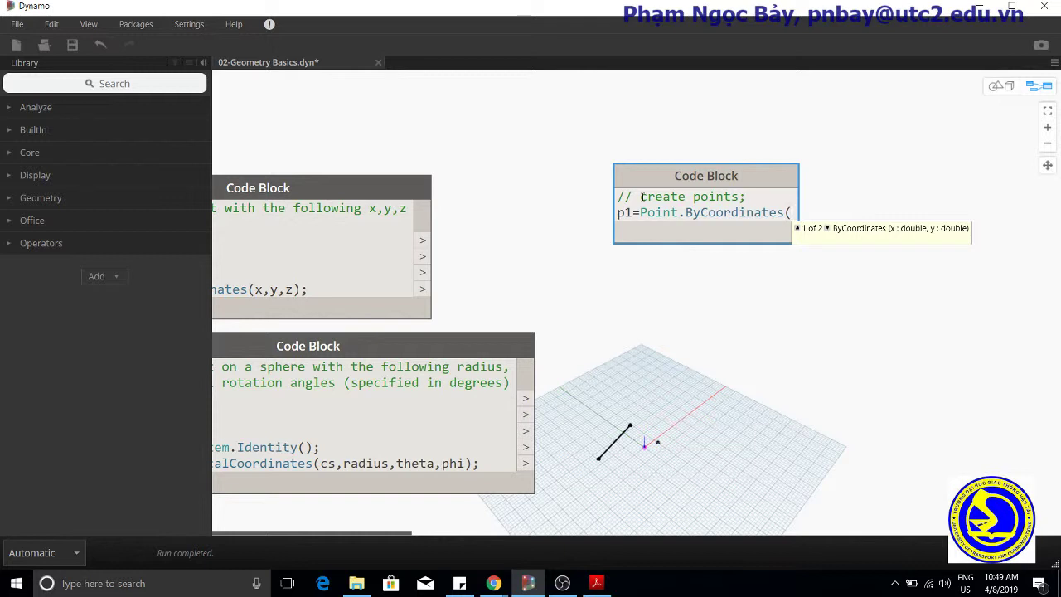
{"action": "type", "text": "3,"}
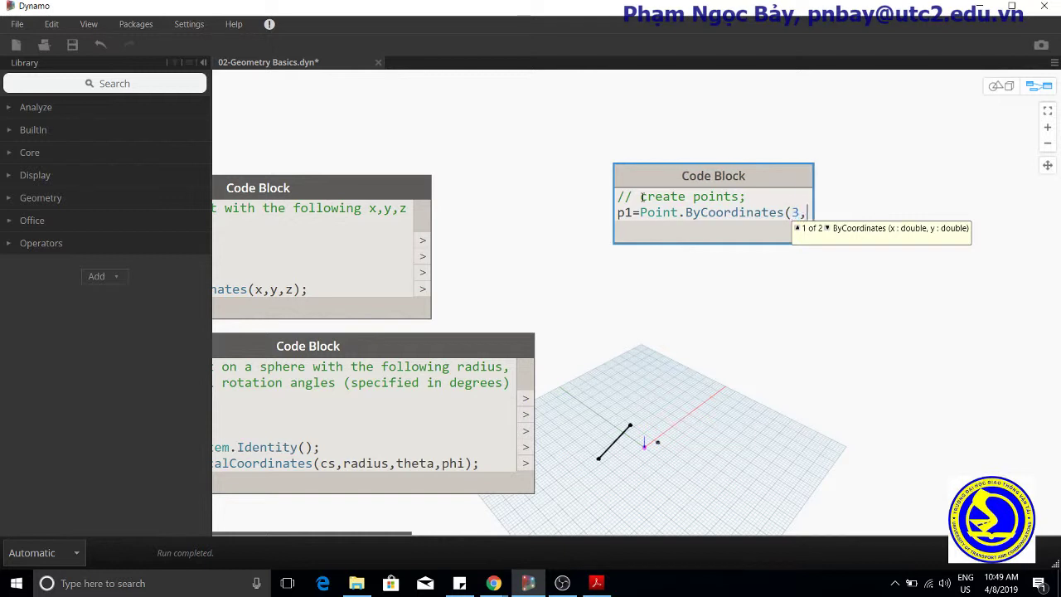
{"action": "type", "text": "10,2);"}
{"action": "type", "text": "p"}
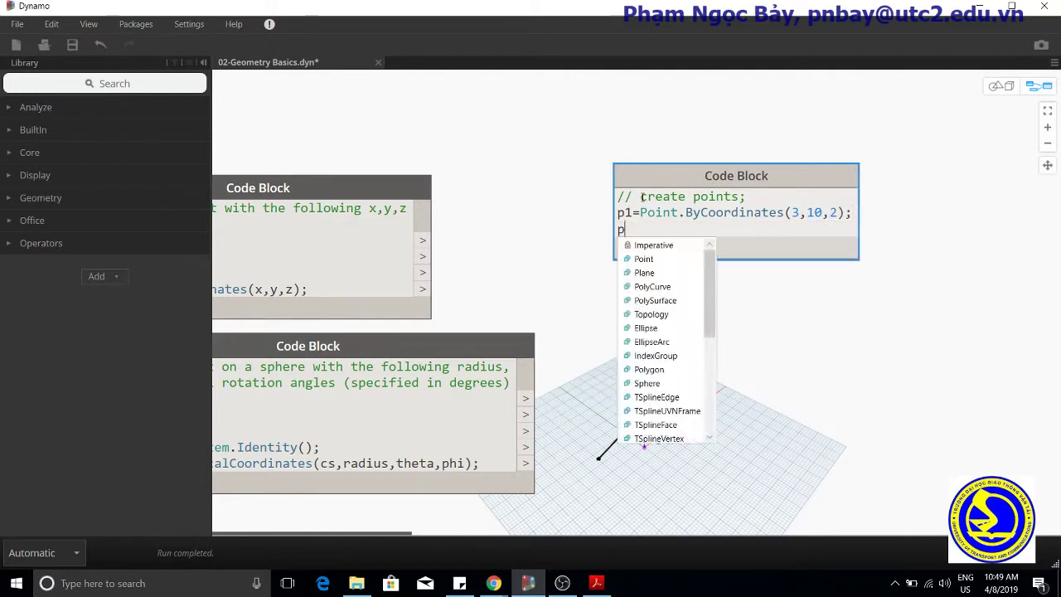
- Define p2=Point.ByCoordinates(-15,7,0.5)
{"action": "type", "text": "2="}
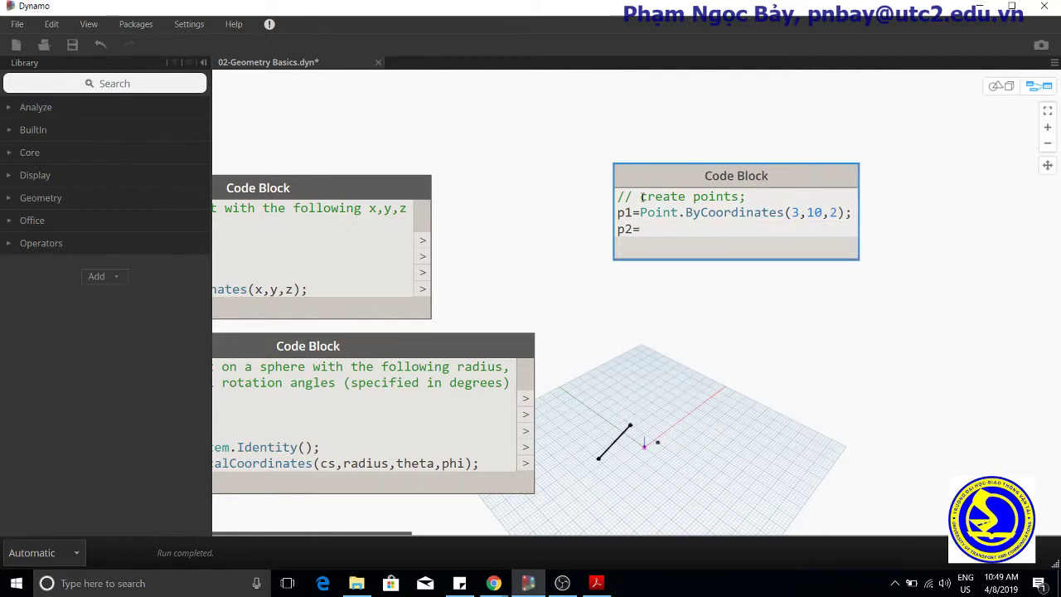
{"action": "type", "text": "Point"}
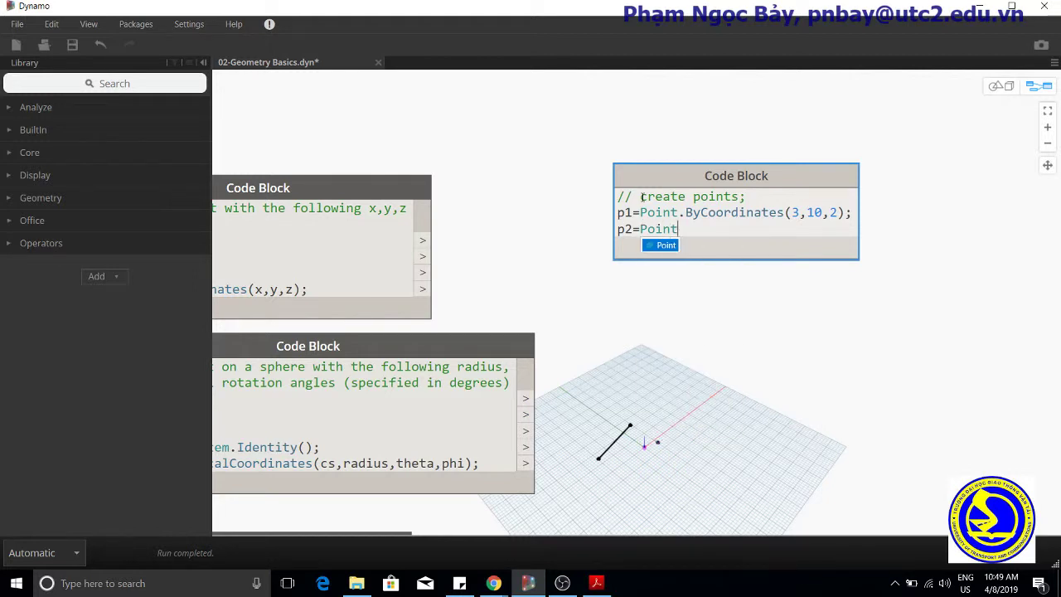
{"action": "type", "text": "."}
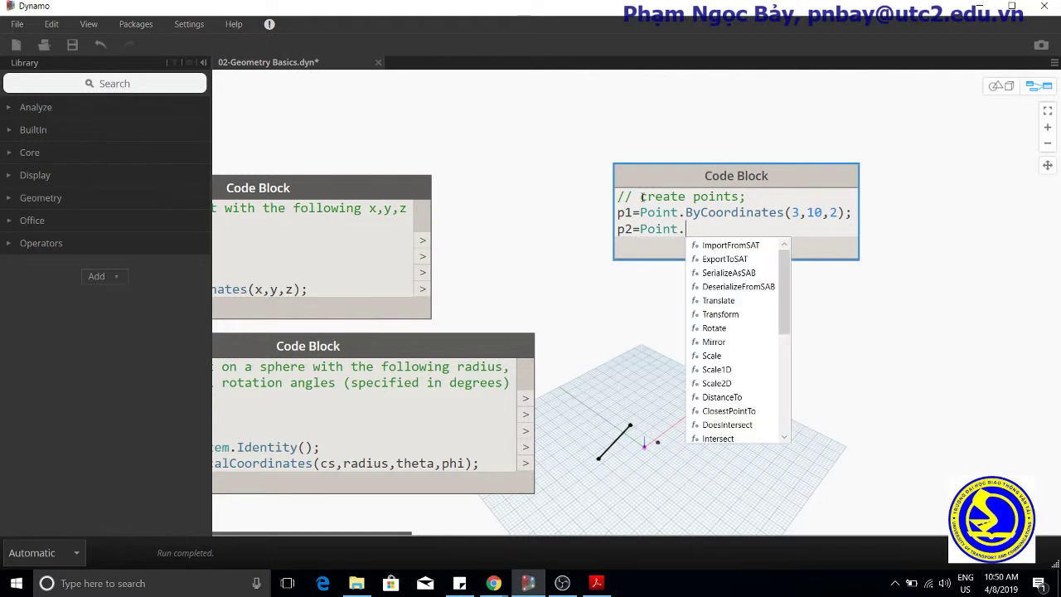
{"action": "type", "text": "b"}
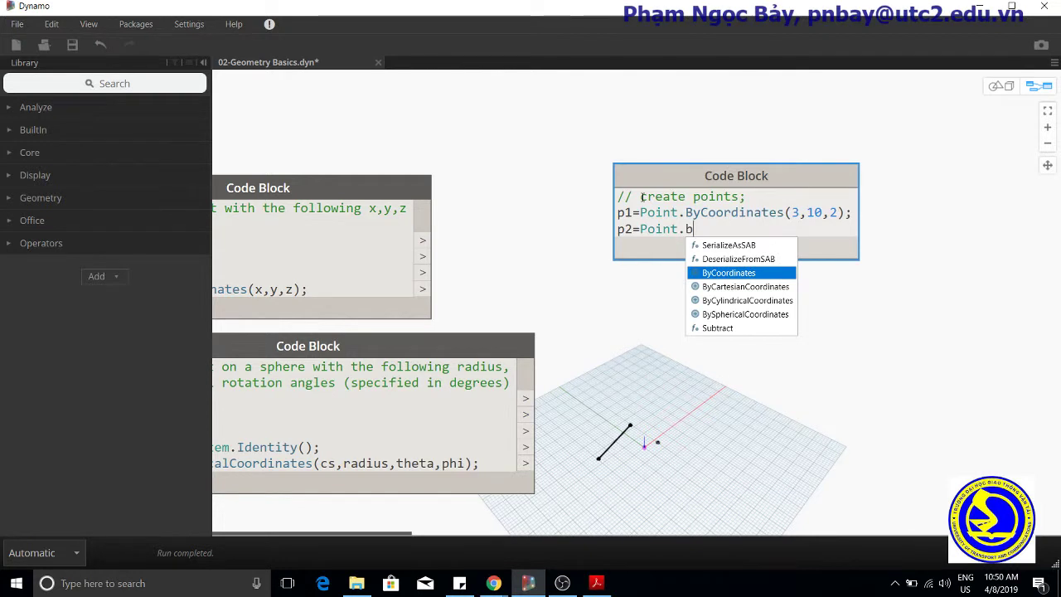
{"action": "left_click", "coordinate": [730, 272]}
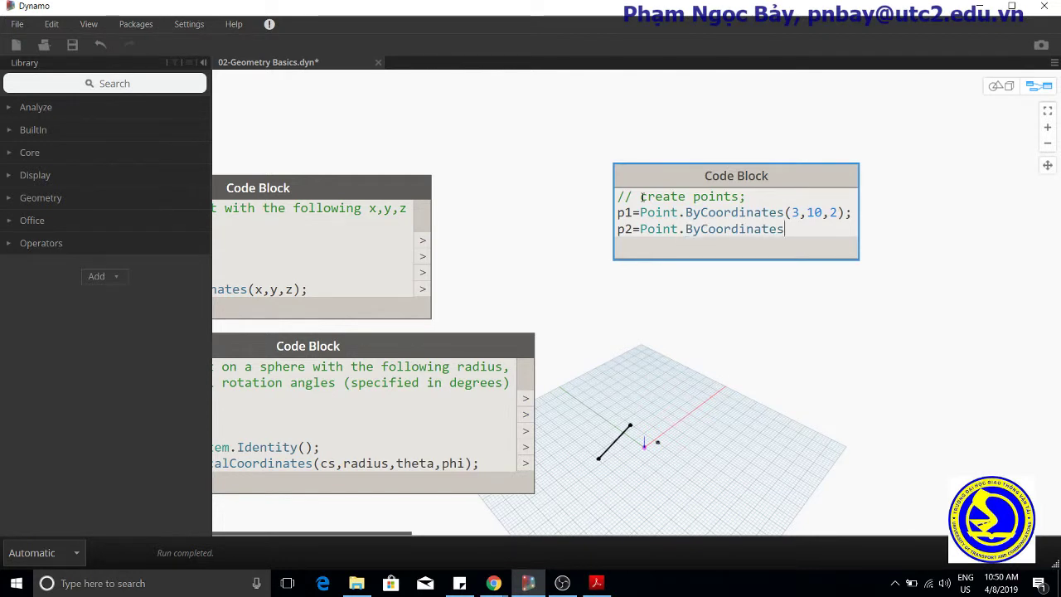
{"action": "type", "text": "()"}
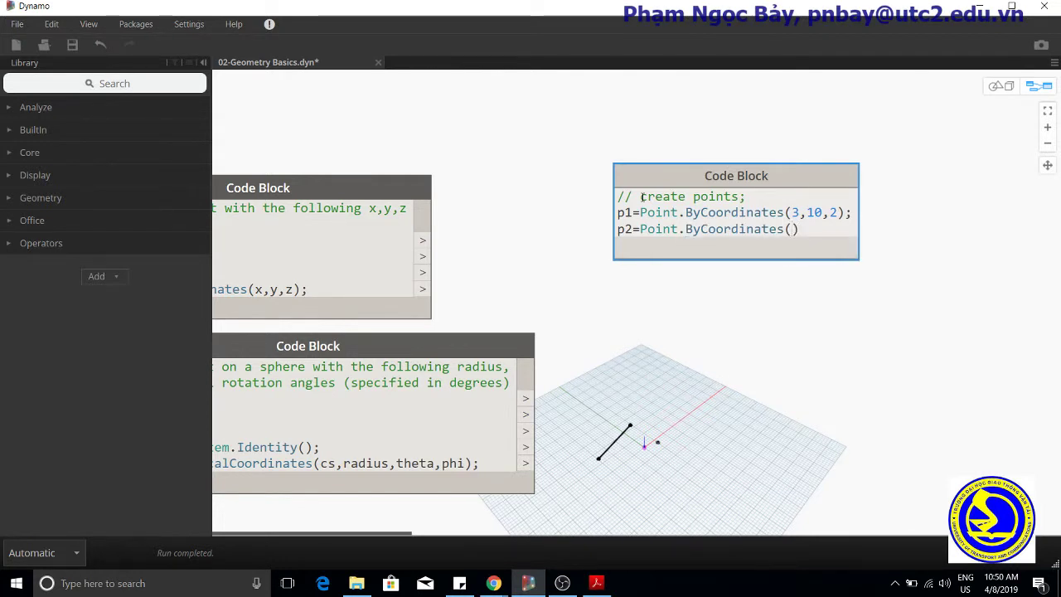
{"action": "type", "text": "-15"}
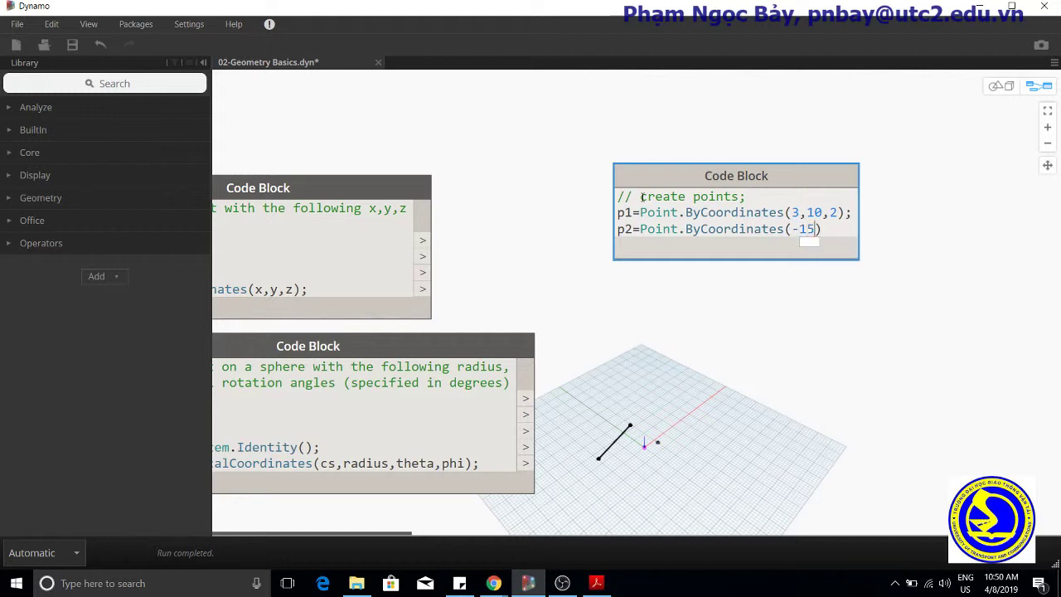
{"action": "type", "text": ",7"}
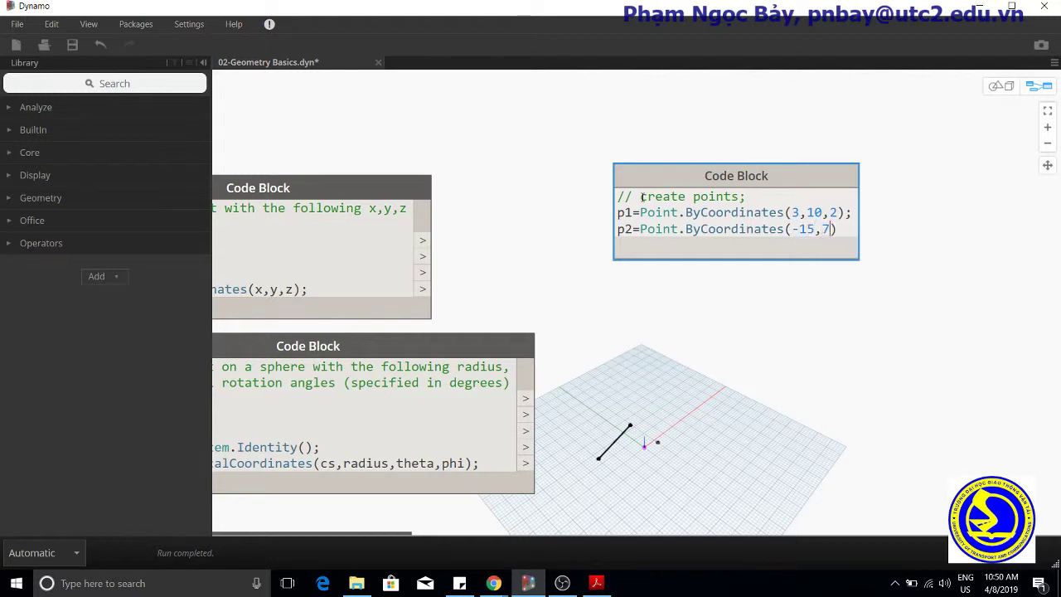
{"action": "type", "text": ",0."}
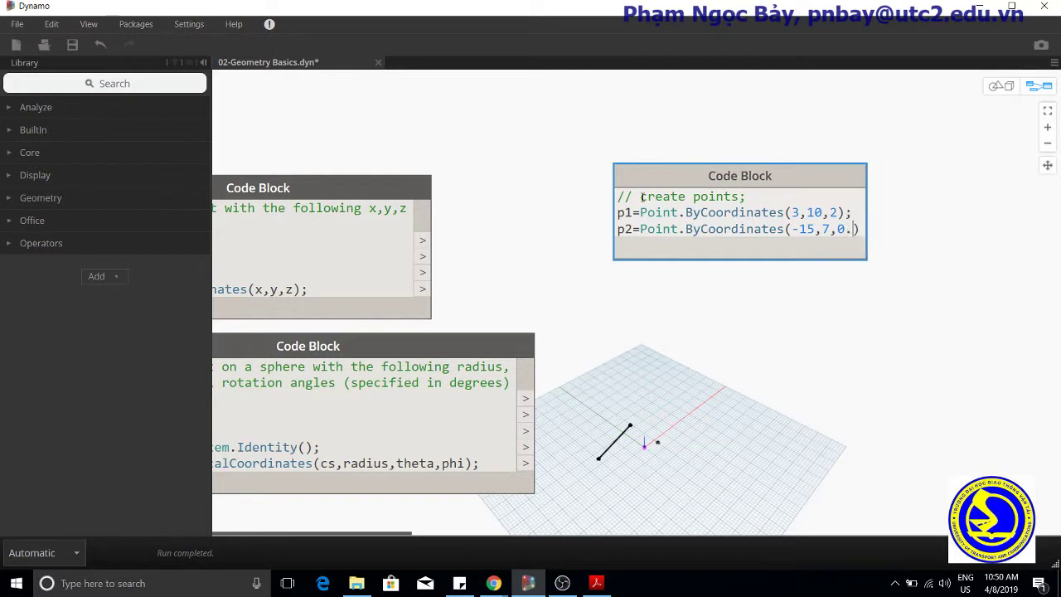
{"action": "type", "text": "5"}
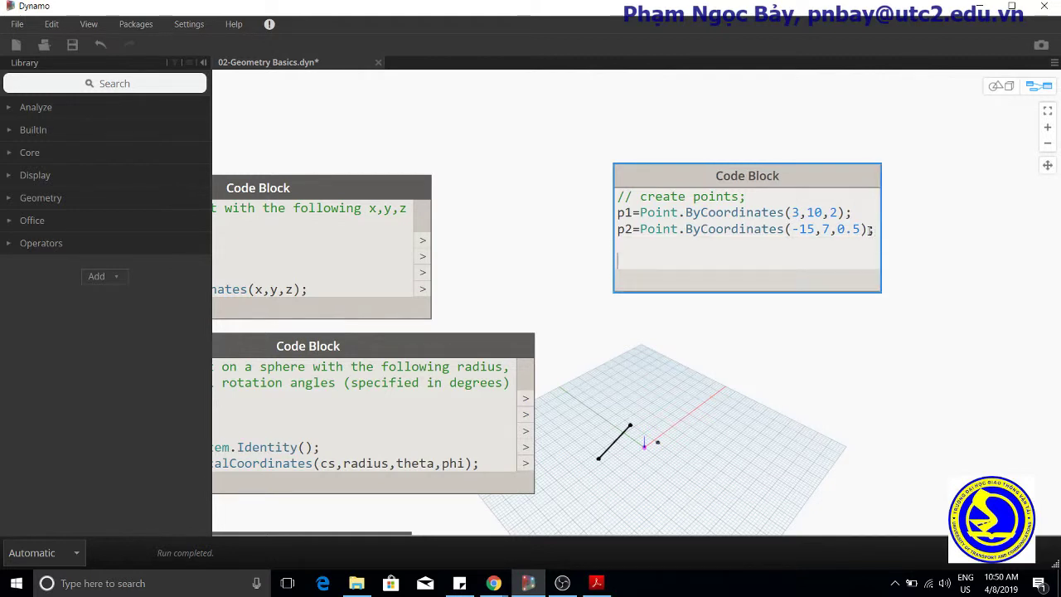
- Define p3=Point.ByCoordinates(5,-3,5)
{"action": "type", "text": "p3"}
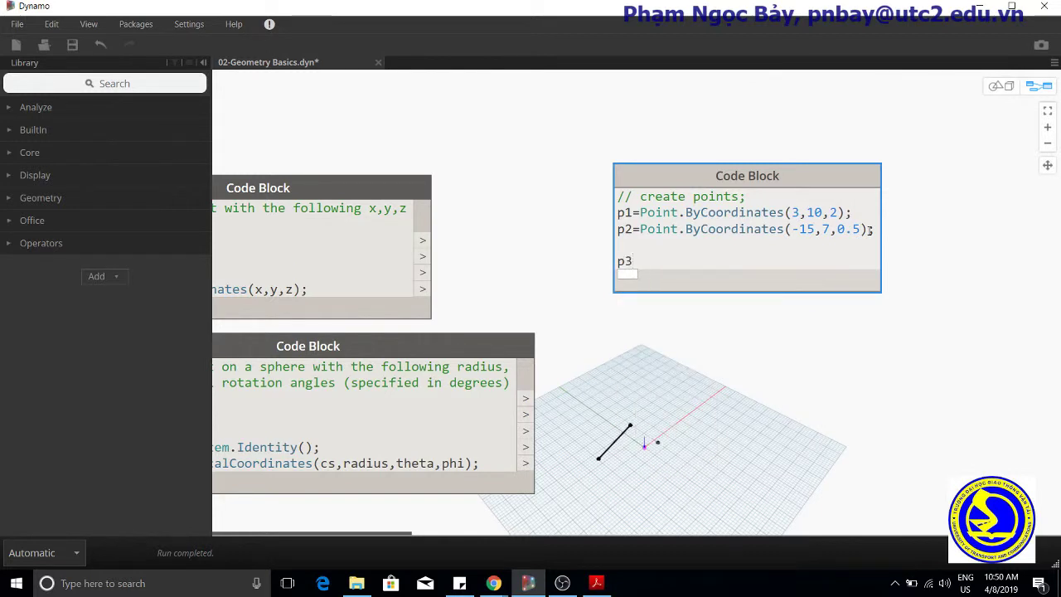
{"action": "type", "text": "=P"}
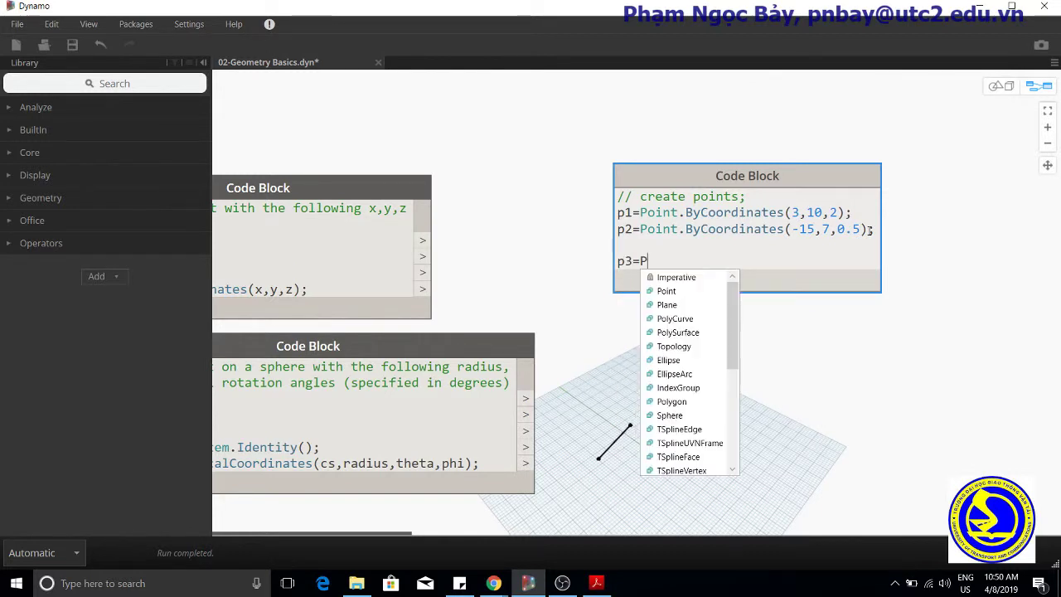
{"action": "left_click", "coordinate": [666, 290]}
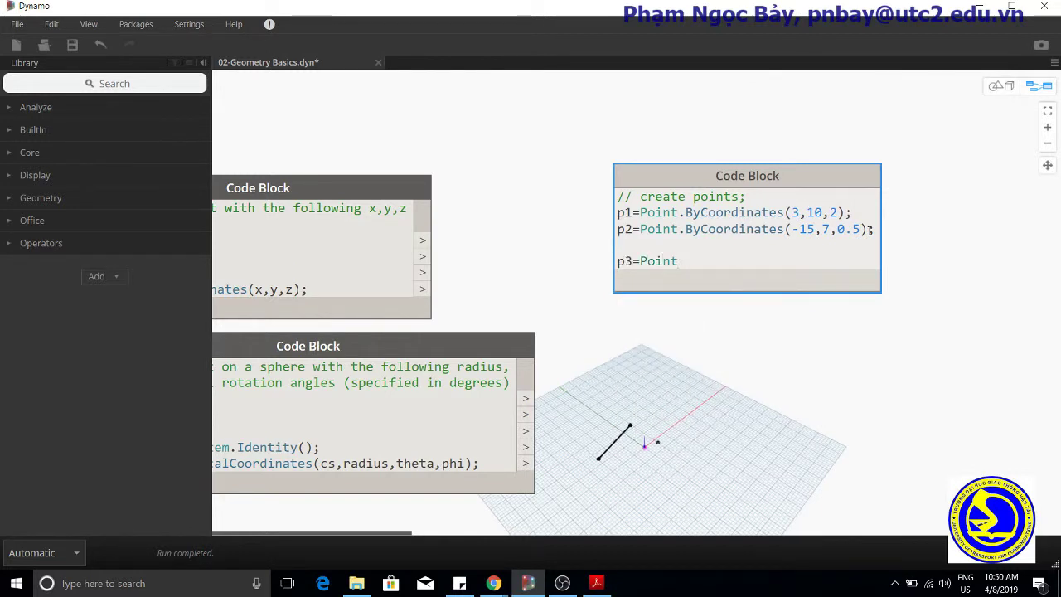
{"action": "type", "text": ".ByCoordinates"}
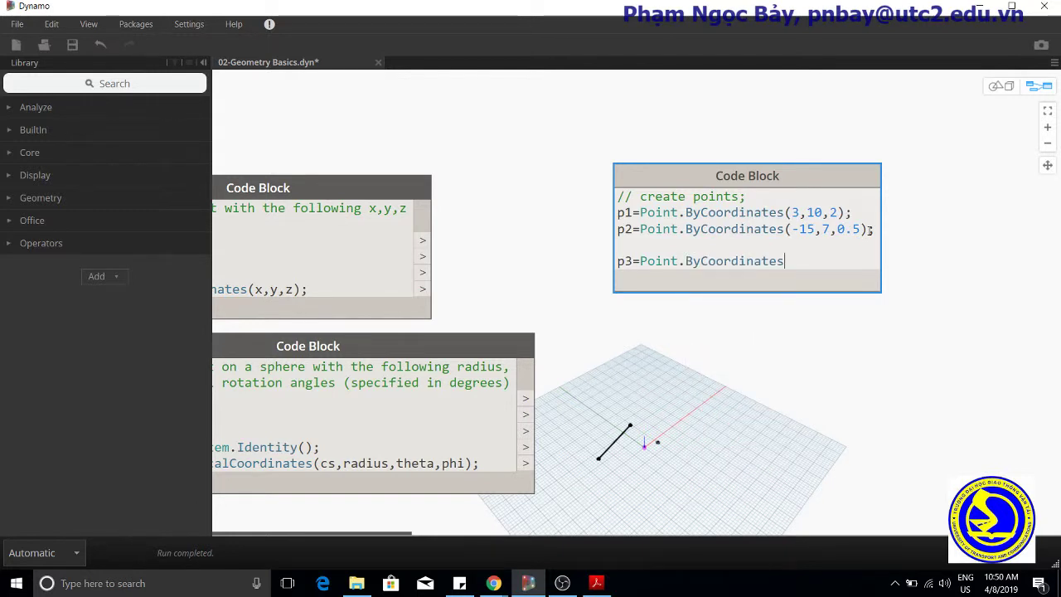
{"action": "type", "text": "()"}
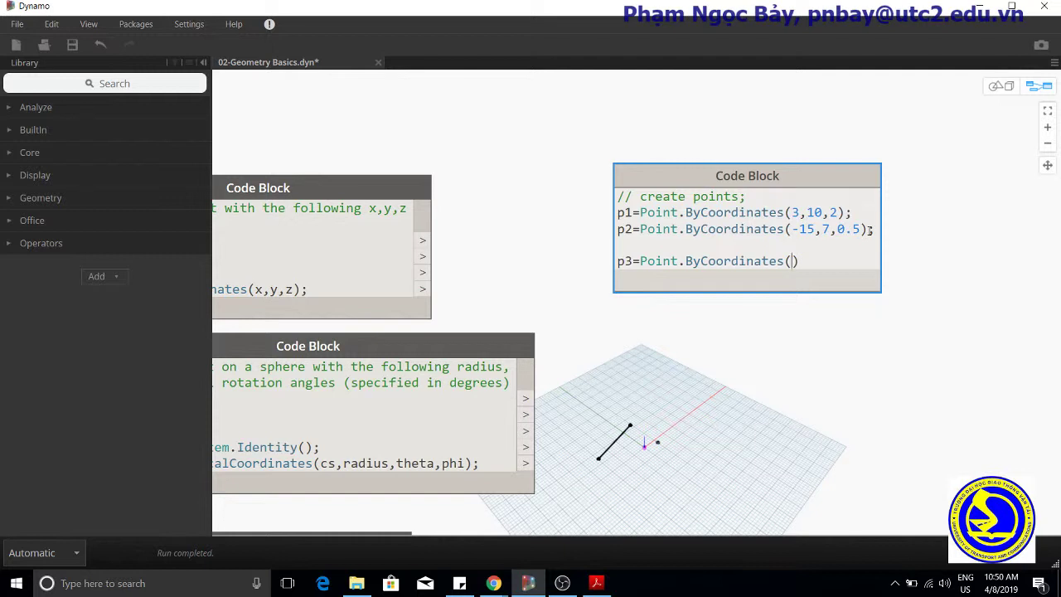
{"action": "type", "text": "5,-"}
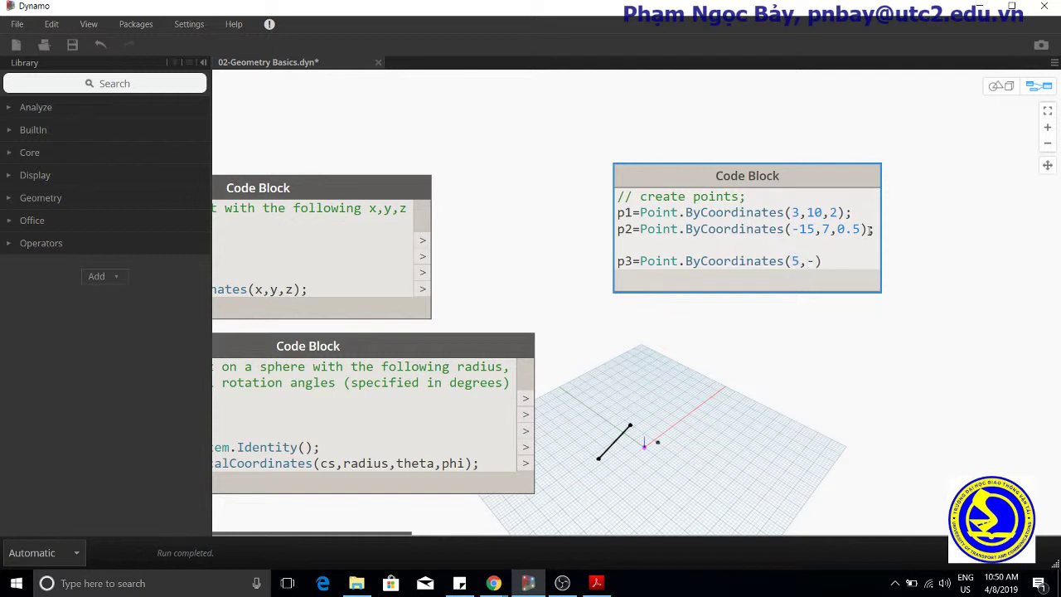
{"action": "type", "text": "3,5"}
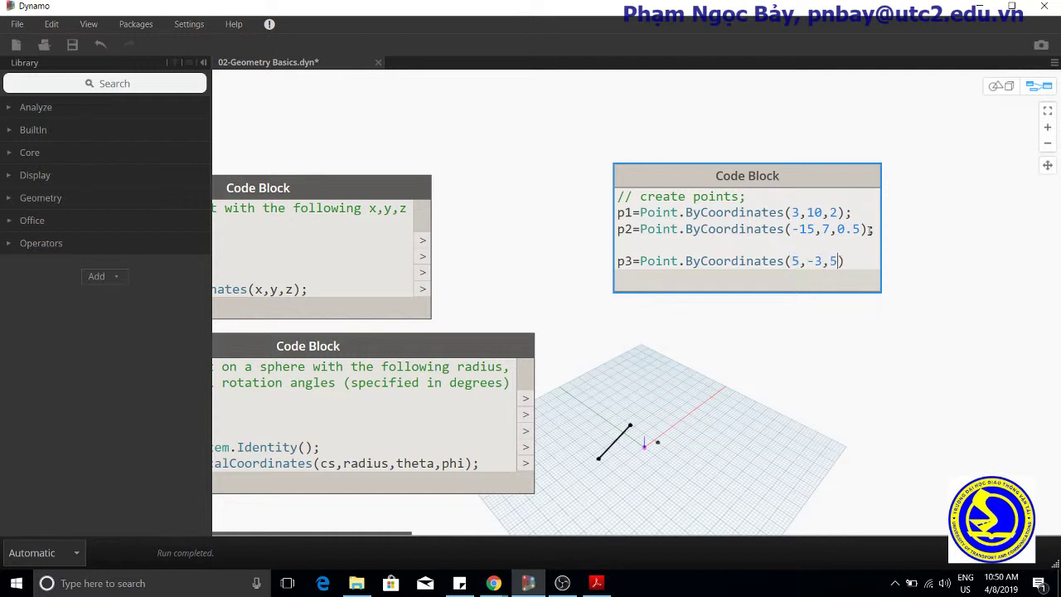
{"action": "type", "text": ";"}
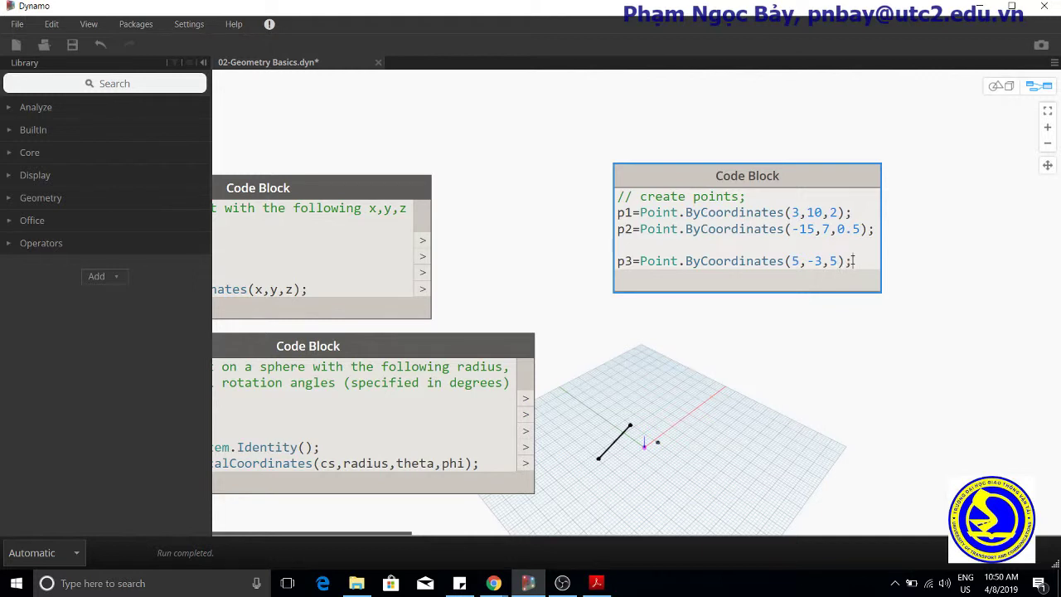
- Define p4=Point.ByCoordinates(-5,-6,2)
{"action": "type", "text": "p"}
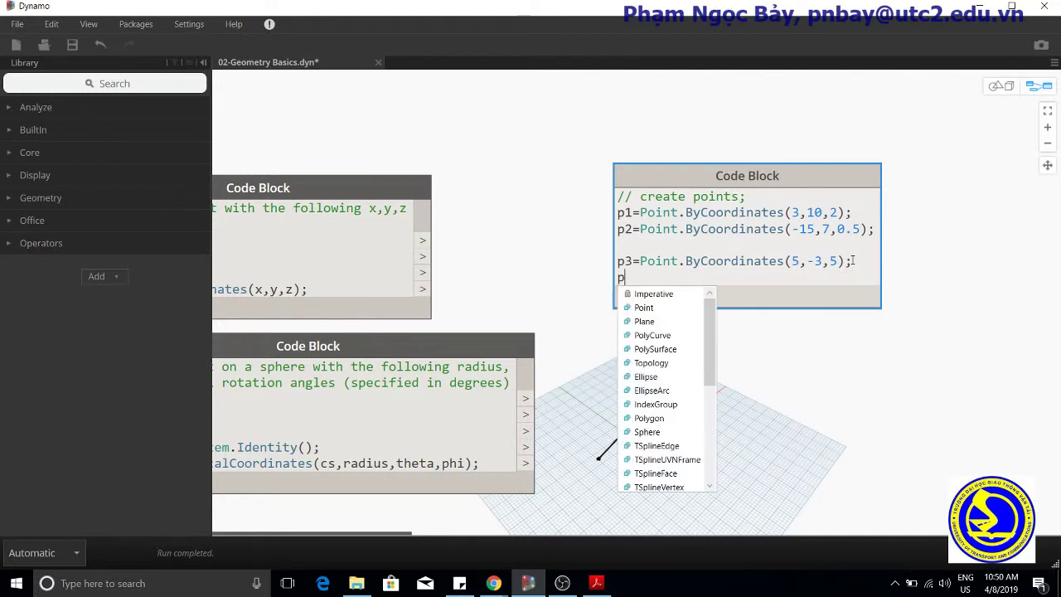
{"action": "type", "text": "4="}
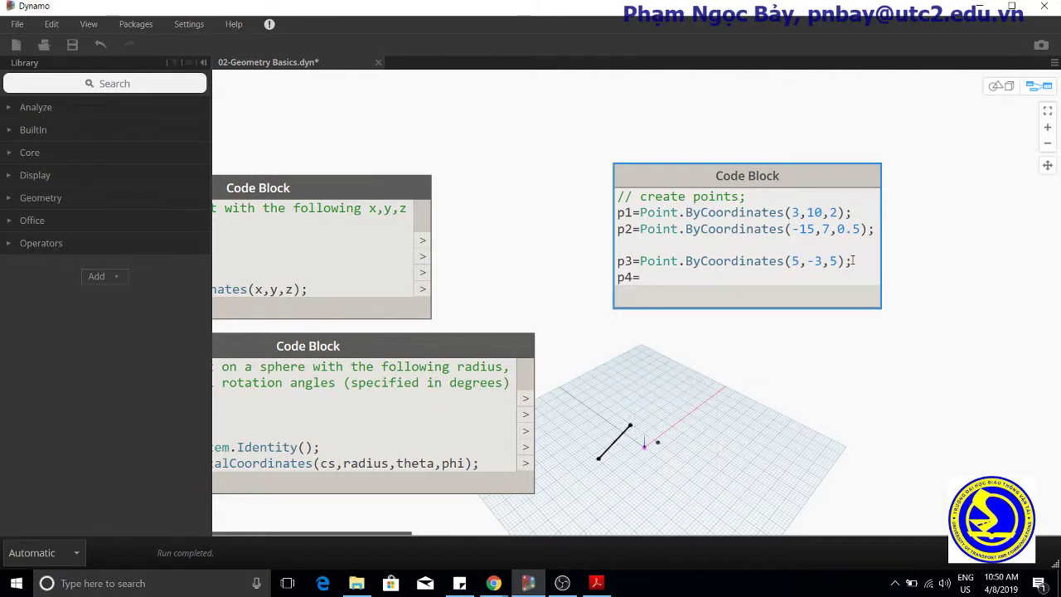
{"action": "type", "text": "Point"}
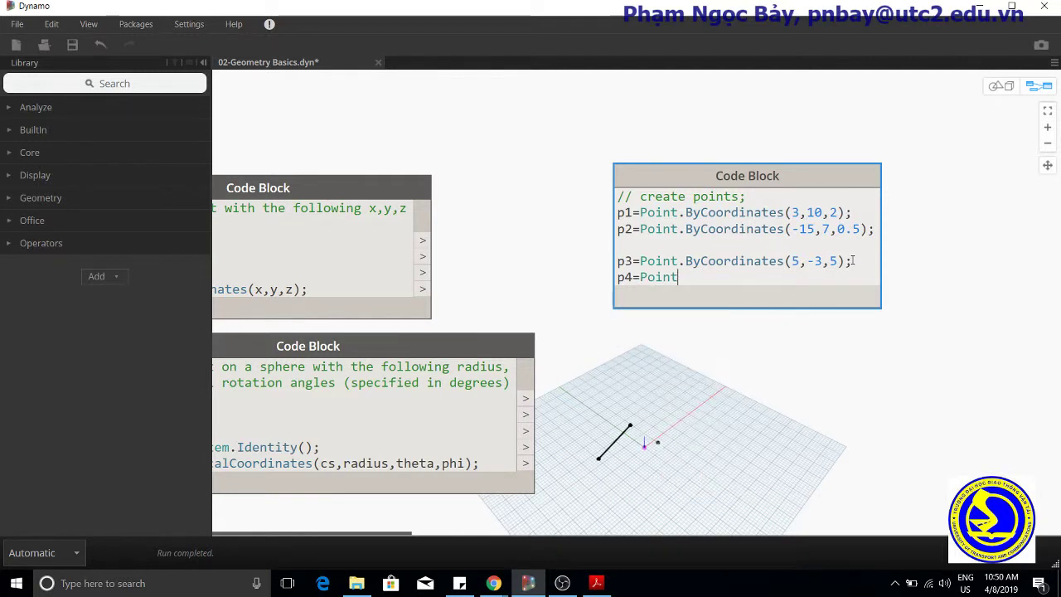
{"action": "type", "text": ".b"}
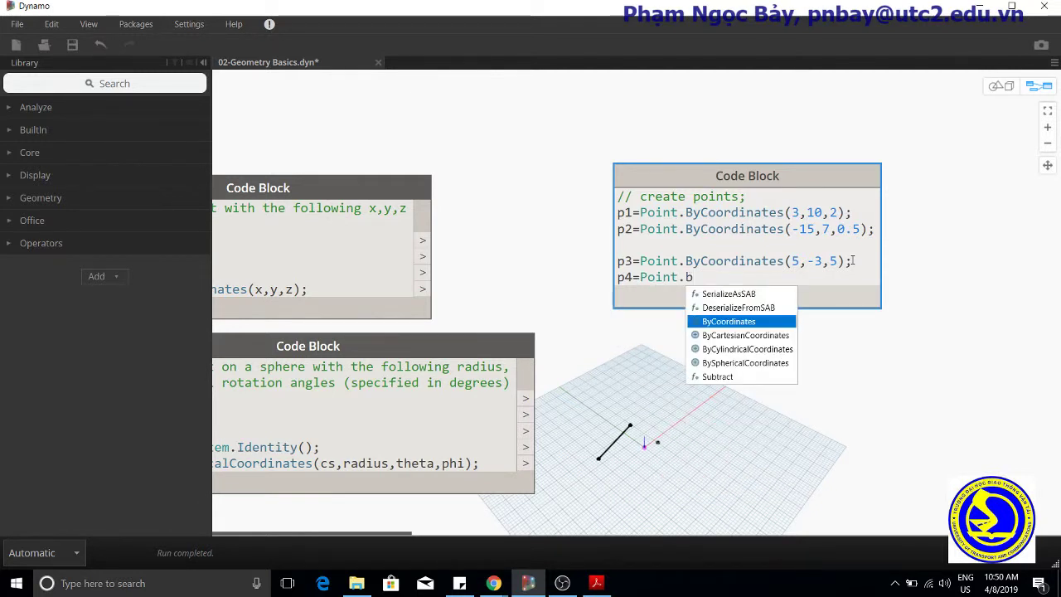
{"action": "left_click", "coordinate": [730, 322]}
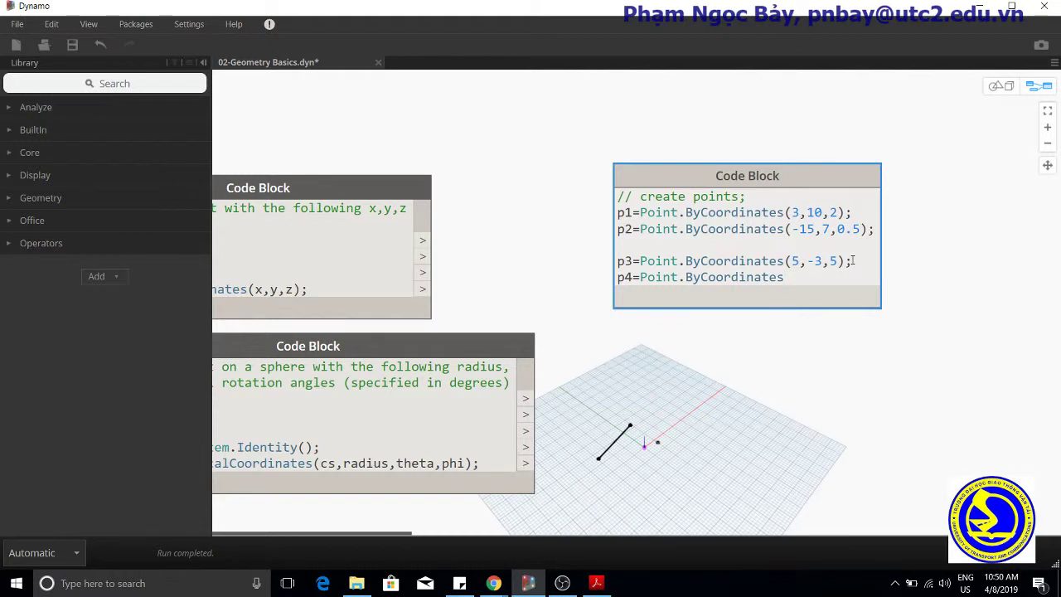
{"action": "type", "text": "("}
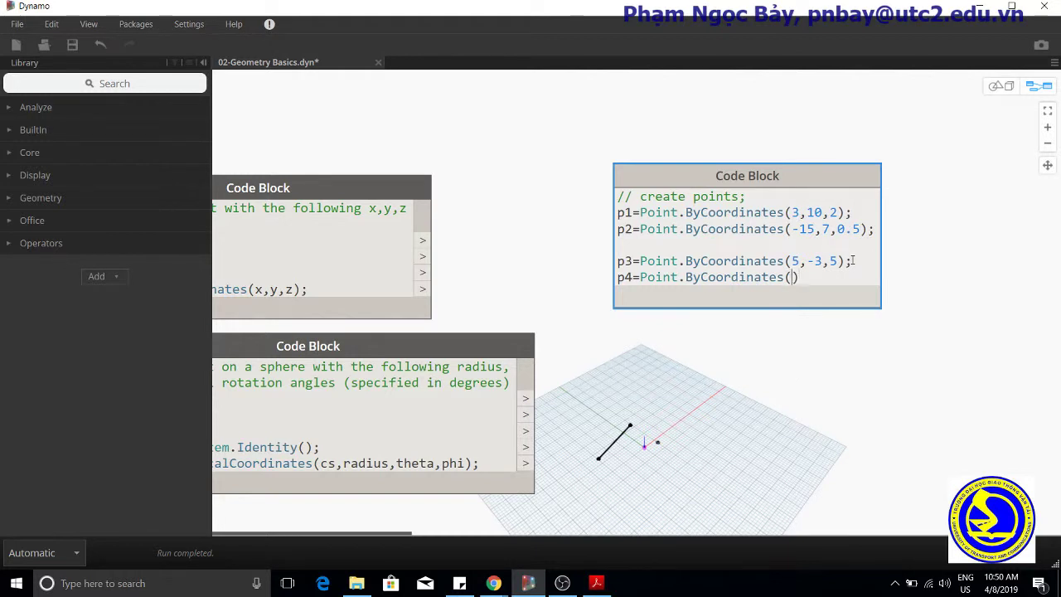
{"action": "type", "text": "-"}
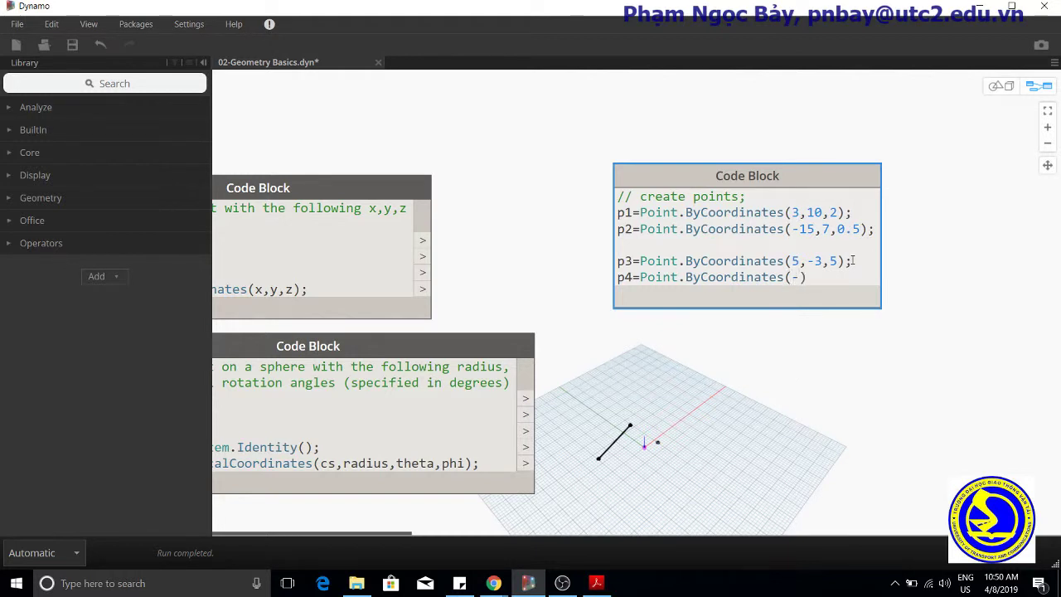
{"action": "type", "text": "-5"}
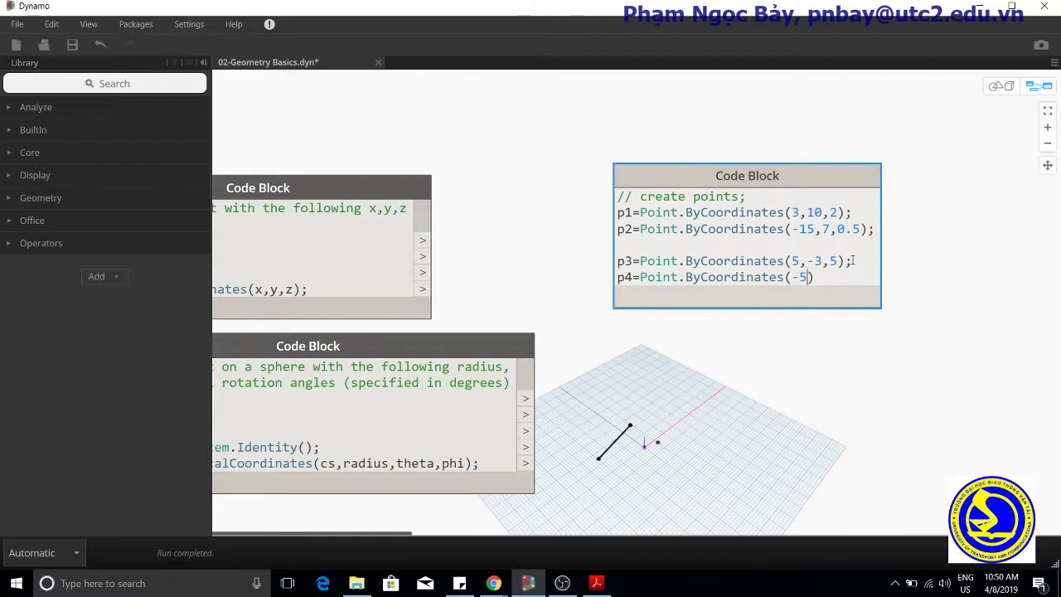
{"action": "type", "text": "-6,2"}
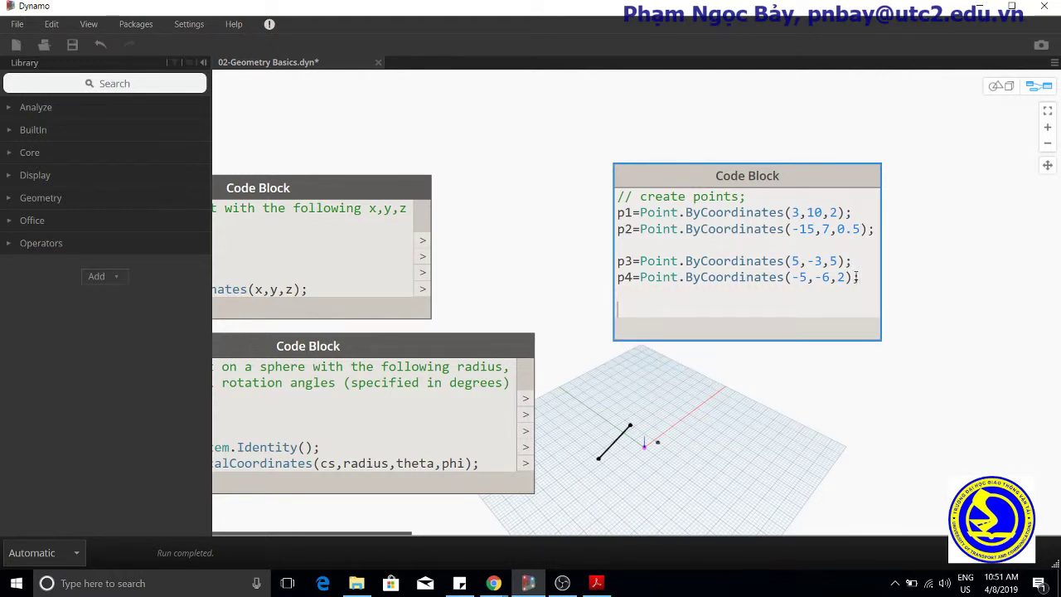
- Define p5=Point.ByCoordinates(9,-10,-2)
{"action": "type", "text": "p5="}
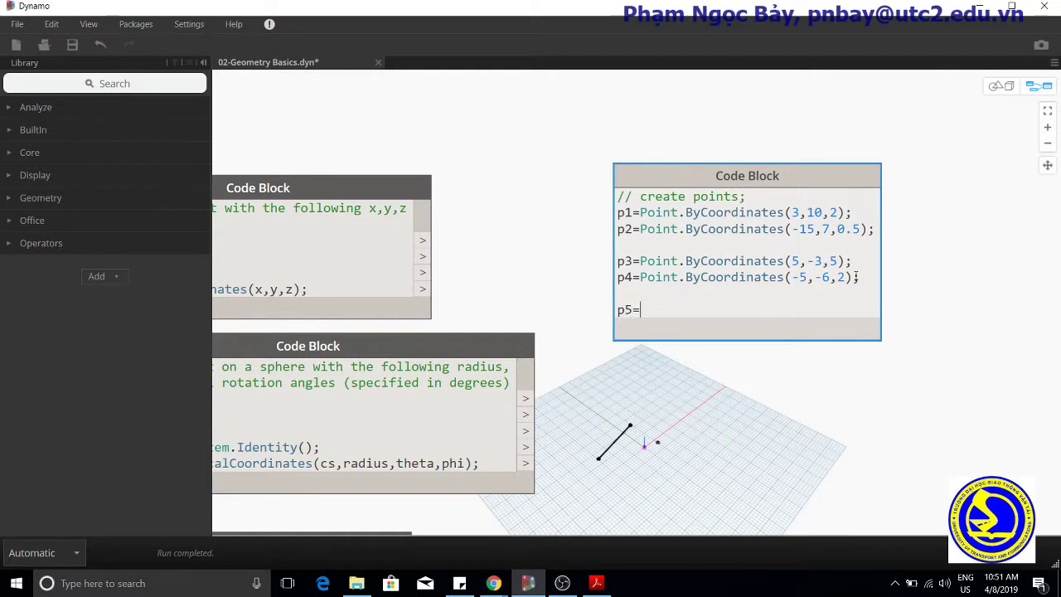
{"action": "type", "text": "Poin"}
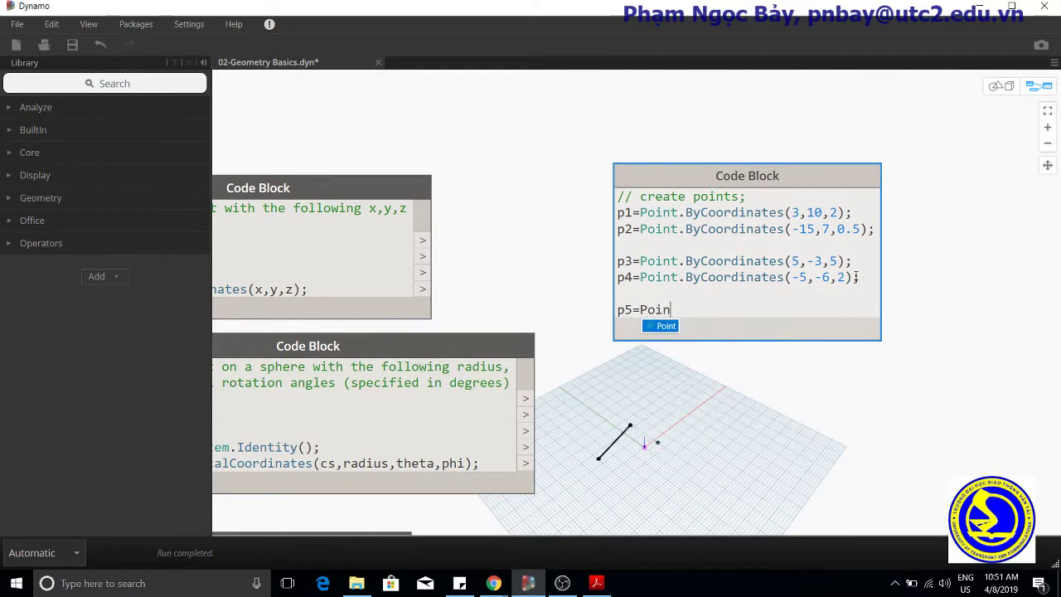
{"action": "type", "text": ".b"}
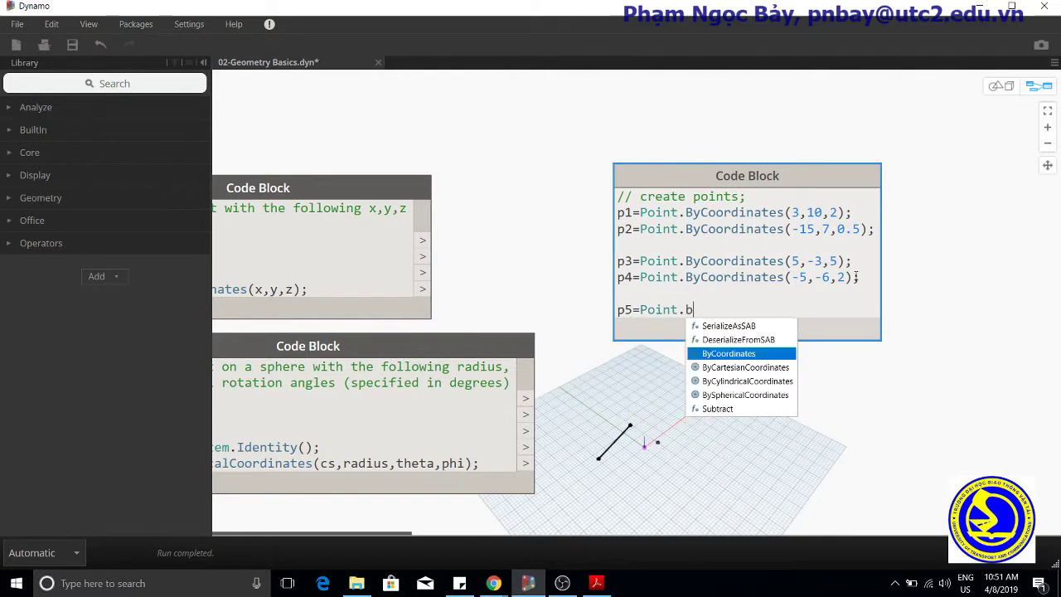
{"action": "left_click", "coordinate": [730, 354]}
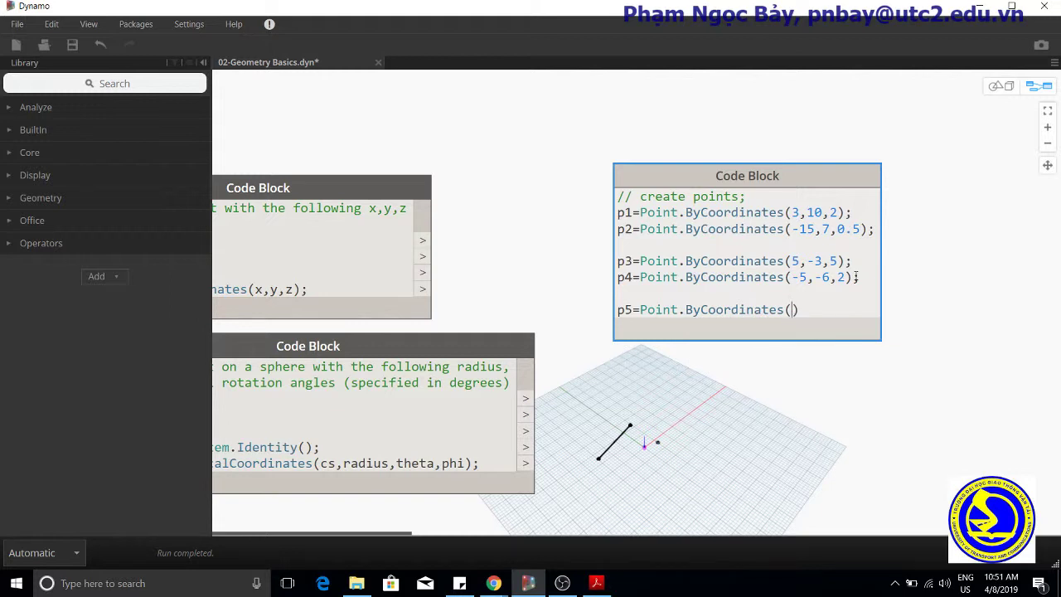
{"action": "type", "text": "9,"}
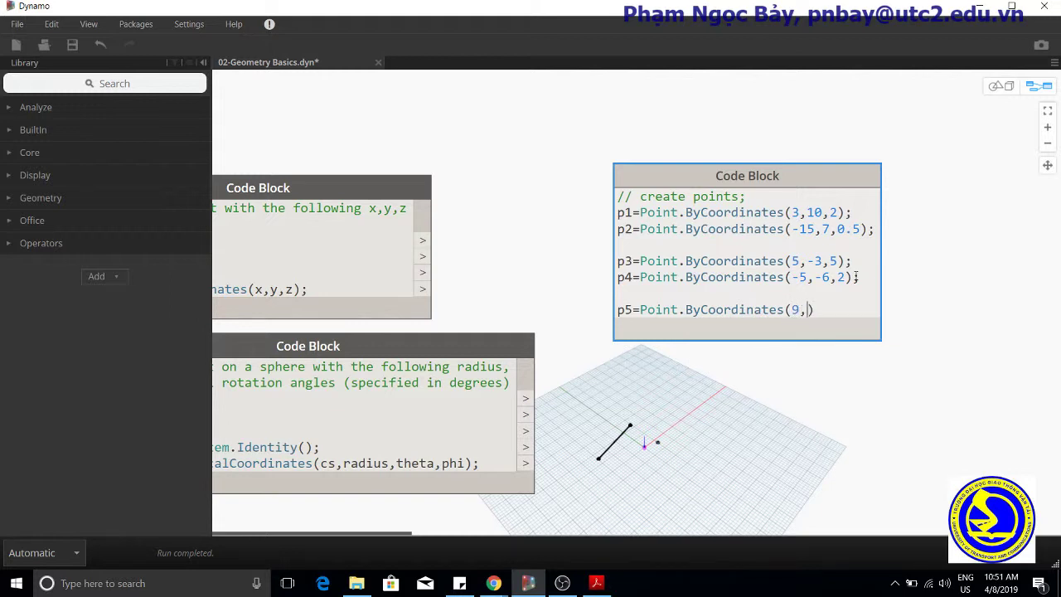
{"action": "type", "text": "-10"}
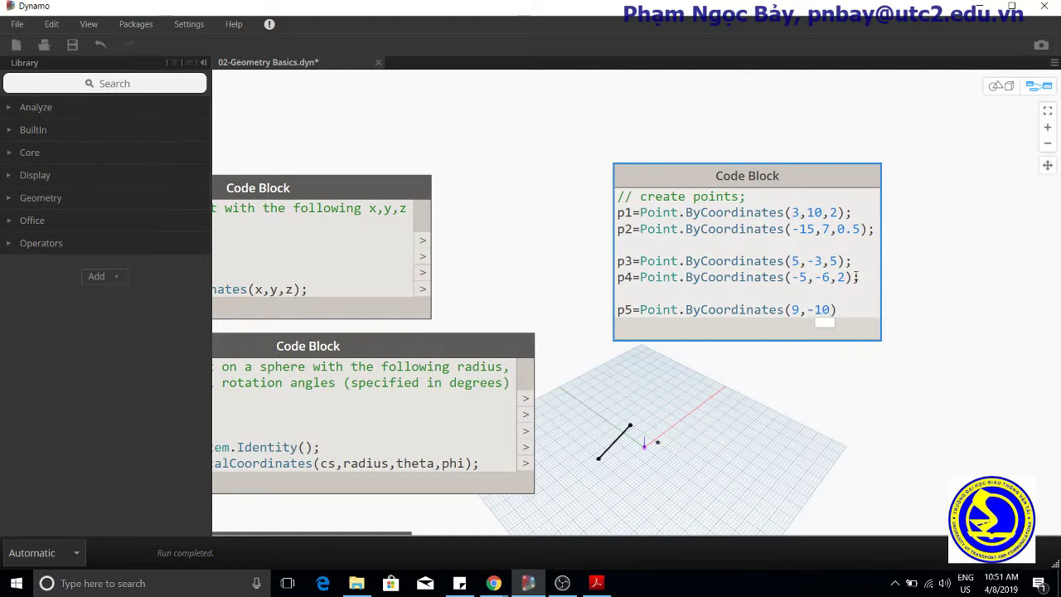
{"action": "type", "text": "-2"}
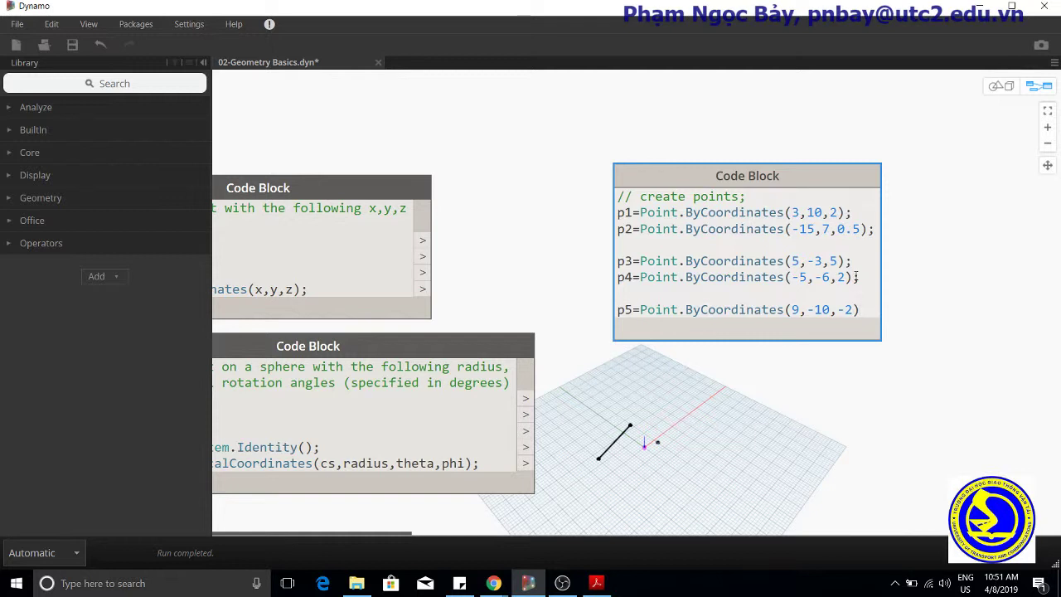
- Define p6=Point.ByCoordinates(-11,-12,-4)
{"action": "type", "text": "p"}
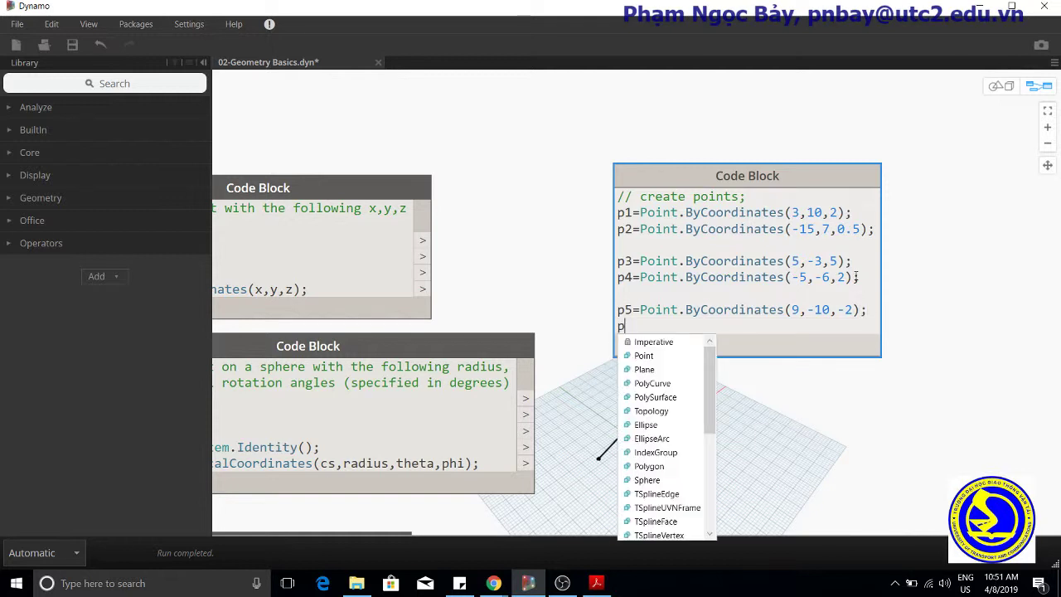
{"action": "type", "text": "6"}
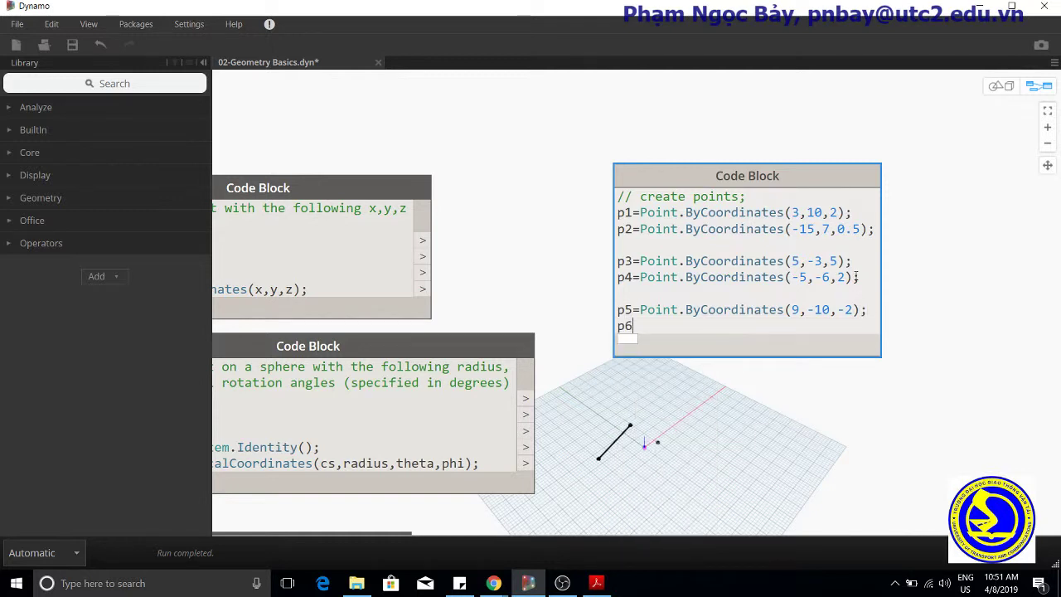
{"action": "type", "text": "=P"}
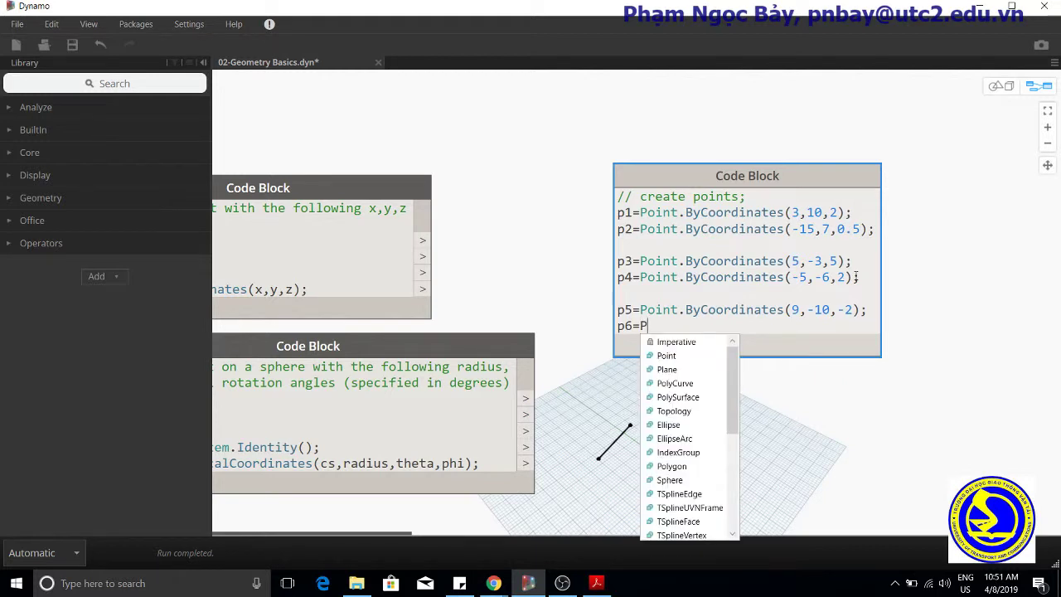
{"action": "left_click", "coordinate": [667, 355]}
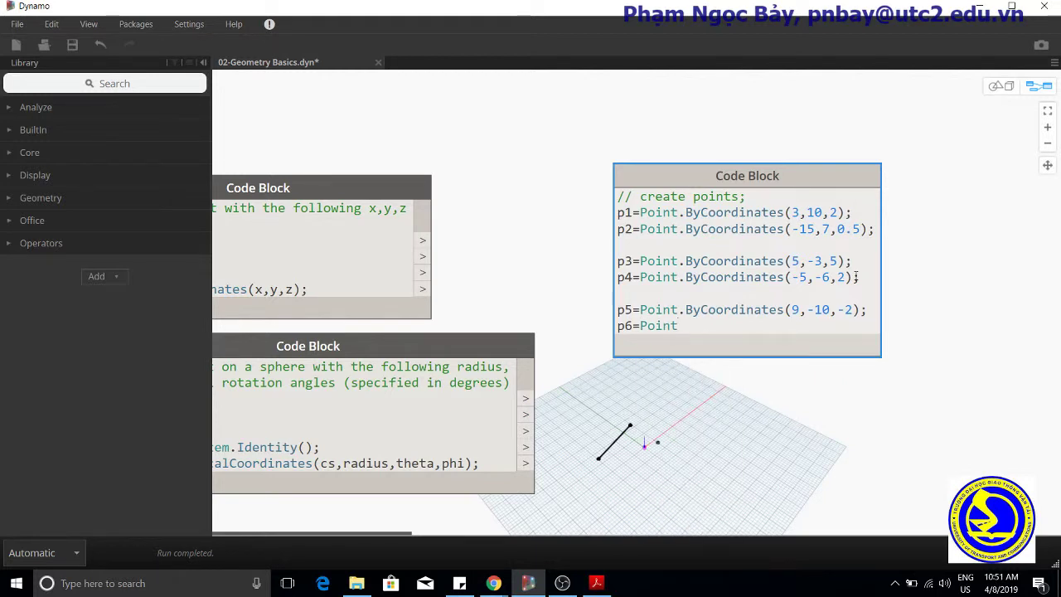
{"action": "type", "text": ".ByCoordinates"}
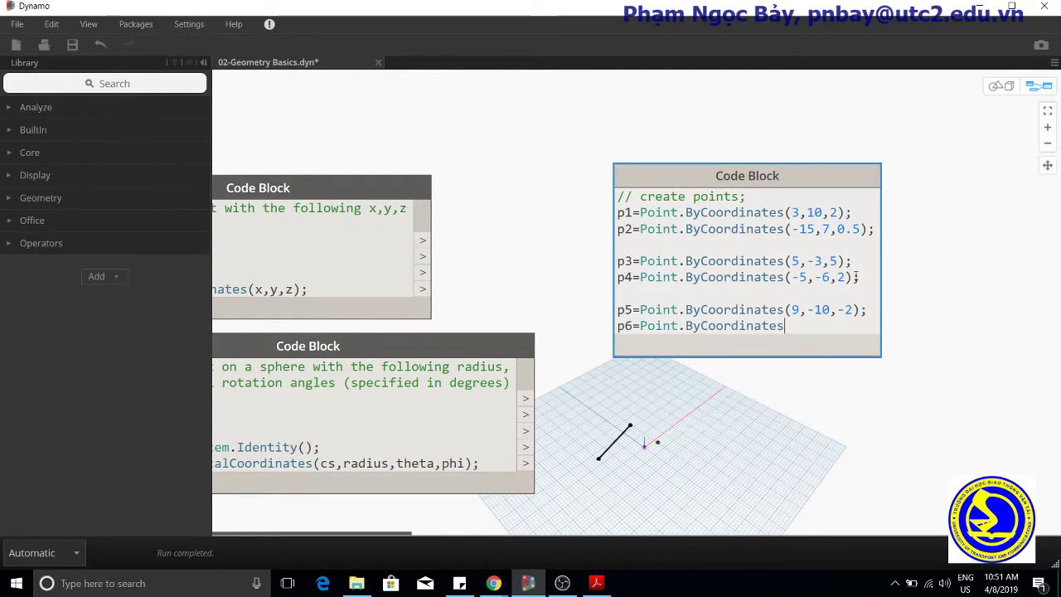
{"action": "type", "text": "("}
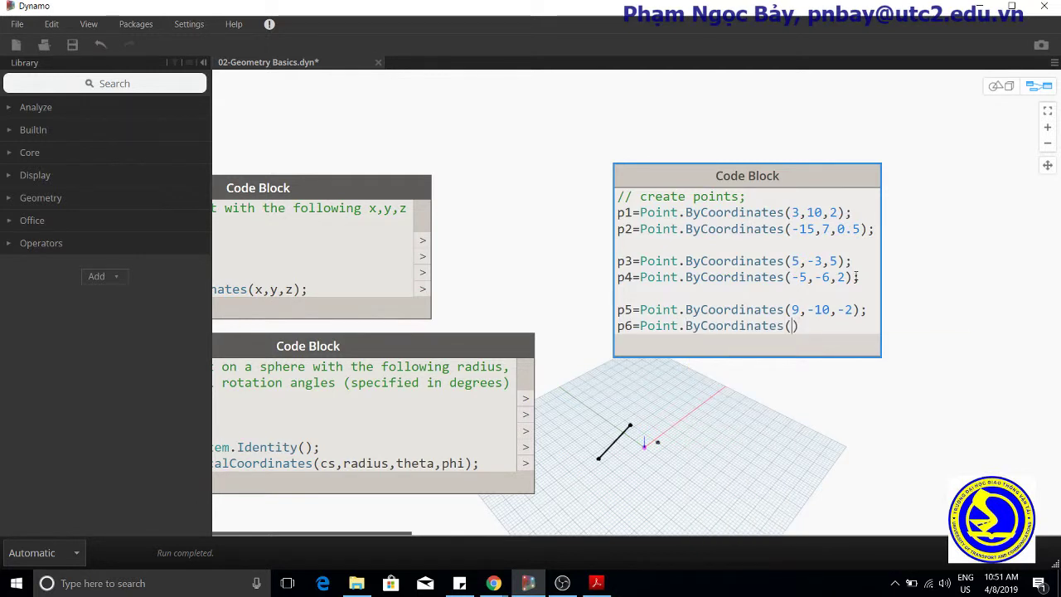
{"action": "type", "text": "-1"}
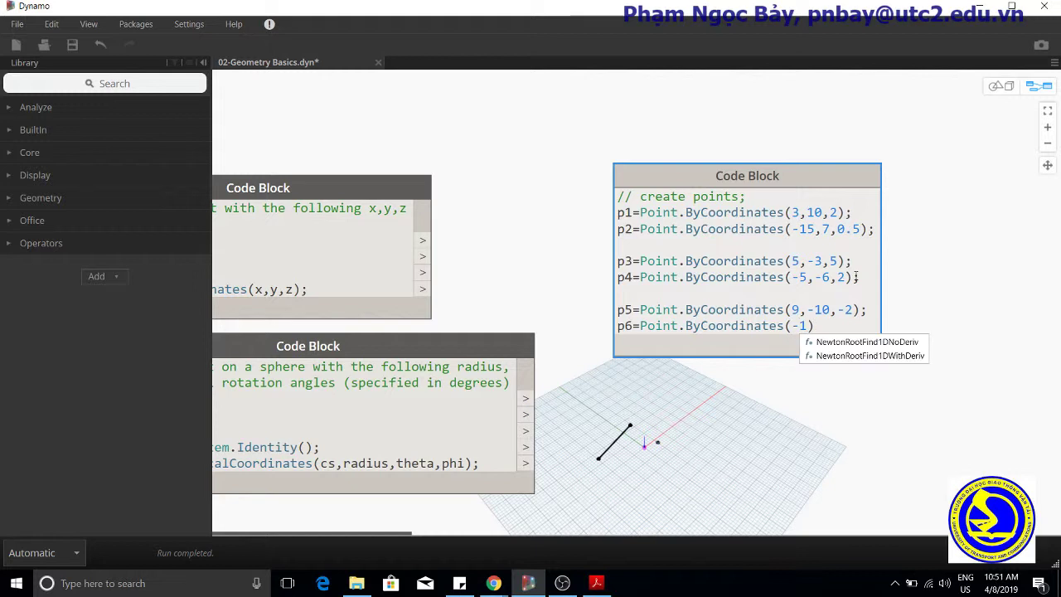
{"action": "type", "text": "1,"}
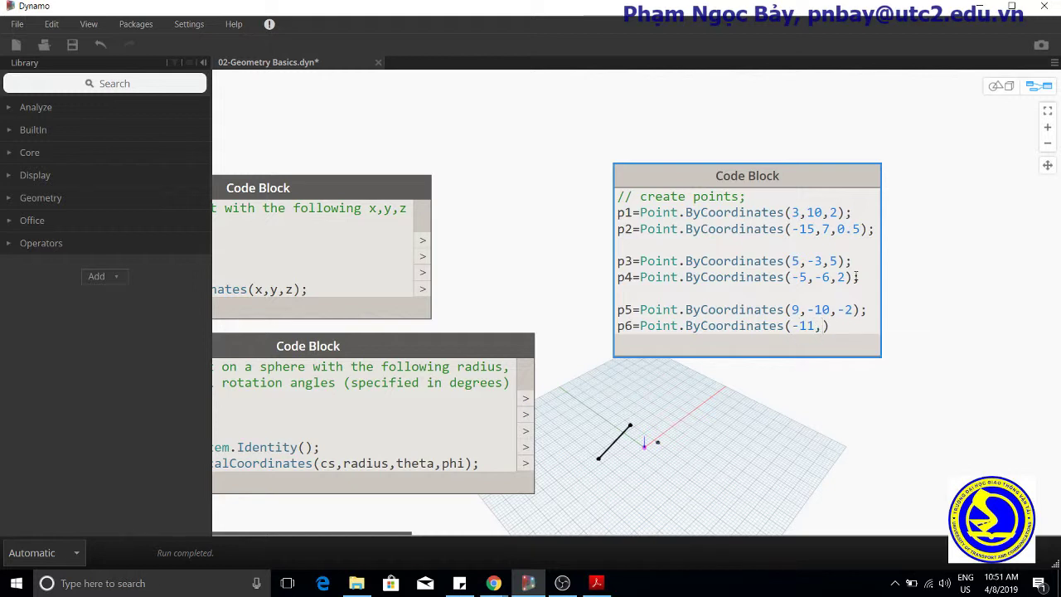
{"action": "type", "text": "-12,"}
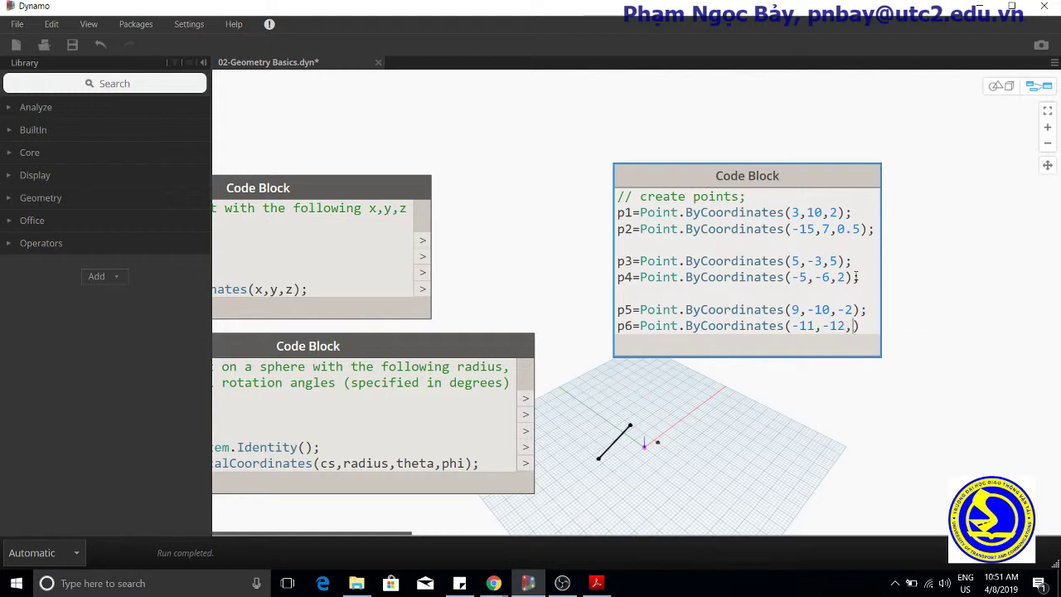
{"action": "type", "text": "-4)"}
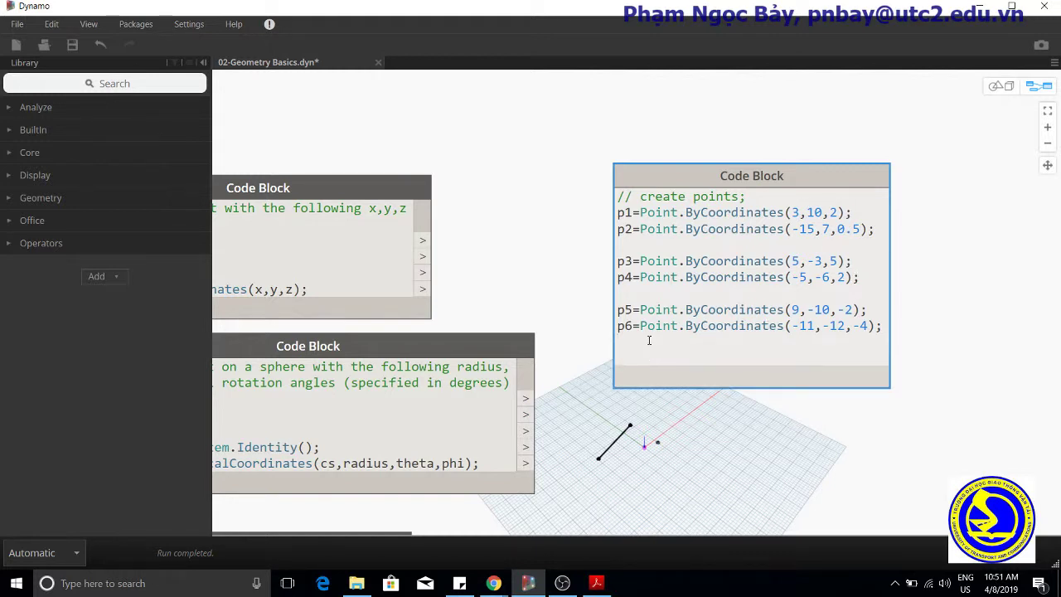
- Add a '// create lines' comment and define l1 as the line from p1 to p2
{"action": "type", "text": "/"}
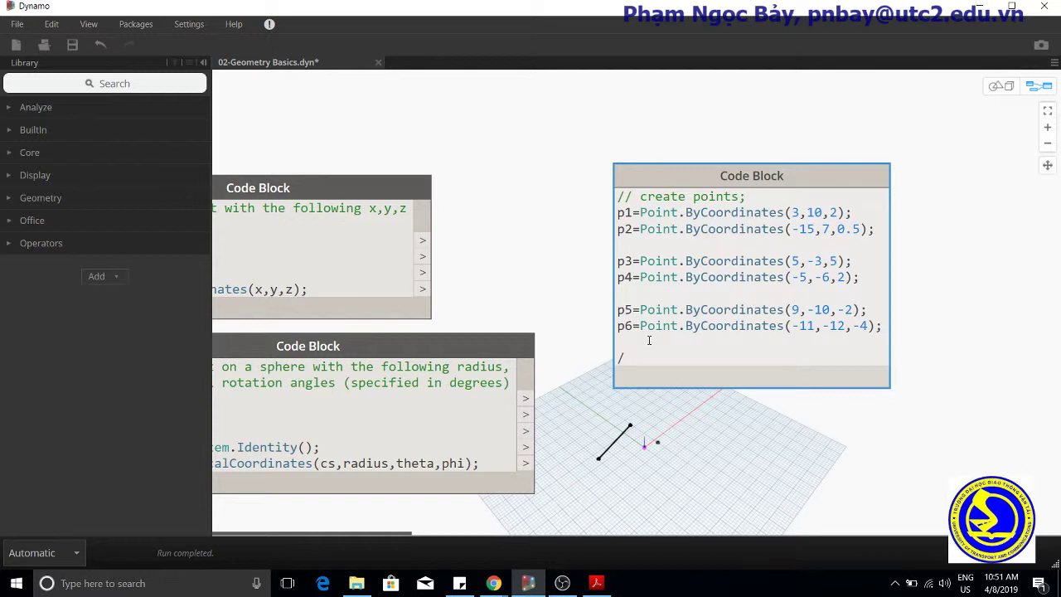
{"action": "type", "text": "/"}
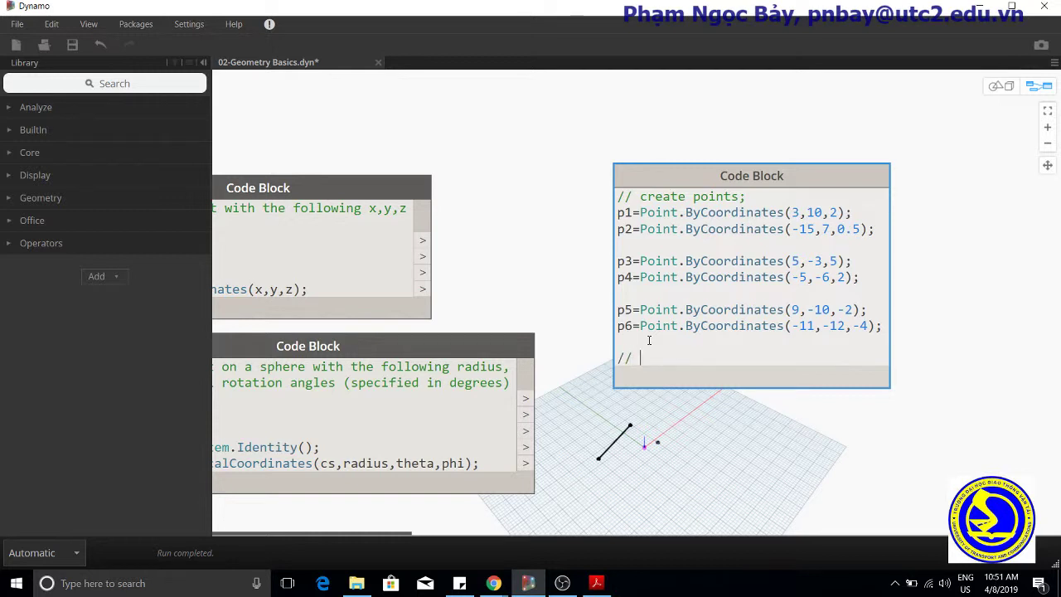
{"action": "type", "text": "create"}
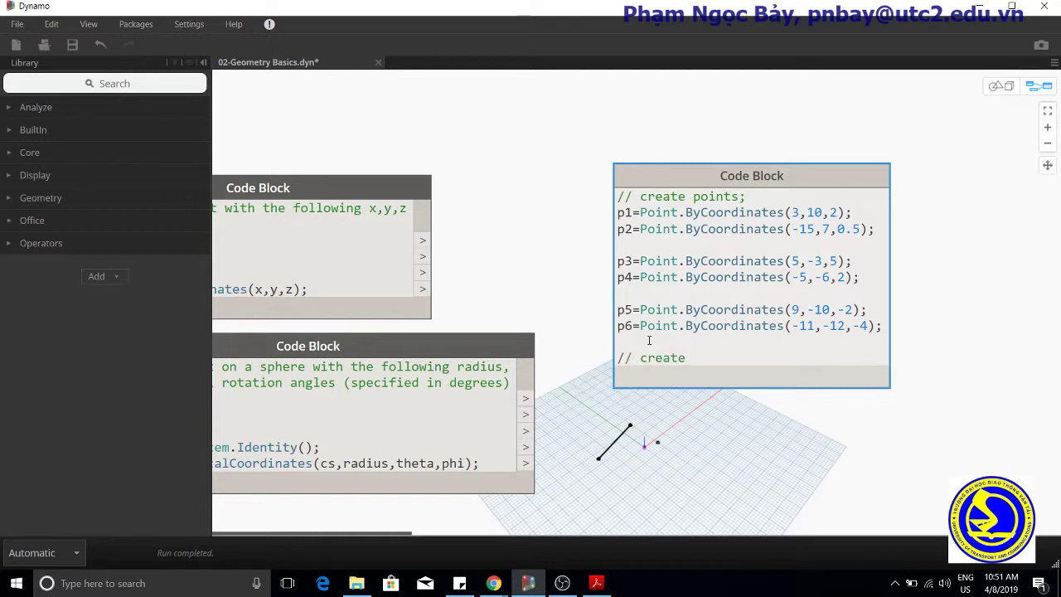
{"action": "type", "text": "lines;"}
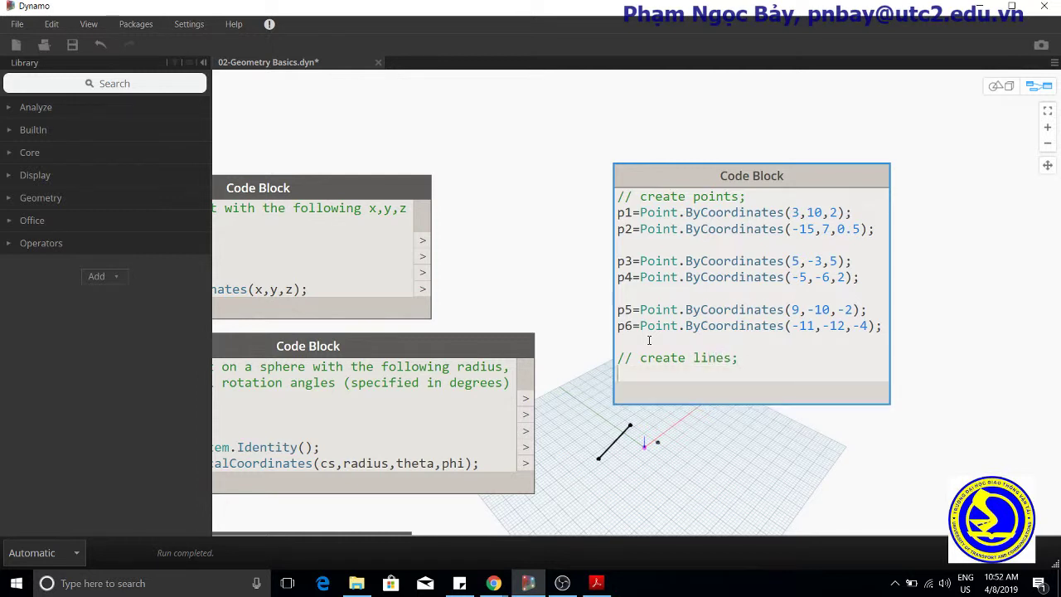
{"action": "type", "text": "l1="}
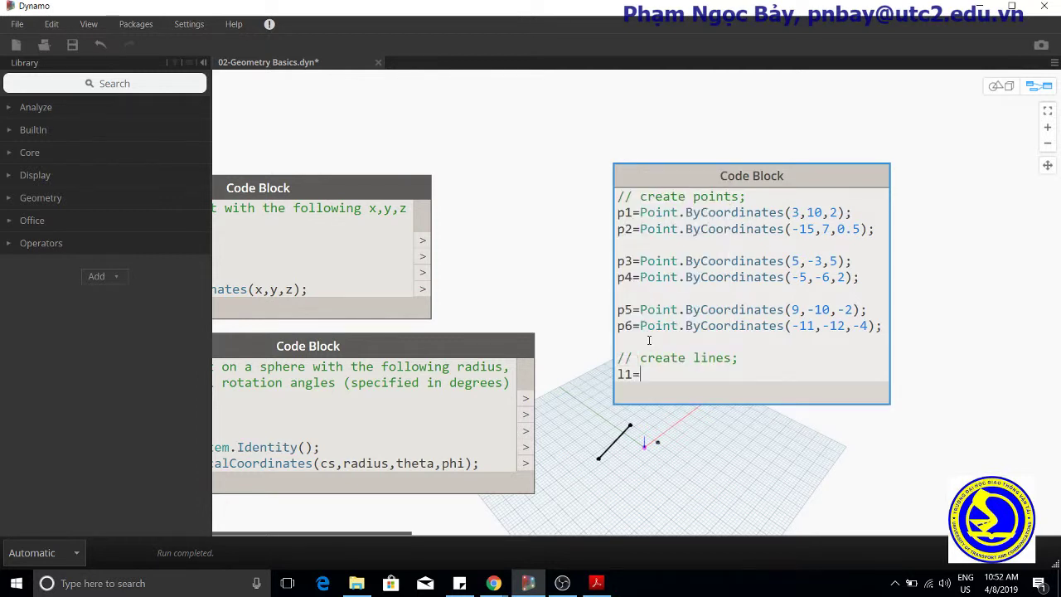
{"action": "type", "text": "Line.by"}
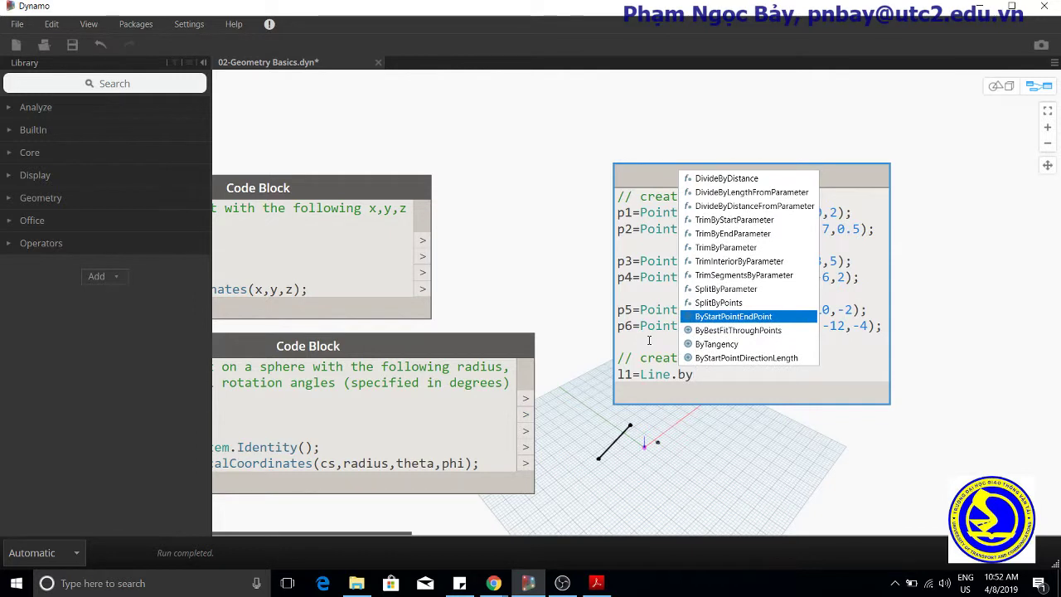
{"action": "left_click", "coordinate": [733, 315]}
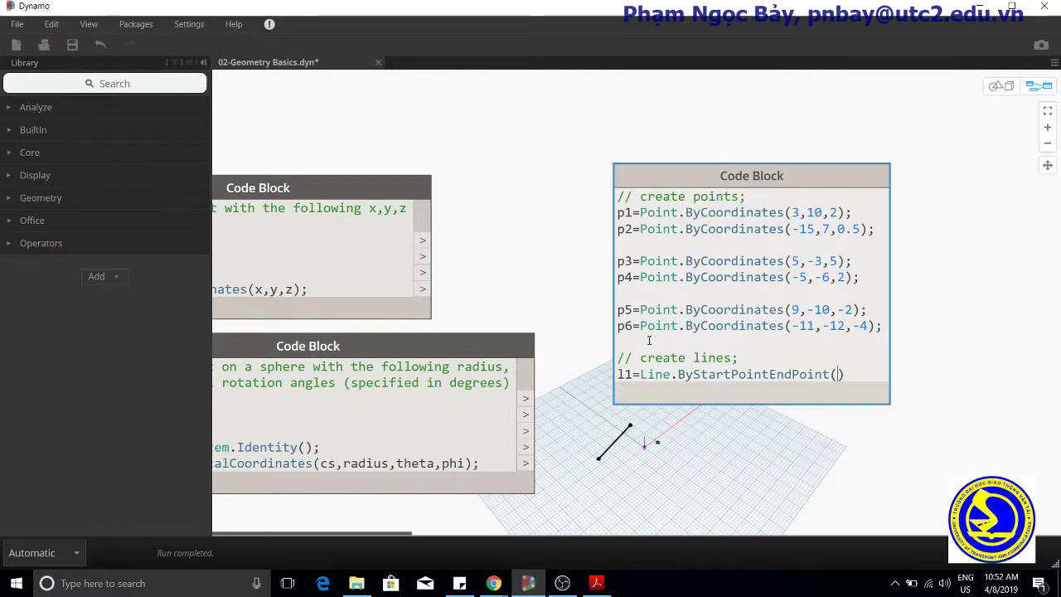
{"action": "type", "text": "p1"}
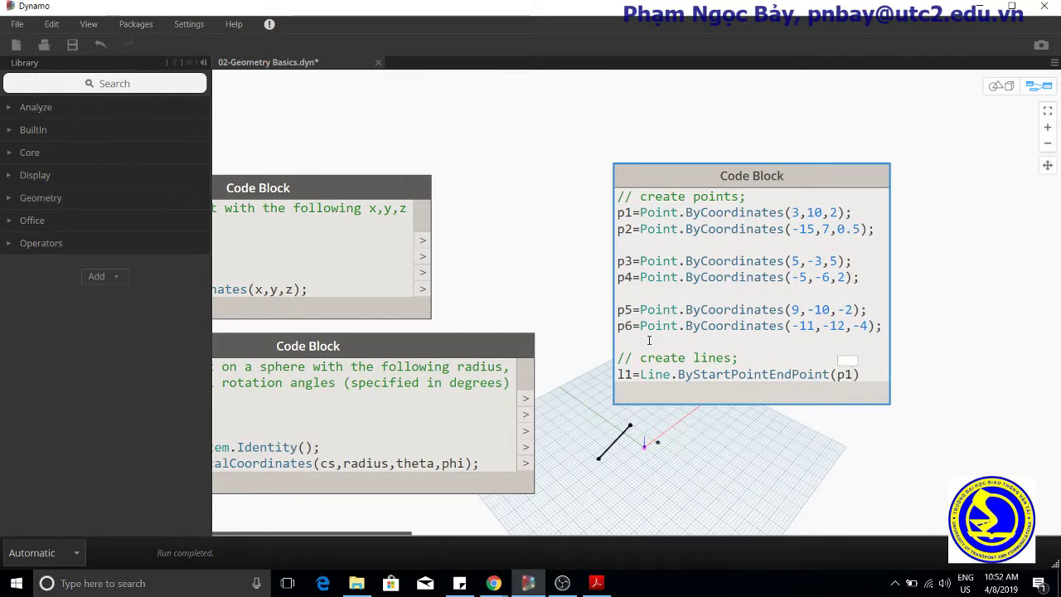
{"action": "type", "text": "p2"}
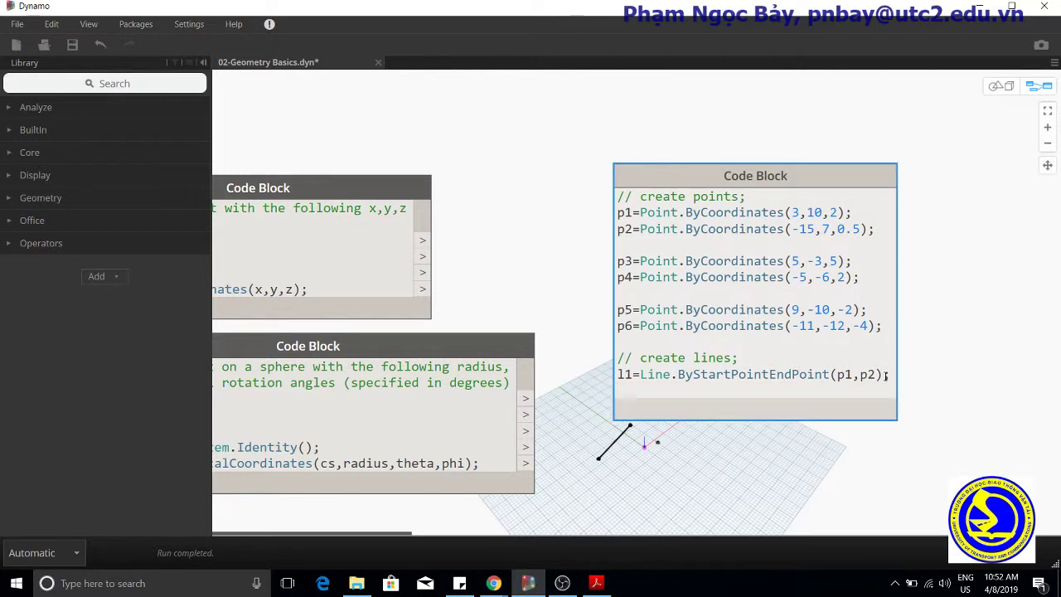
- Define l2 as the Line.ByStartPointEndPoint from p3 to p4
{"action": "type", "text": "l2="}
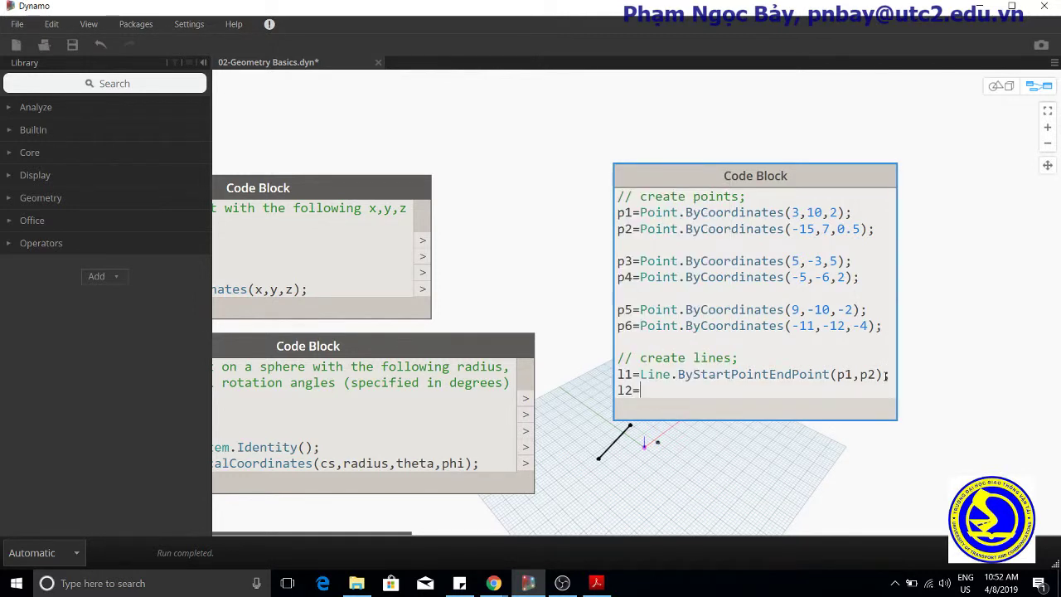
{"action": "type", "text": "Line.by"}
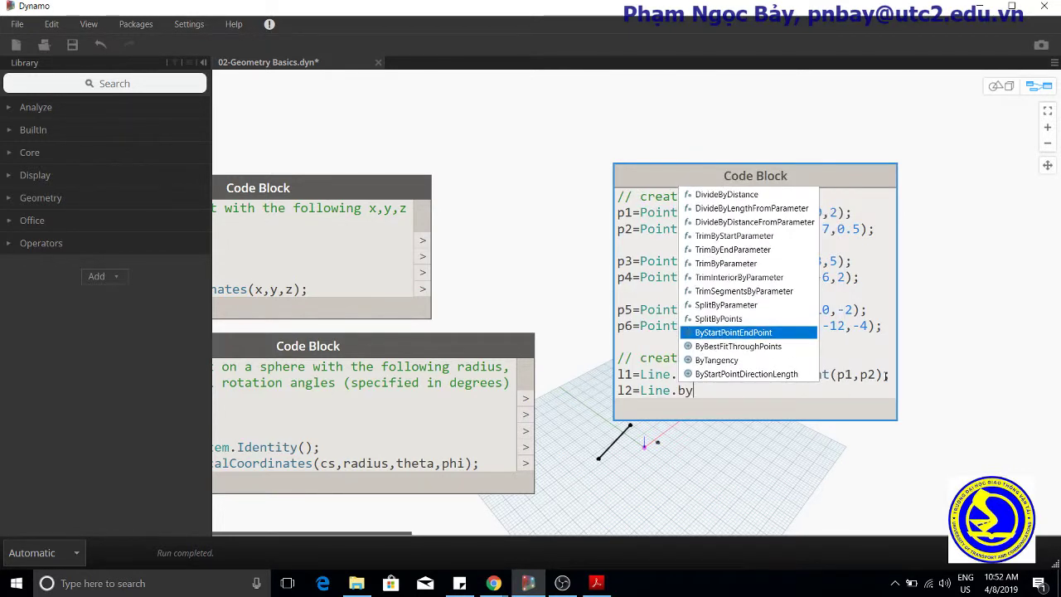
{"action": "left_click", "coordinate": [733, 332]}
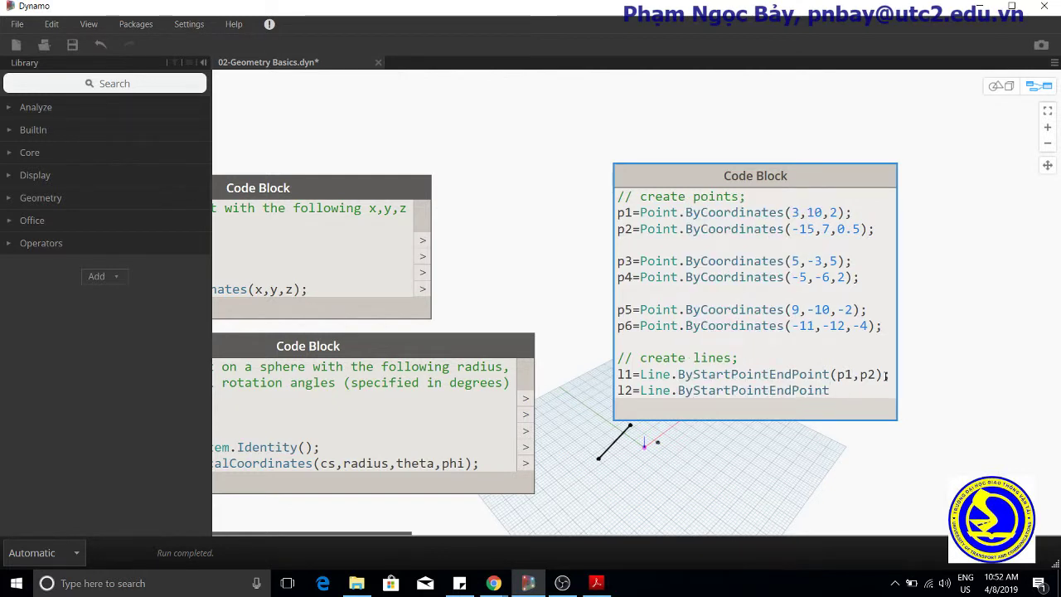
{"action": "type", "text": "()"}
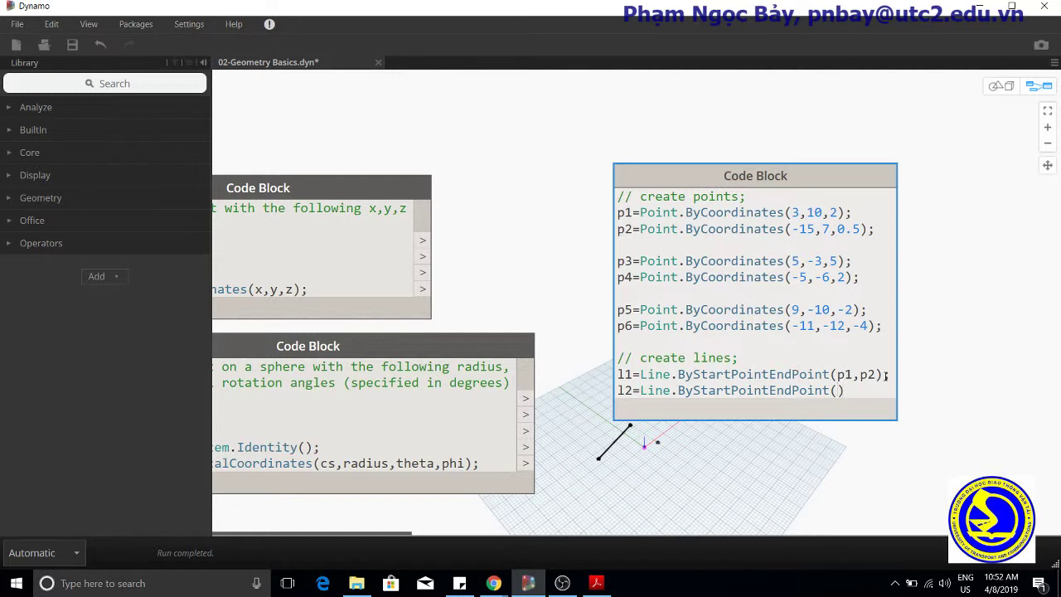
{"action": "type", "text": "p3,p4"}
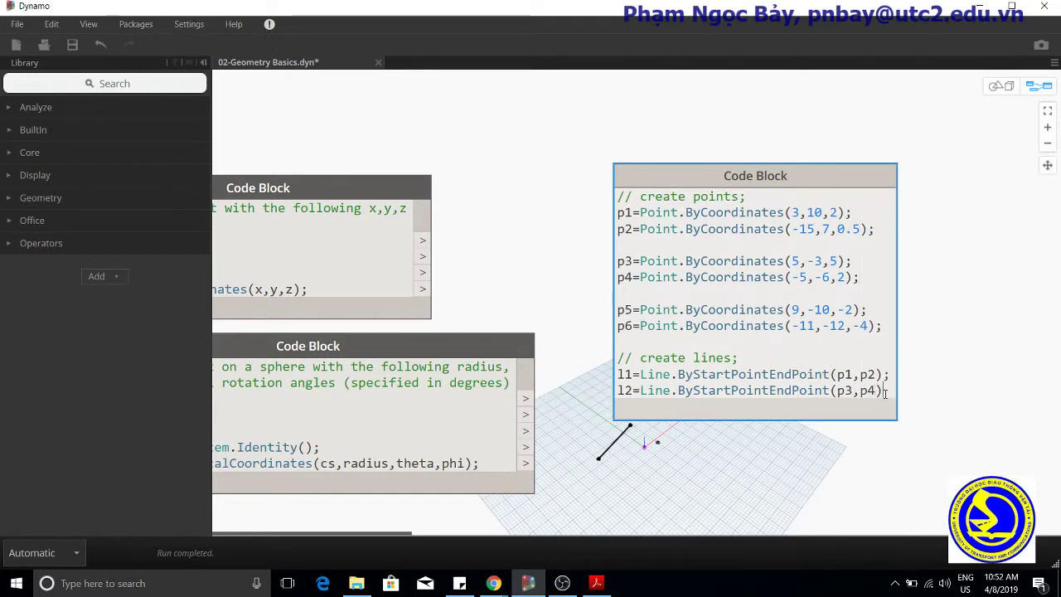
{"action": "key", "text": "Return"}
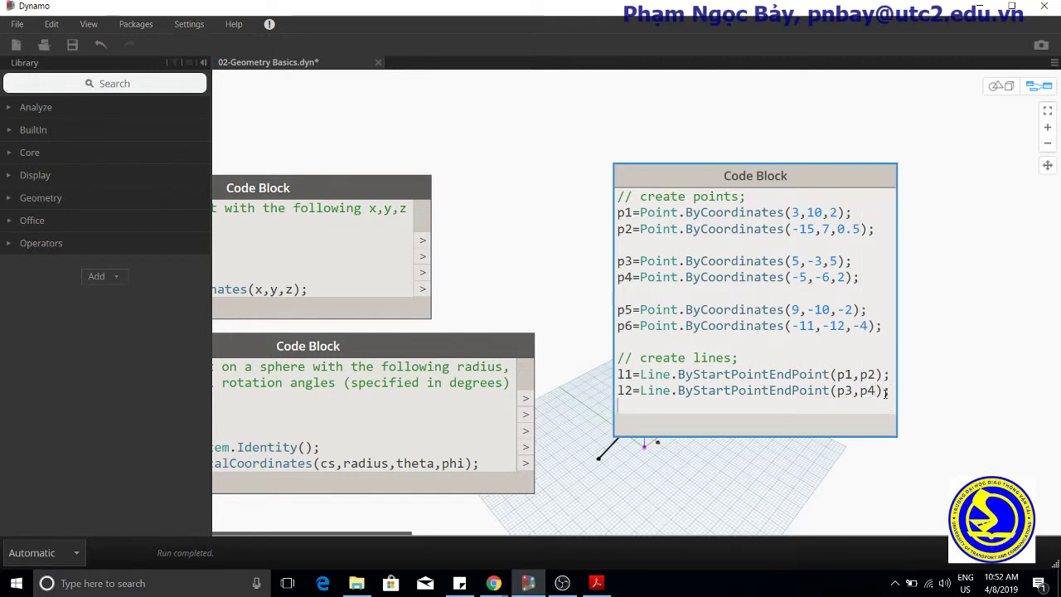
- Define l3 as the Line.ByStartPointEndPoint from p5 to p6
{"action": "type", "text": "l3="}
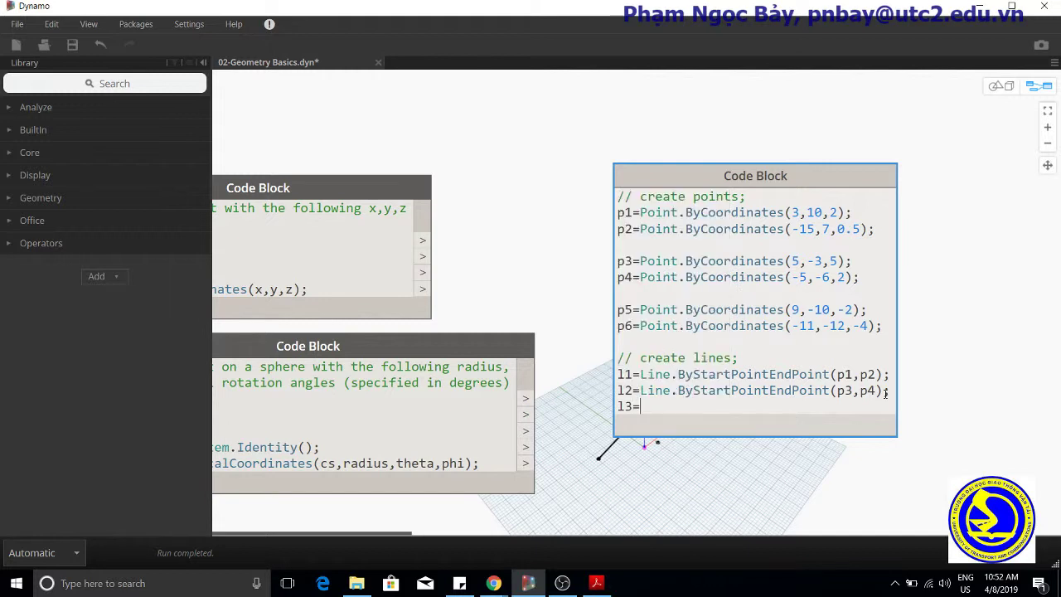
{"action": "type", "text": "Line"}
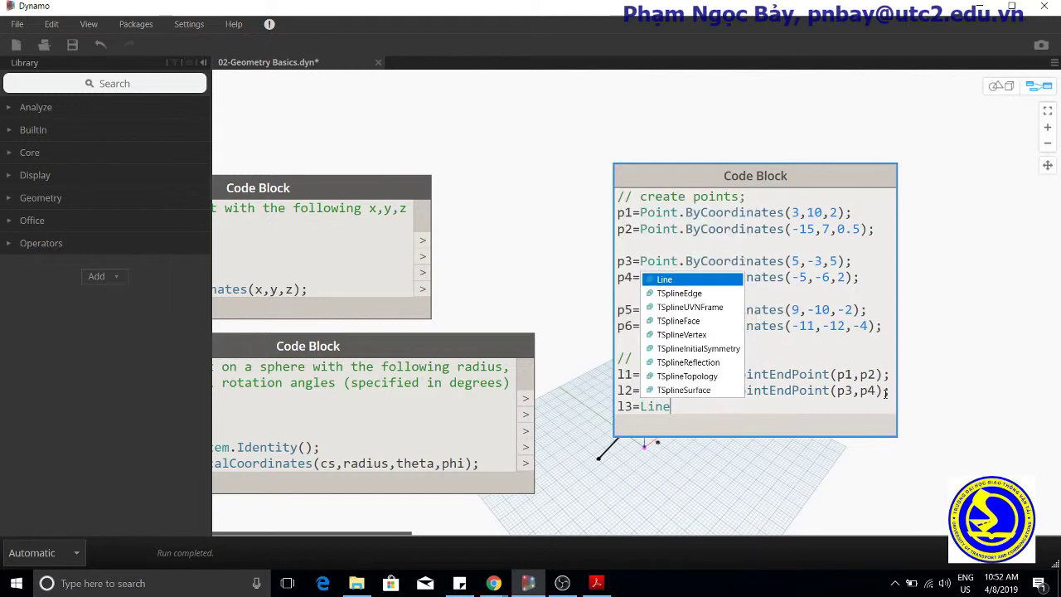
{"action": "type", "text": ".By"}
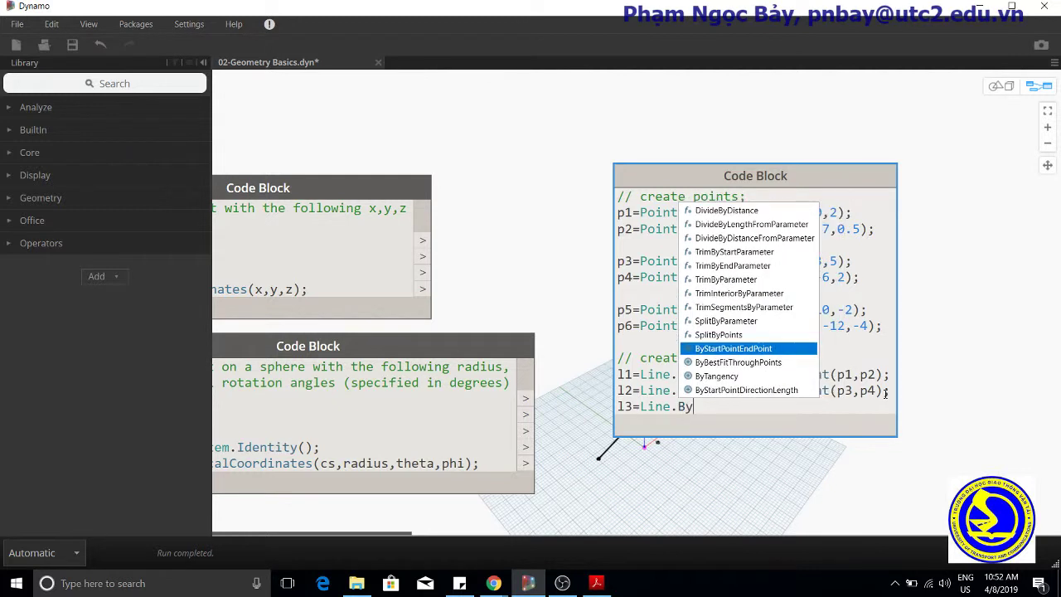
{"action": "left_click", "coordinate": [733, 349]}
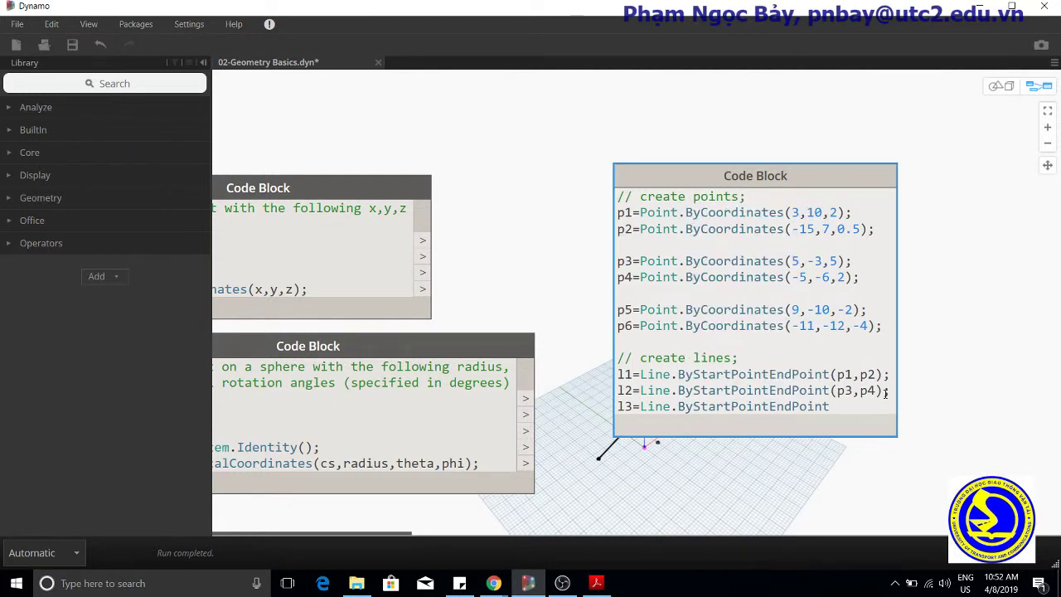
{"action": "type", "text": "()"}
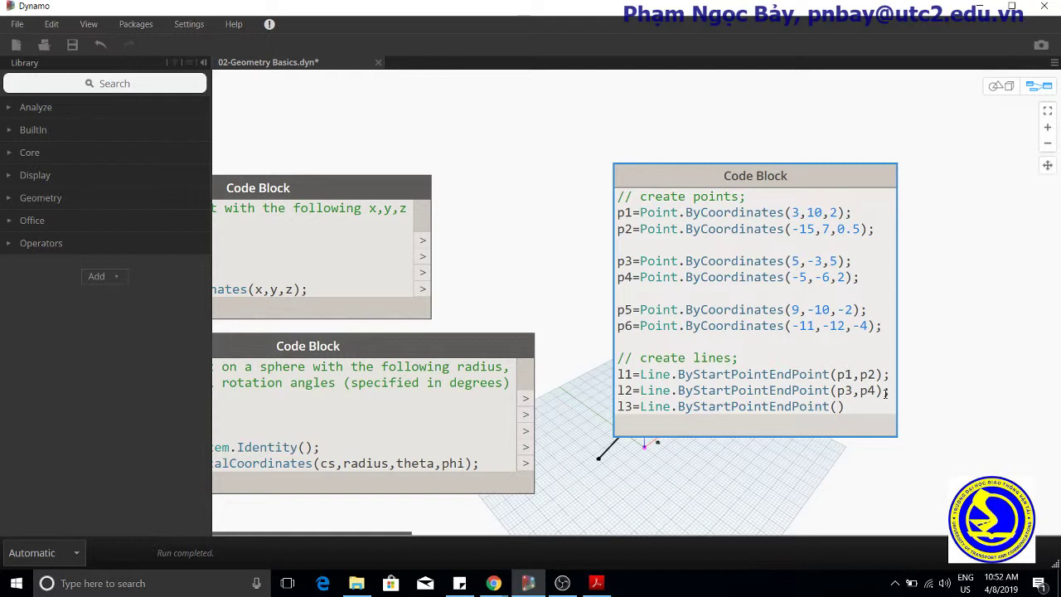
{"action": "type", "text": "p5,p6"}
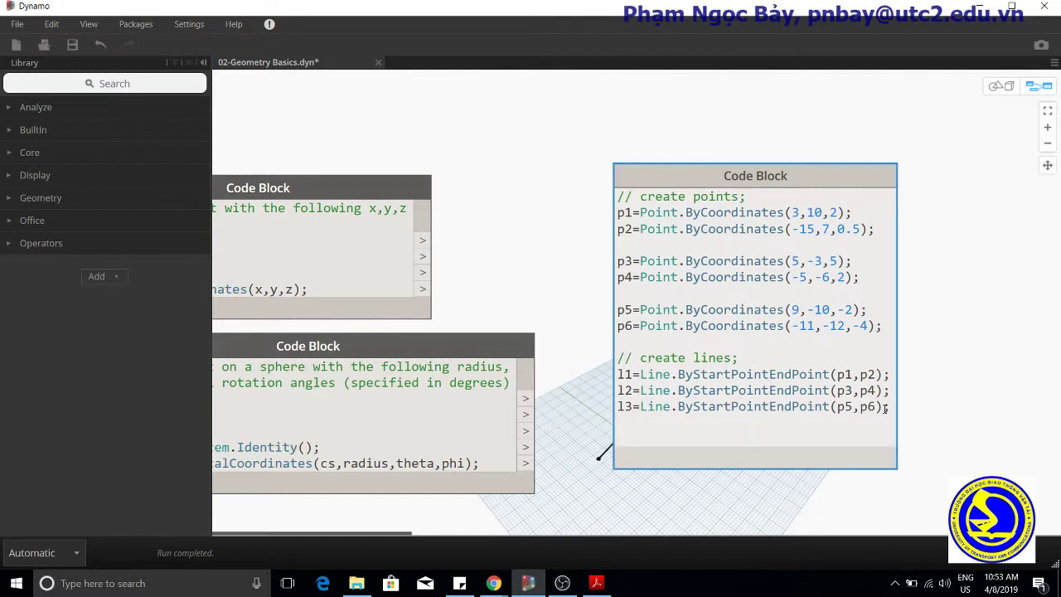
- Add a '// loft between cross section lines' comment below the line definitions
{"action": "left_click", "coordinate": [617, 434]}
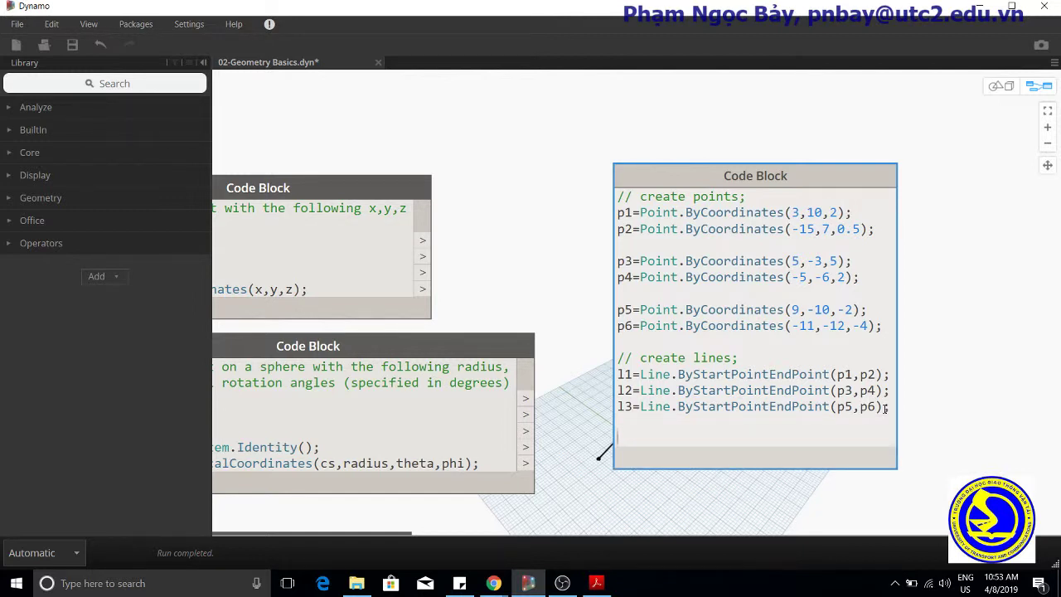
{"action": "type", "text": "//"}
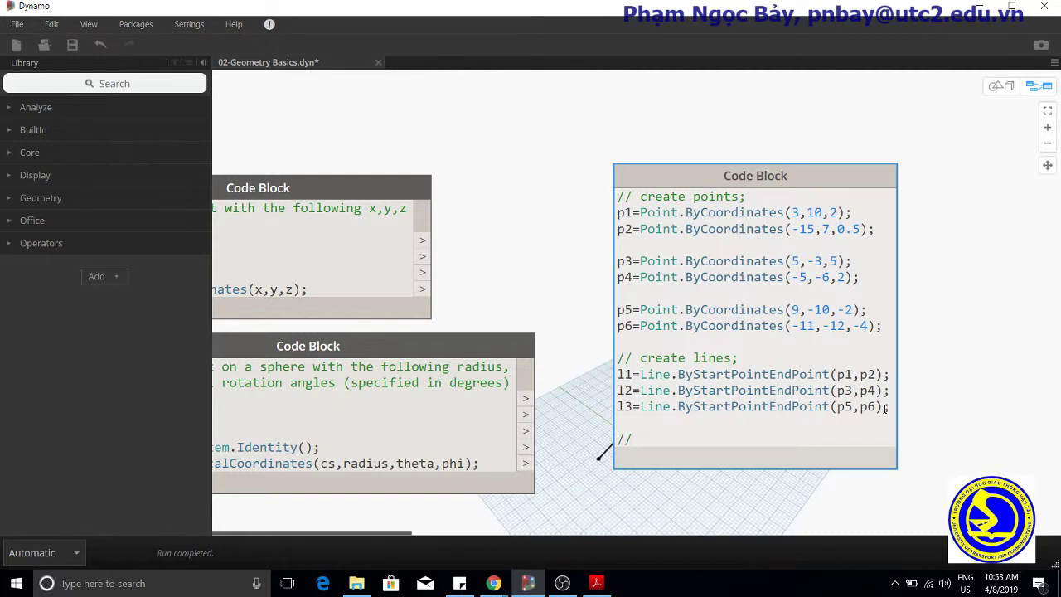
{"action": "type", "text": "lo"}
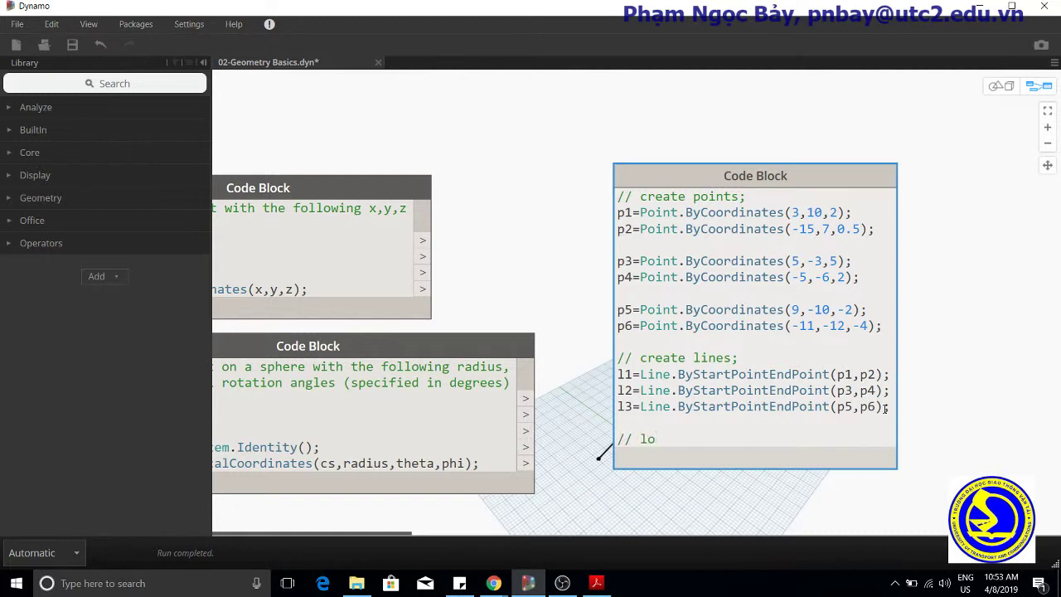
{"action": "type", "text": "ft"}
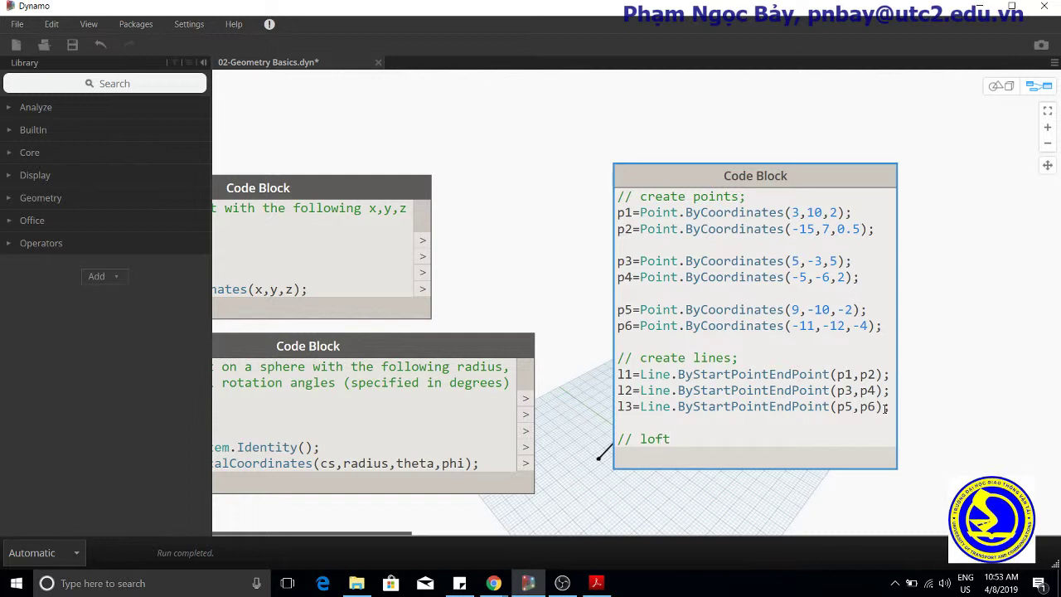
{"action": "type", "text": "bet"}
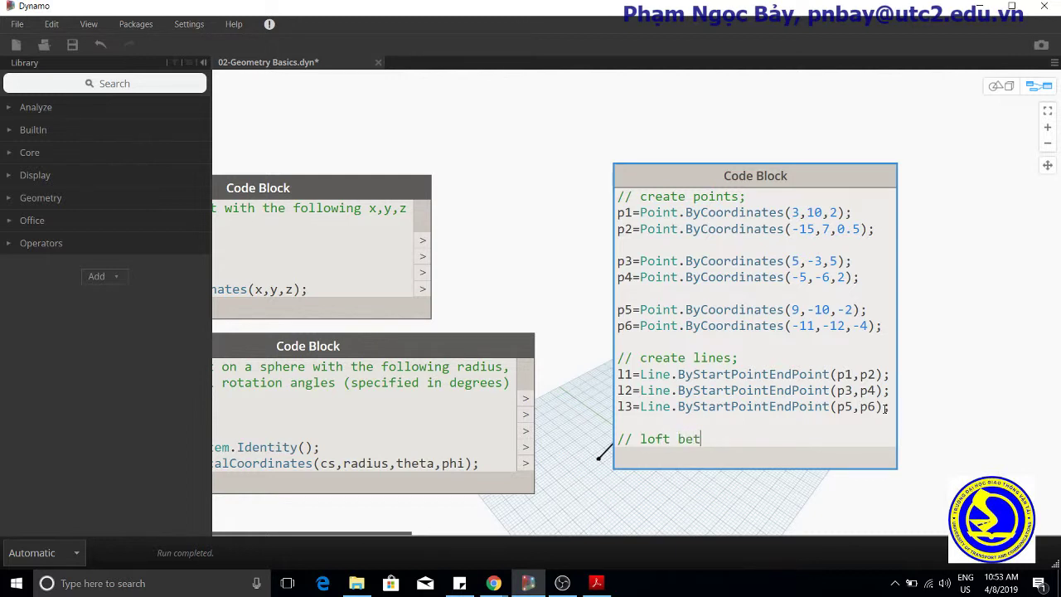
{"action": "type", "text": "ween"}
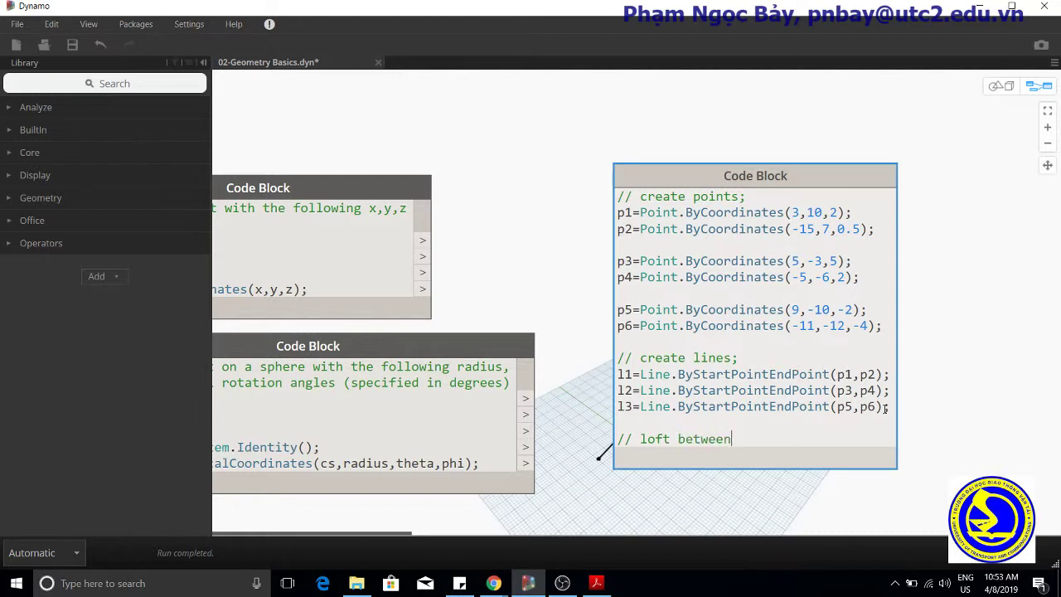
{"action": "type", "text": "cro"}
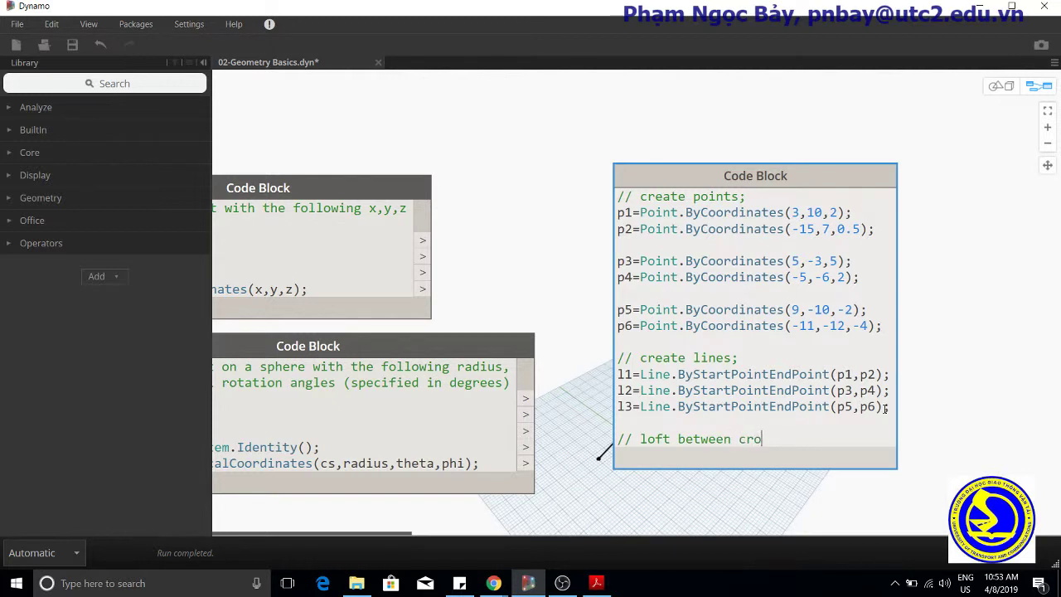
{"action": "type", "text": "ss"}
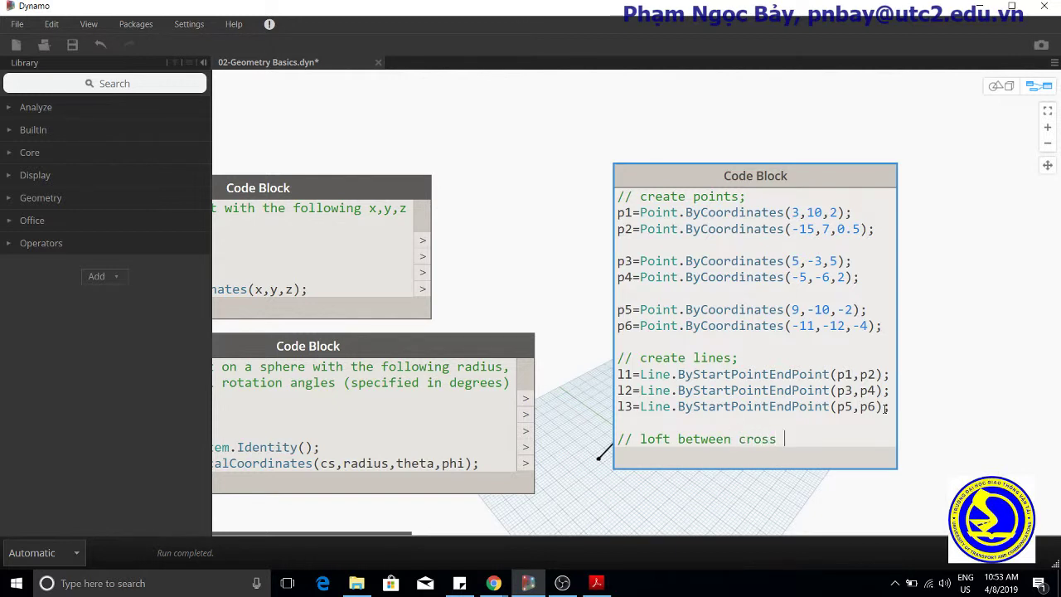
{"action": "type", "text": "section"}
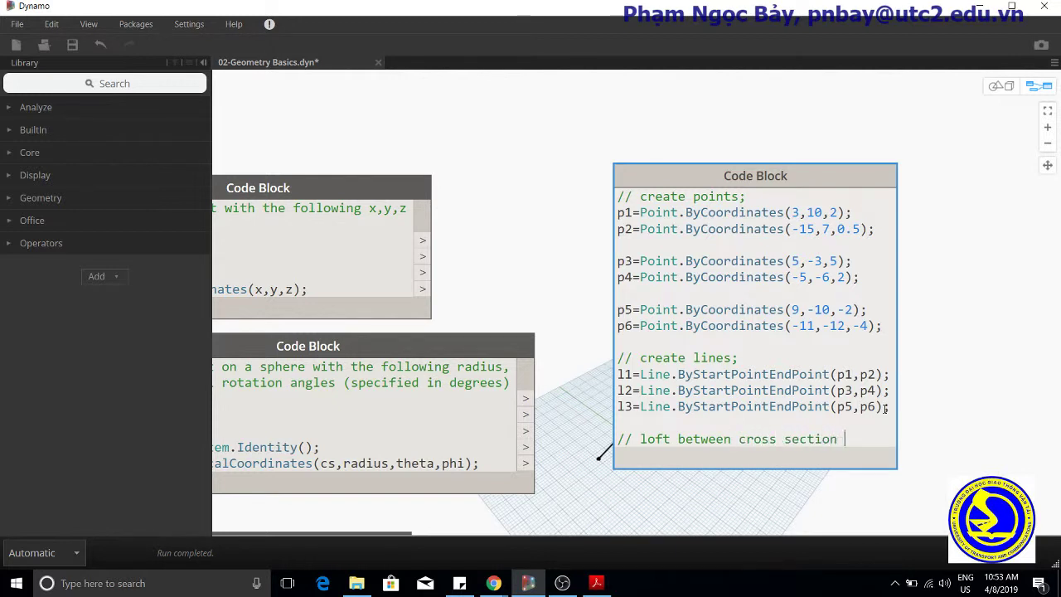
{"action": "type", "text": "lines;"}
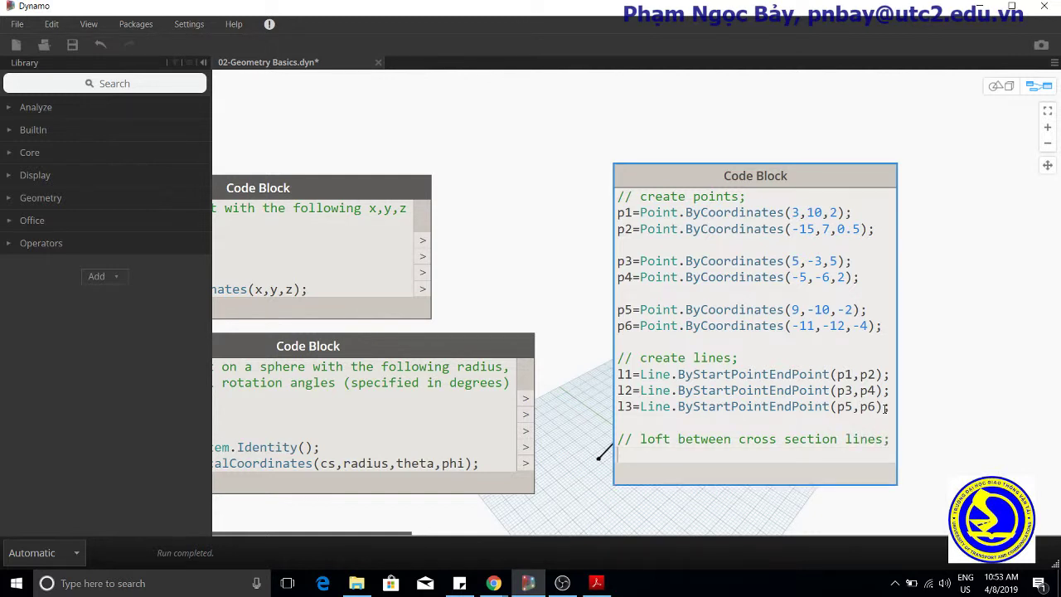
- Begin surf=Surface.ByLoft({l1,l2 lofting through the cross-section lines
{"action": "type", "text": "surf="}
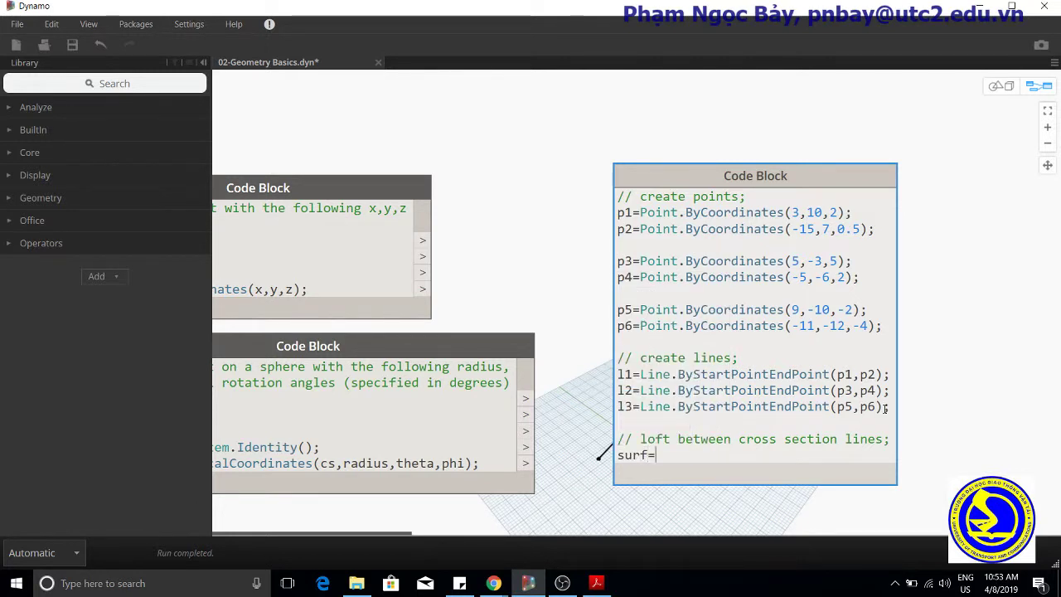
{"action": "type", "text": "su"}
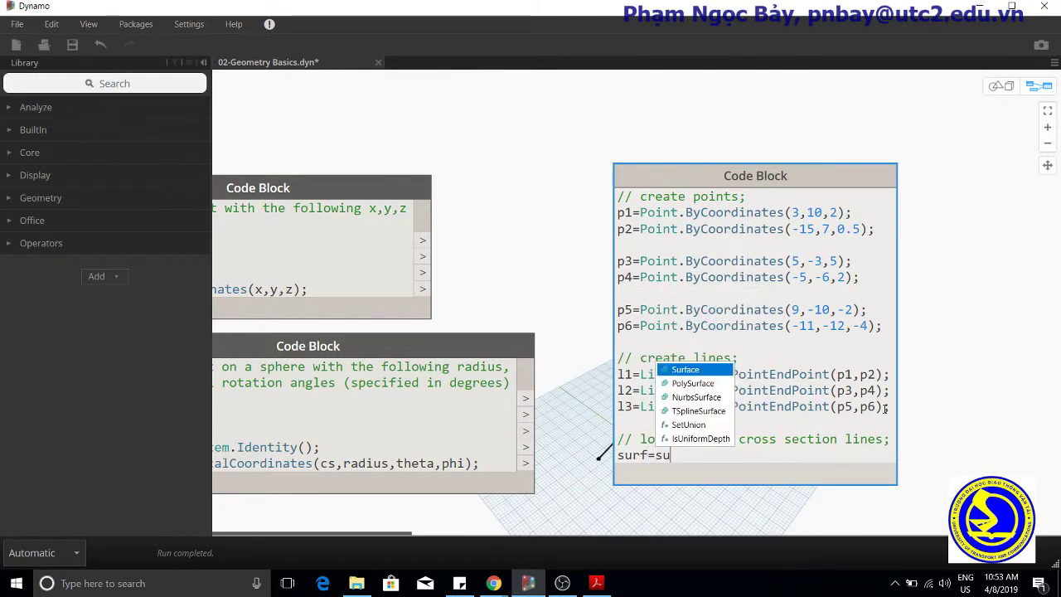
{"action": "left_click", "coordinate": [685, 368]}
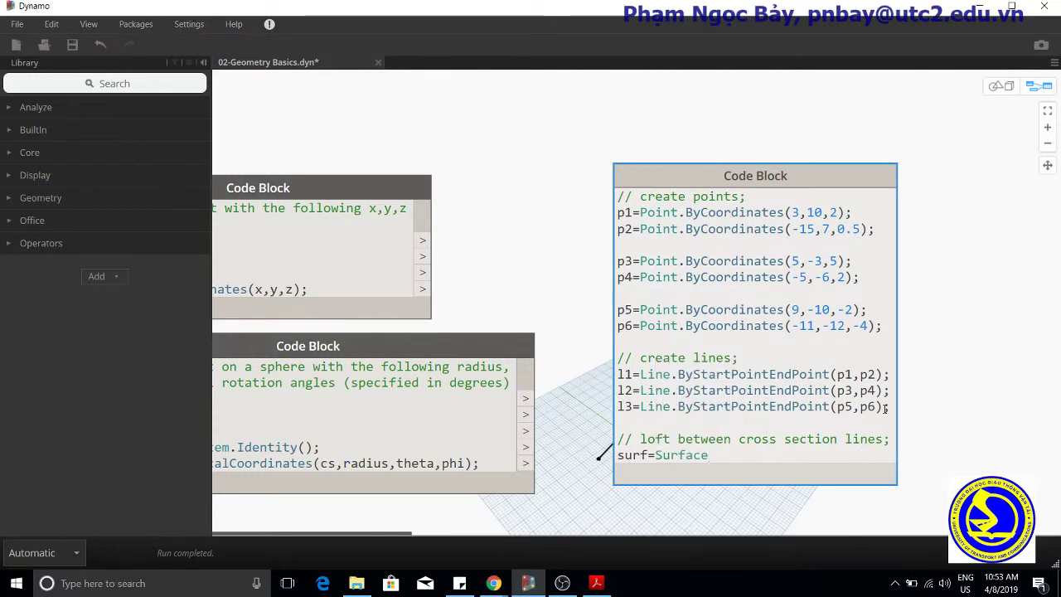
{"action": "type", "text": ".by"}
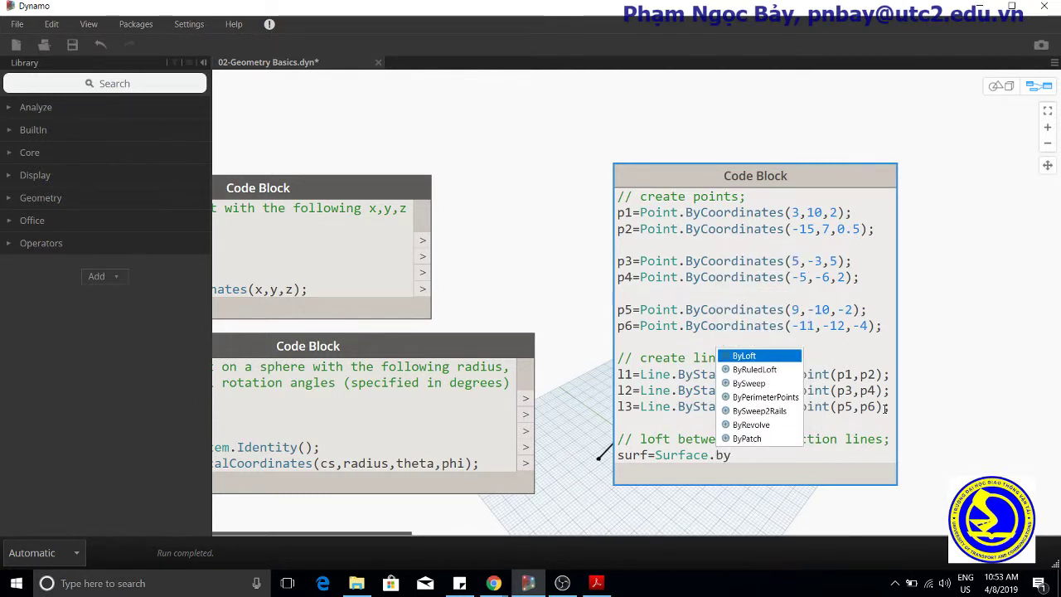
{"action": "left_click", "coordinate": [742, 355]}
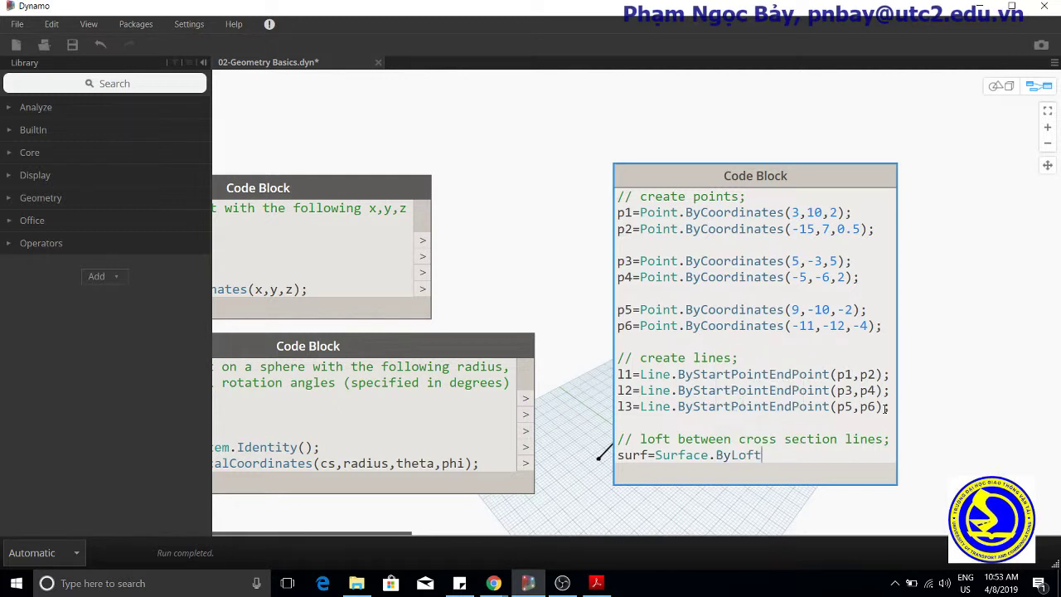
{"action": "type", "text": "()"}
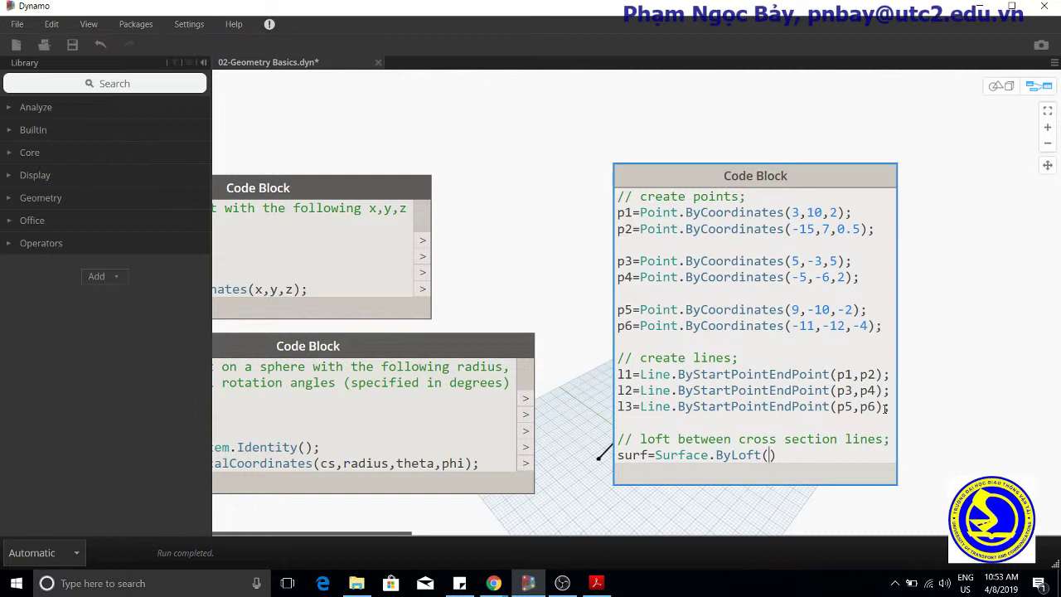
{"action": "type", "text": "{}"}
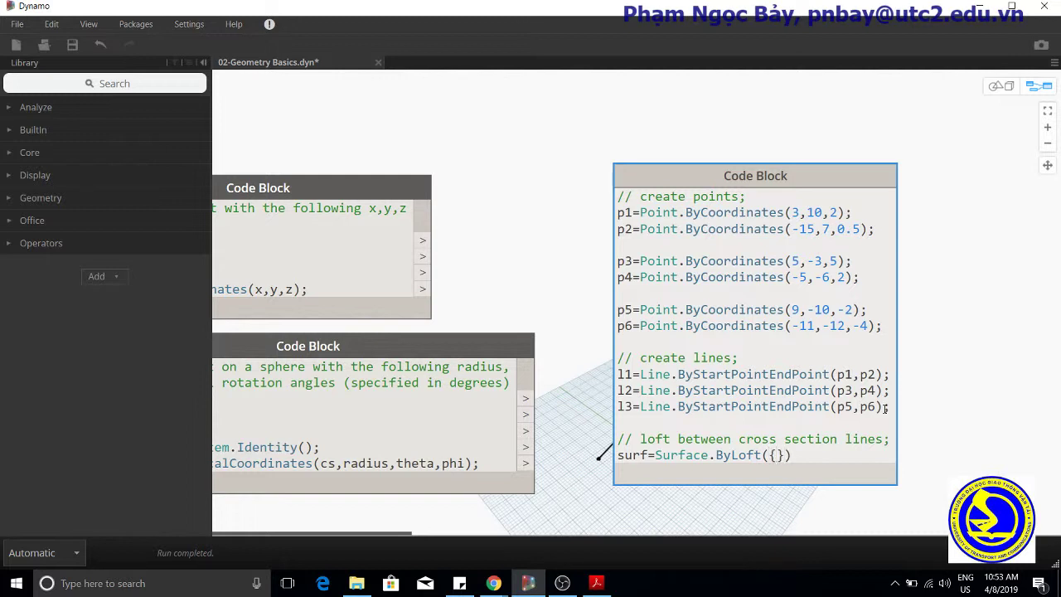
{"action": "type", "text": "l1"}
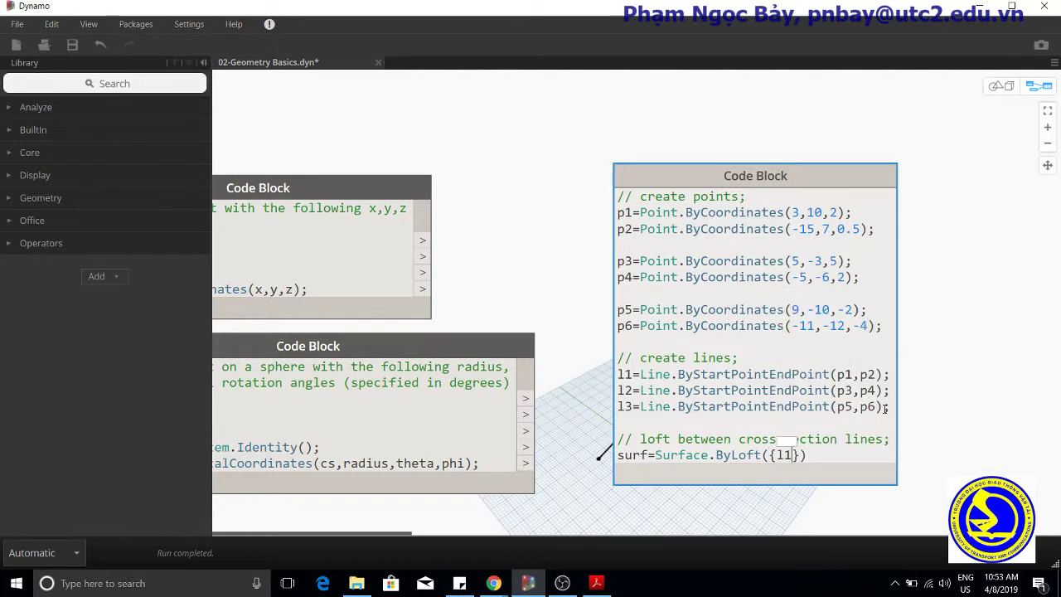
{"action": "type", "text": ",l2,l3"}
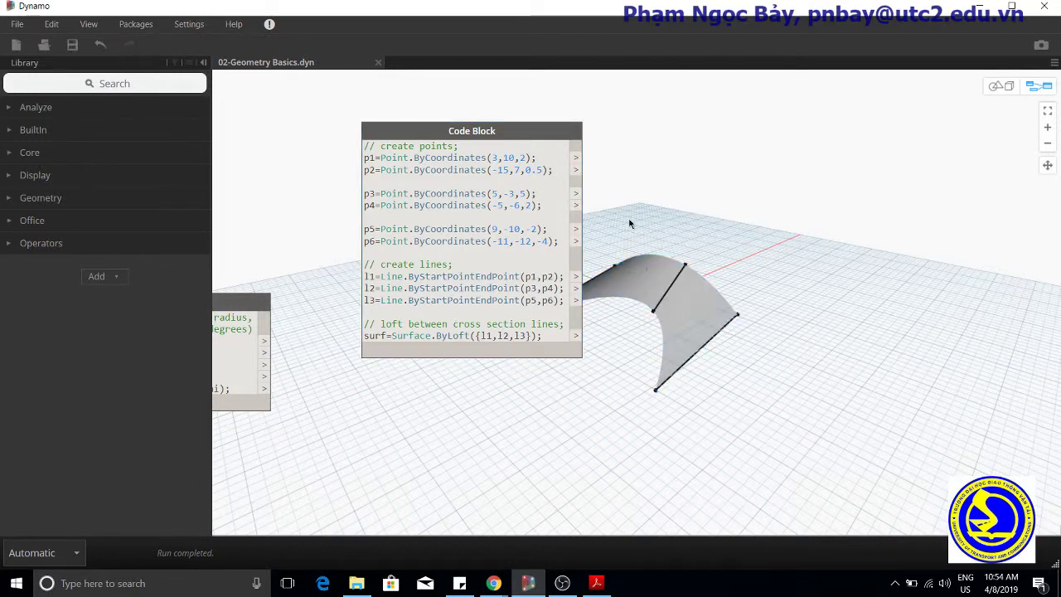
- Move the Code Block aside to view the lofted surface in the preview
{"action": "left_click_drag", "start_coordinate": [471, 129], "coordinate": [453, 119]}
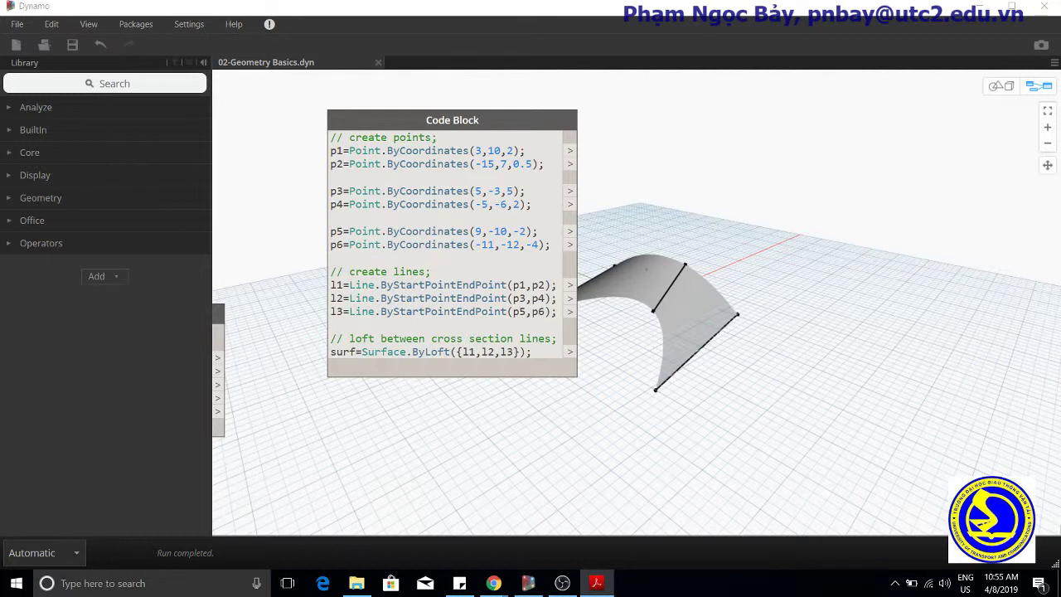
{"action": "mouse_move", "coordinate": [634, 374]}
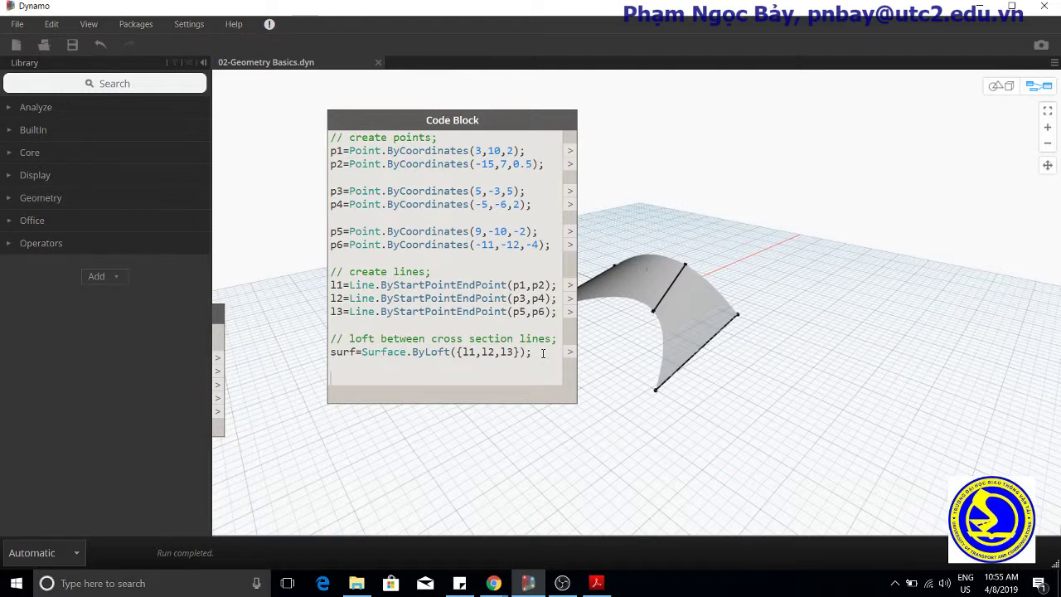
- Add solid=surf.Thicken(4.75,true) to thicken the lofted surface into a solid
{"action": "type", "text": "solid="}
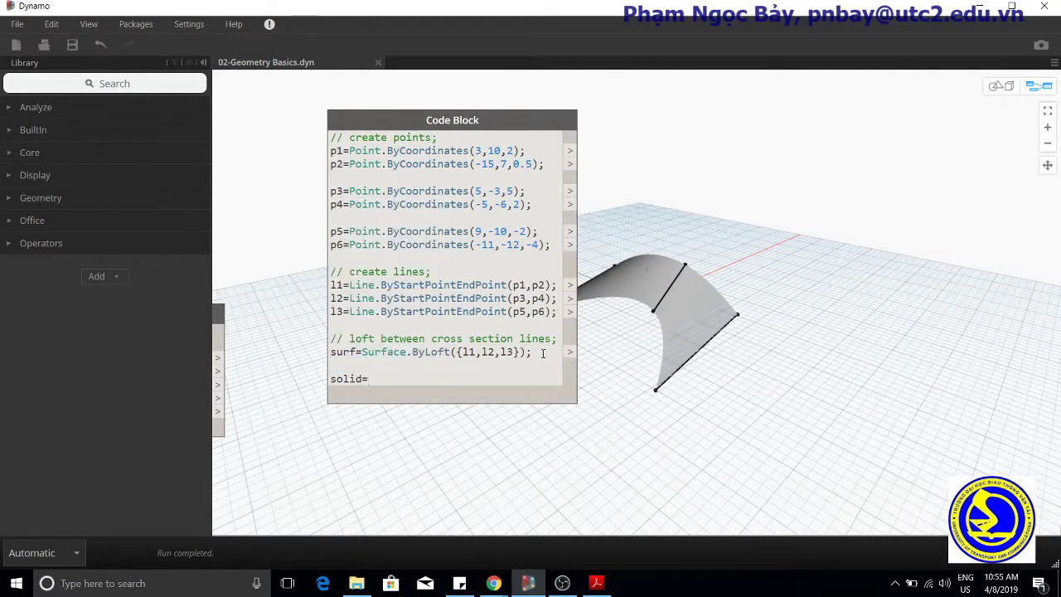
{"action": "type", "text": "surf"}
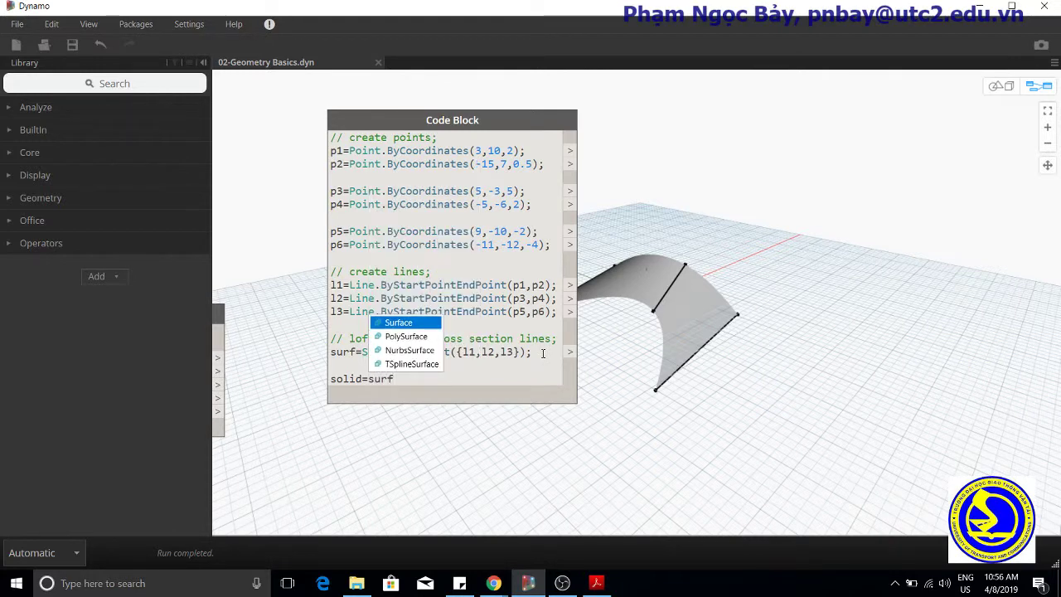
{"action": "left_click", "coordinate": [398, 322]}
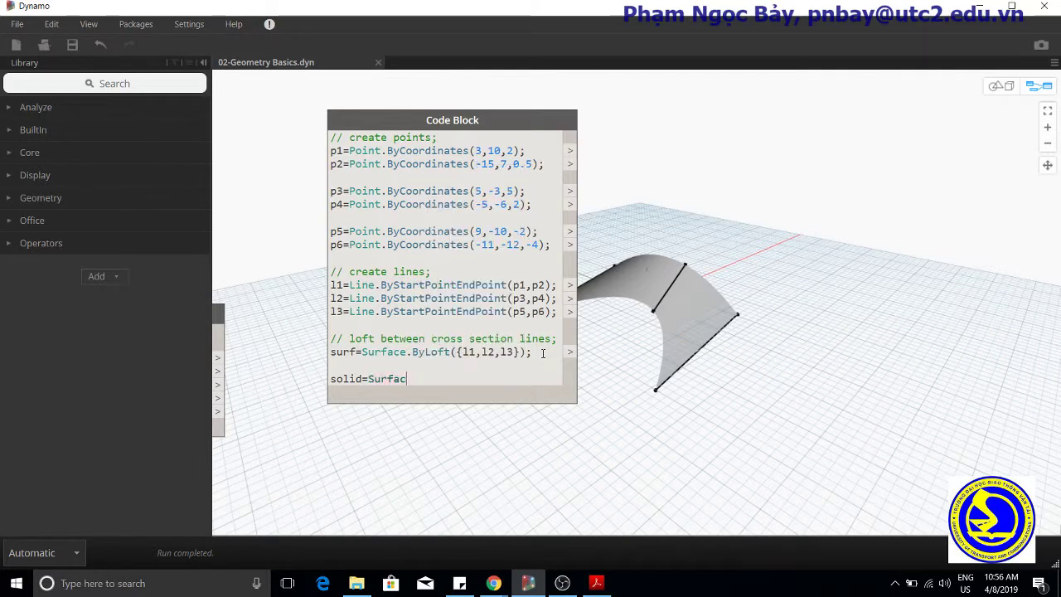
{"action": "type", "text": "."}
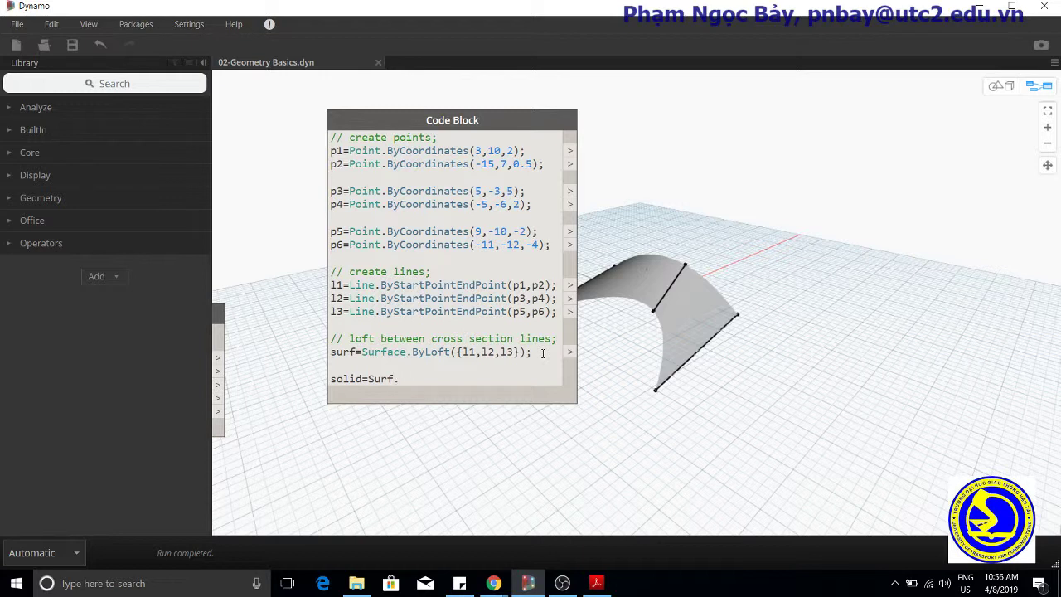
{"action": "left_click", "coordinate": [398, 378]}
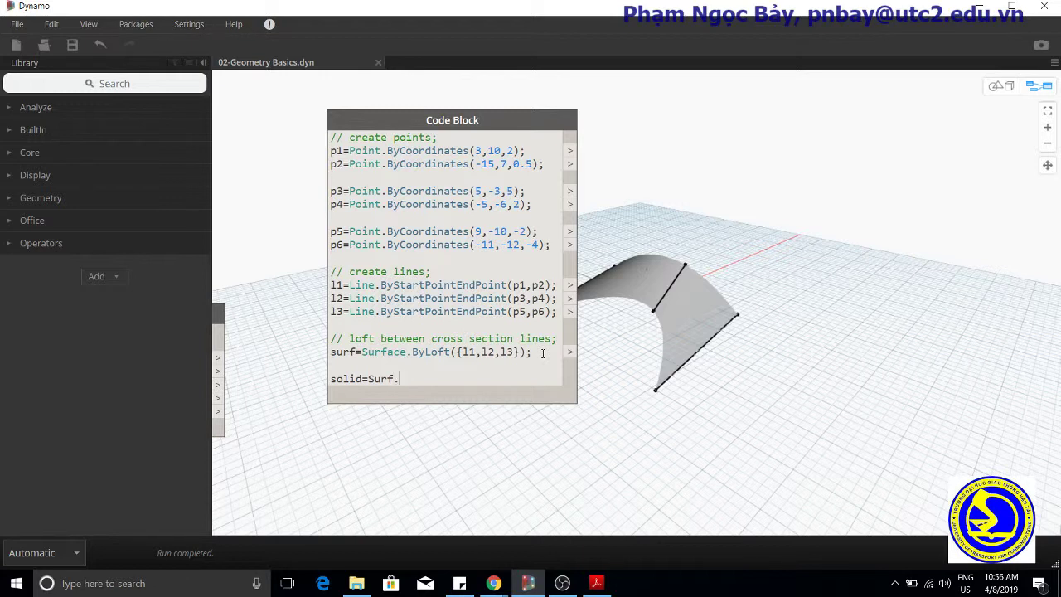
{"action": "mouse_move", "coordinate": [421, 405]}
{"action": "type", "text": "s"}
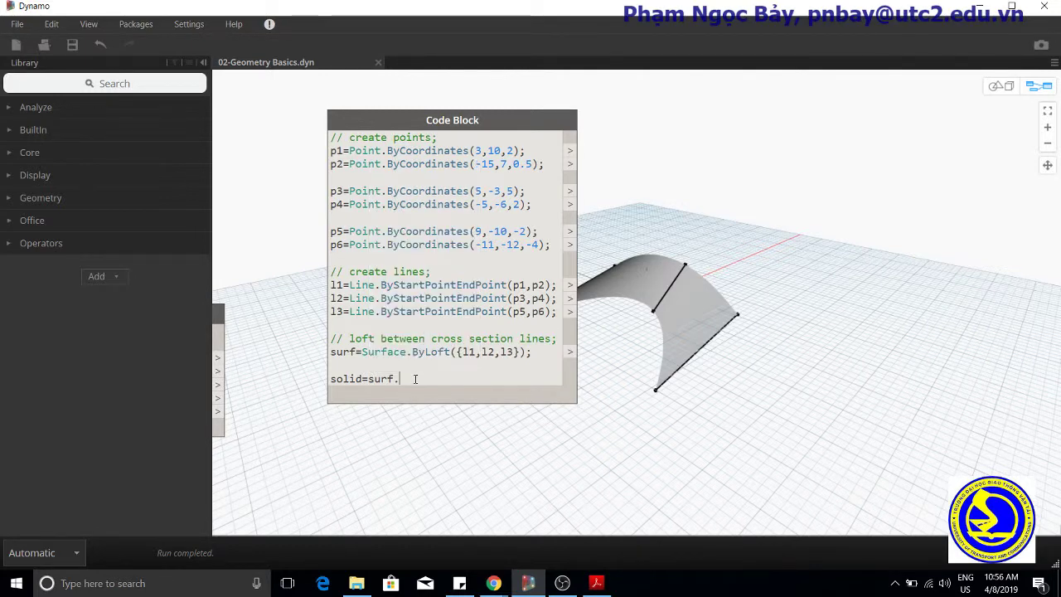
{"action": "type", "text": "Th"}
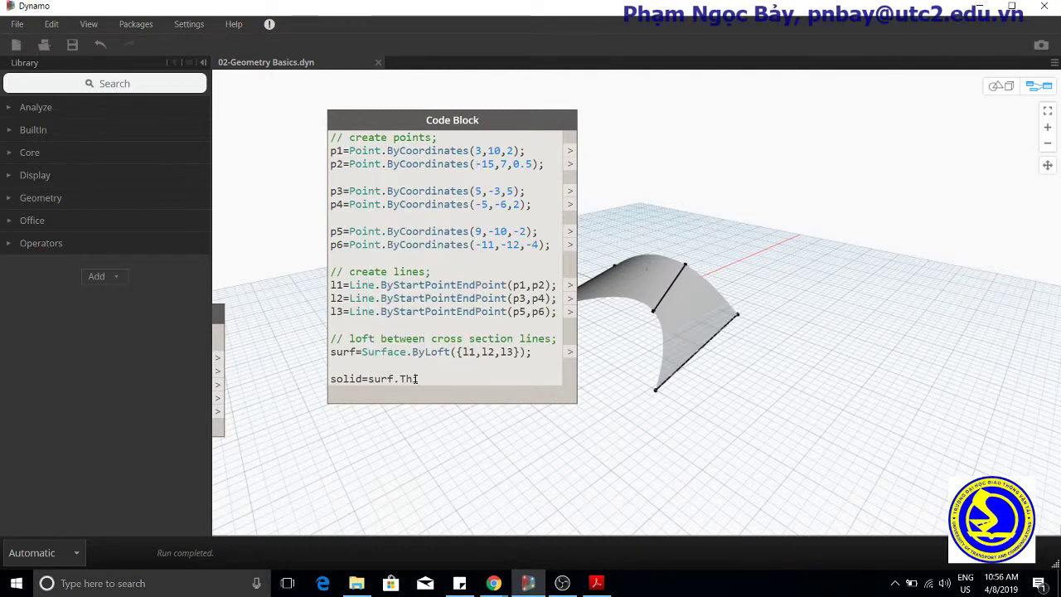
{"action": "type", "text": "cke"}
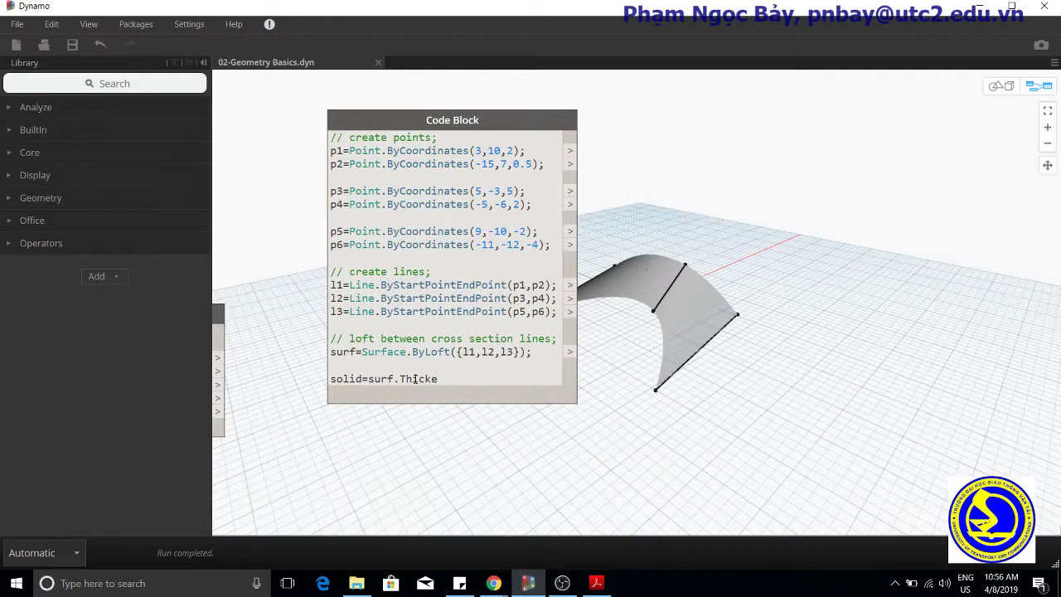
{"action": "type", "text": "n"}
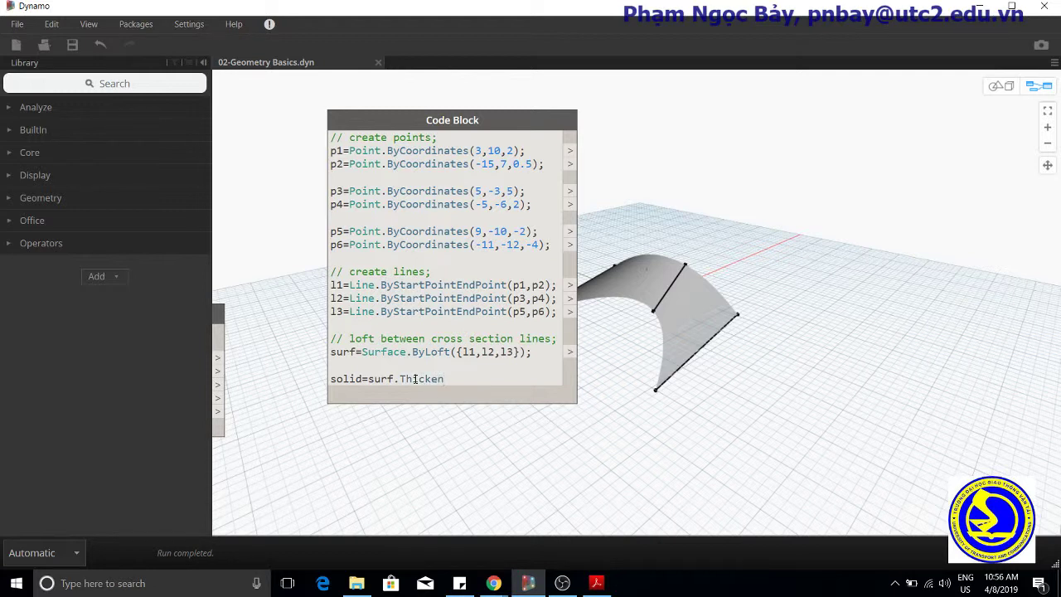
{"action": "type", "text": "(4"}
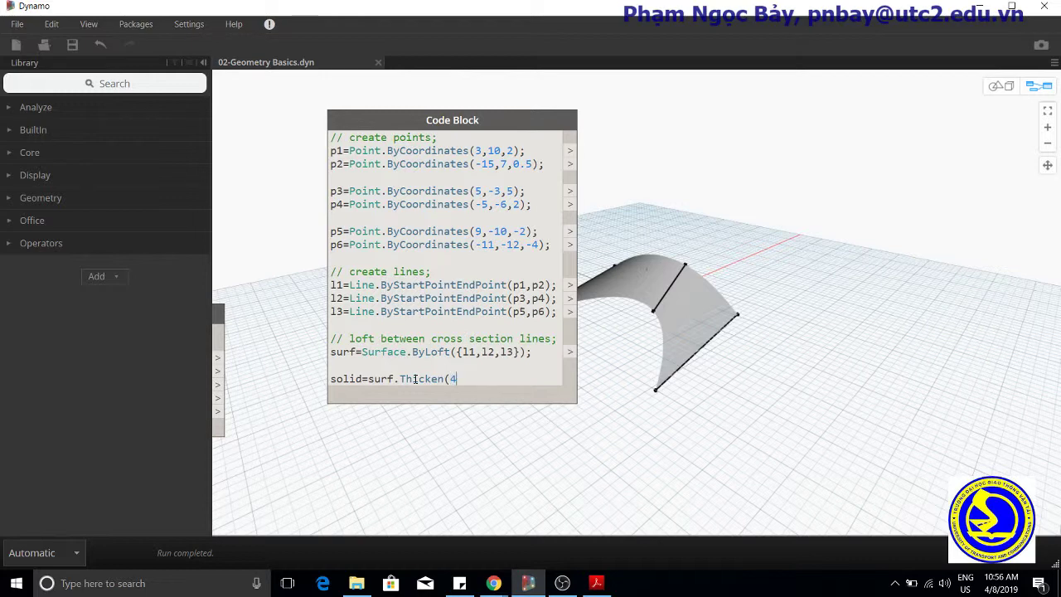
{"action": "type", "text": ".75"}
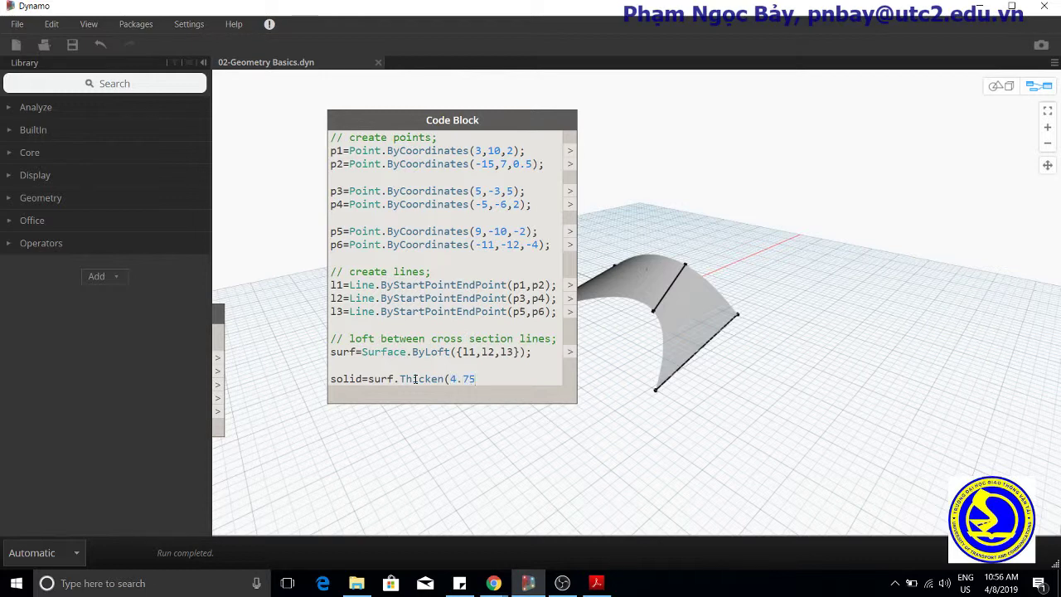
{"action": "type", "text": ",tr"}
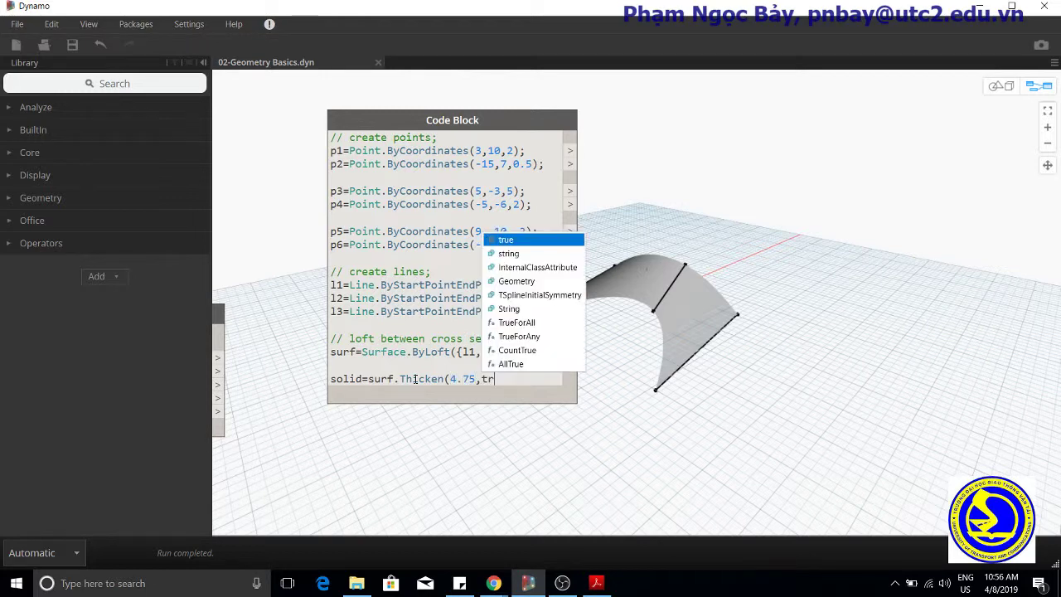
{"action": "type", "text": "ue);"}
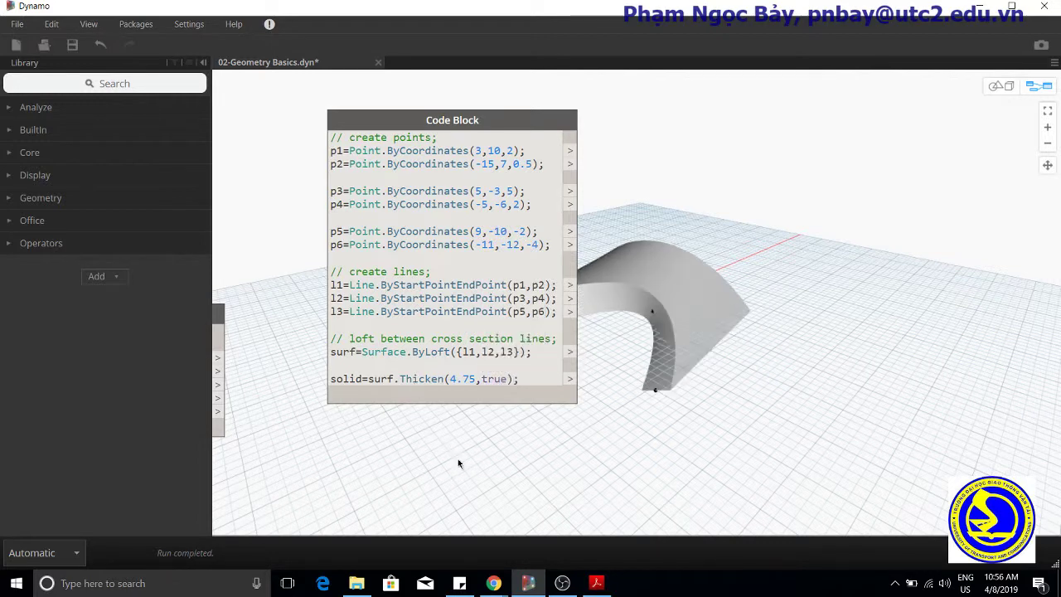
{"action": "mouse_move", "coordinate": [481, 424]}
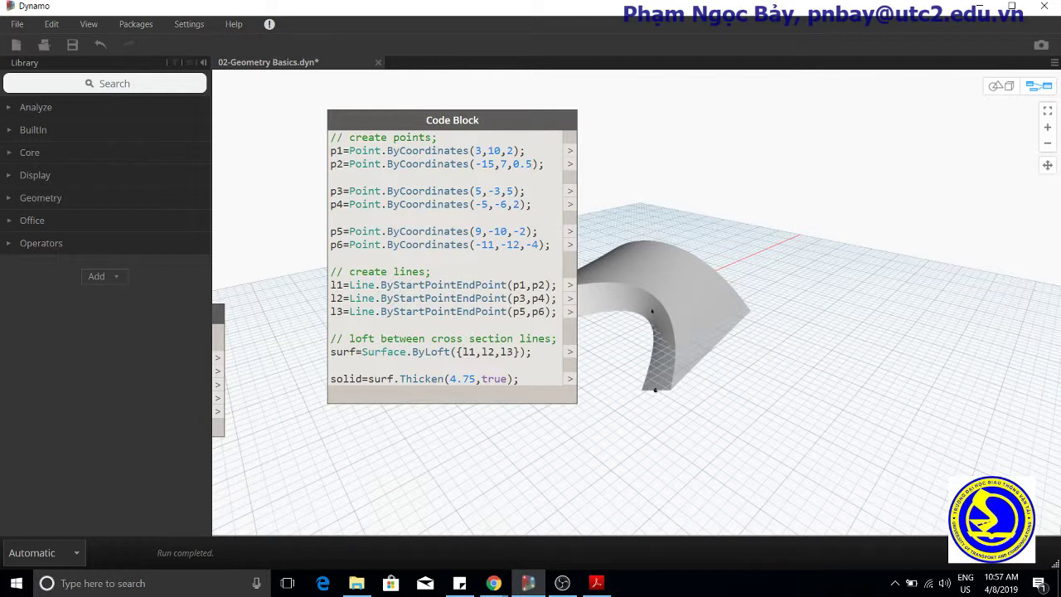
{"action": "mouse_move", "coordinate": [832, 478]}
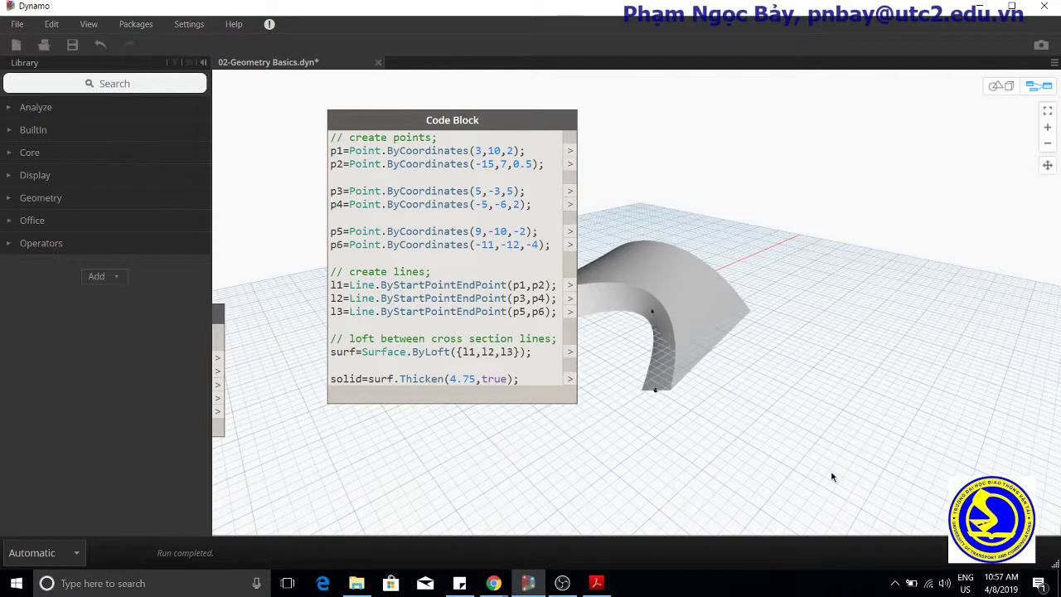